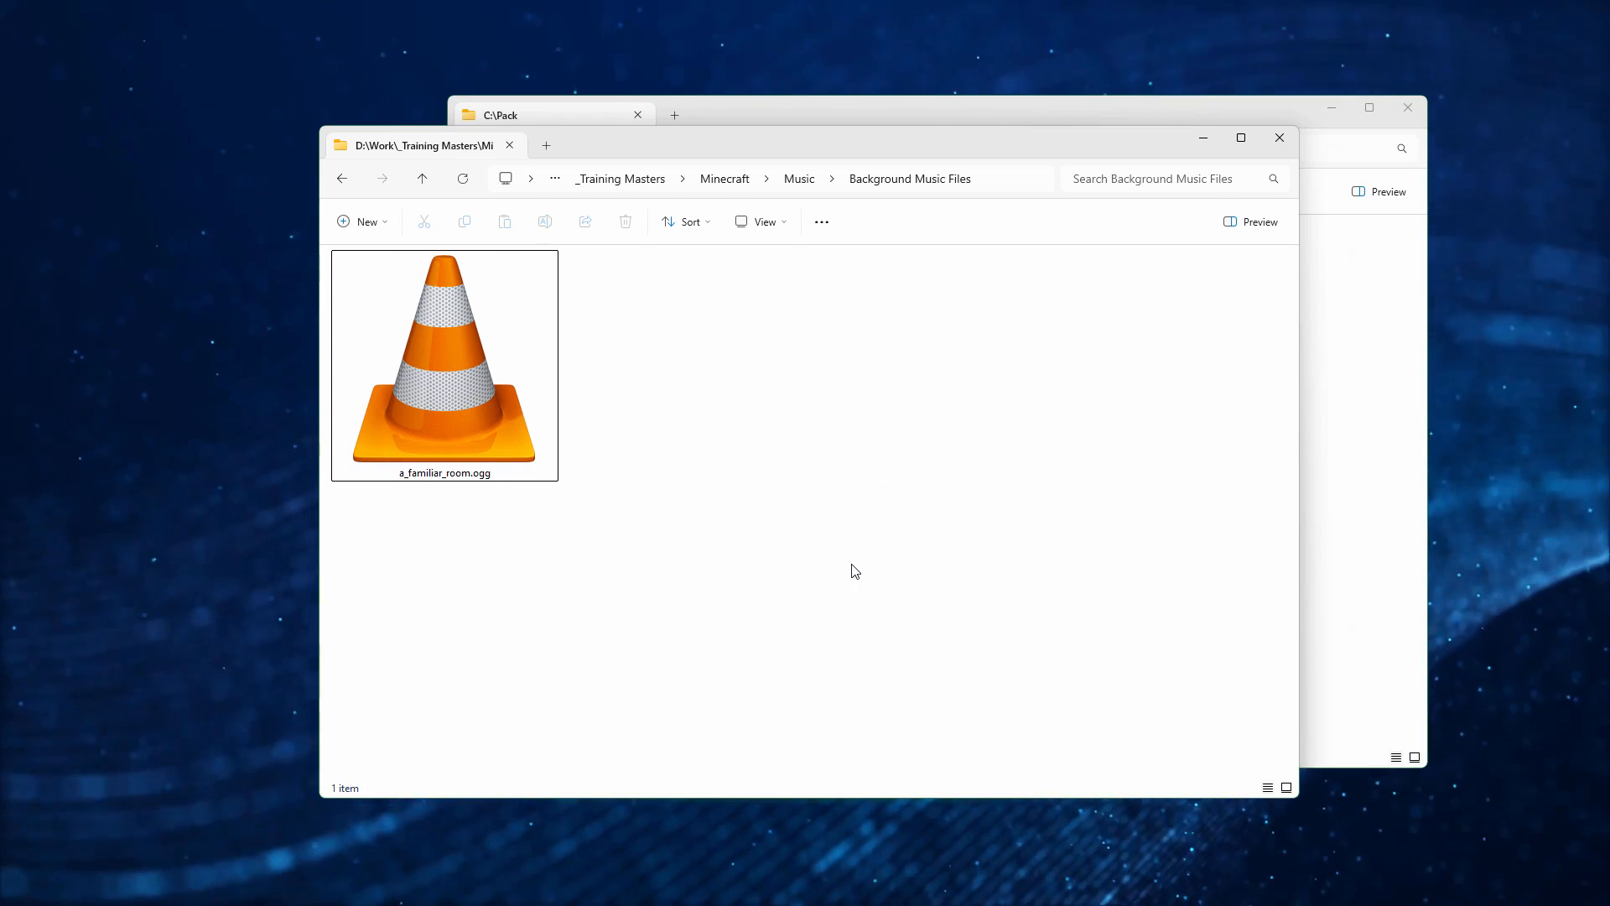
pyautogui.moveTo(444, 360)
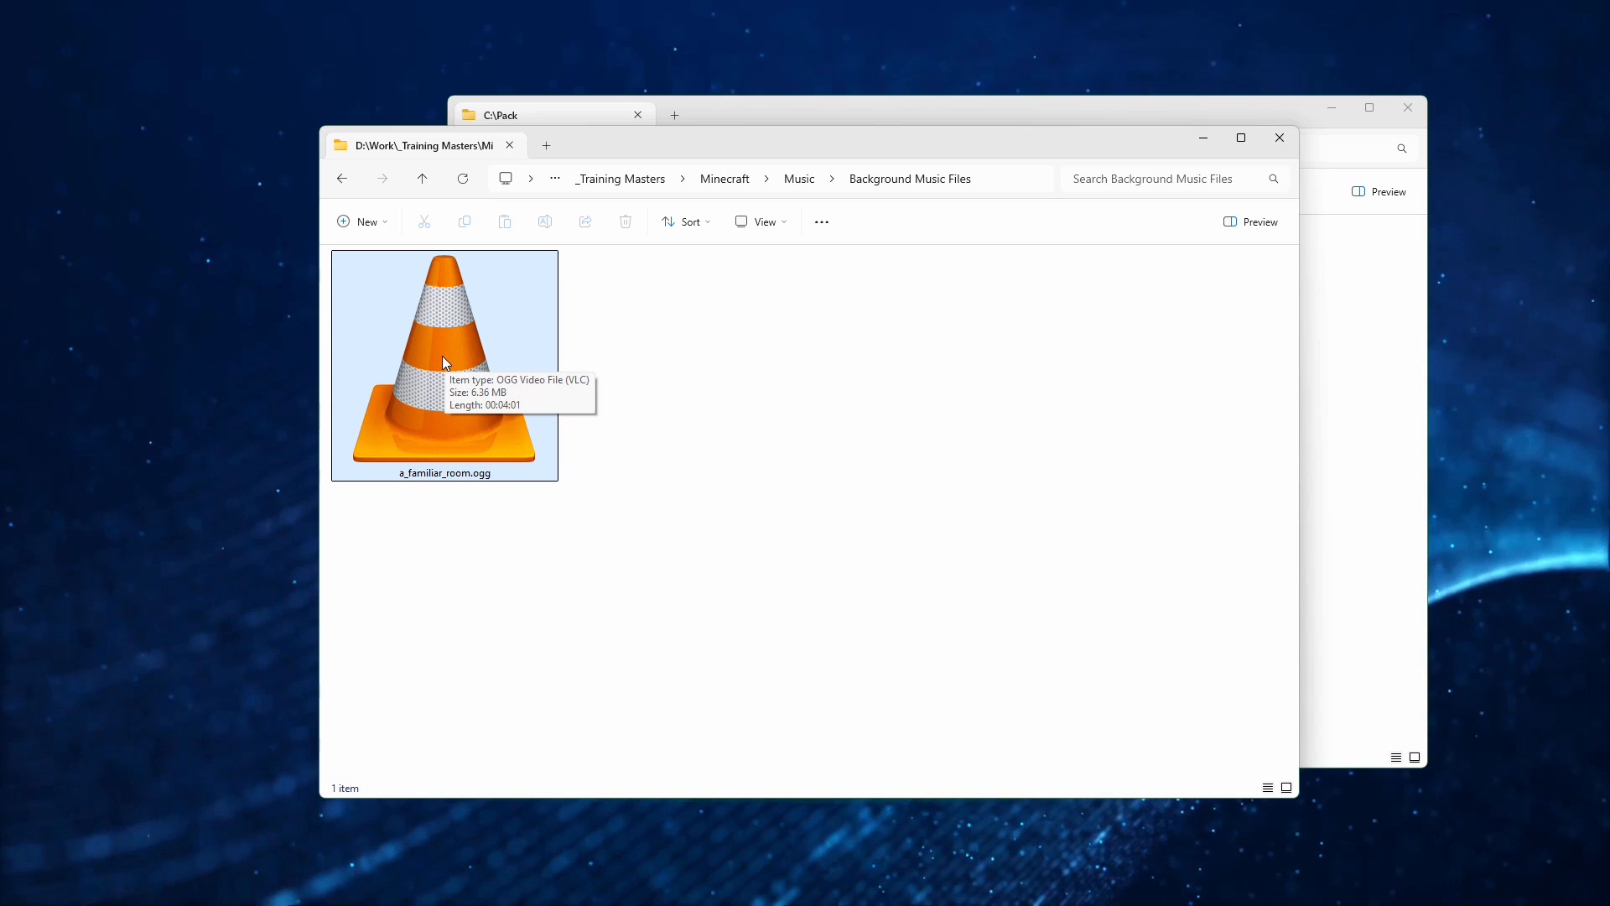
pyautogui.moveTo(507, 485)
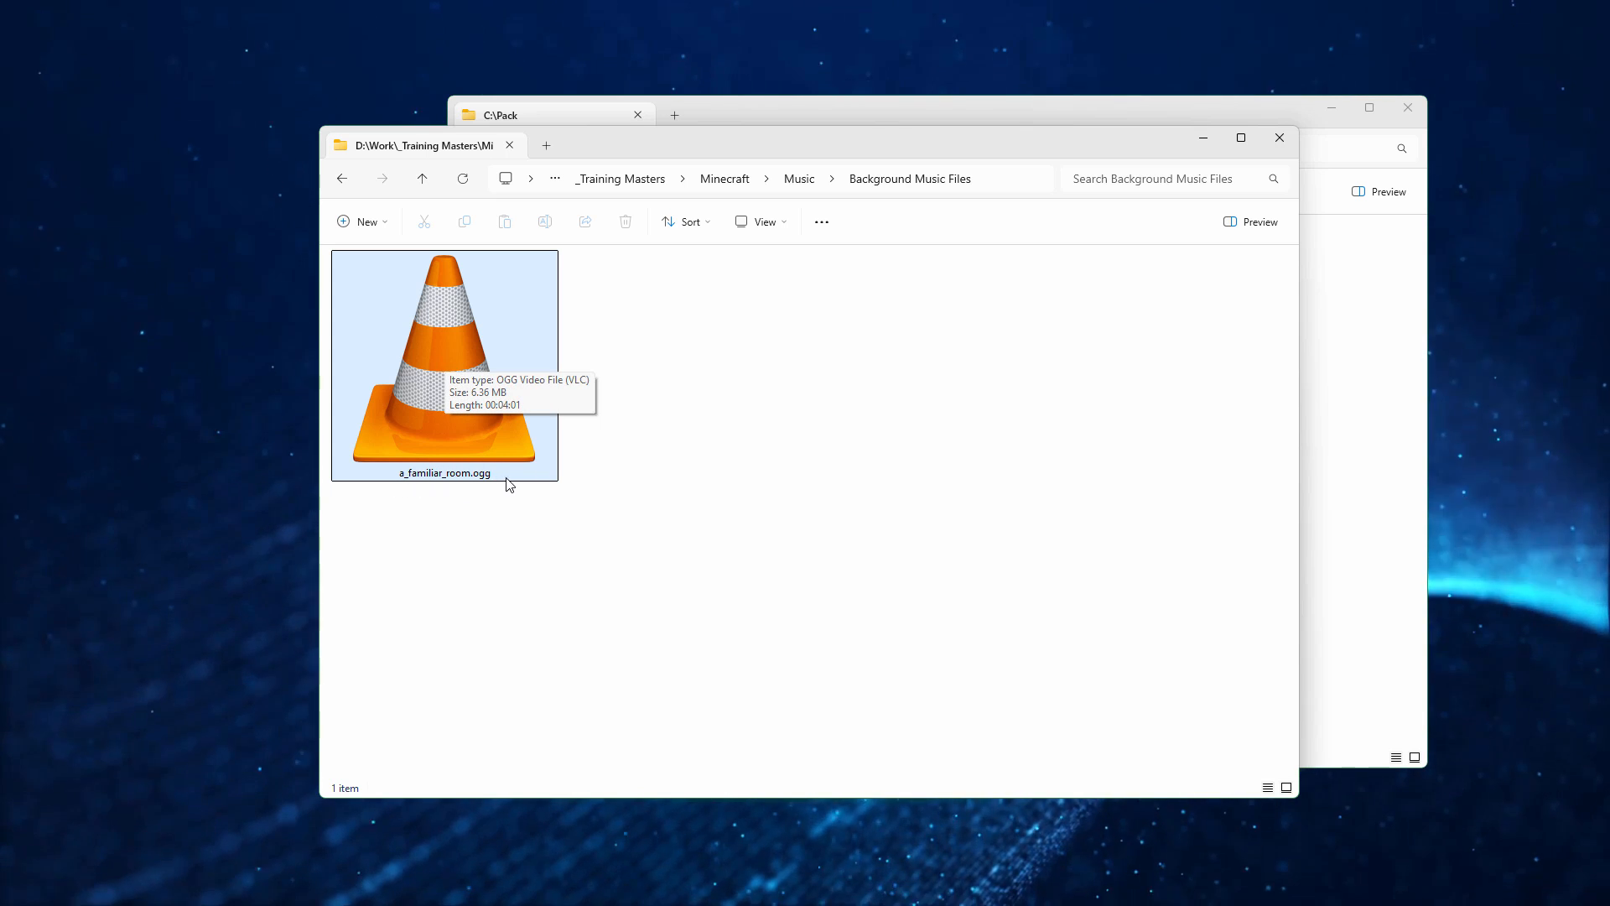
# Bring the C:\Pack Explorer window to the front and focus its address bar.
pyautogui.click(555, 114)
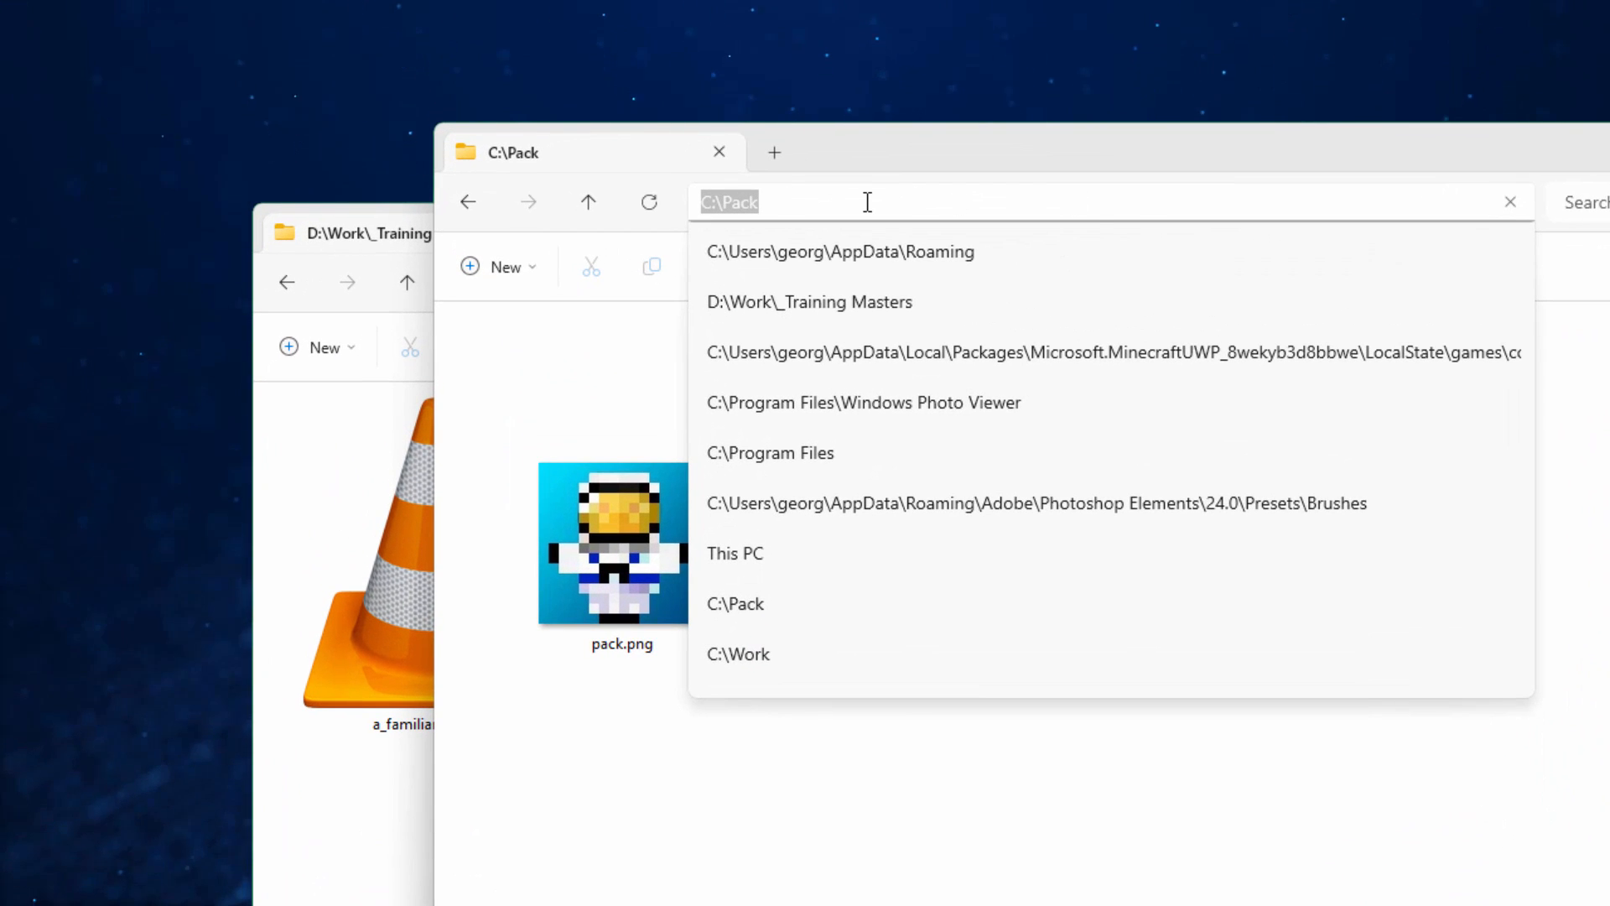
# Go to %appdata% and open .minecraft, then assets, then indexes.
pyautogui.write('%')
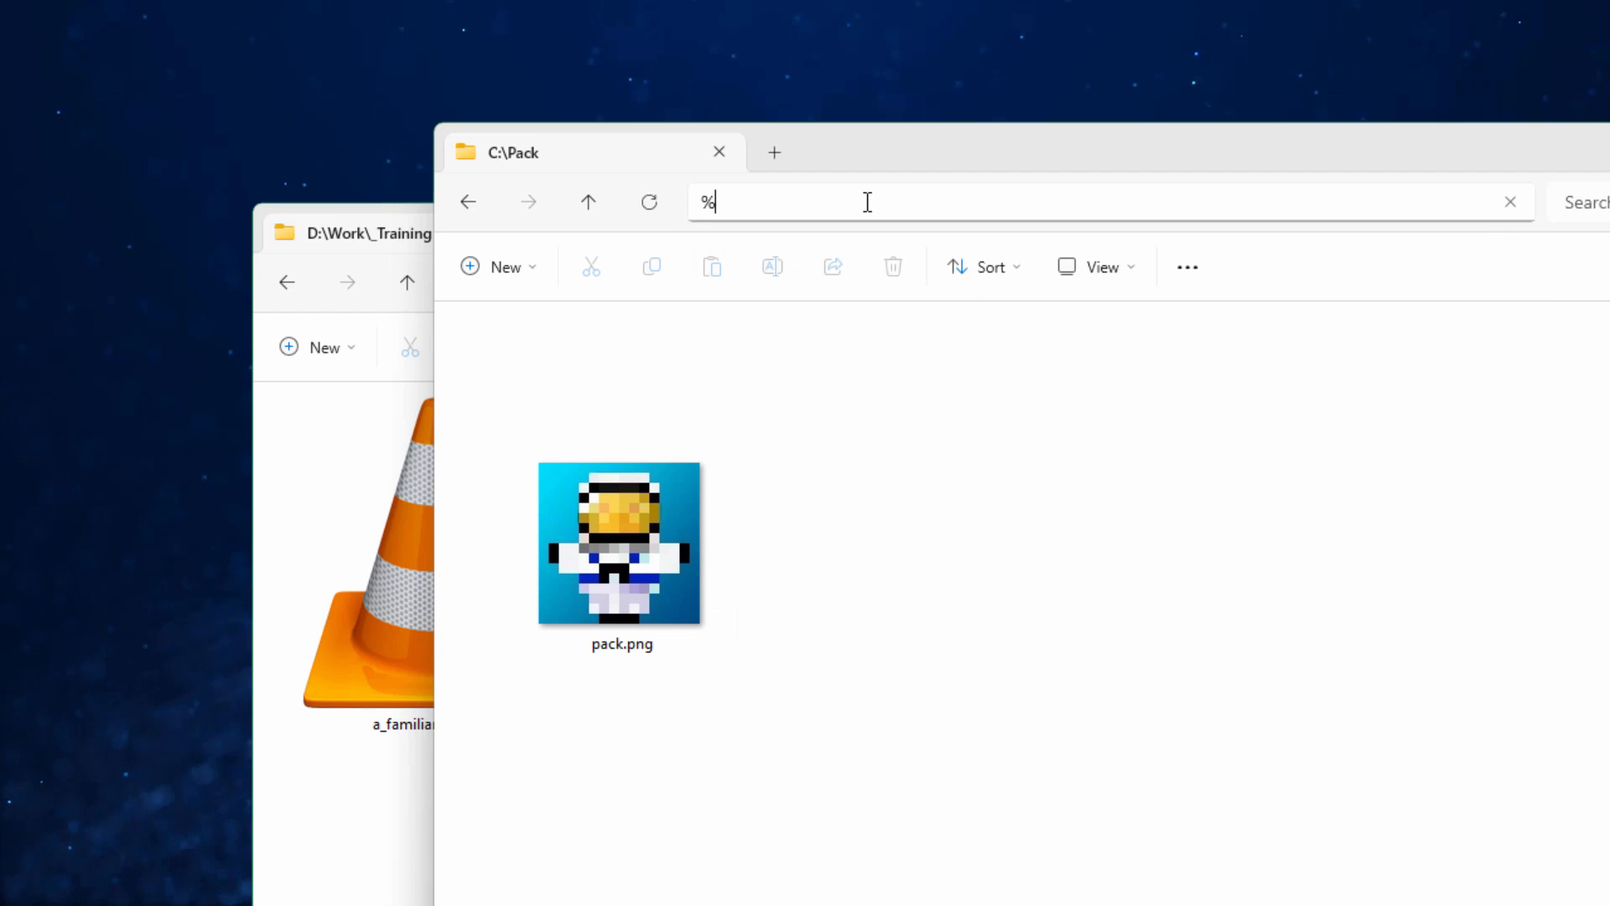
pyautogui.write('appdata%')
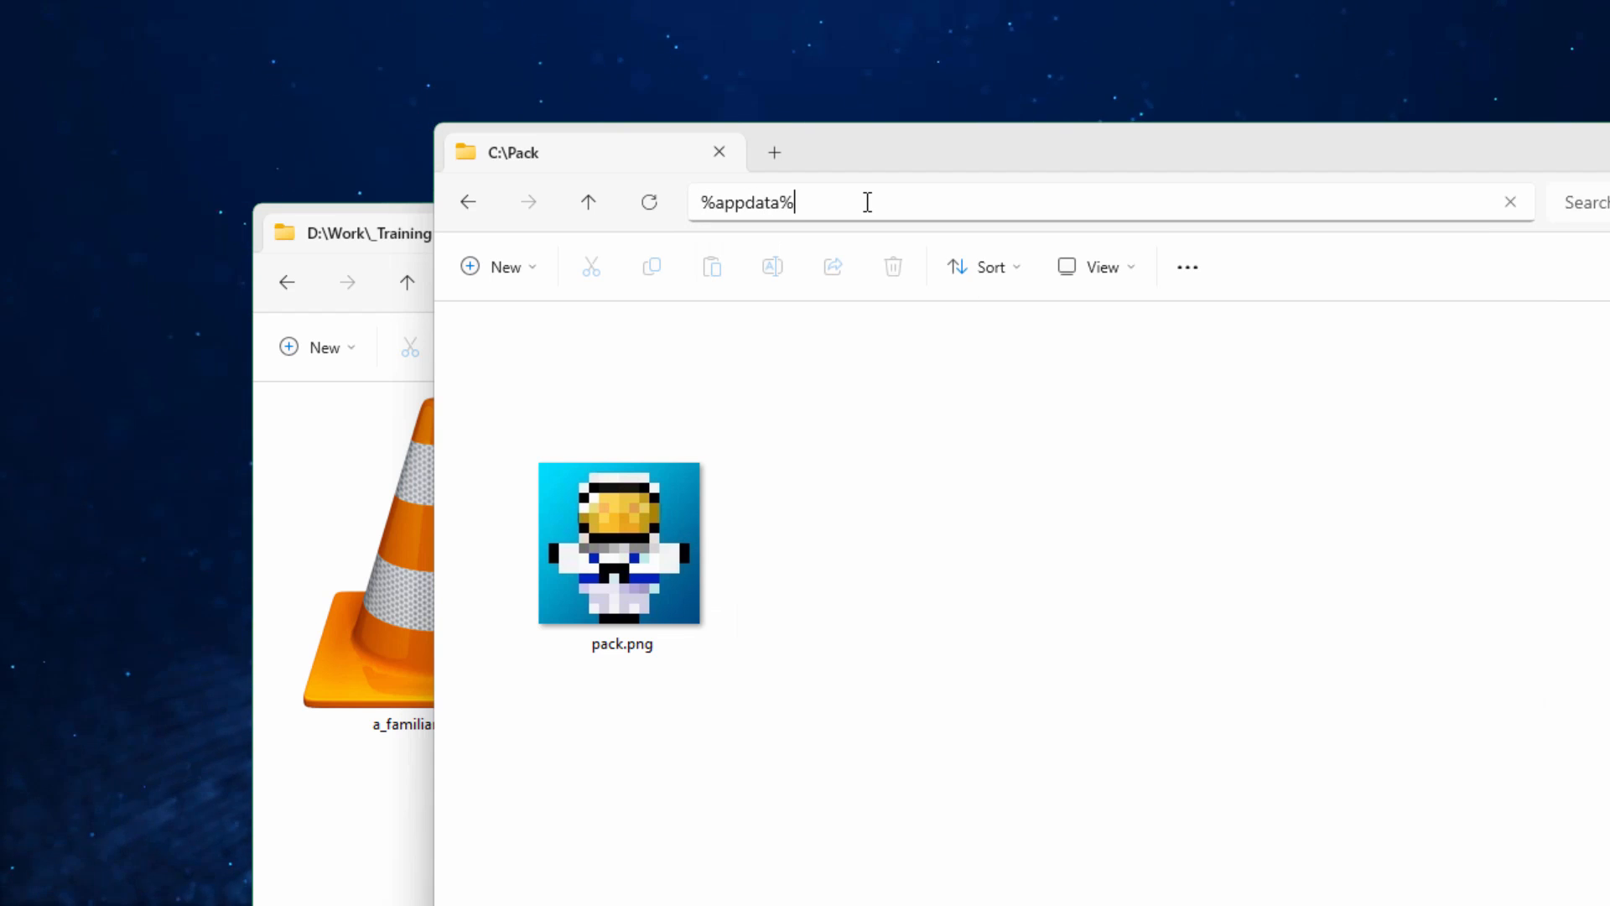
pyautogui.press('Return')
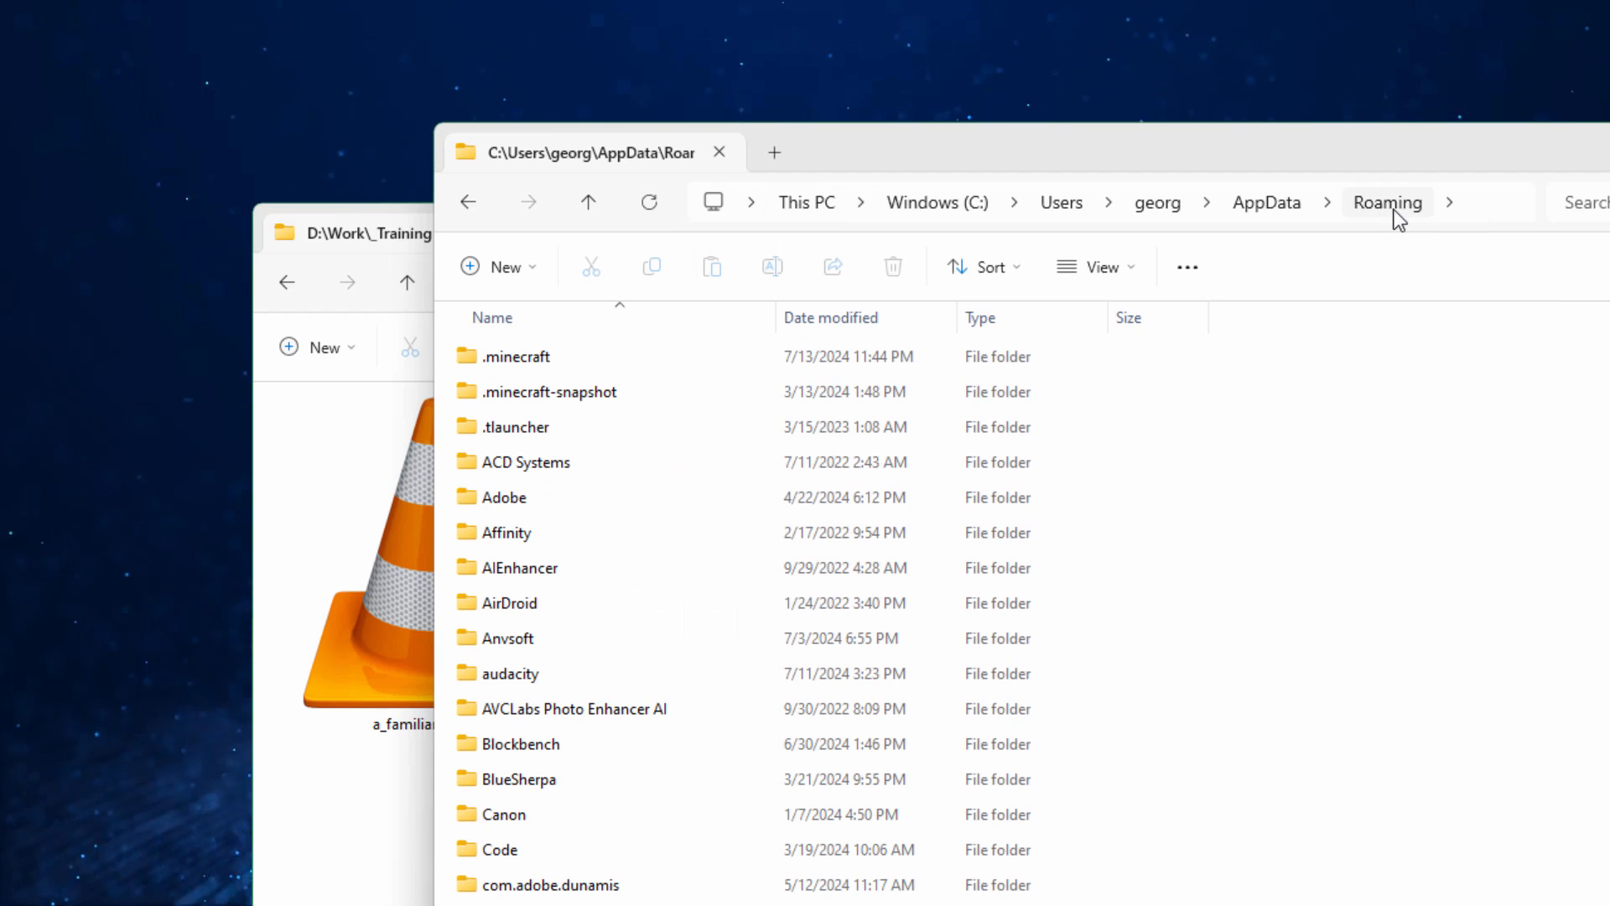
pyautogui.click(517, 357)
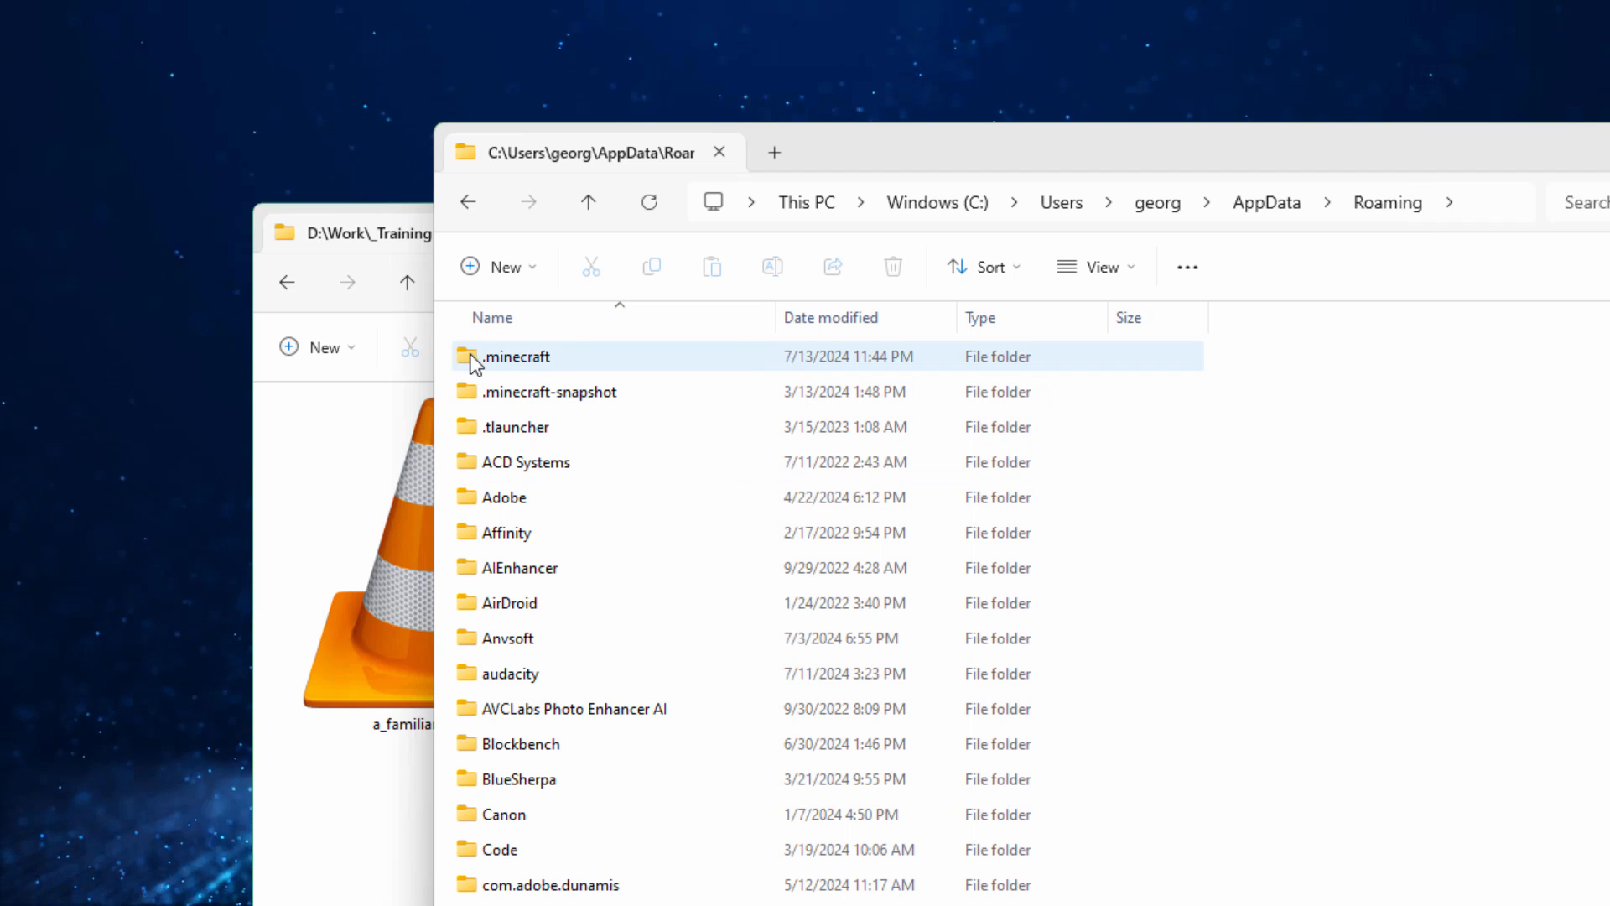
pyautogui.moveTo(517, 356)
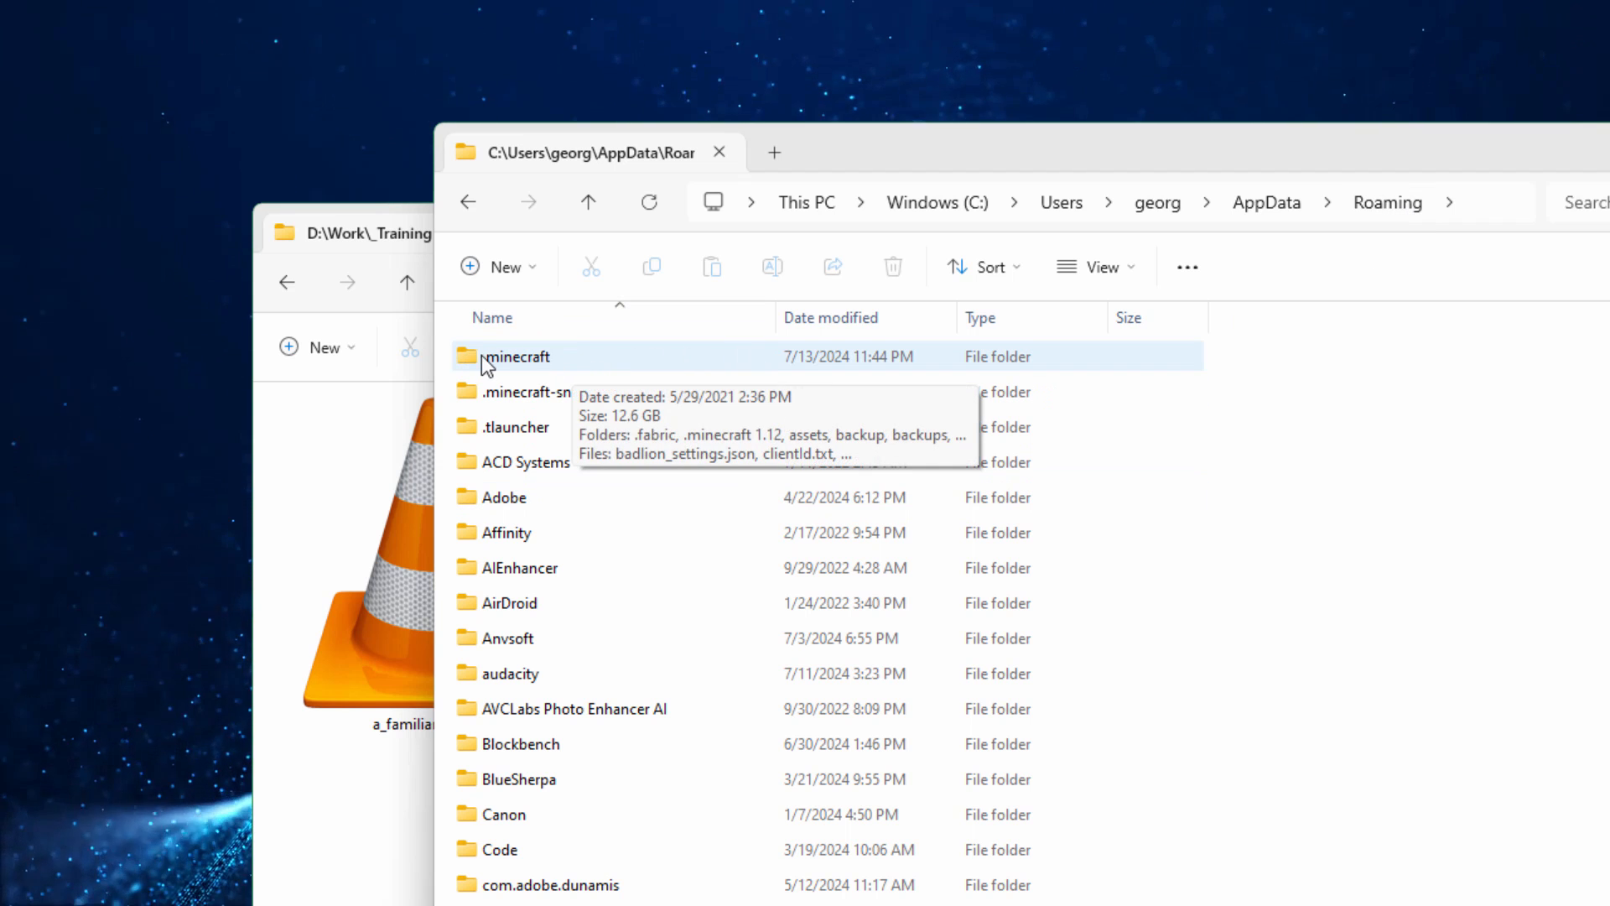
pyautogui.doubleClick(517, 356)
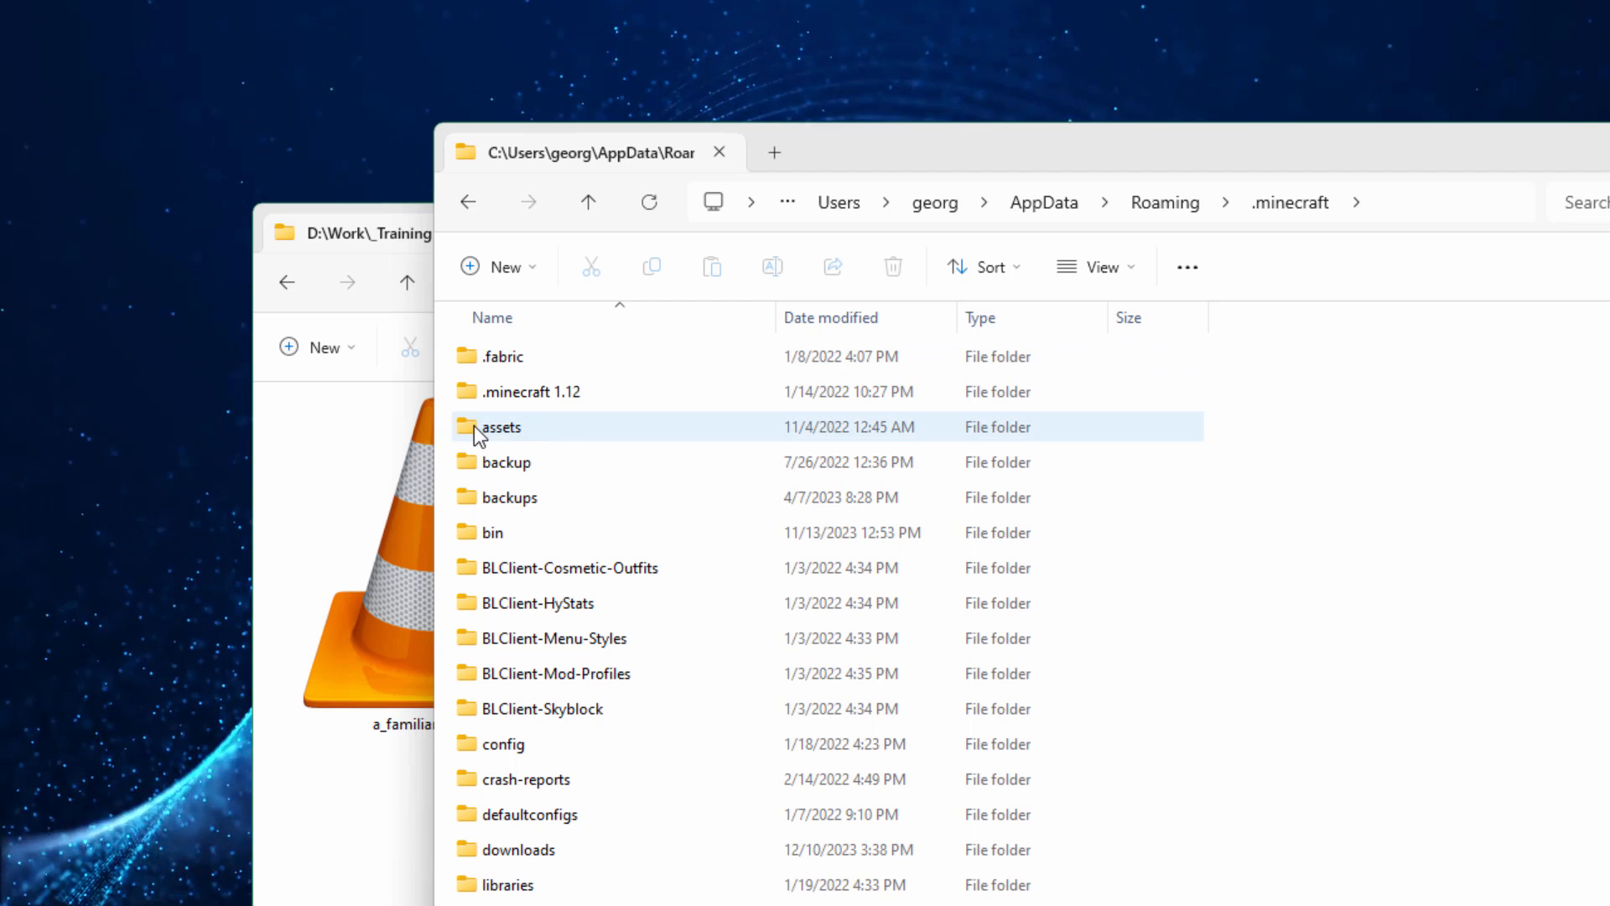
pyautogui.doubleClick(500, 426)
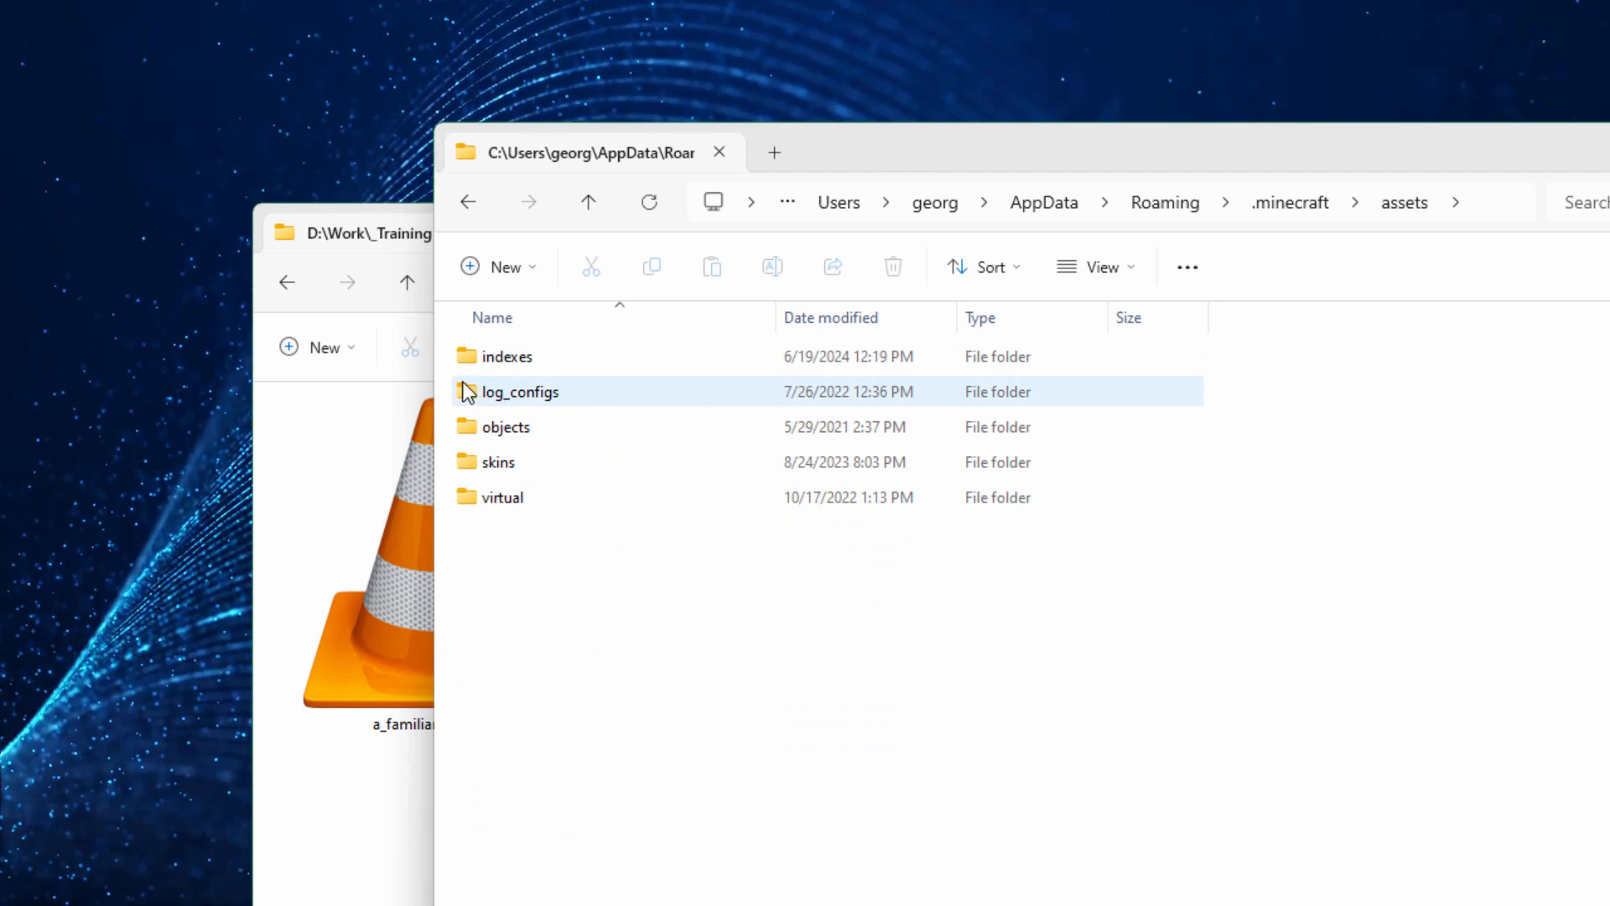
pyautogui.doubleClick(507, 357)
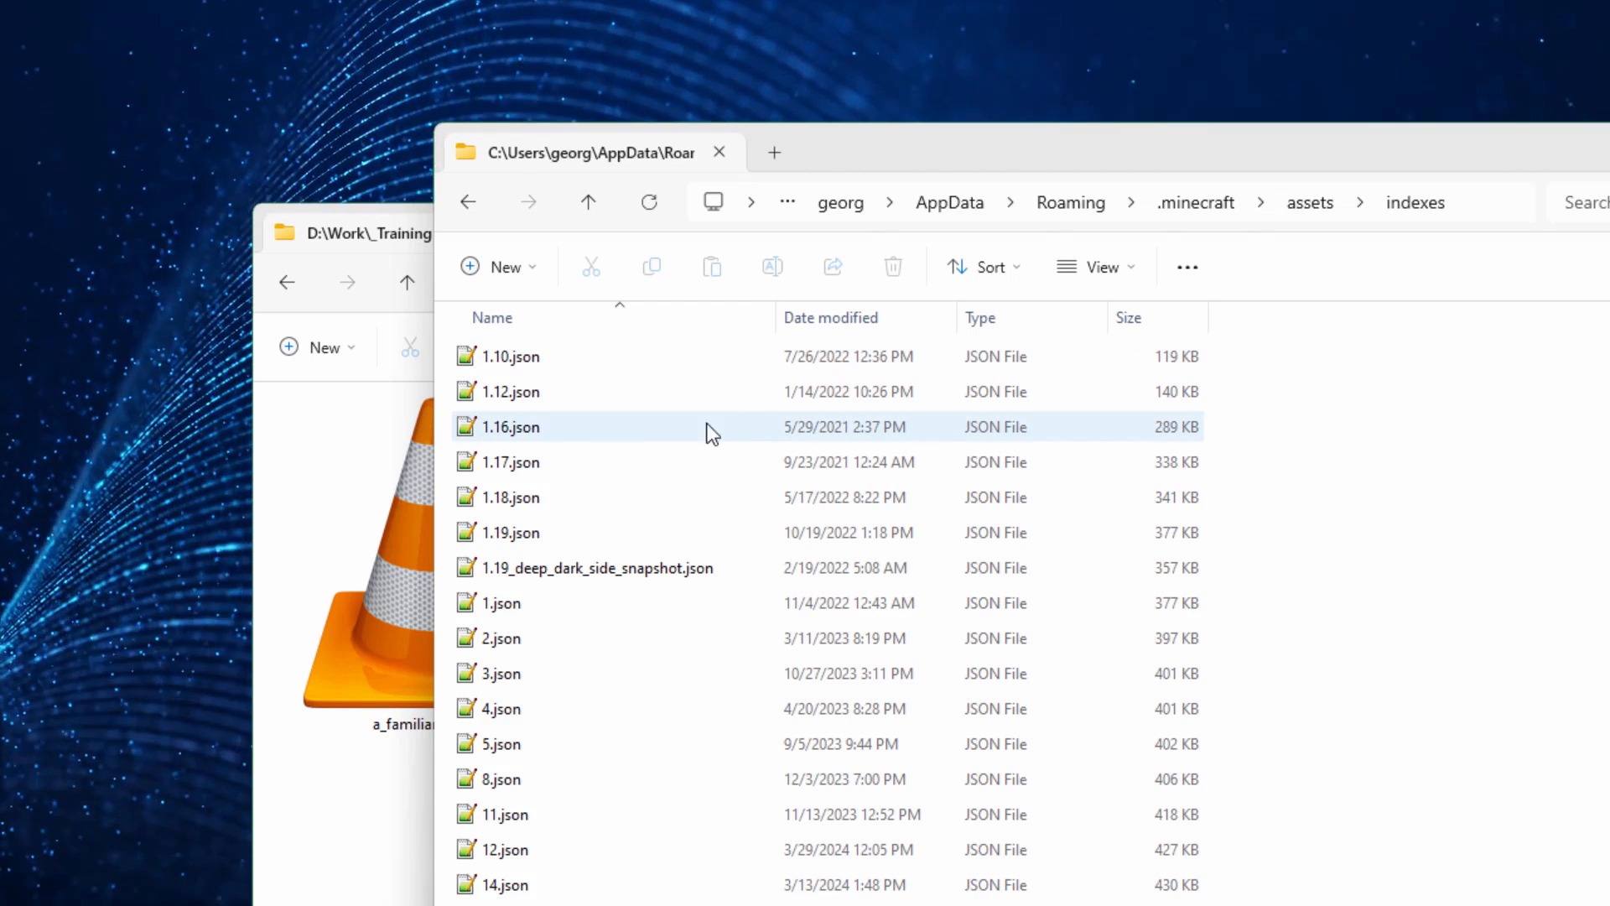
pyautogui.moveTo(708, 427)
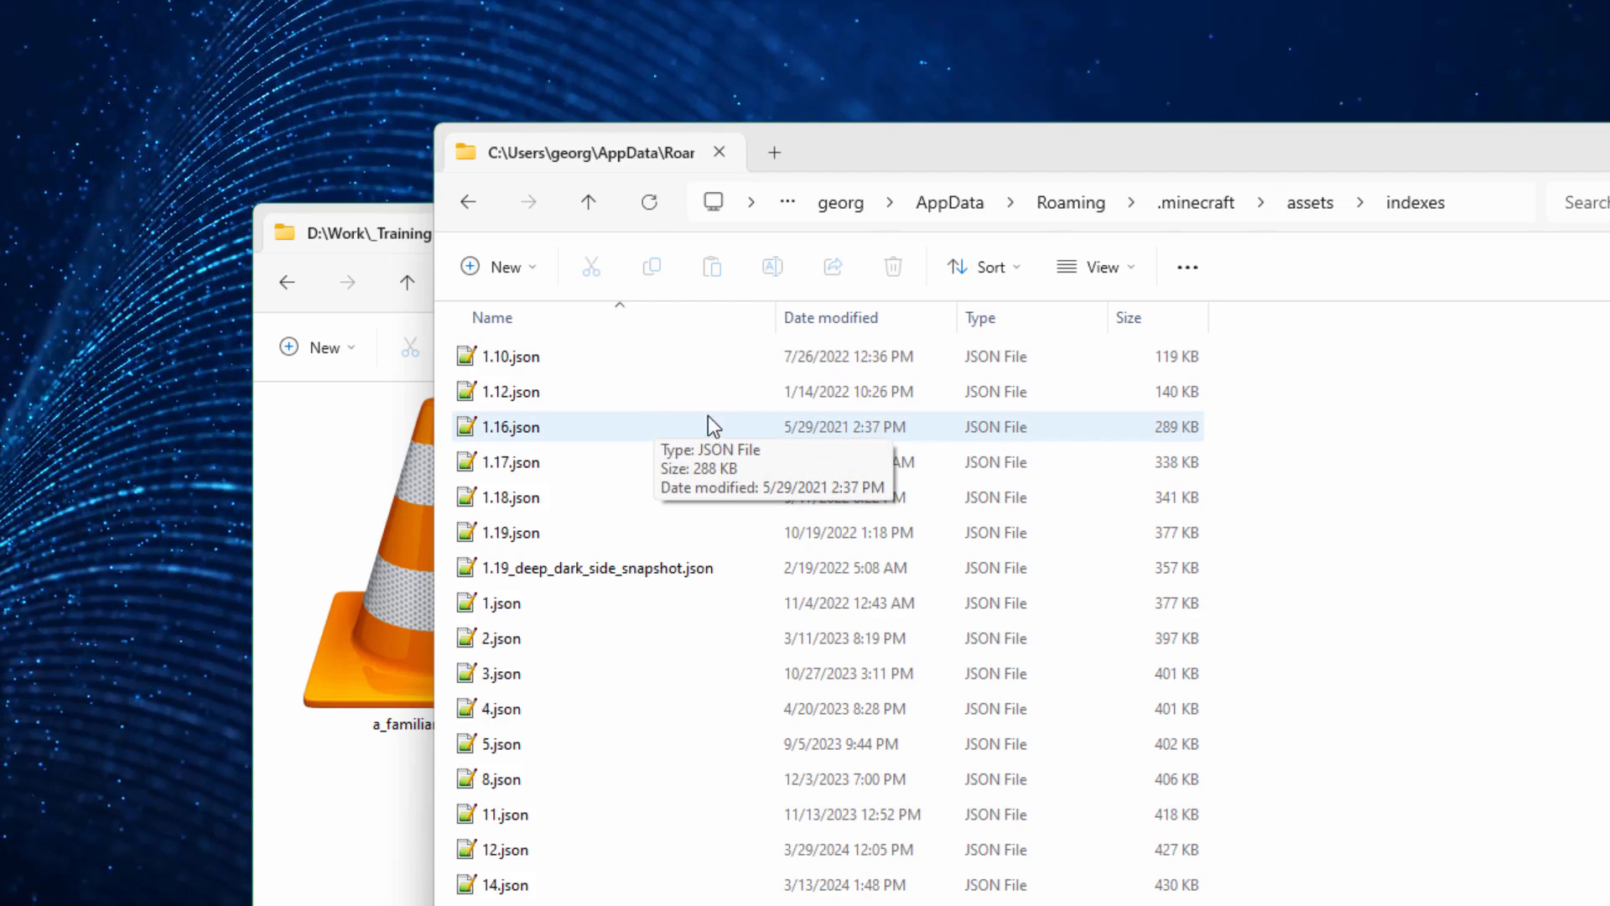
pyautogui.moveTo(512, 461)
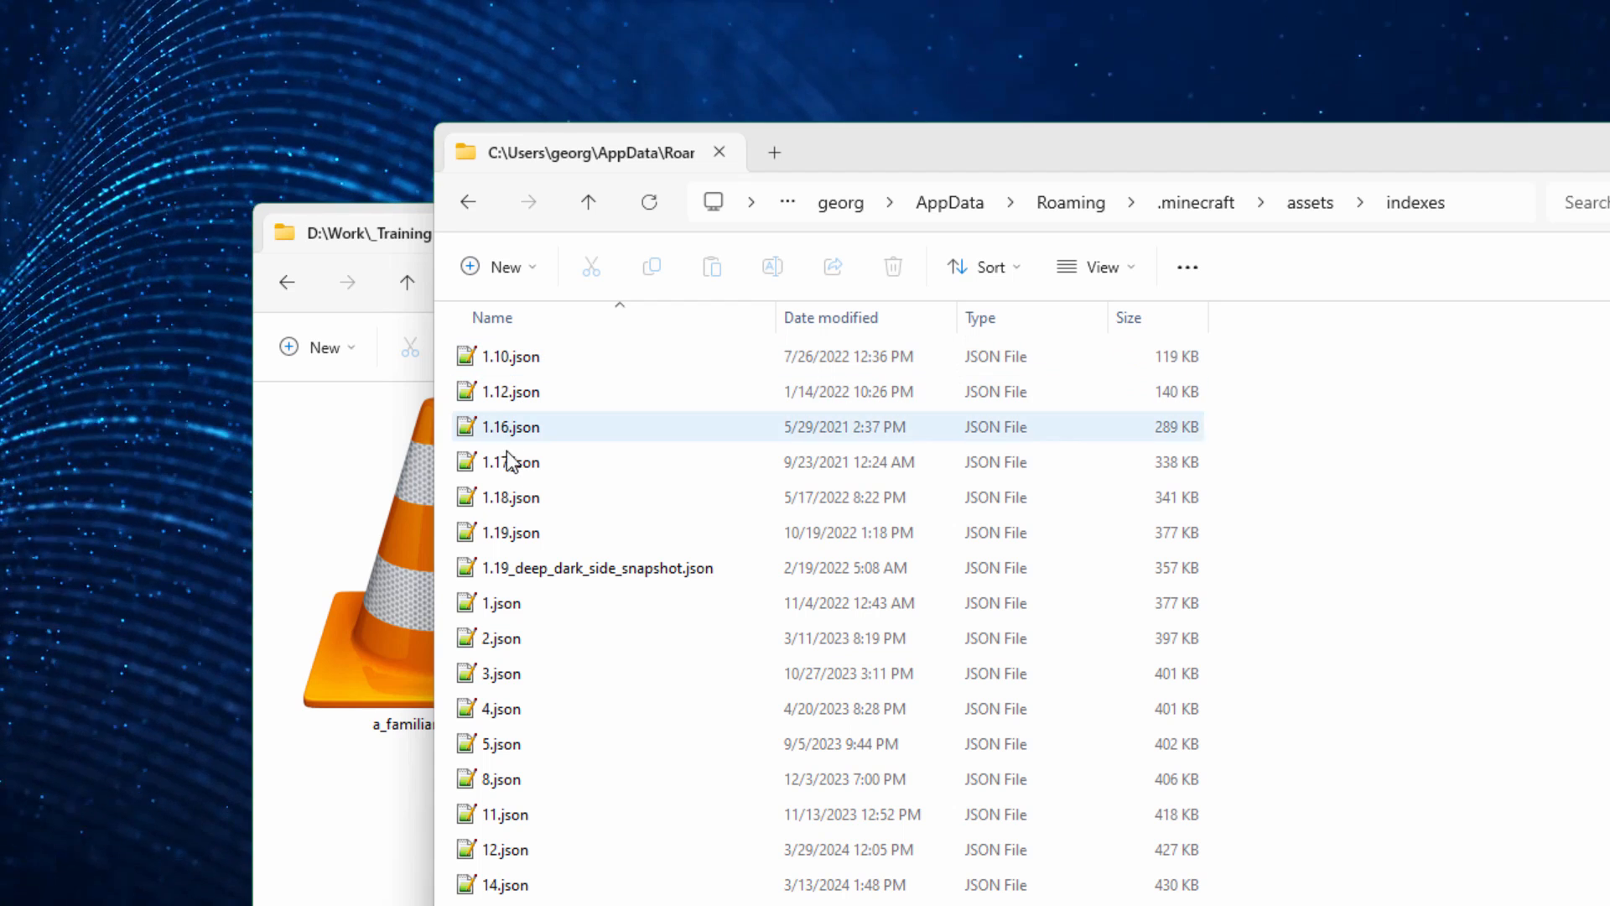
pyautogui.moveTo(529, 457)
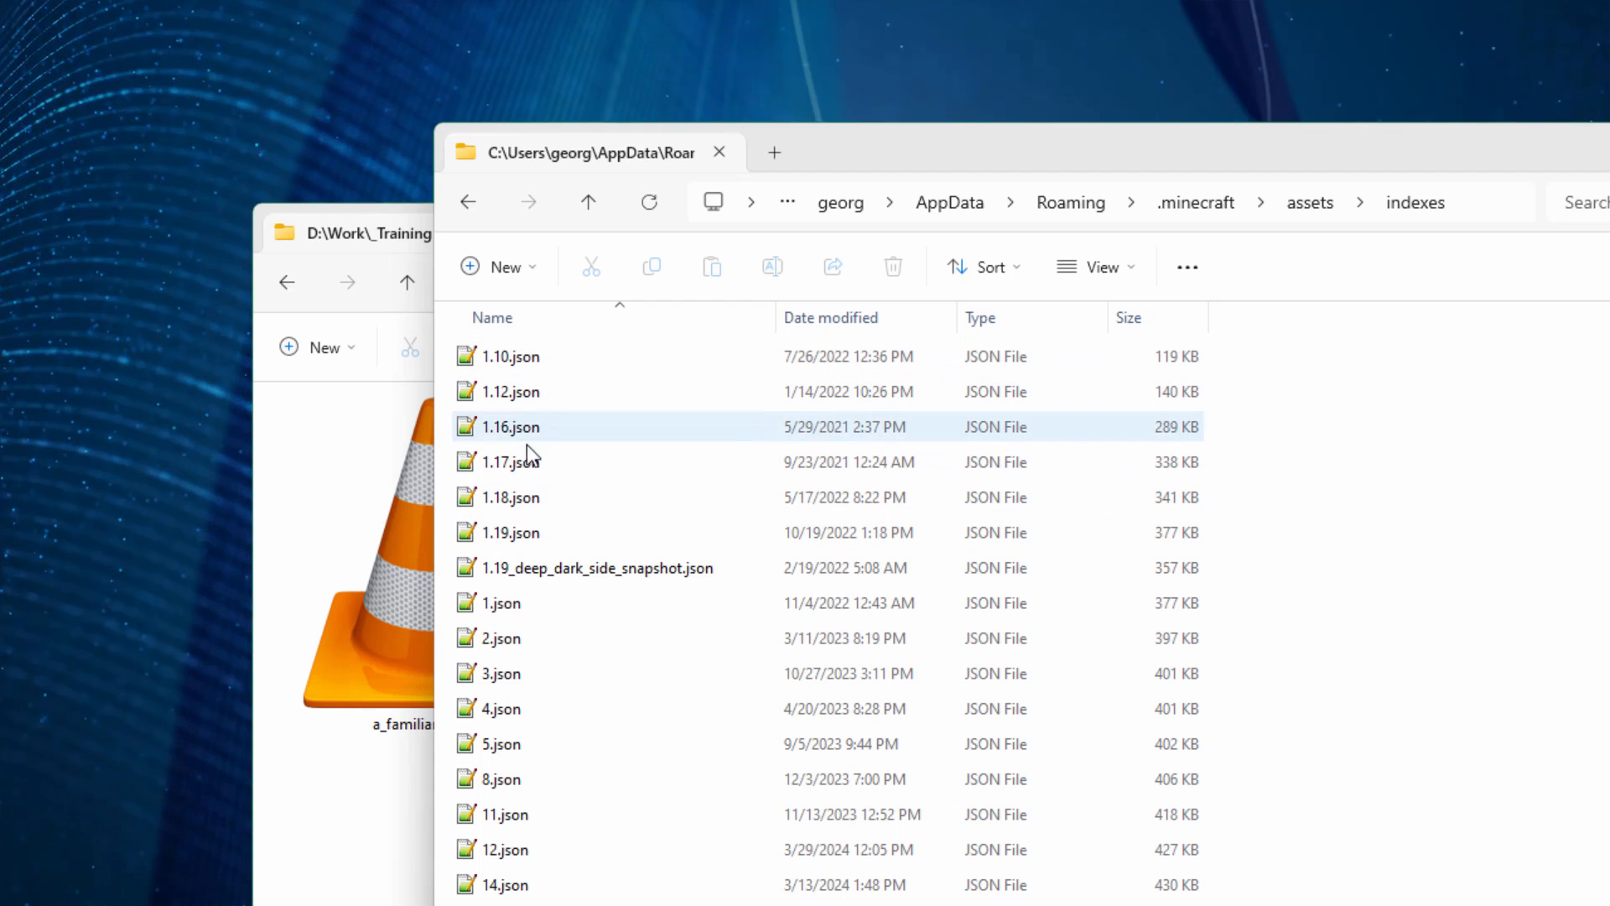
# Select 17.json, the newest index file, after viewing the Notepad++ download page.
pyautogui.click(503, 603)
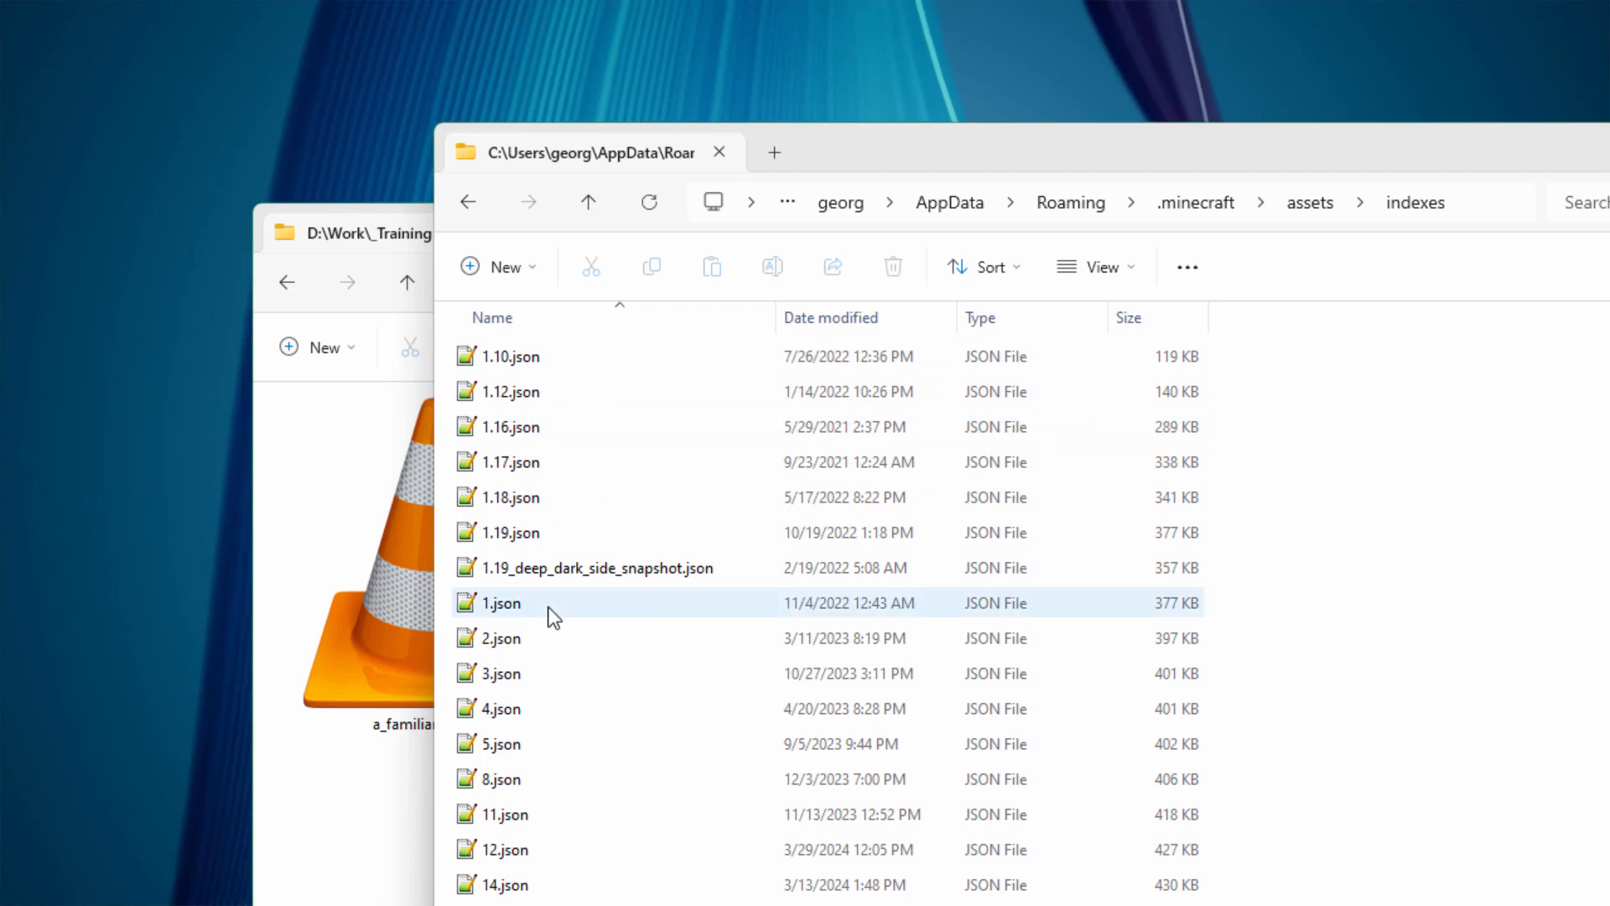
pyautogui.moveTo(562, 392)
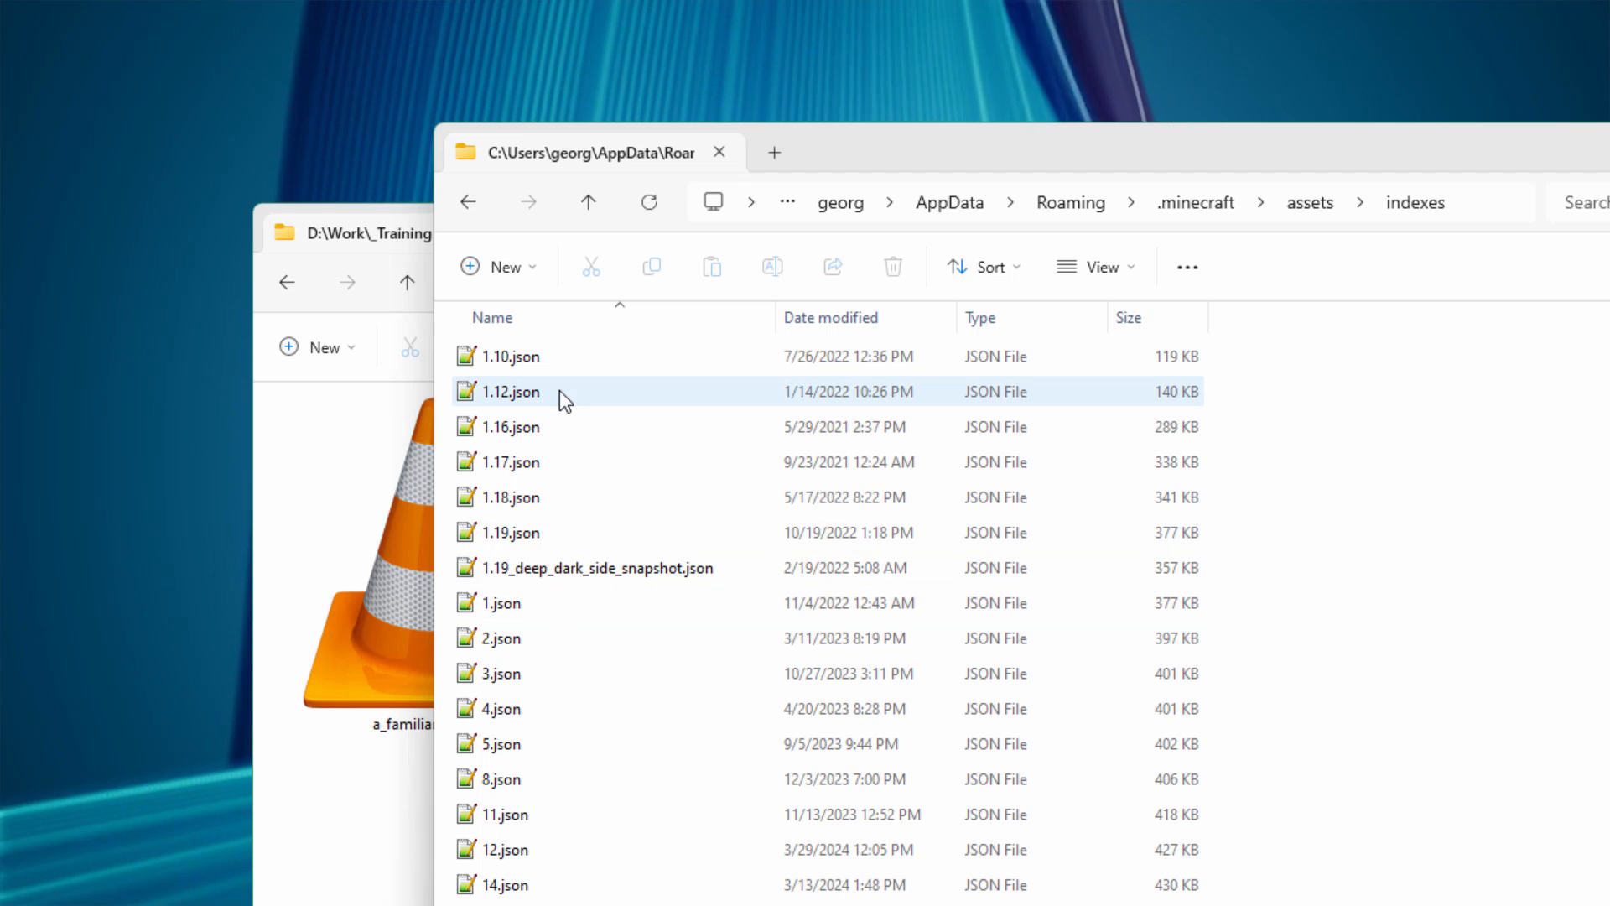
pyautogui.click(519, 637)
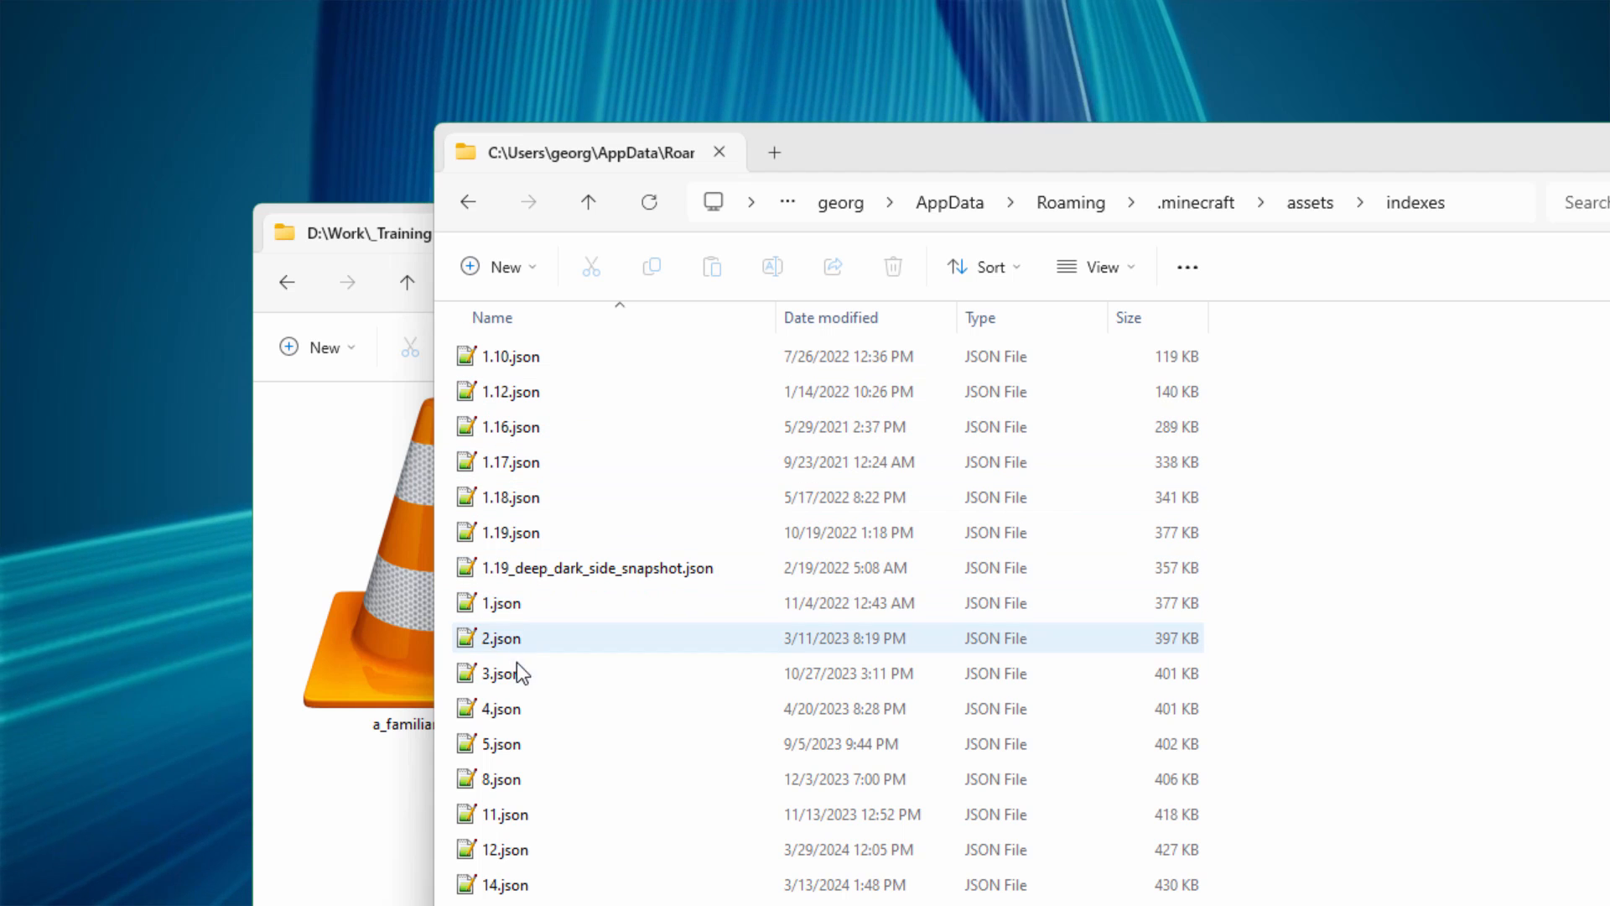
pyautogui.click(504, 603)
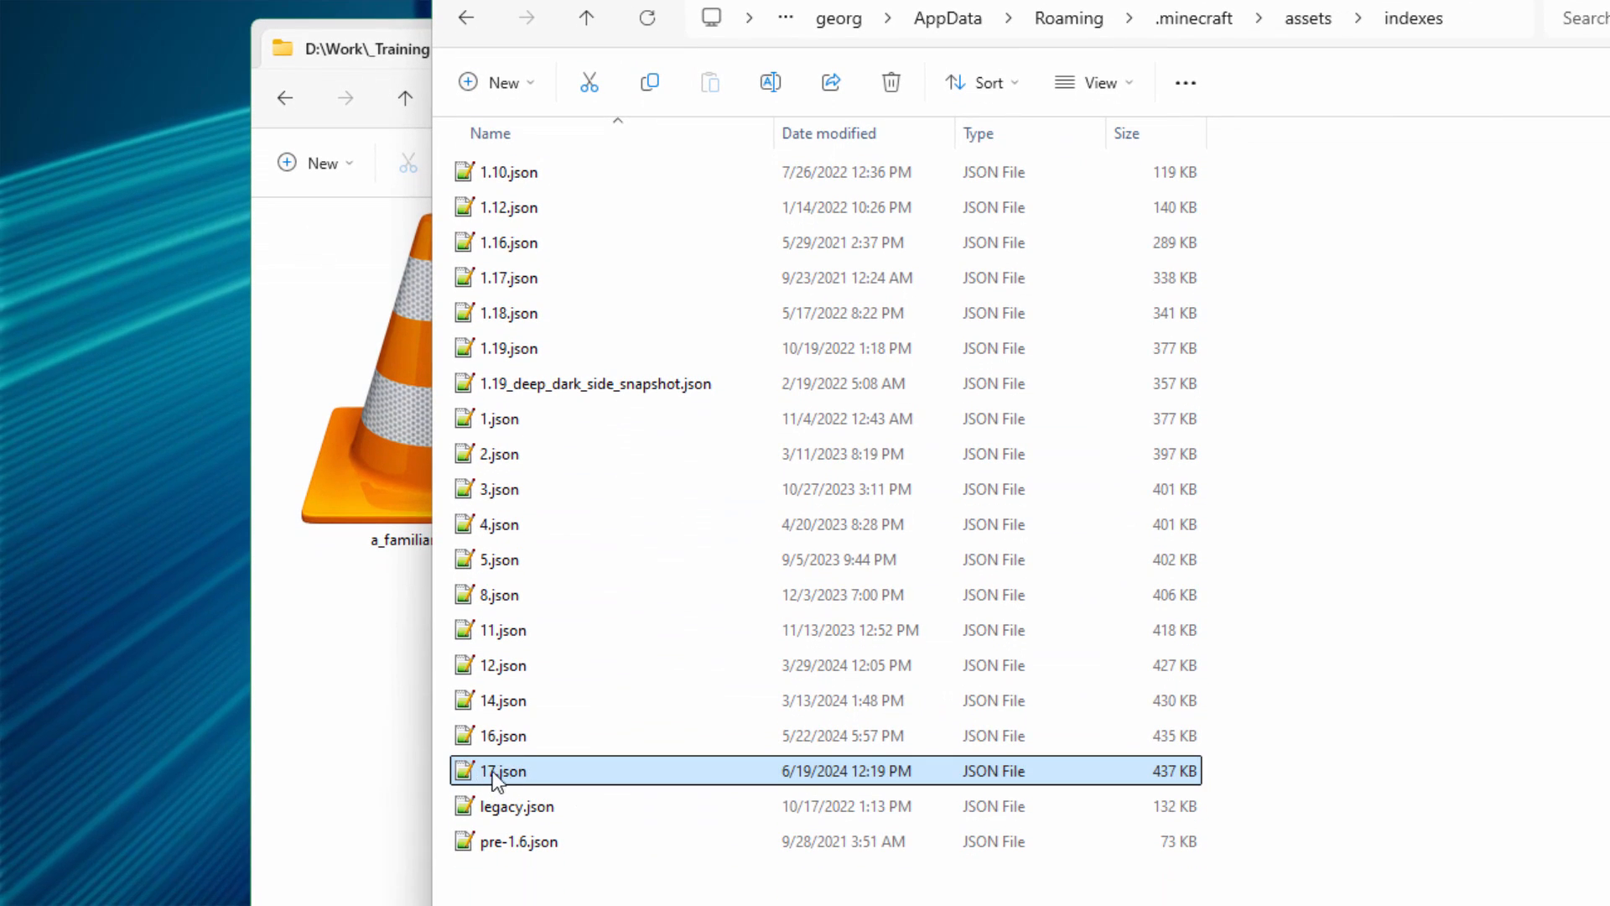
pyautogui.moveTo(803, 786)
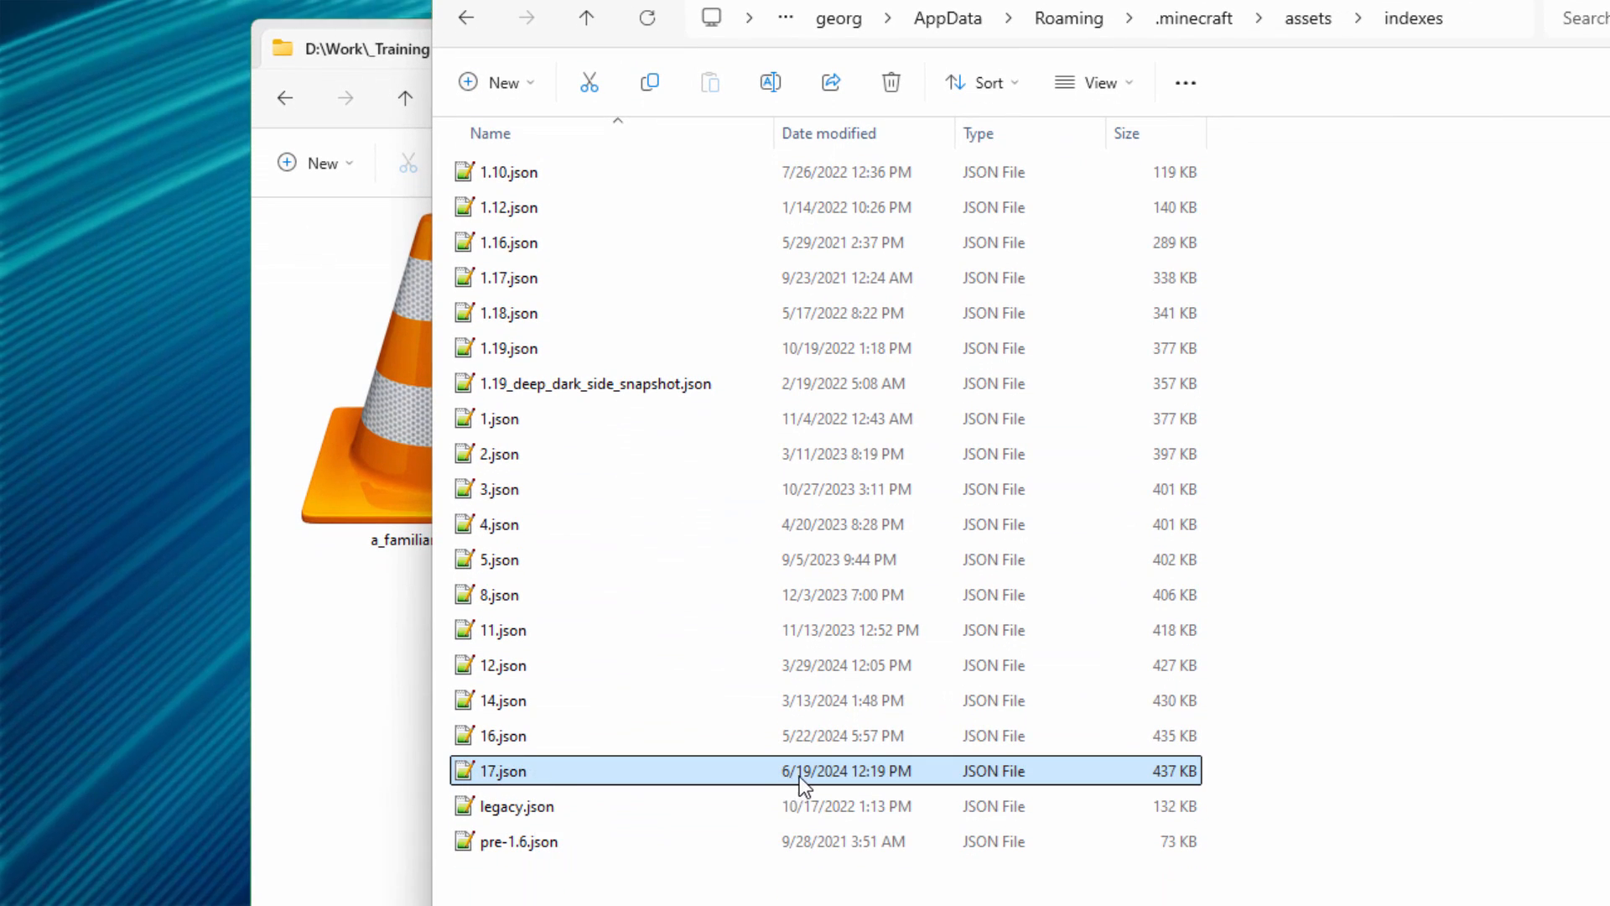
pyautogui.moveTo(552, 772)
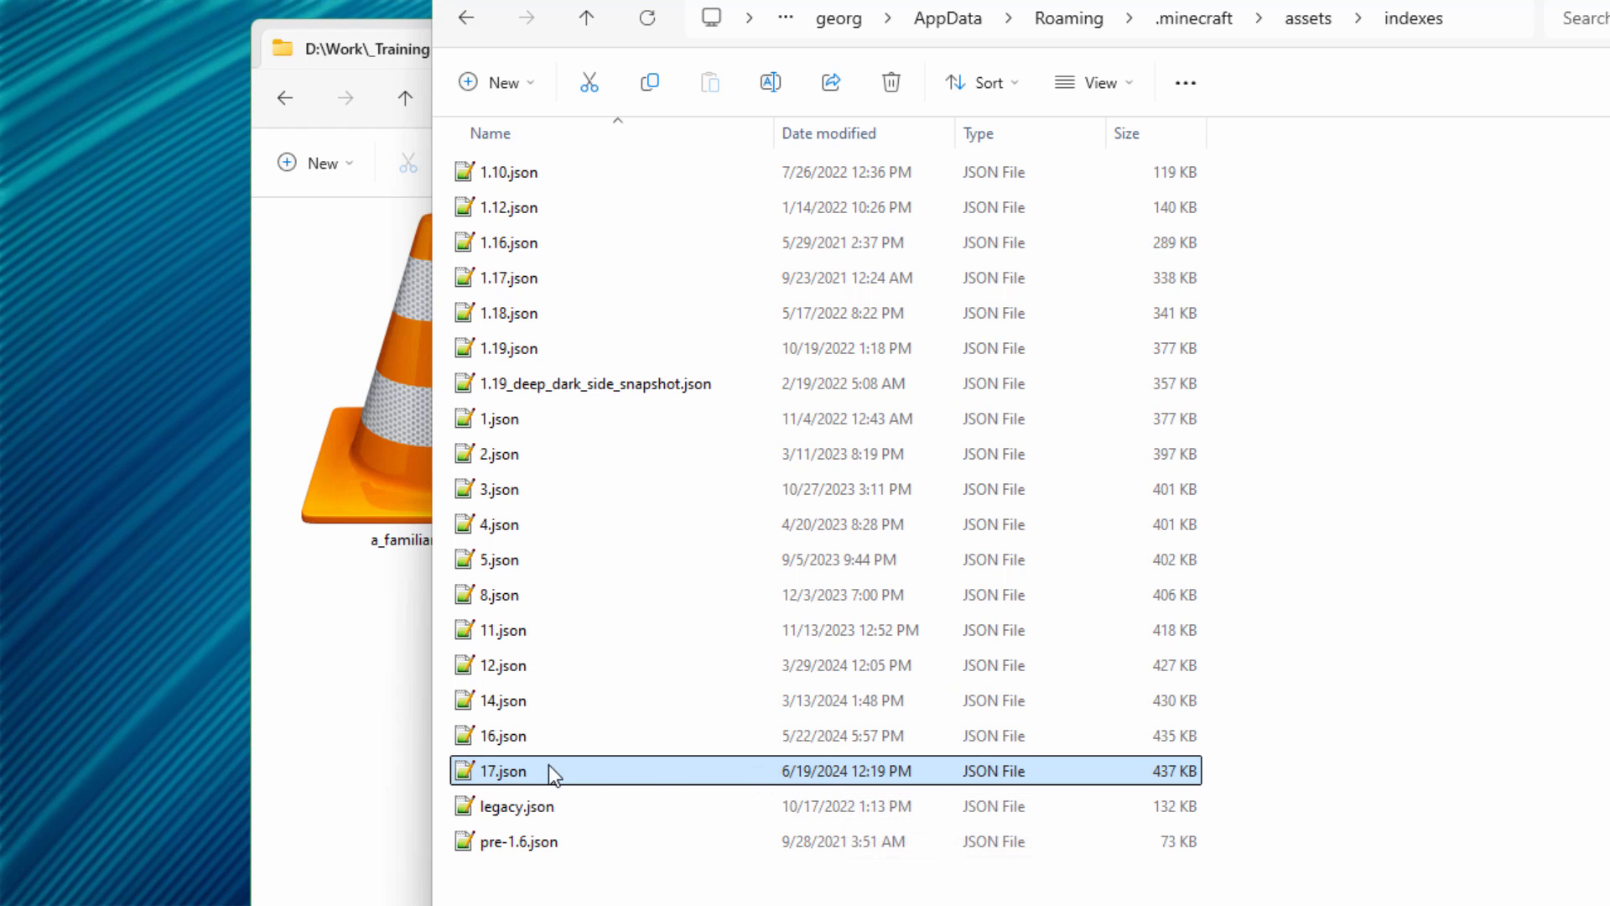
pyautogui.moveTo(514, 772)
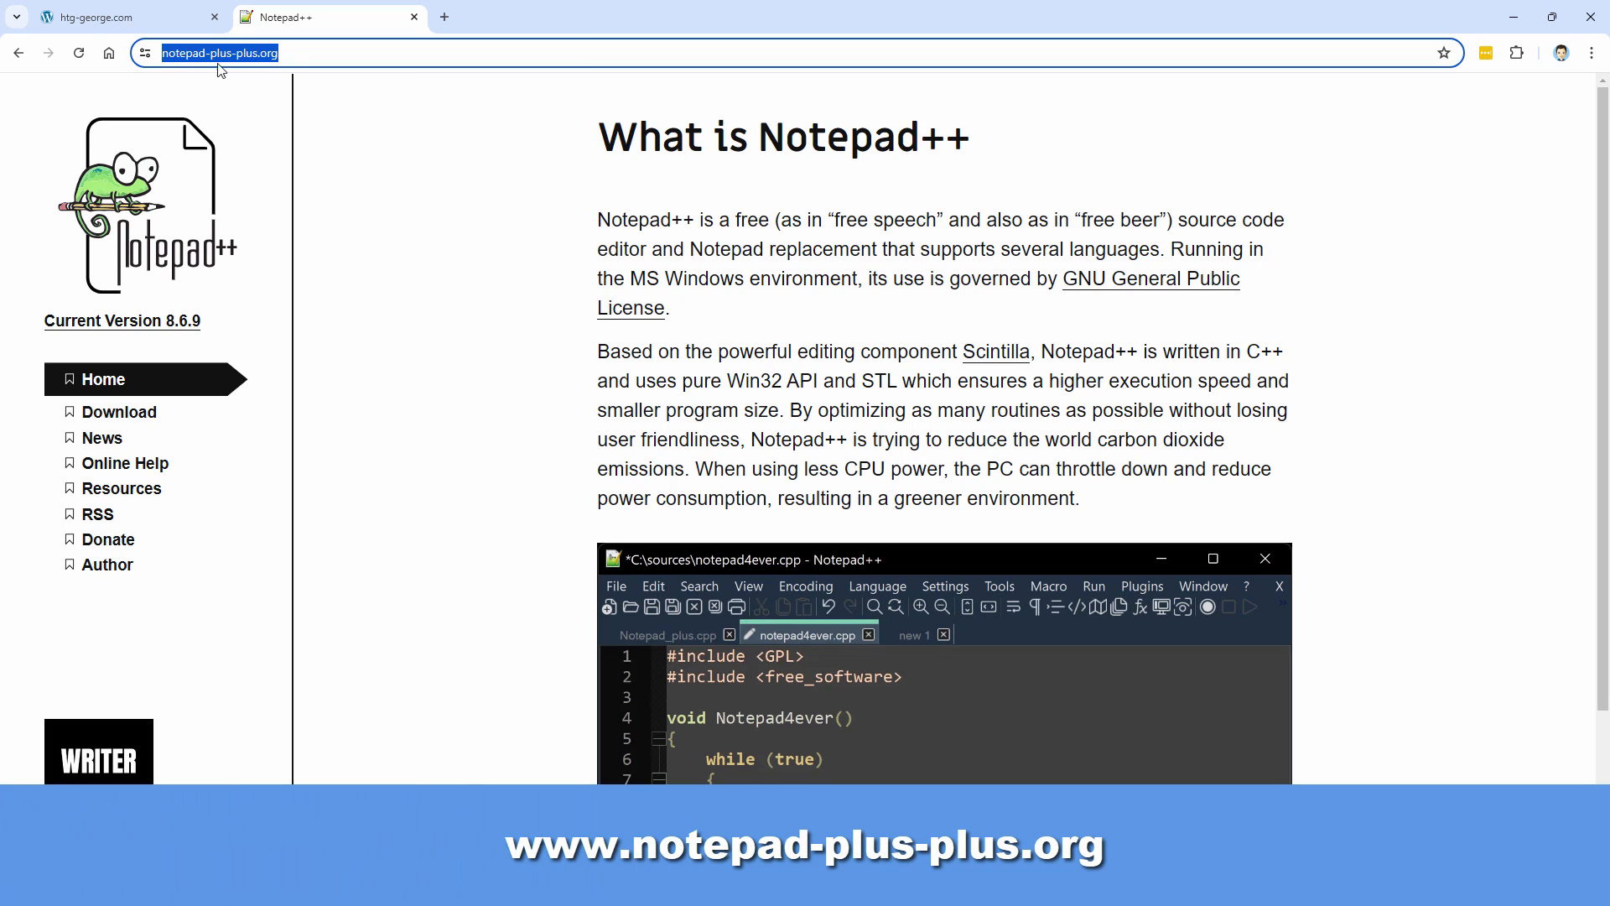
pyautogui.click(118, 412)
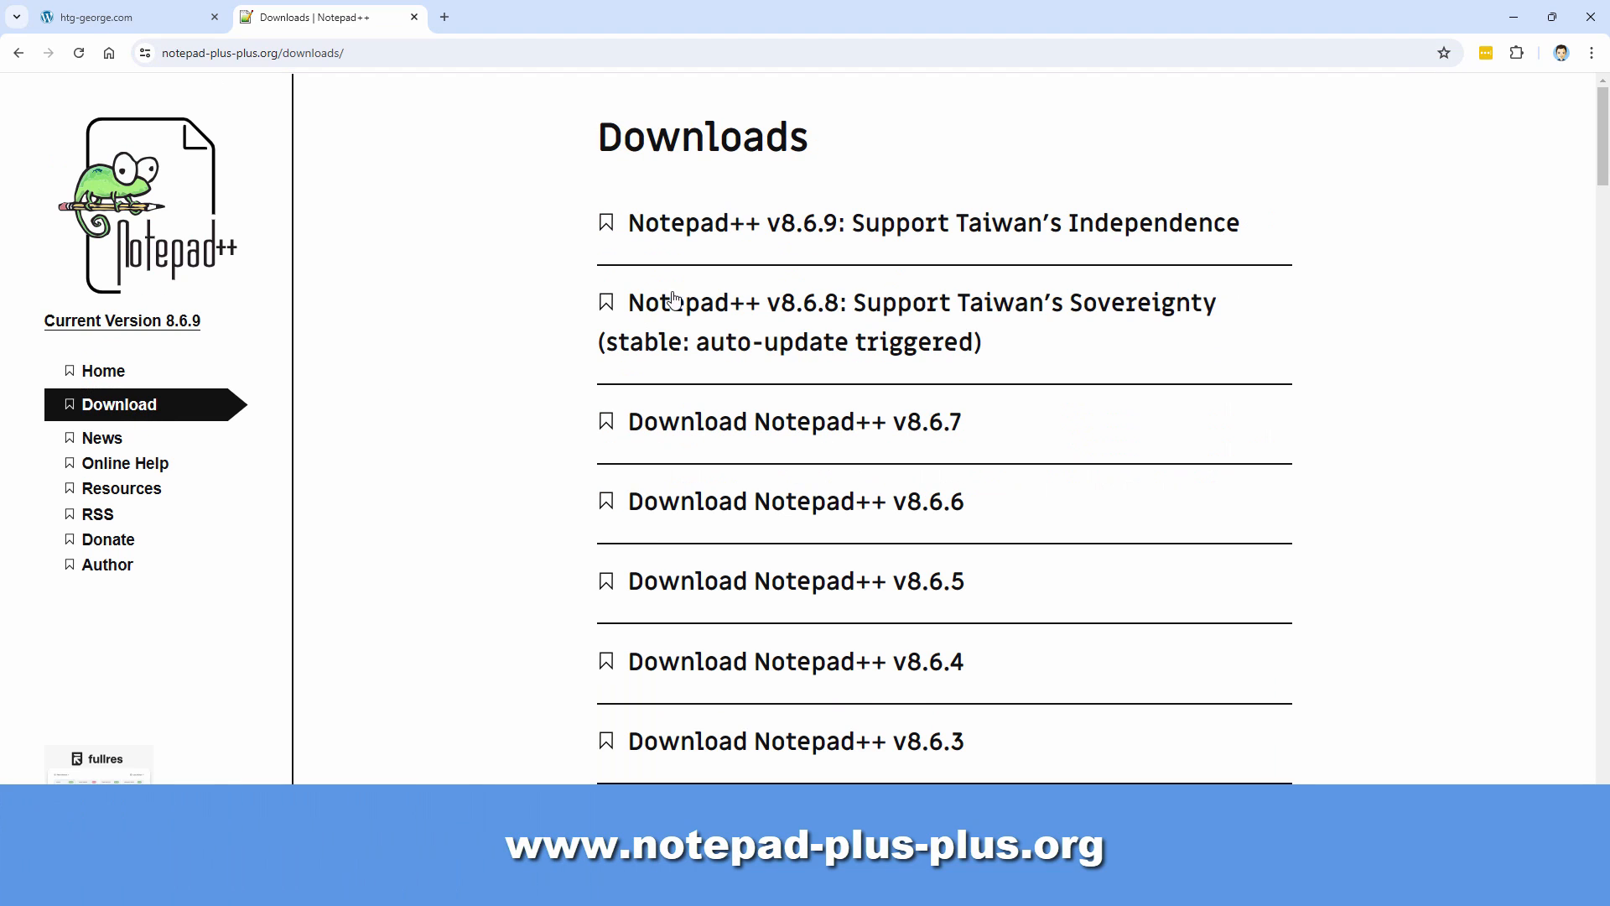
pyautogui.scroll(-3)
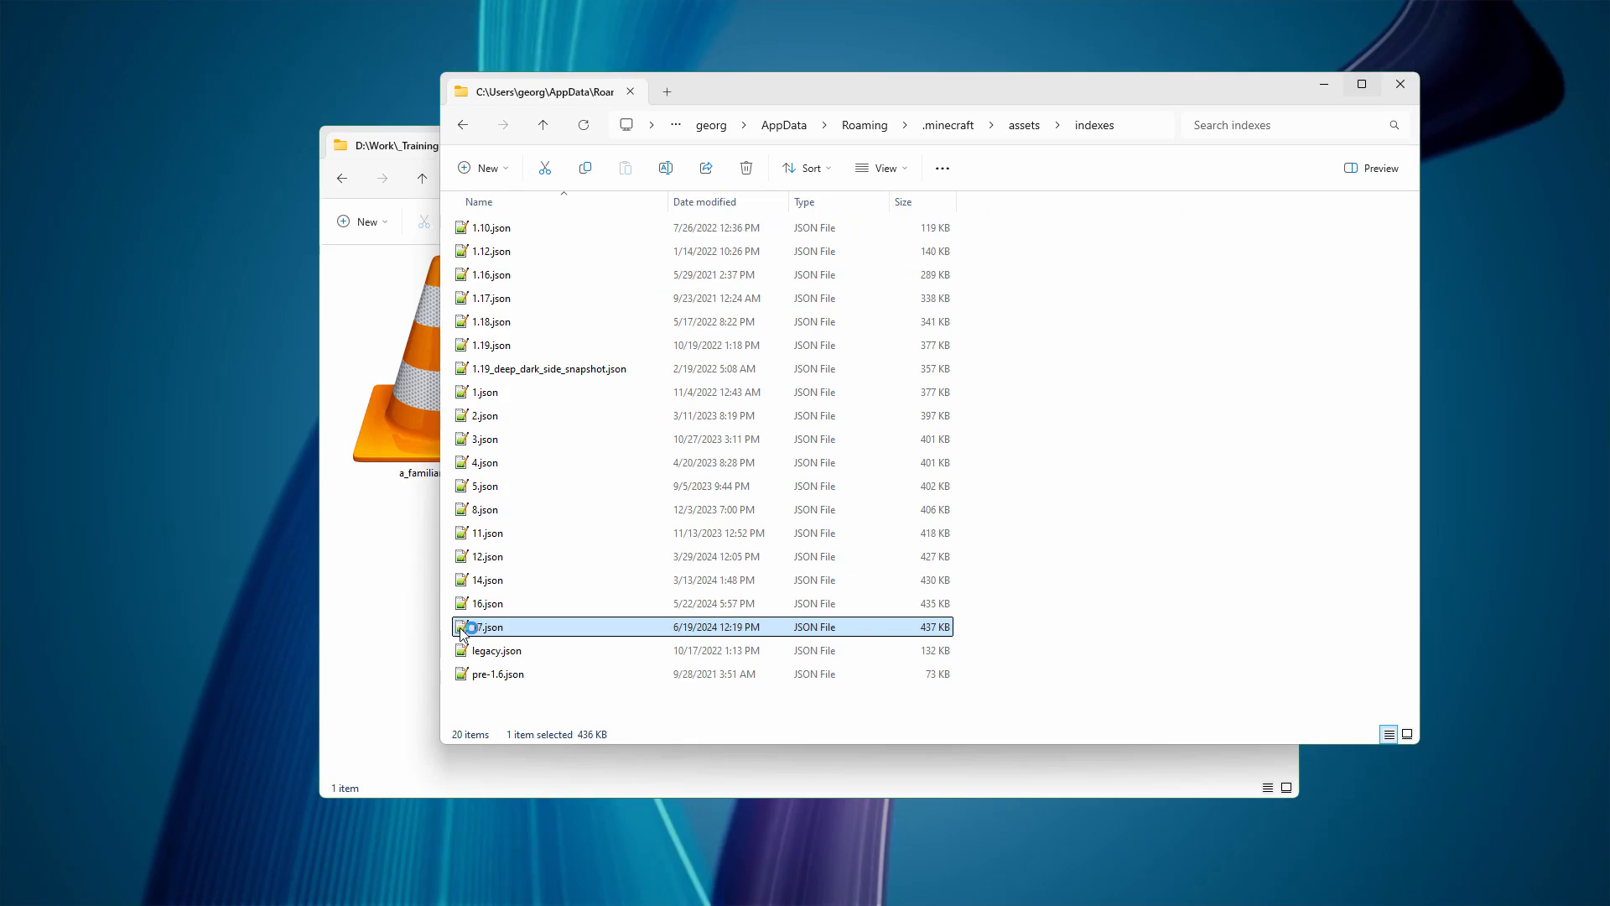
# Open 17.json in Notepad++ and scroll through its asset paths, hashes and sizes.
pyautogui.doubleClick(490, 626)
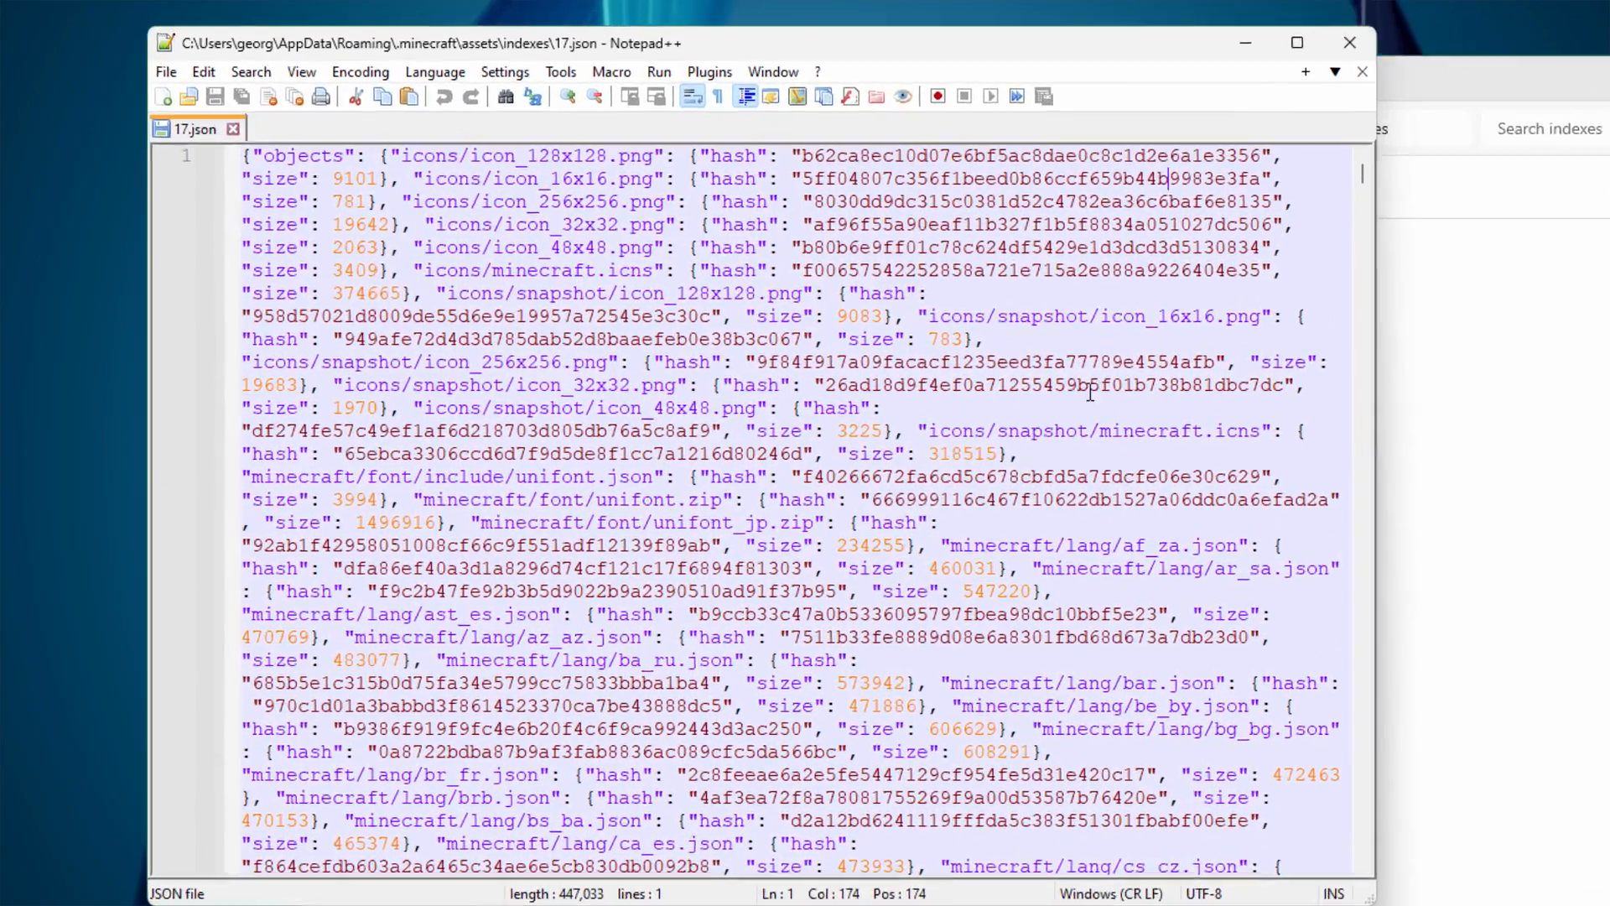
pyautogui.scroll(-3)
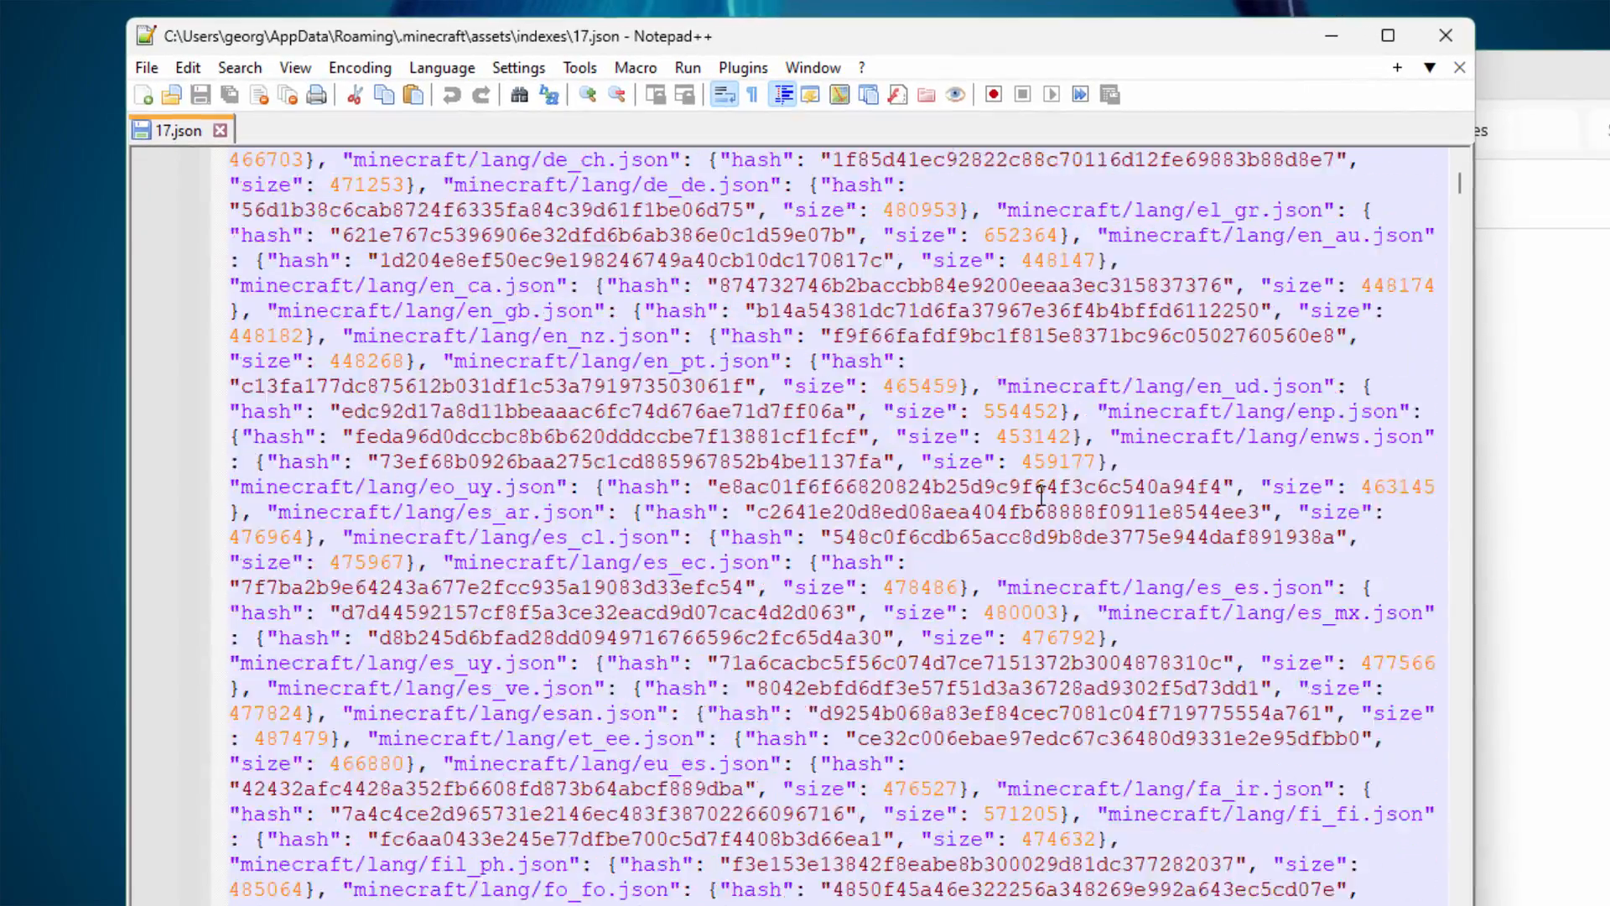
pyautogui.scroll(3)
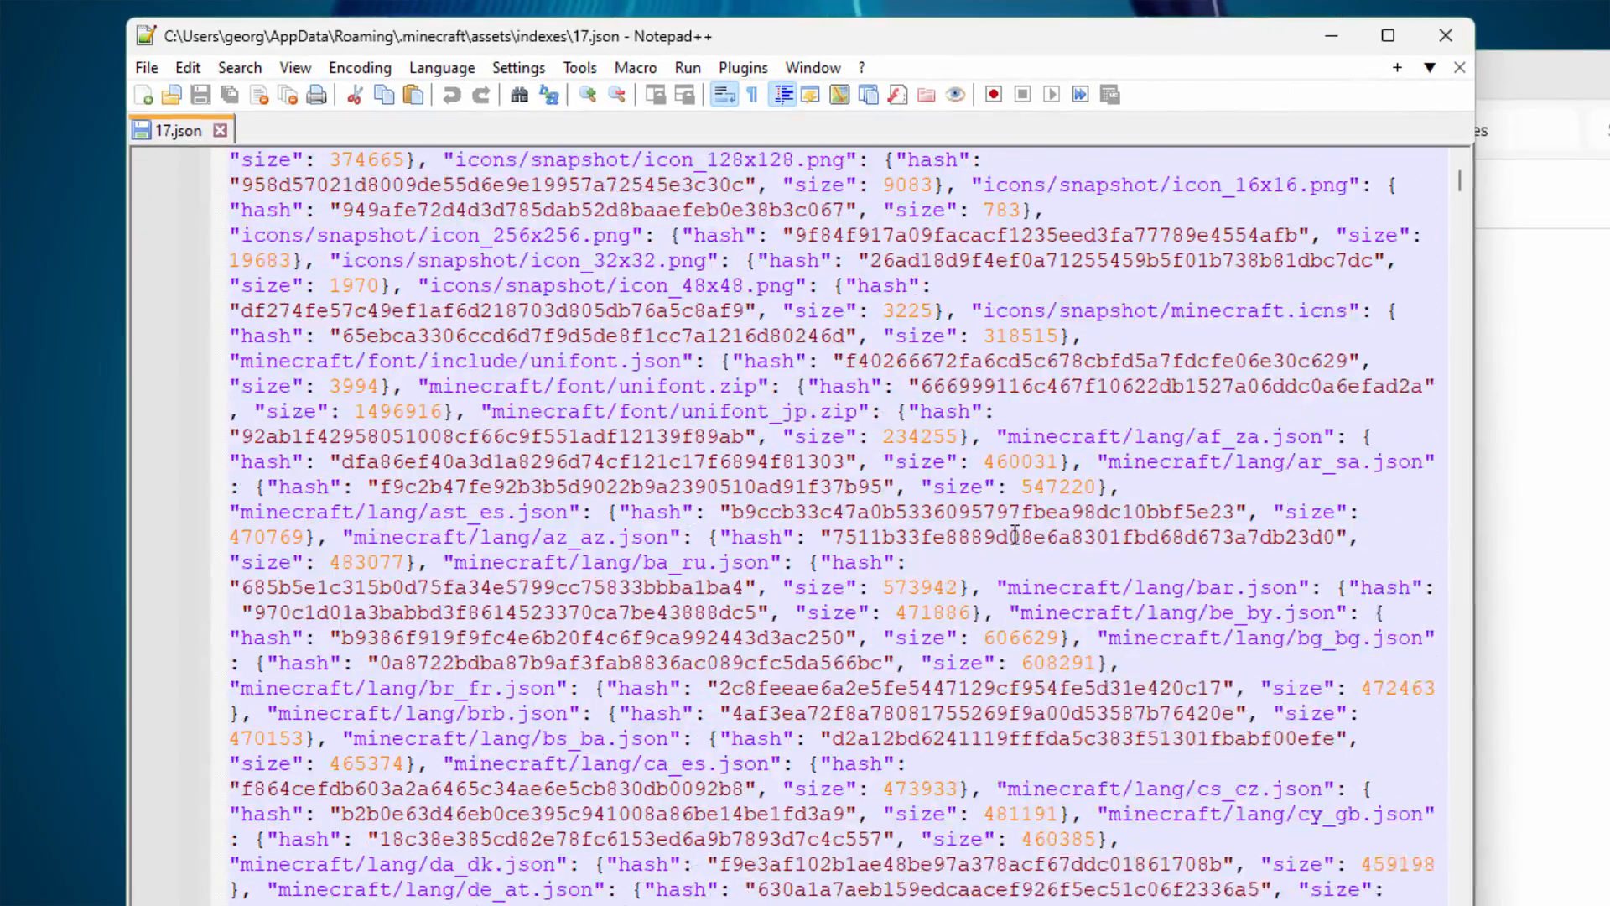
pyautogui.scroll(3)
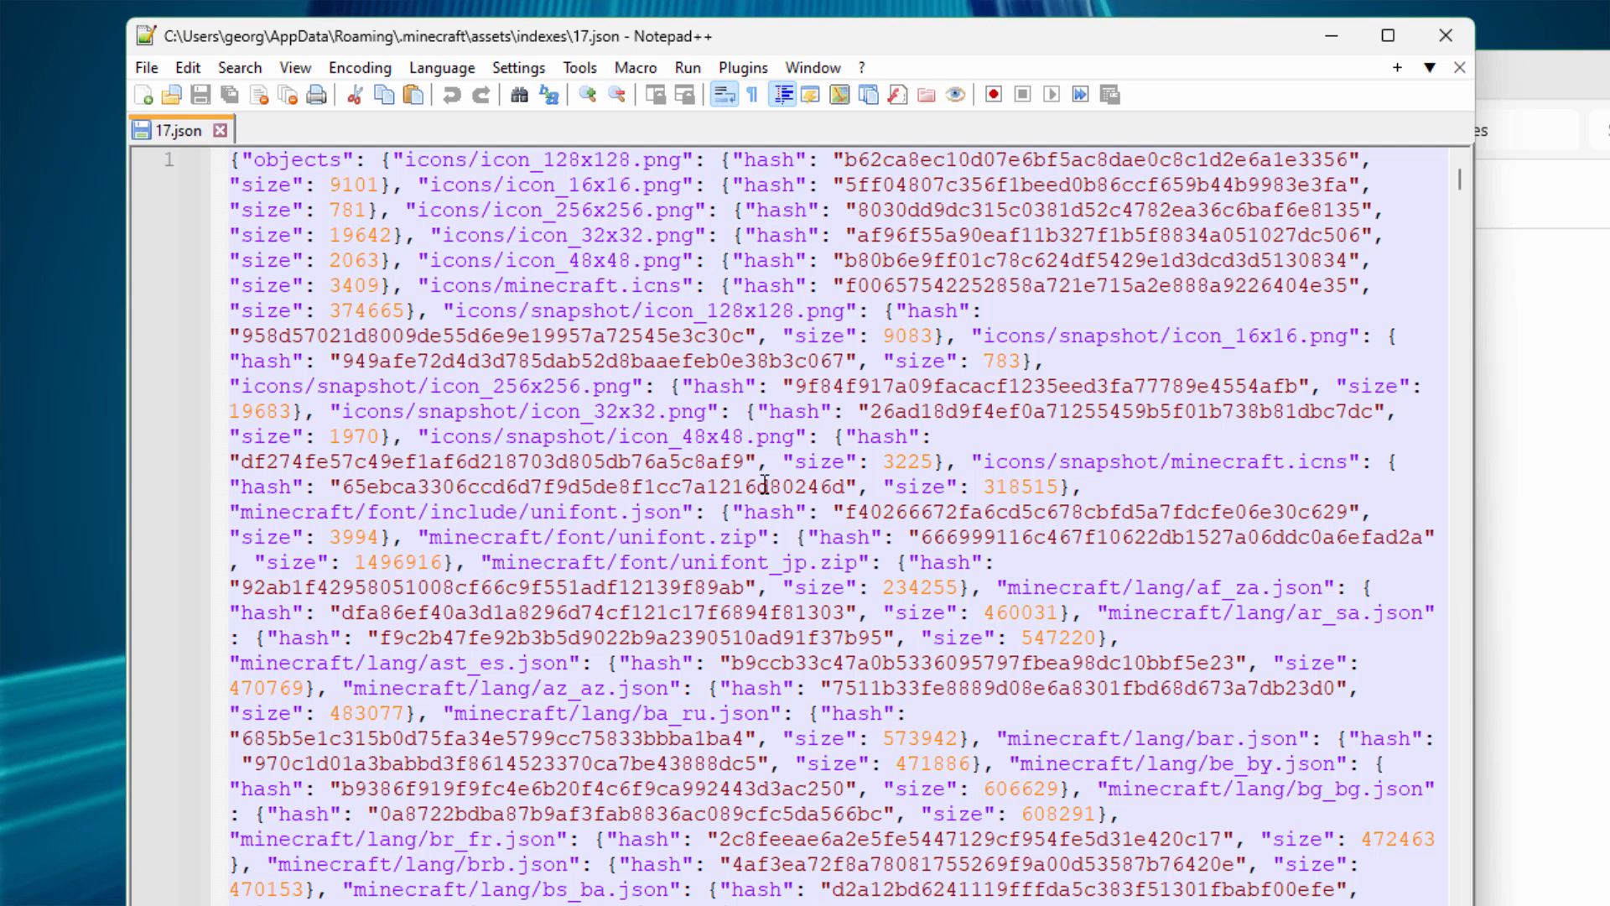
pyautogui.moveTo(1002, 388)
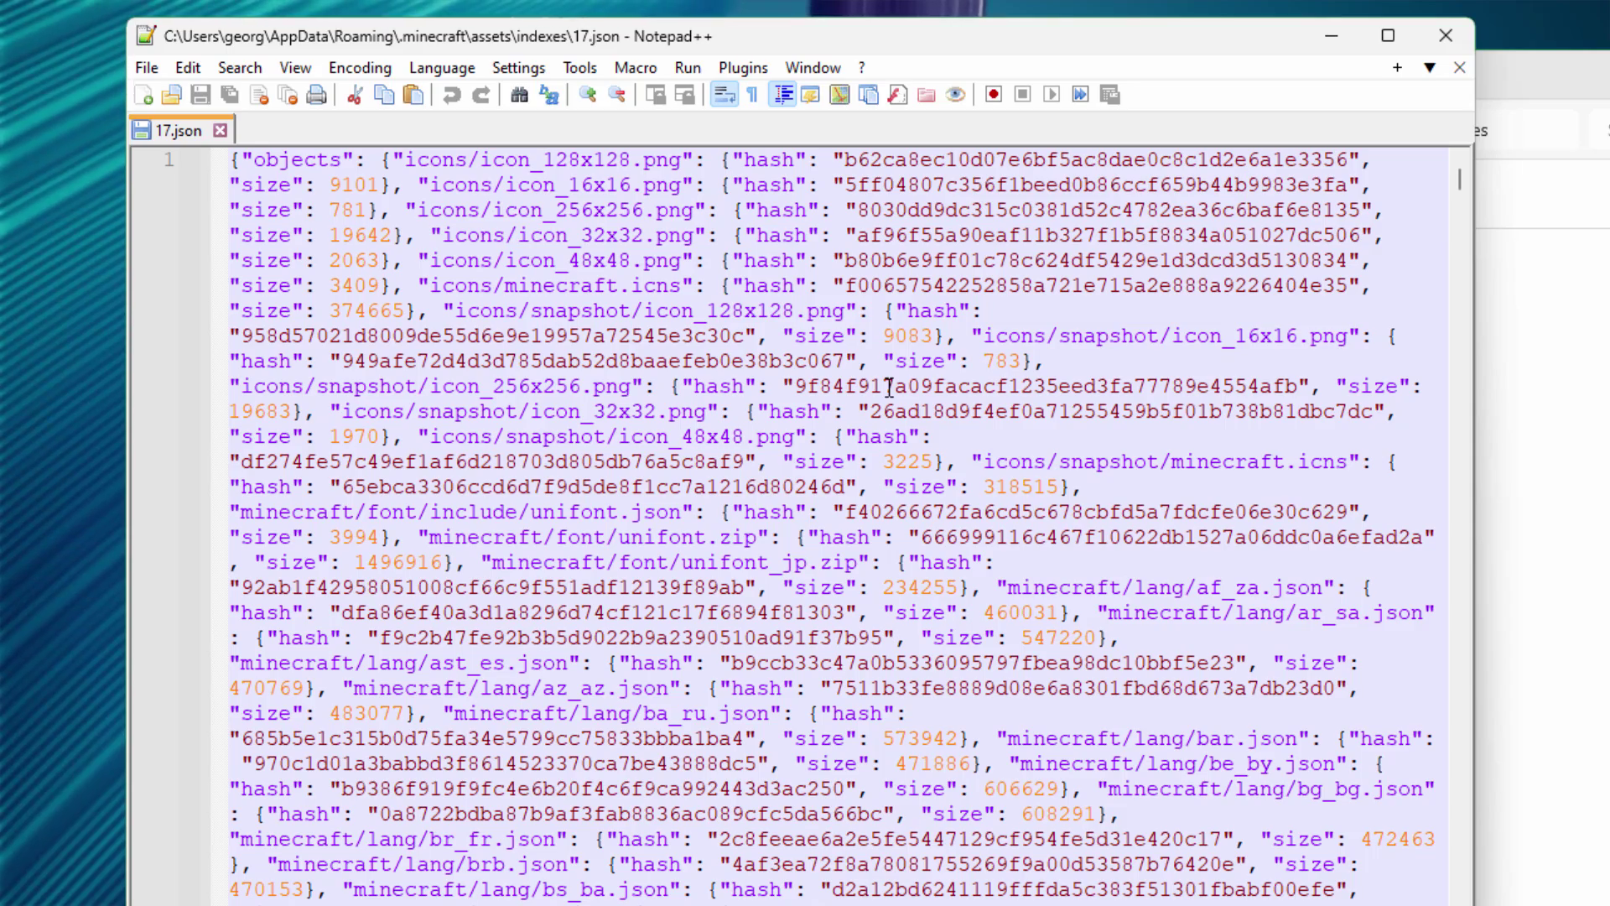
# Find 'music' in 17.json to reach the minecraft/sounds/music/game entries.
pyautogui.click(179, 65)
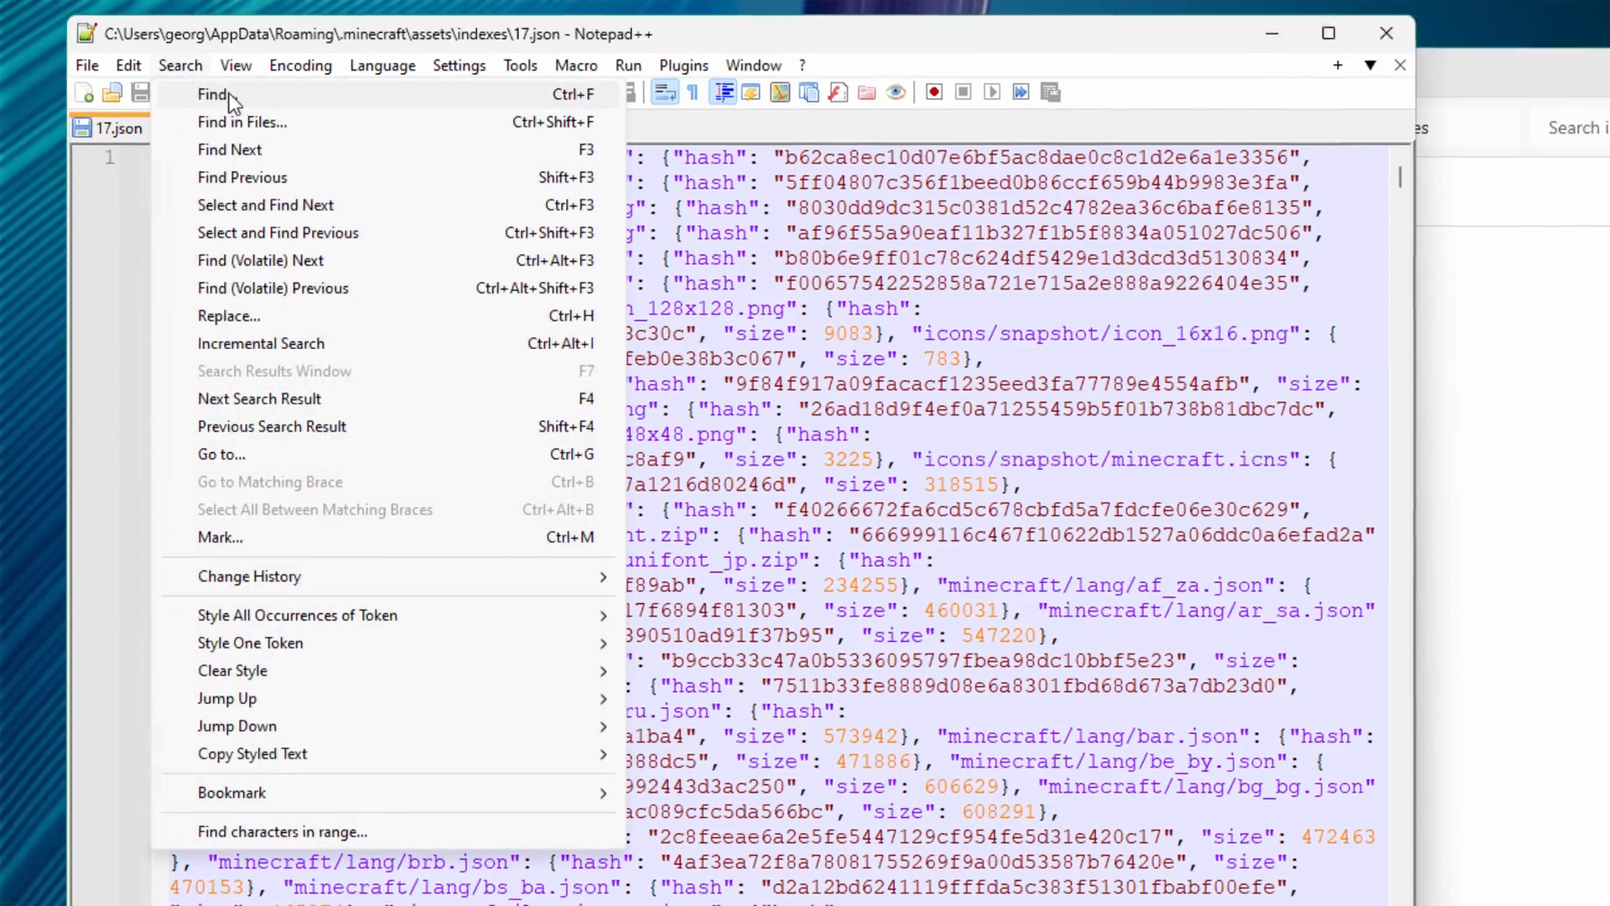
pyautogui.click(214, 93)
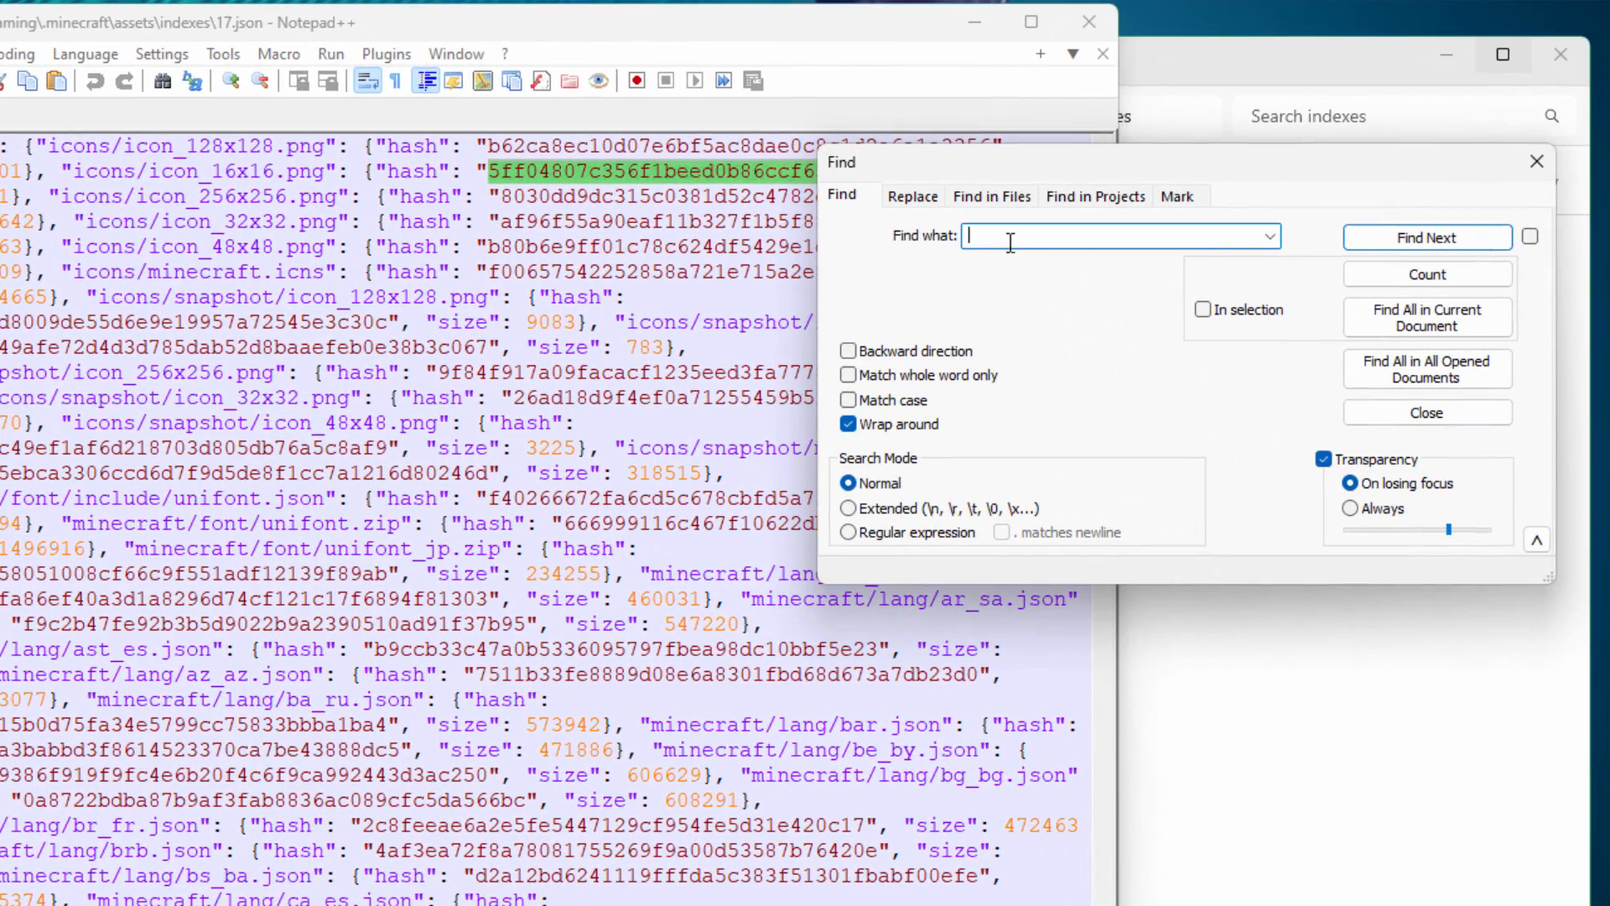
pyautogui.click(1426, 237)
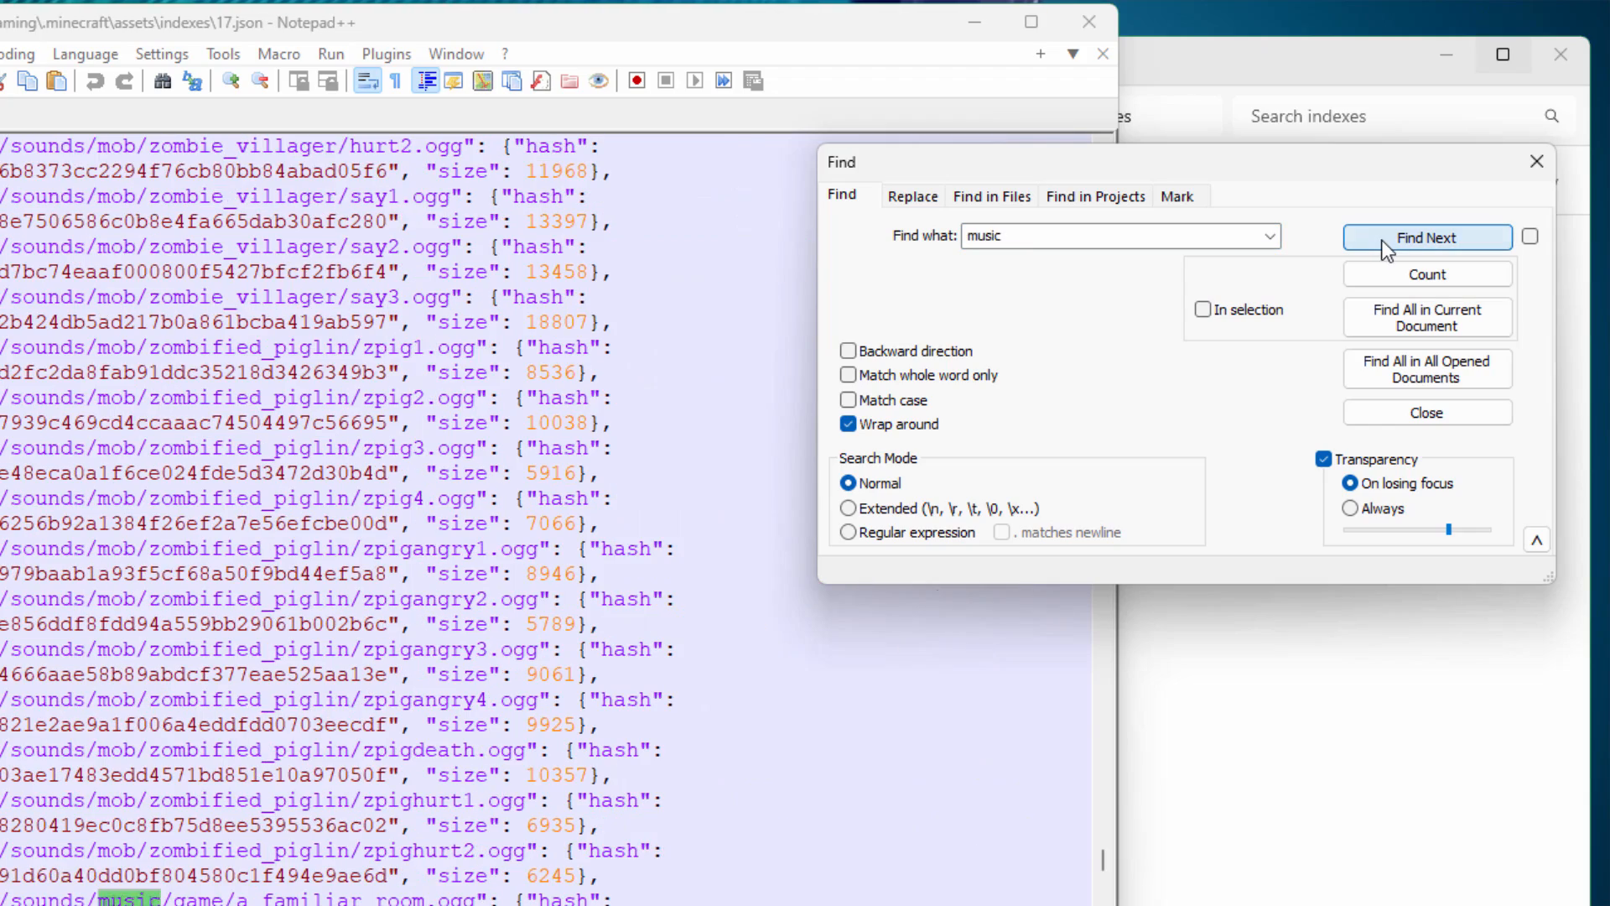
pyautogui.click(1426, 237)
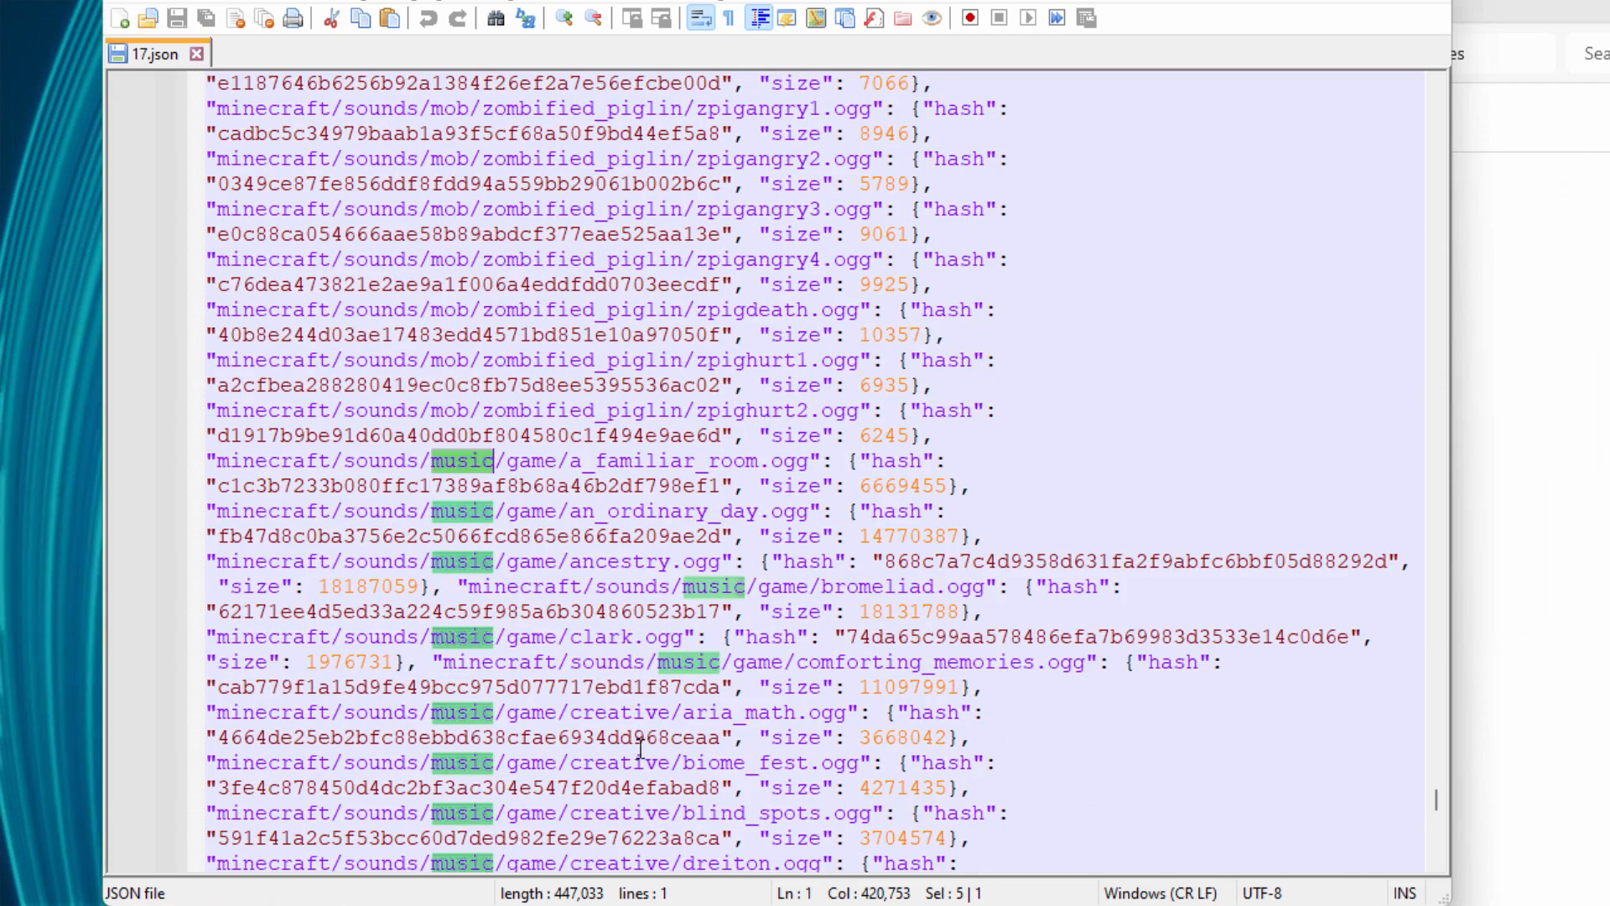
pyautogui.scroll(-3)
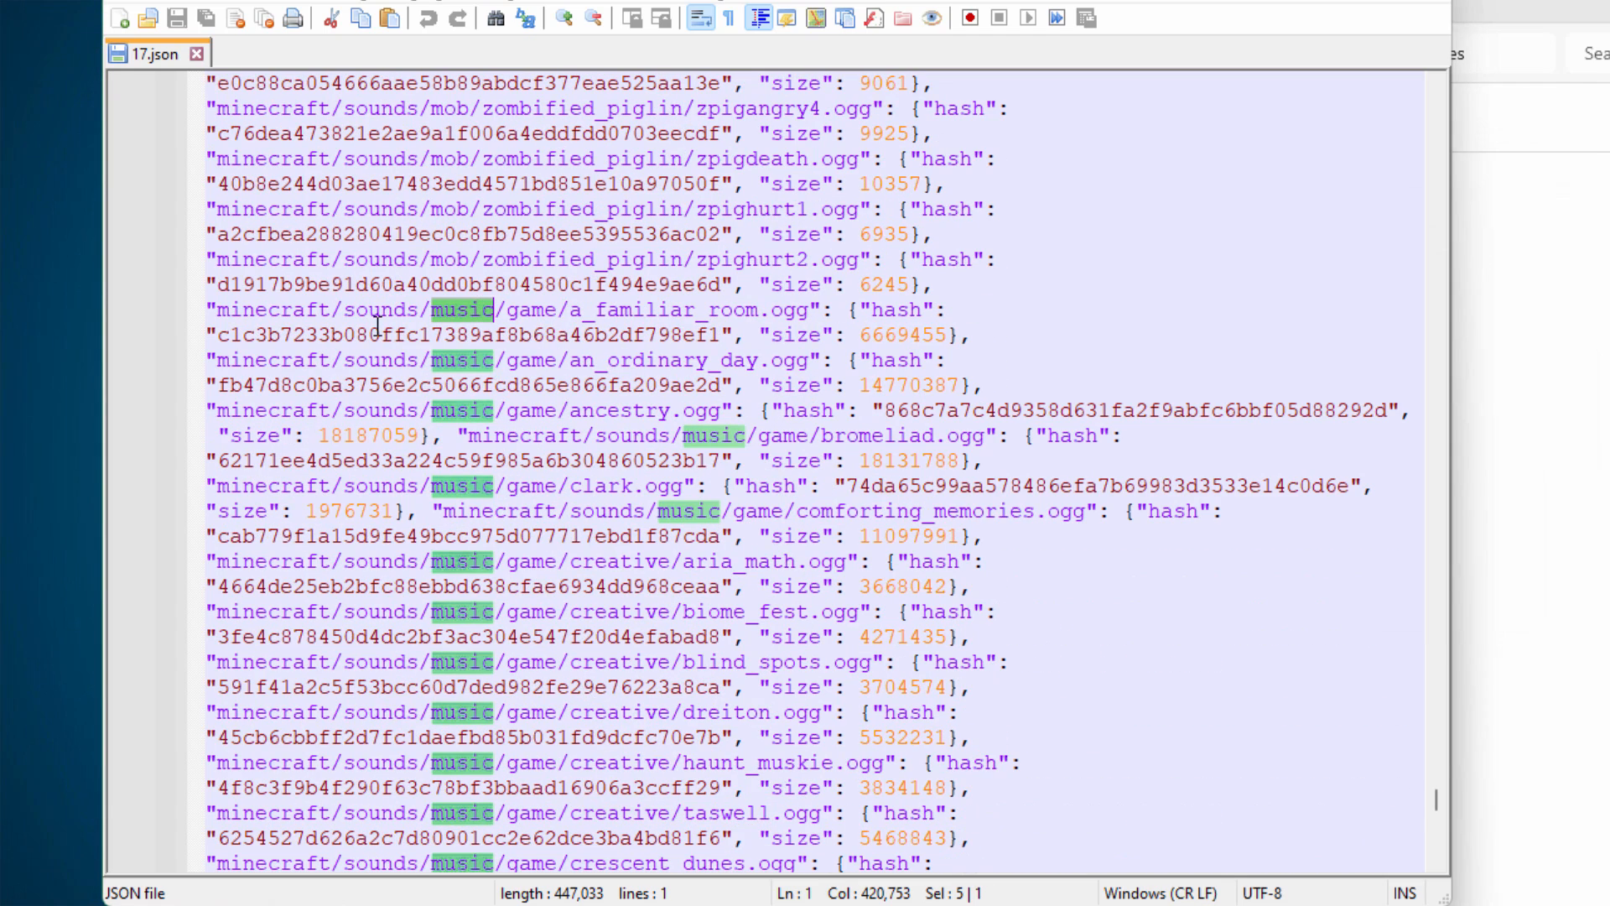
pyautogui.click(210, 309)
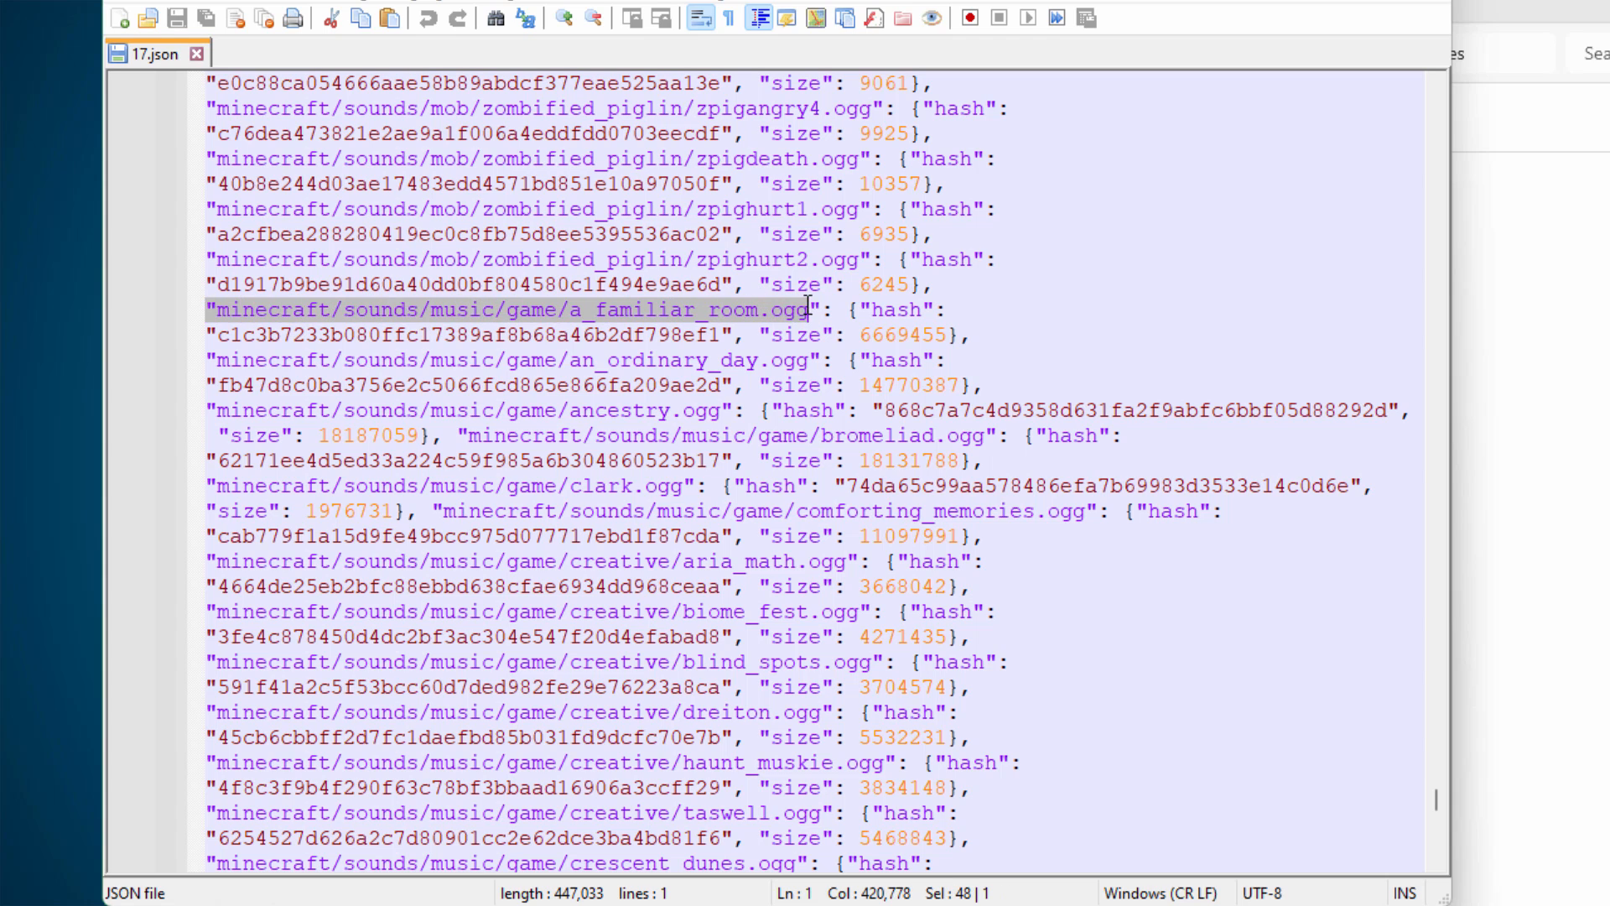
pyautogui.moveTo(416, 319)
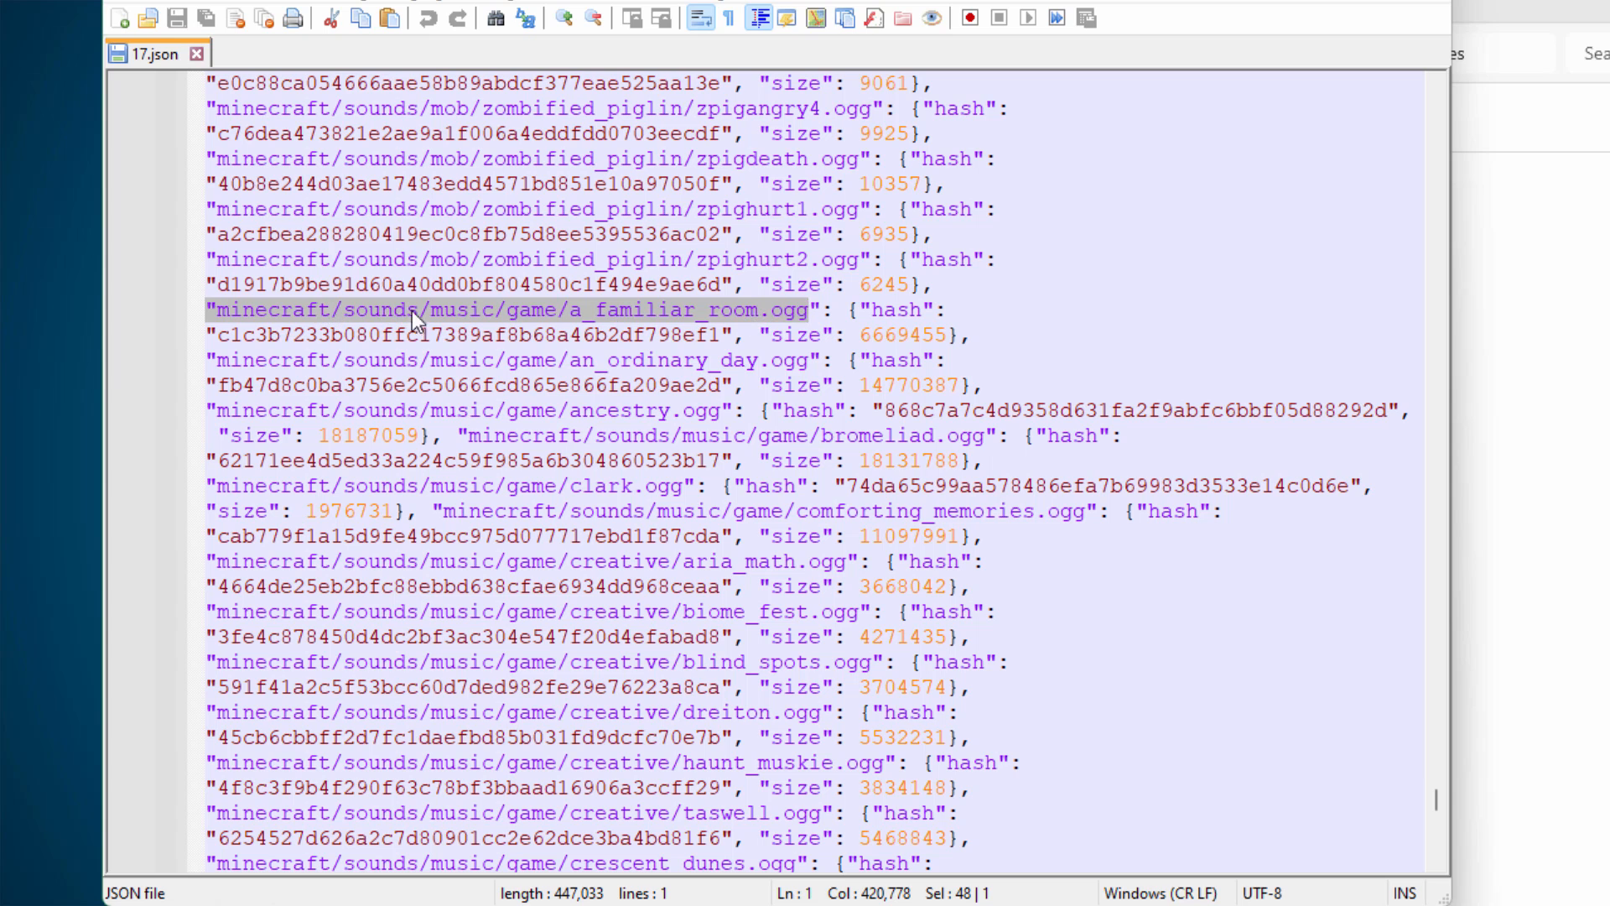
pyautogui.moveTo(860, 310)
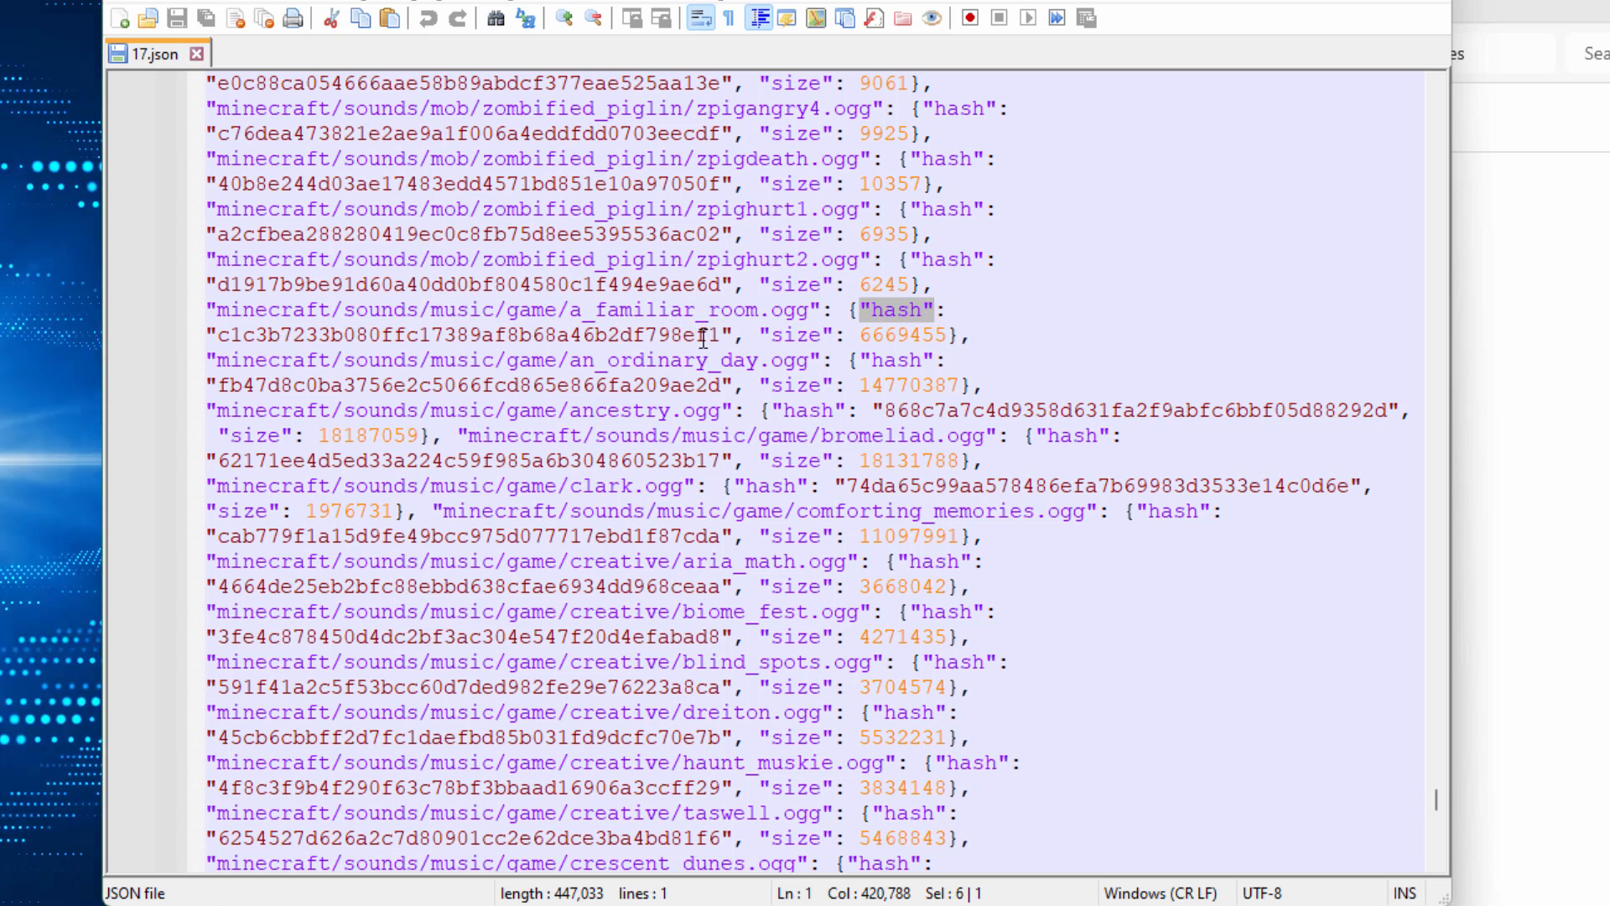
pyautogui.doubleClick(468, 334)
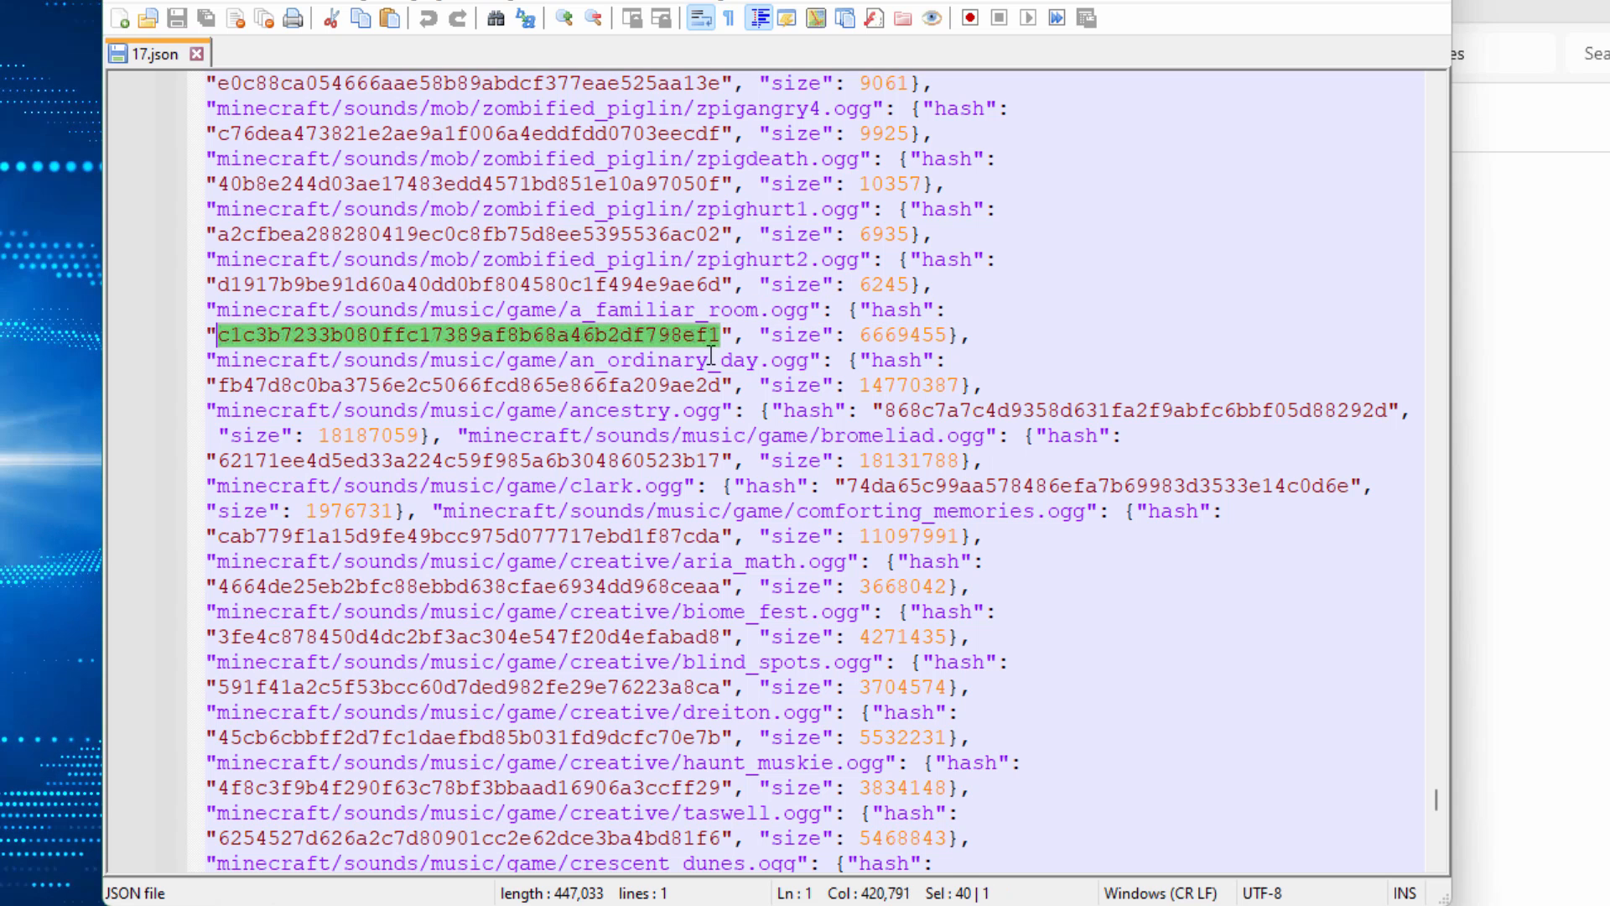
pyautogui.click(885, 334)
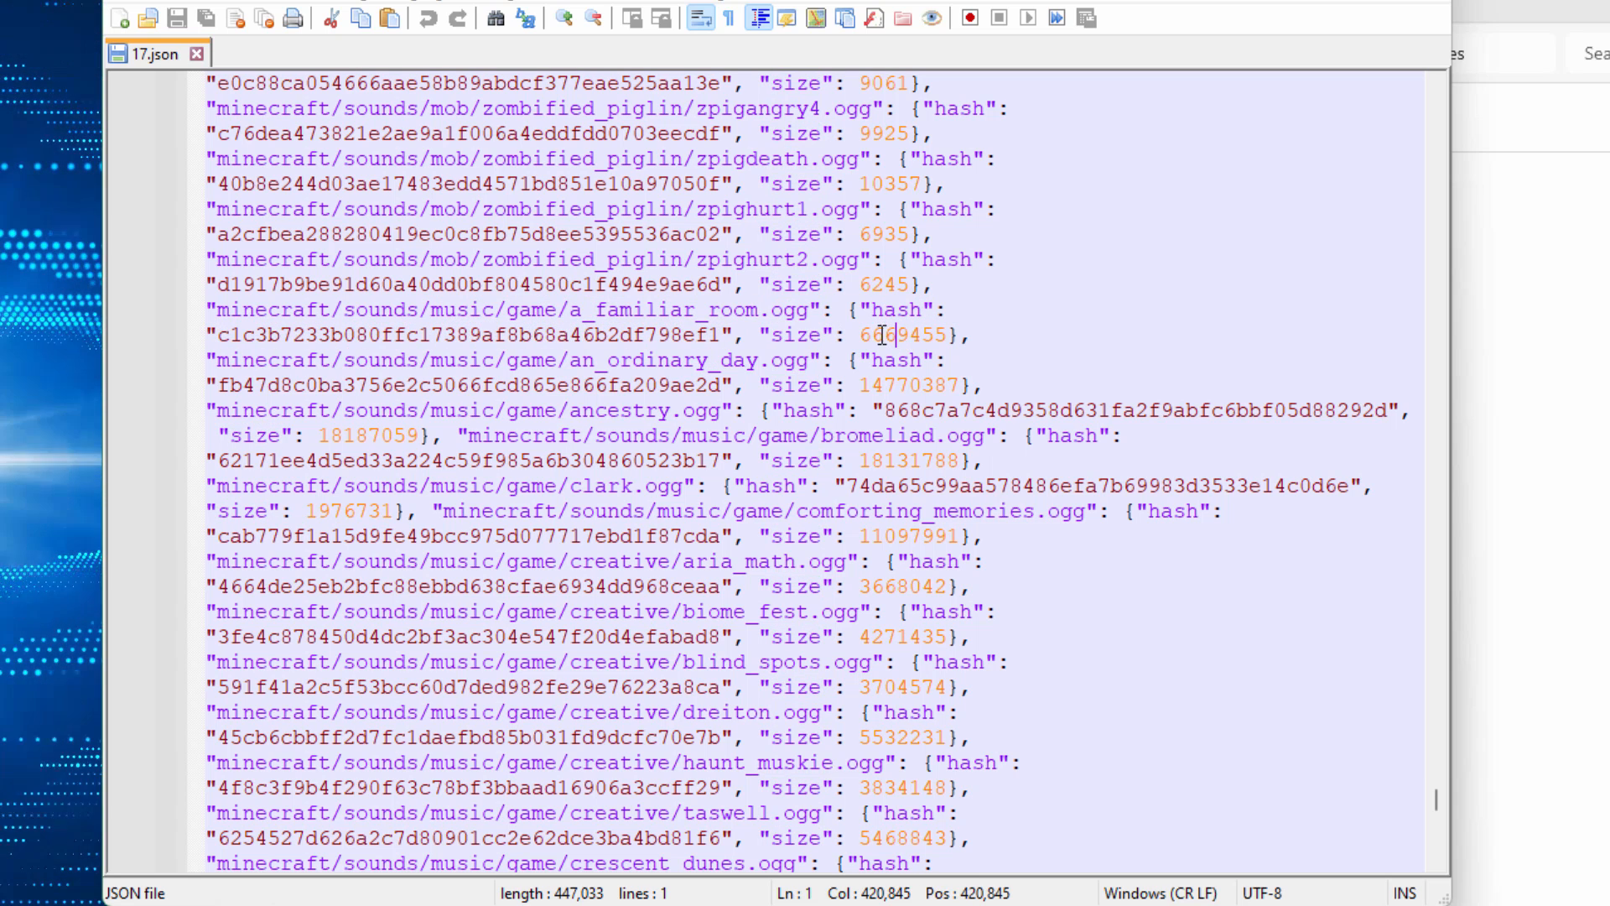
pyautogui.doubleClick(902, 334)
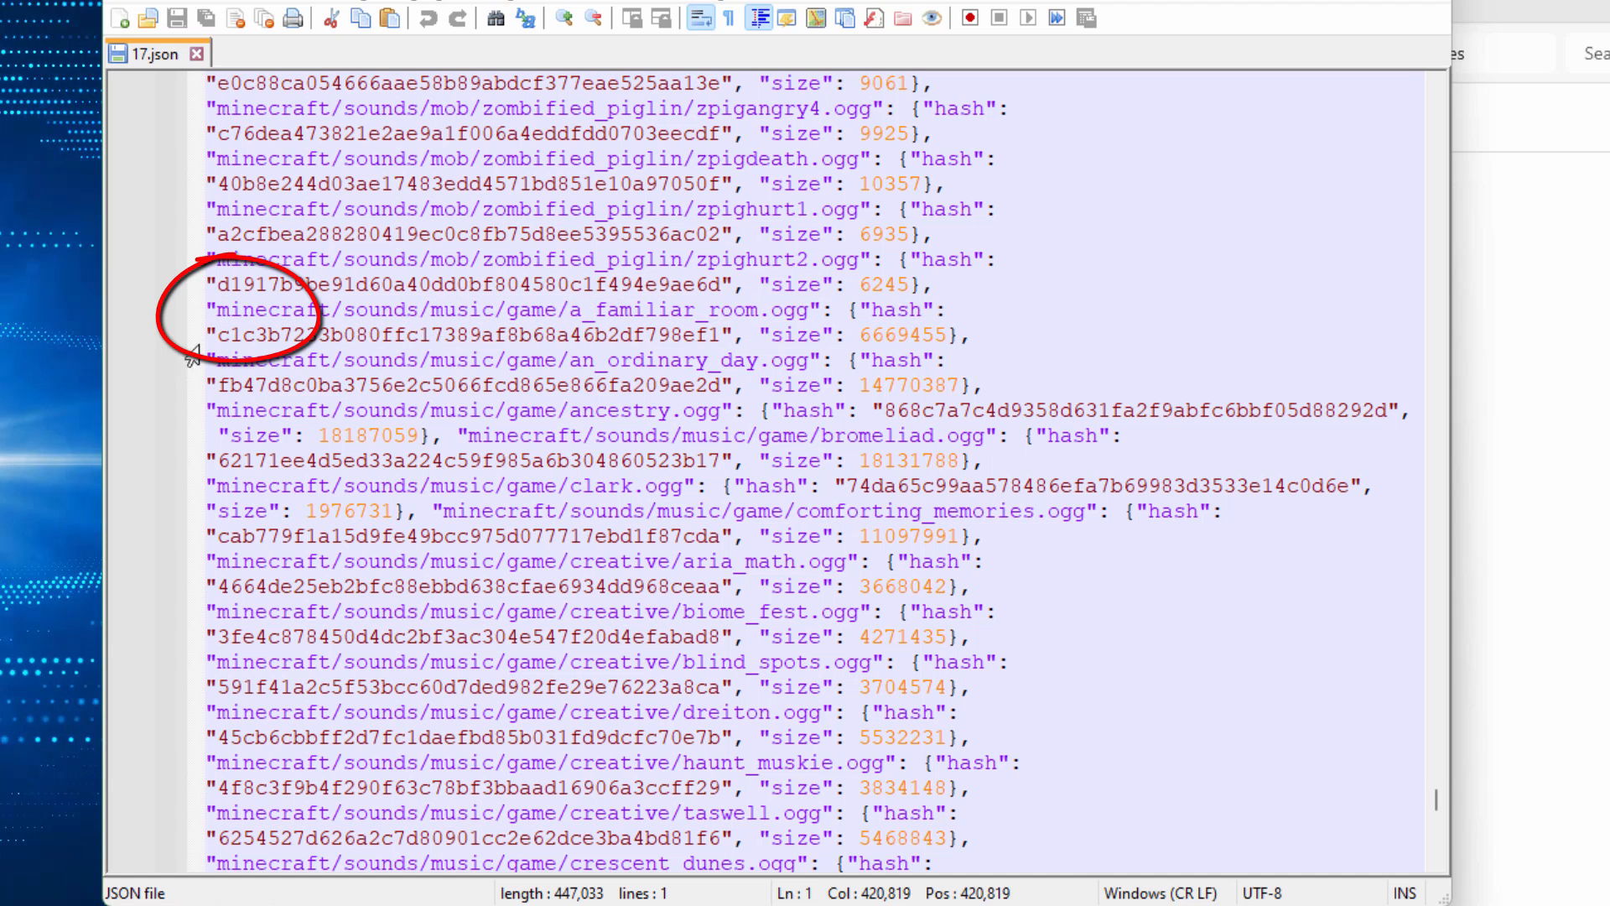
# Break the line before a_familiar_room.ogg and scroll to the end of the music entries.
pyautogui.click(209, 309)
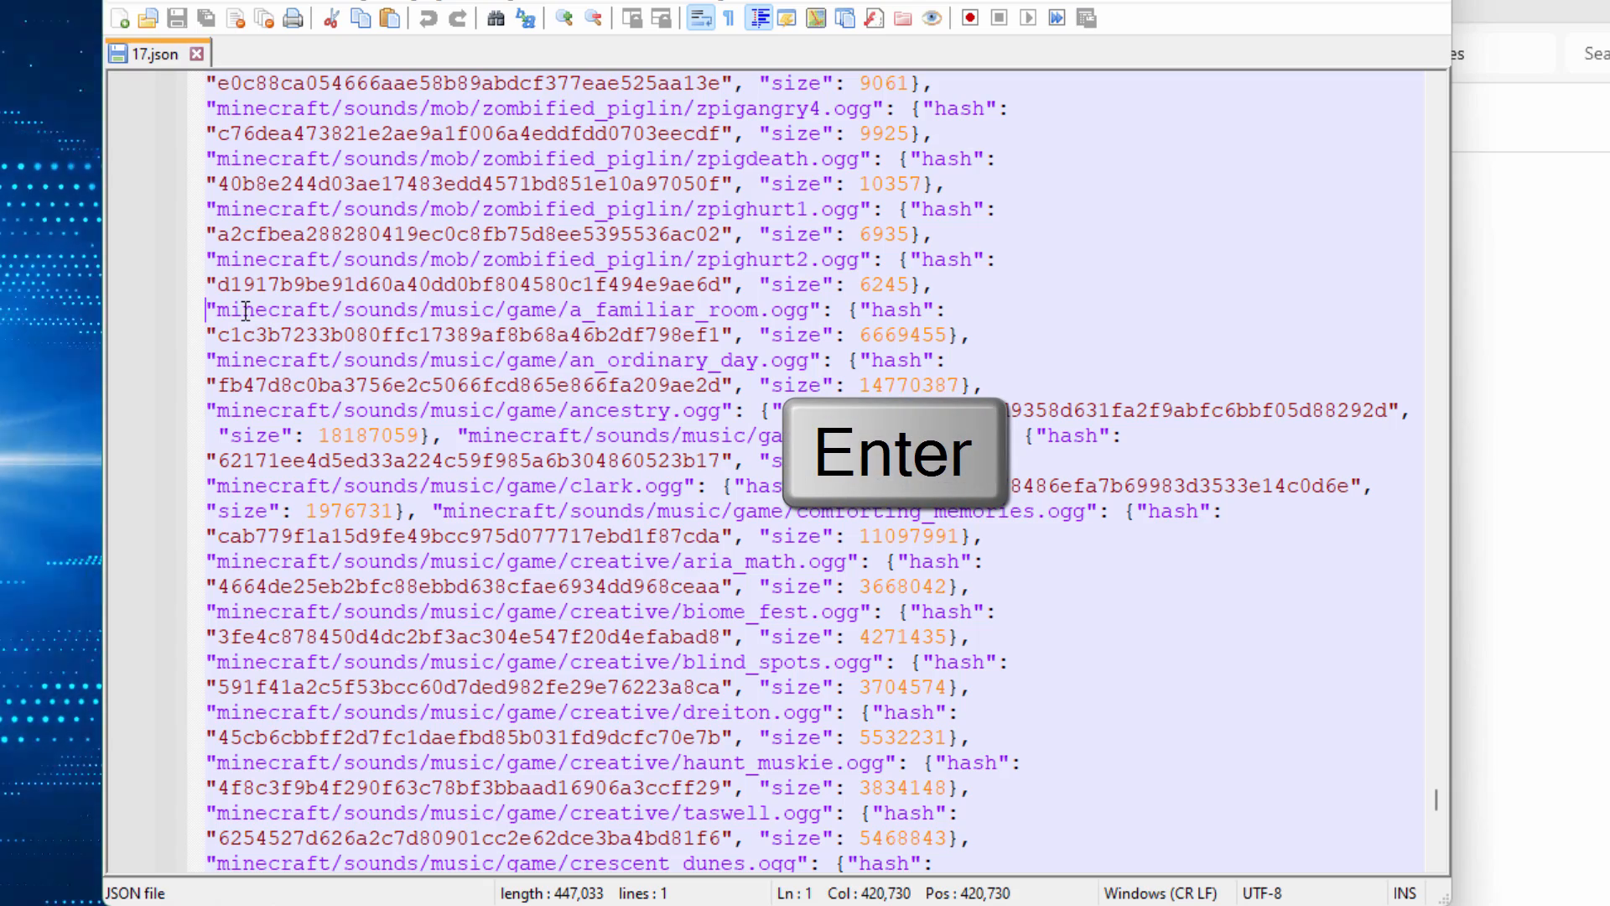
pyautogui.press('Enter')
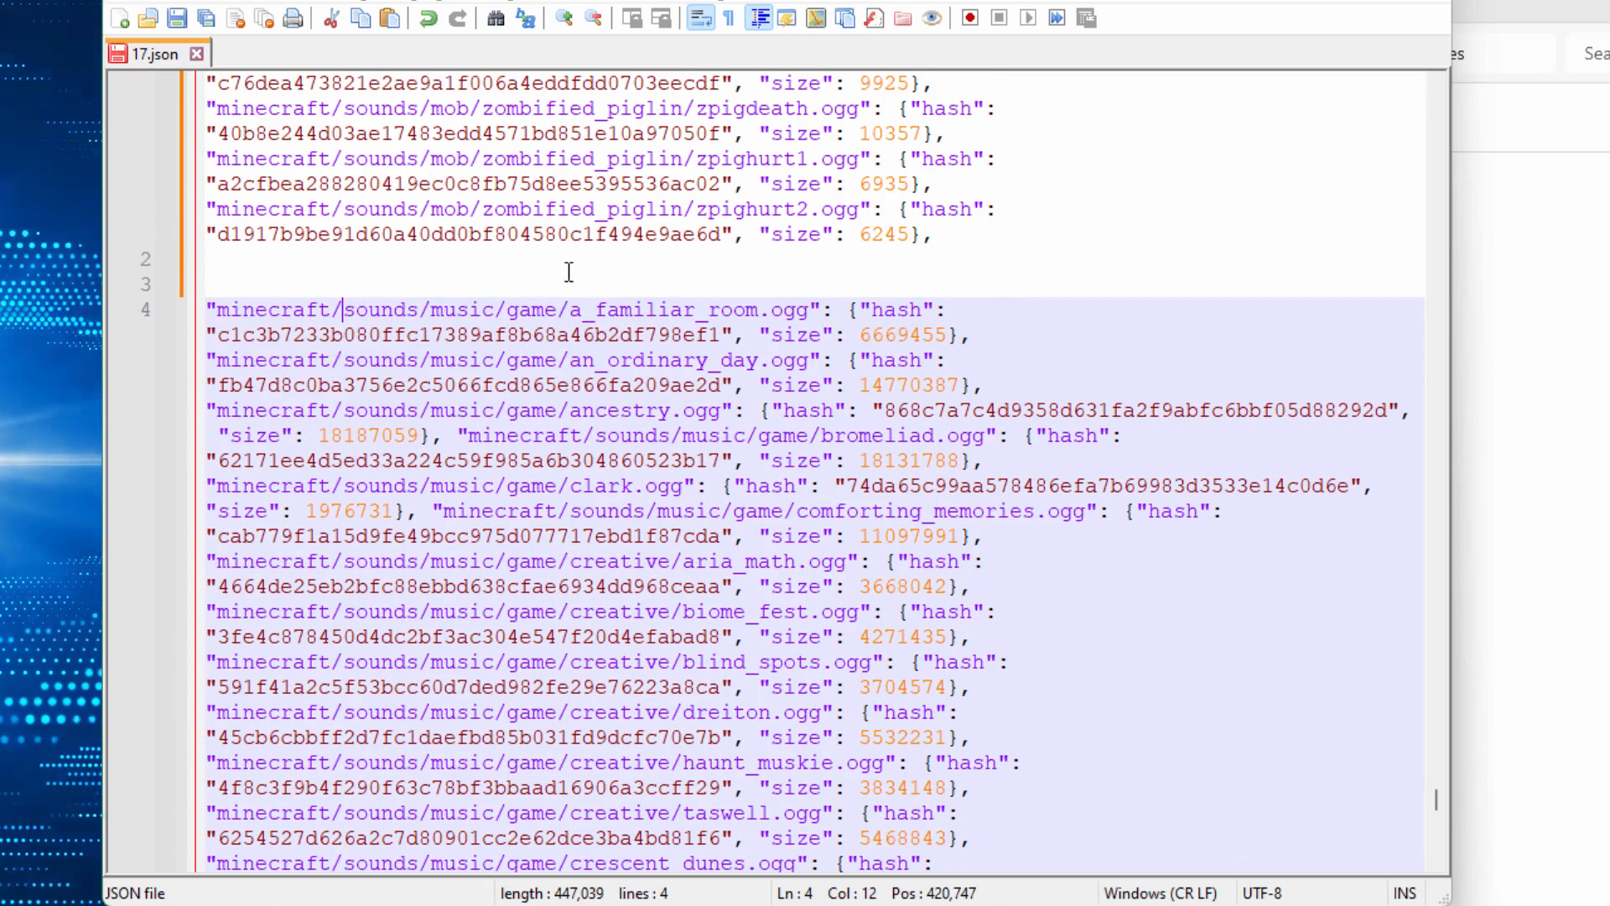
pyautogui.moveTo(1316, 531)
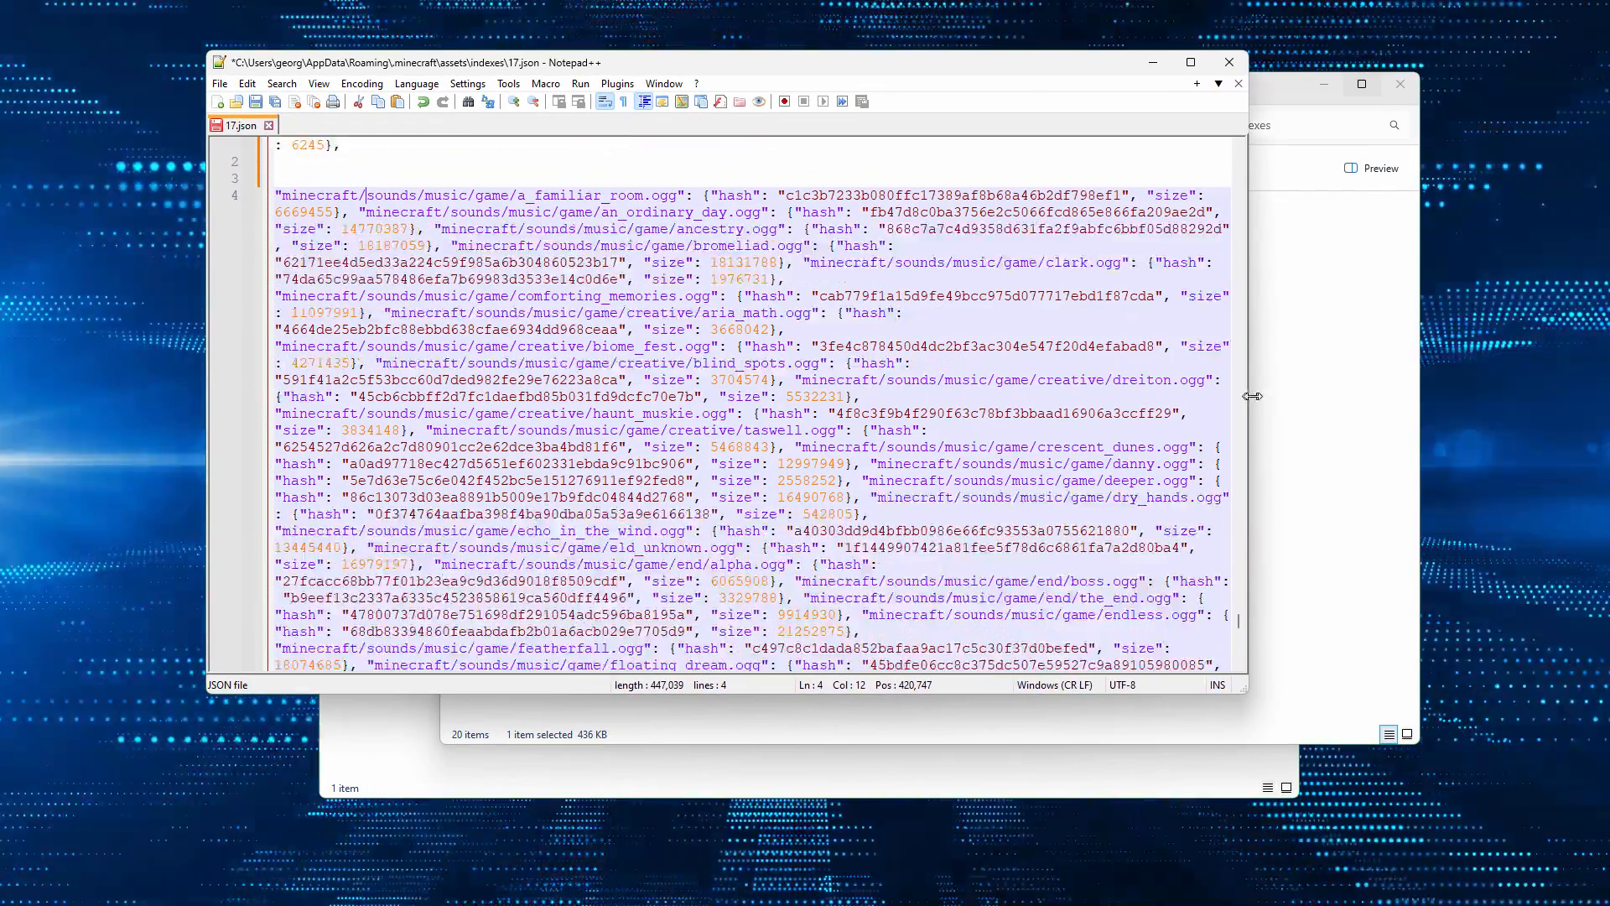
pyautogui.scroll(-3)
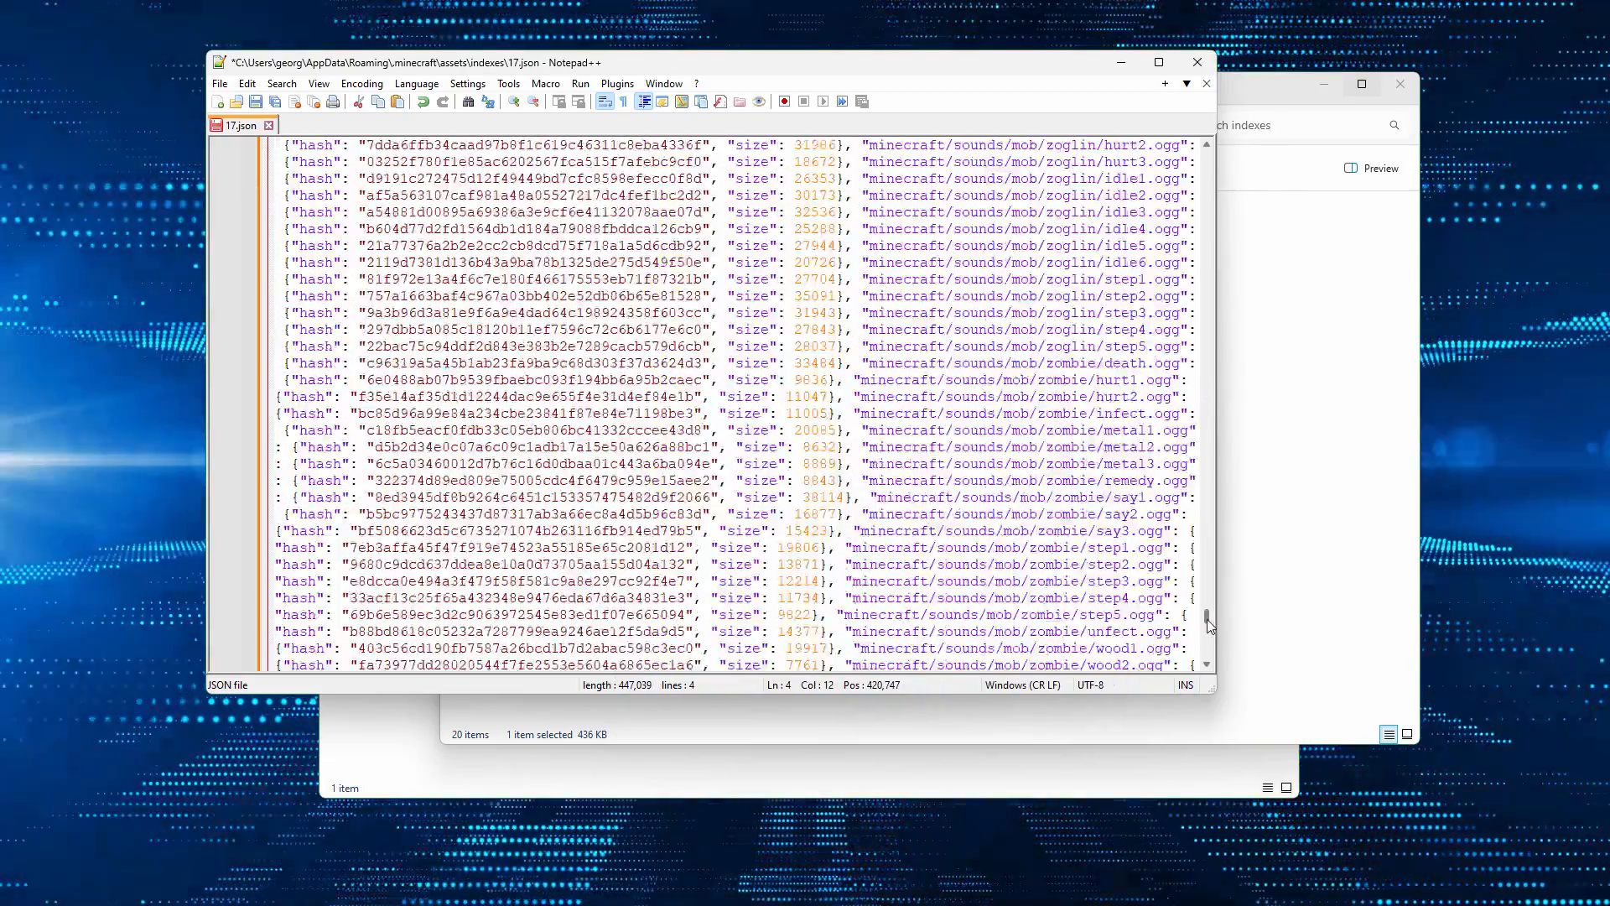
pyautogui.scroll(-3)
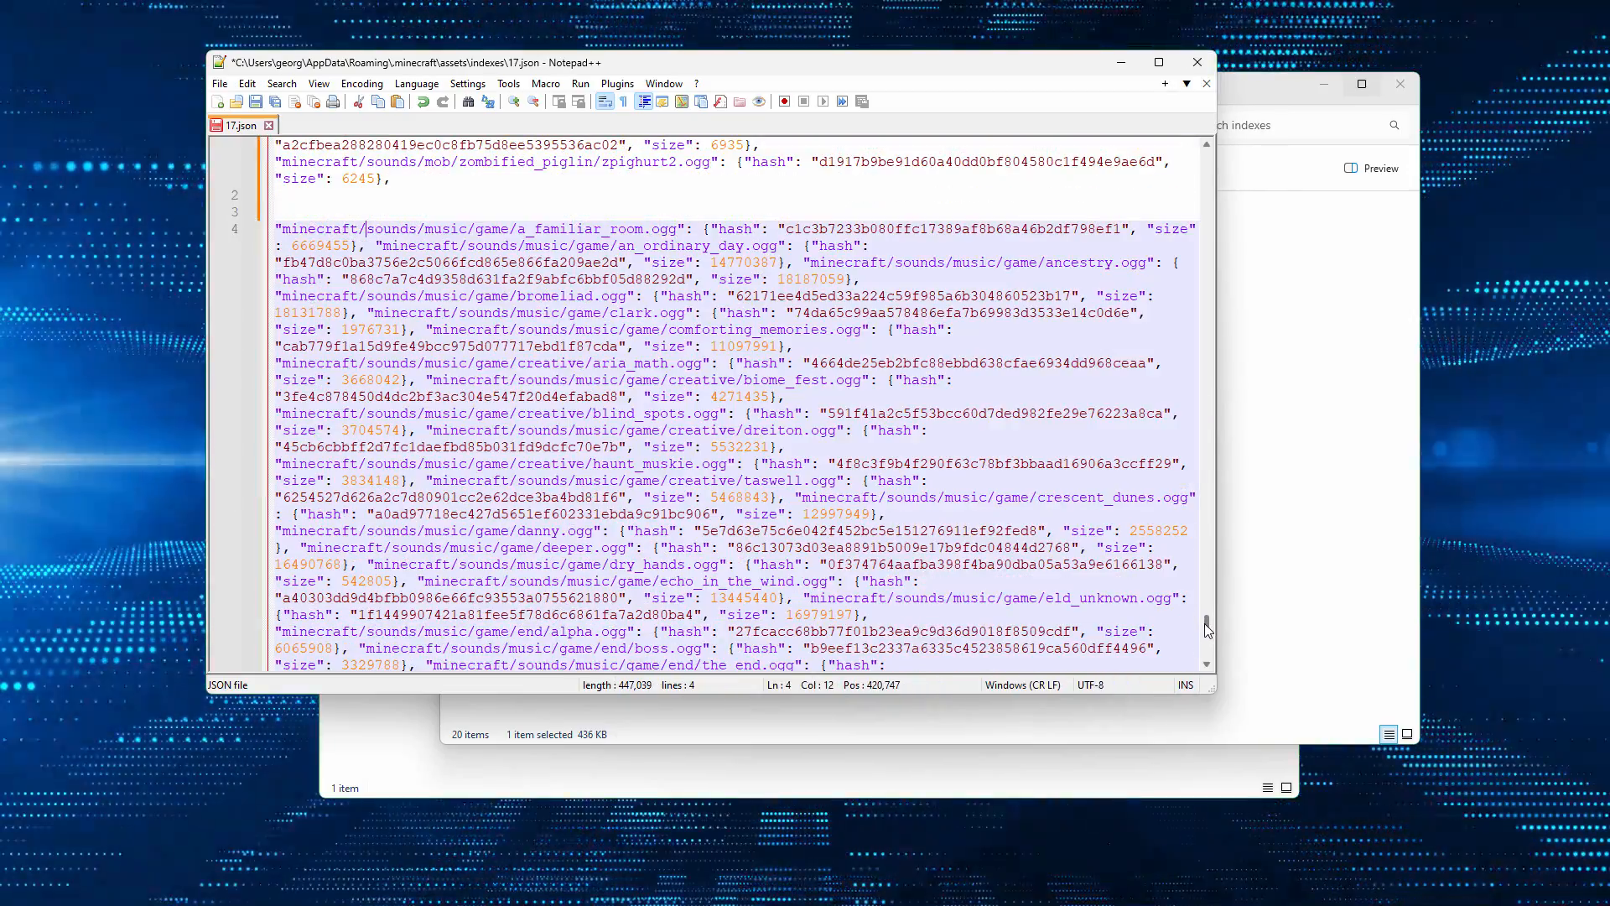
pyautogui.moveTo(1179, 345)
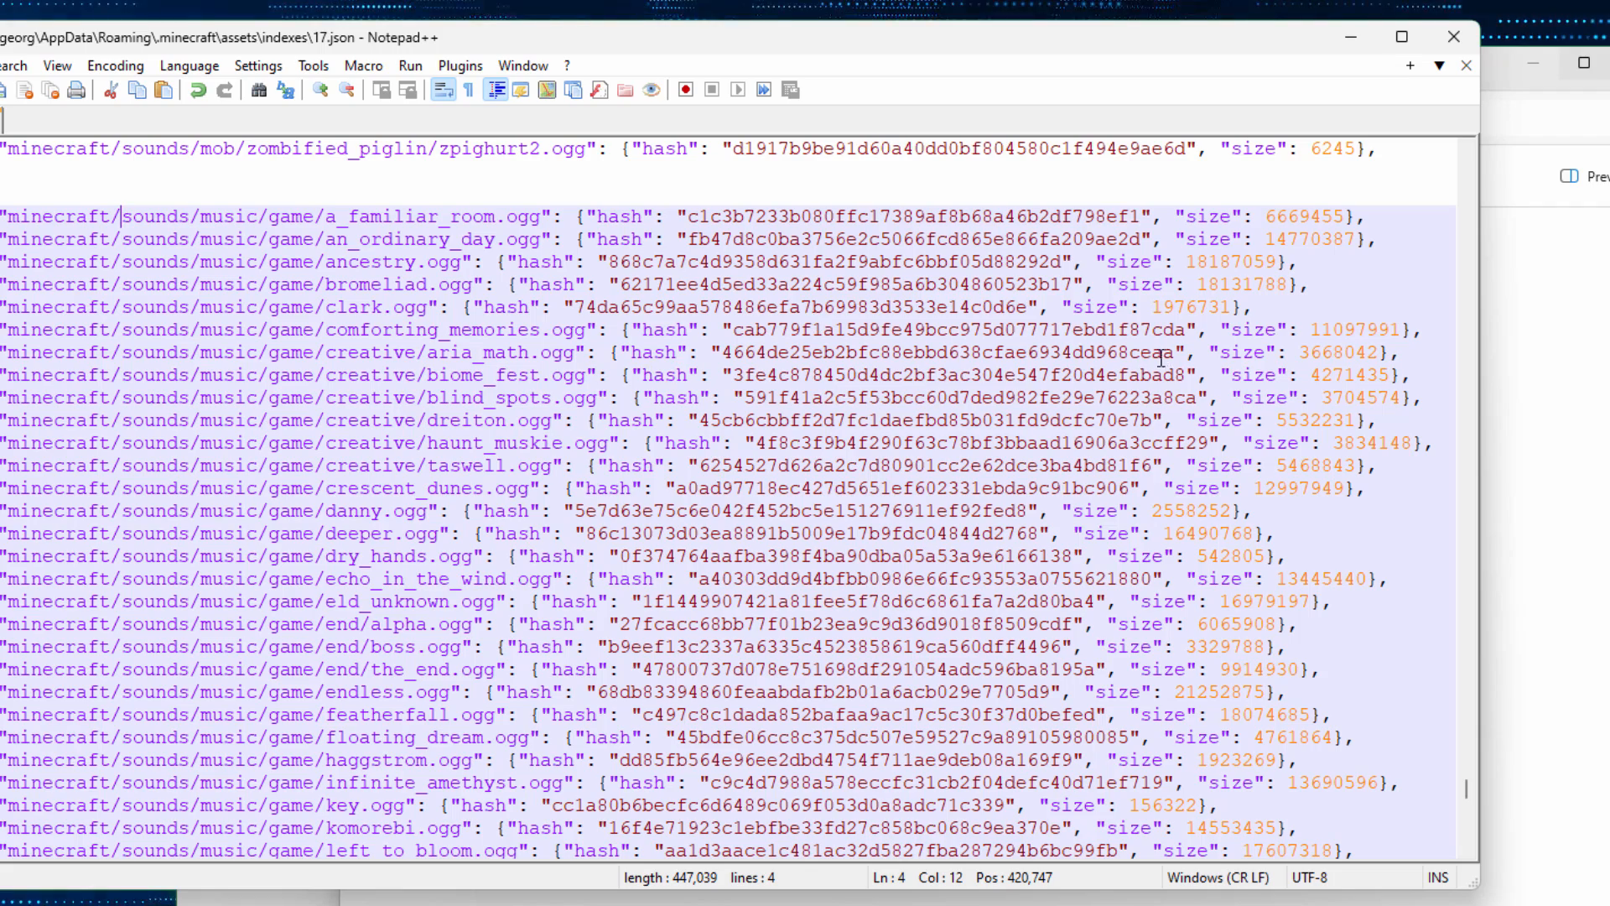
pyautogui.scroll(-3)
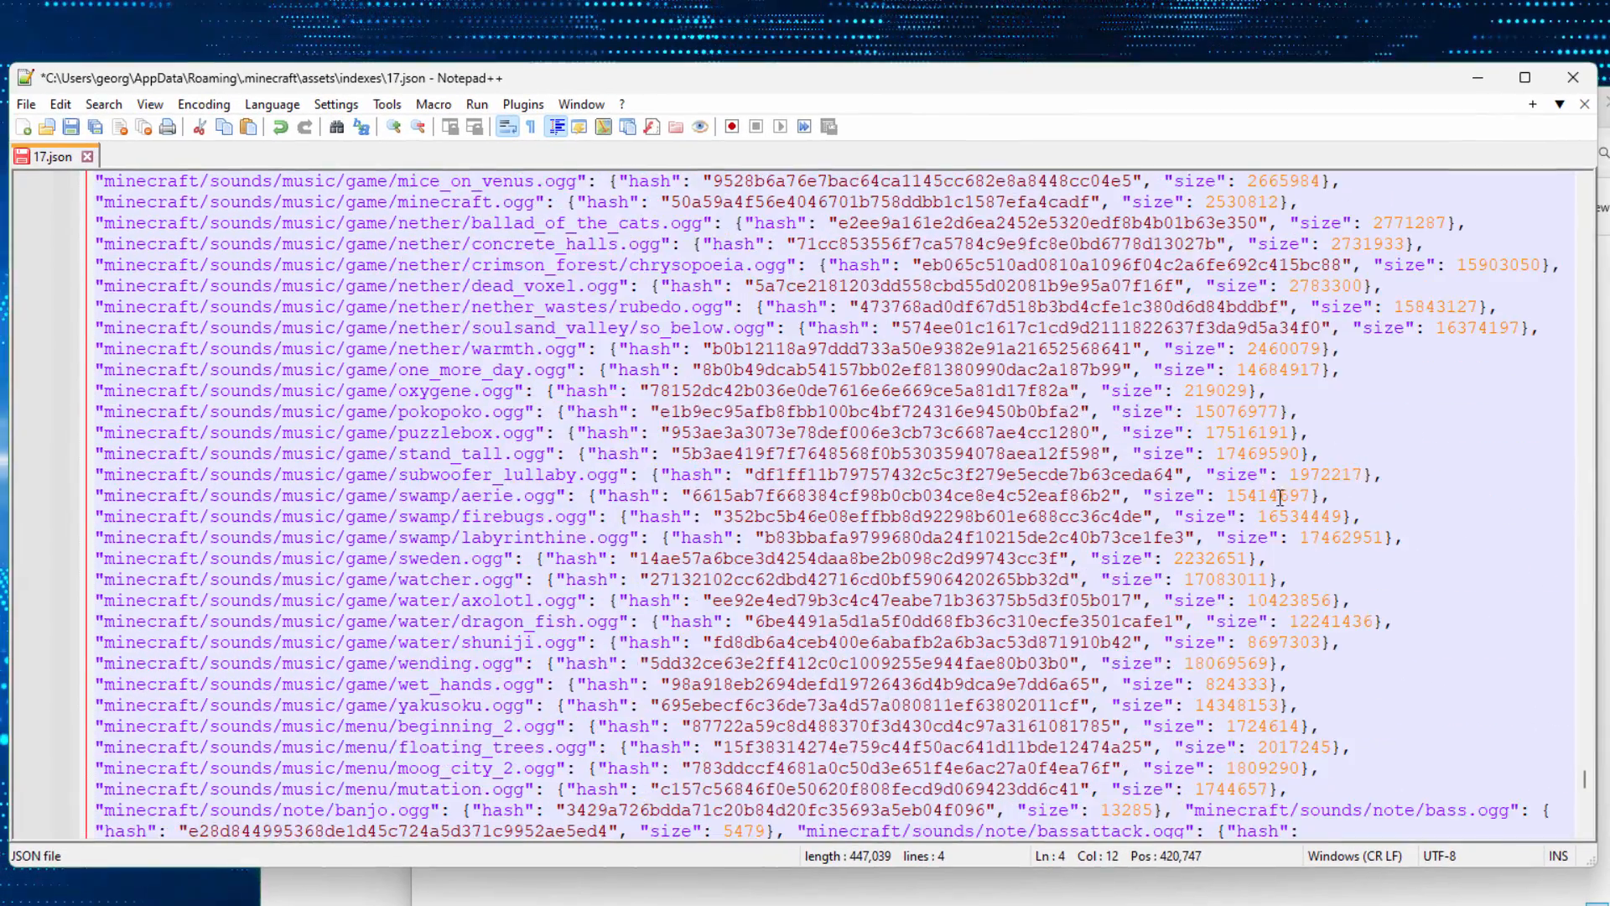
pyautogui.scroll(-3)
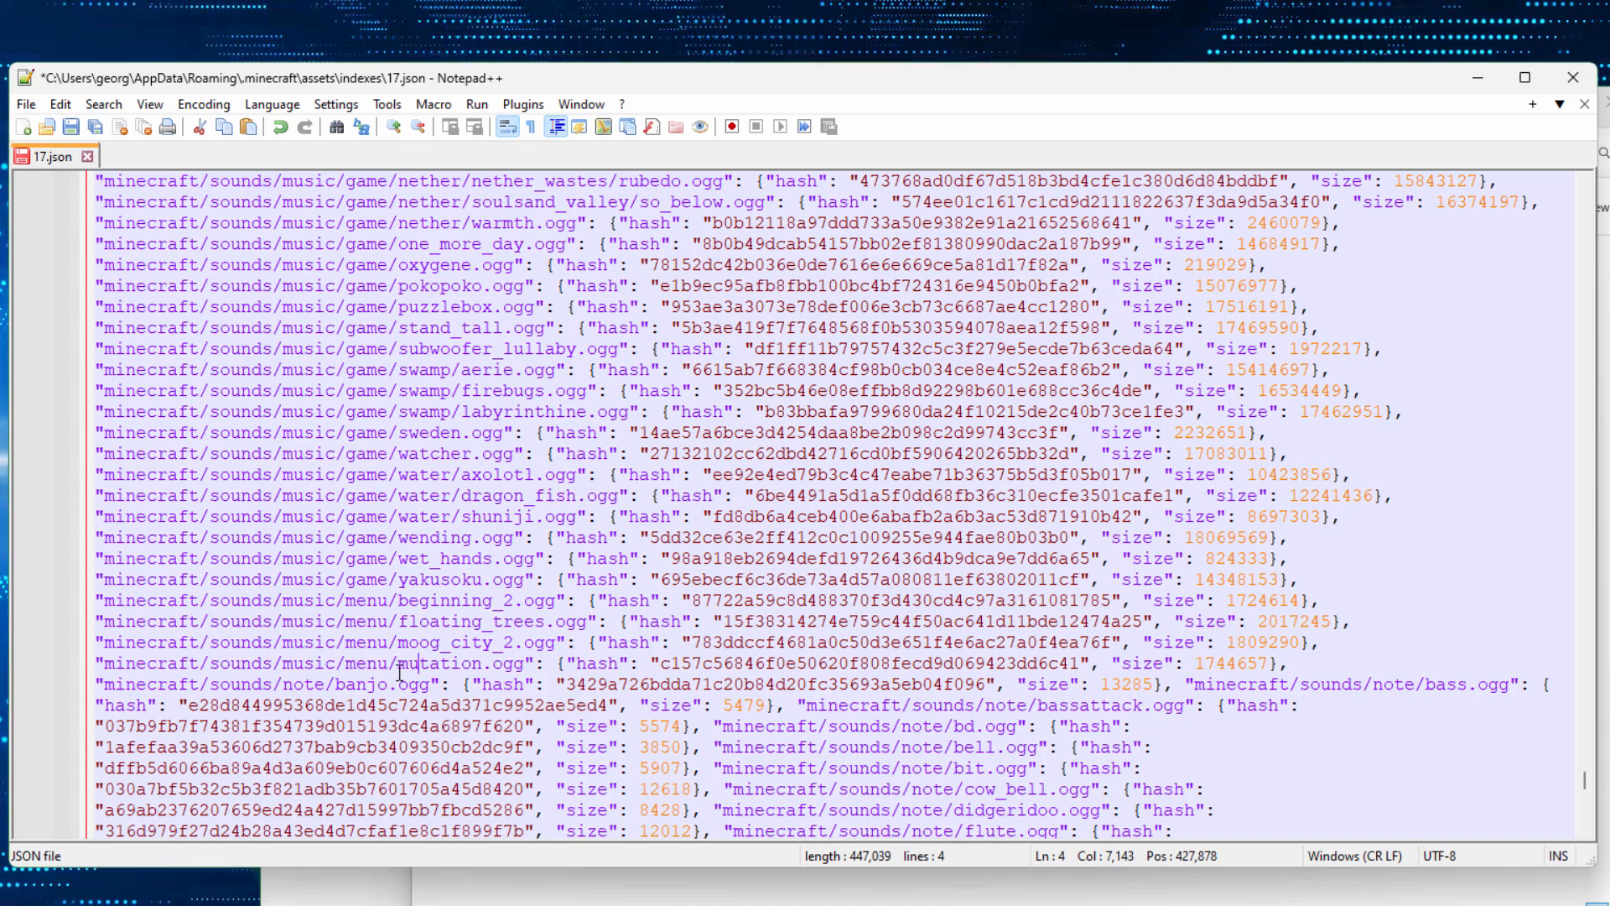
pyautogui.moveTo(143, 689)
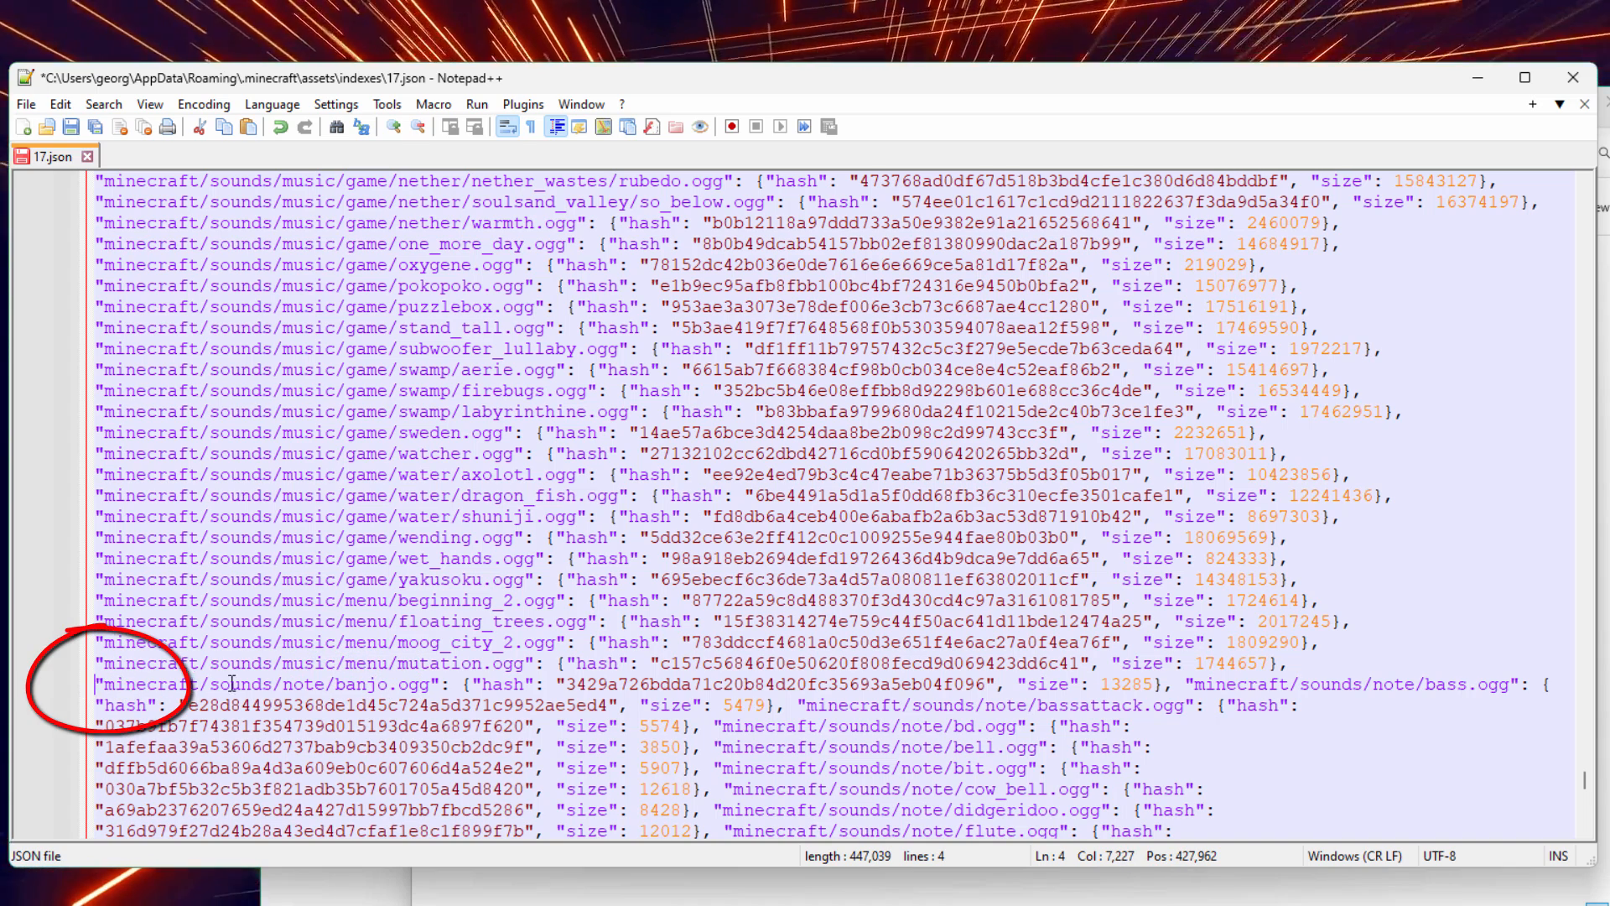
# Insert blank lines between mutation.ogg and note/banjo.ogg, then scroll down to the records entries.
pyautogui.press('Enter')
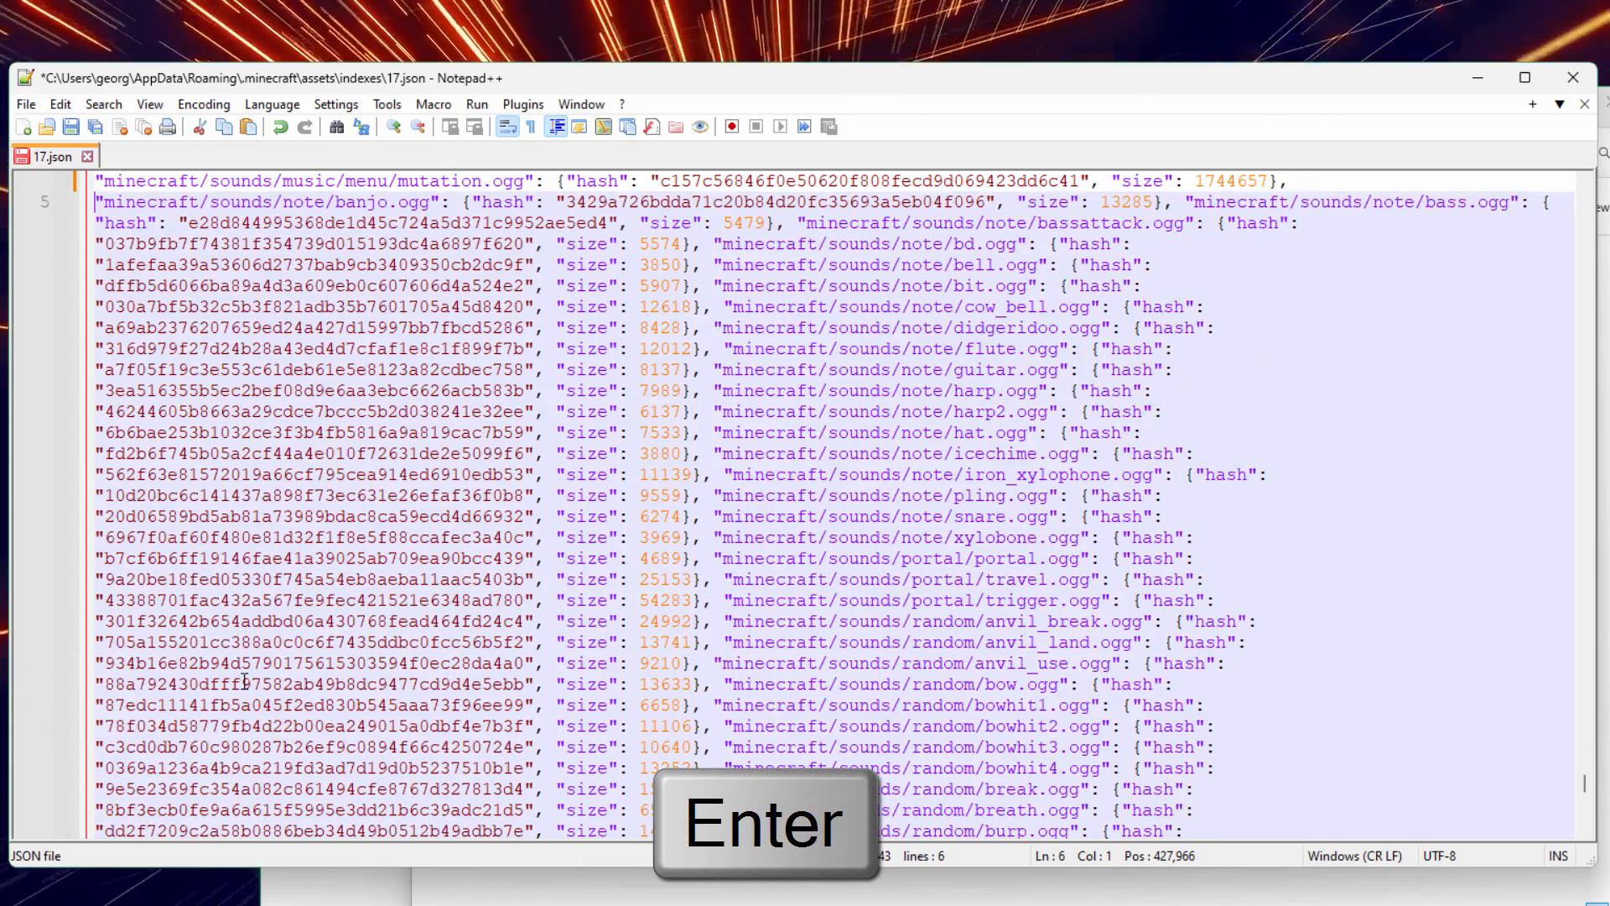
pyautogui.press('Enter')
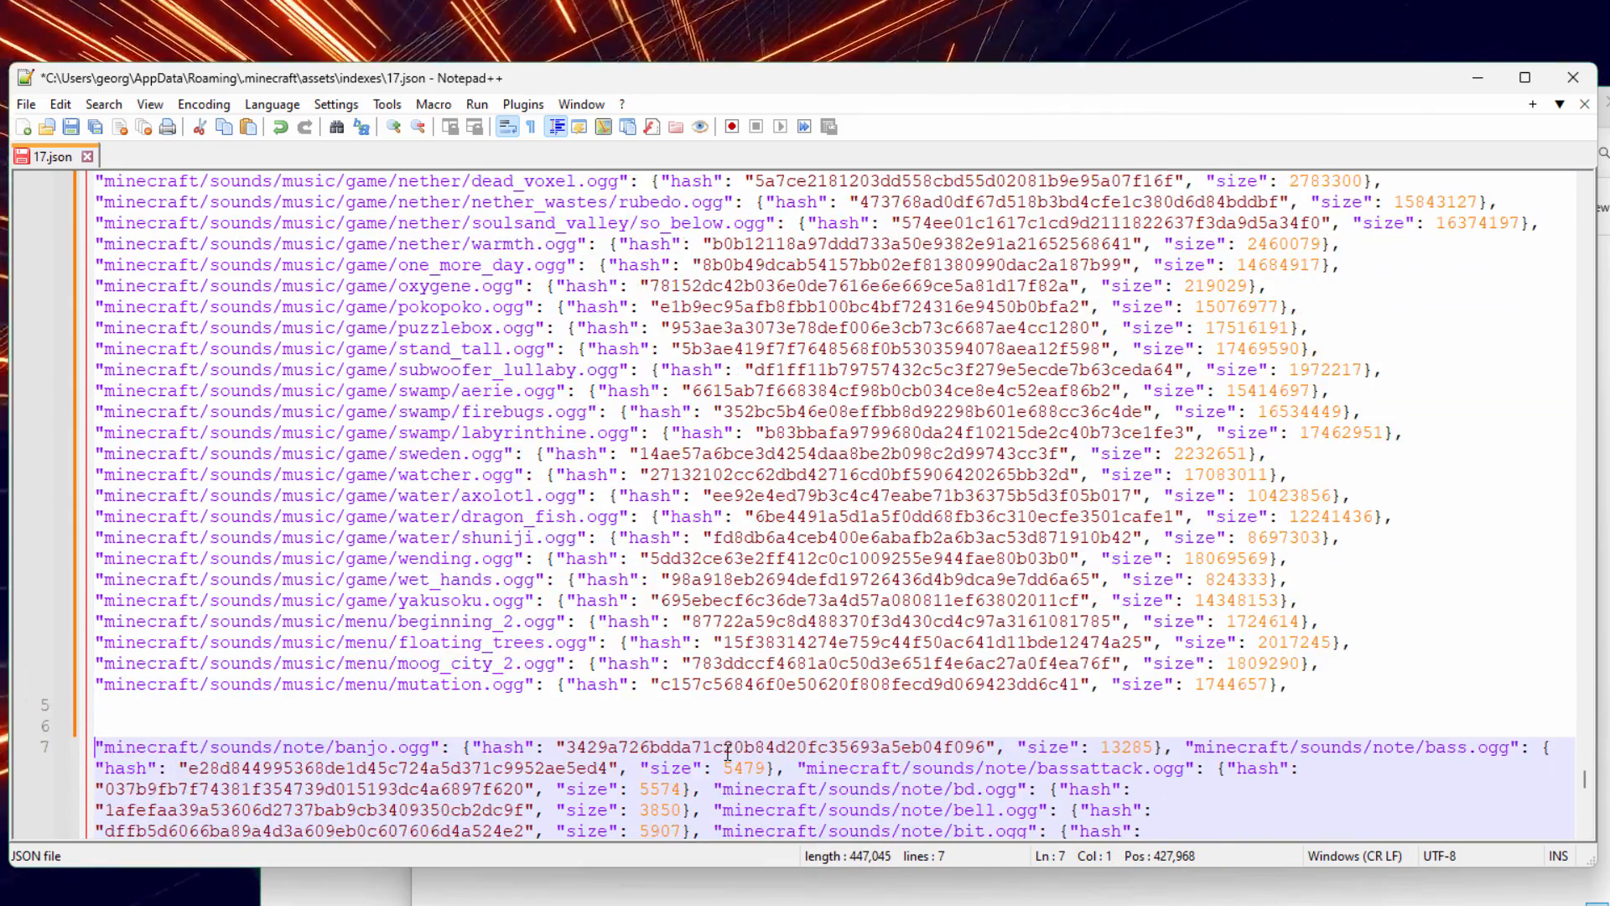
pyautogui.scroll(3)
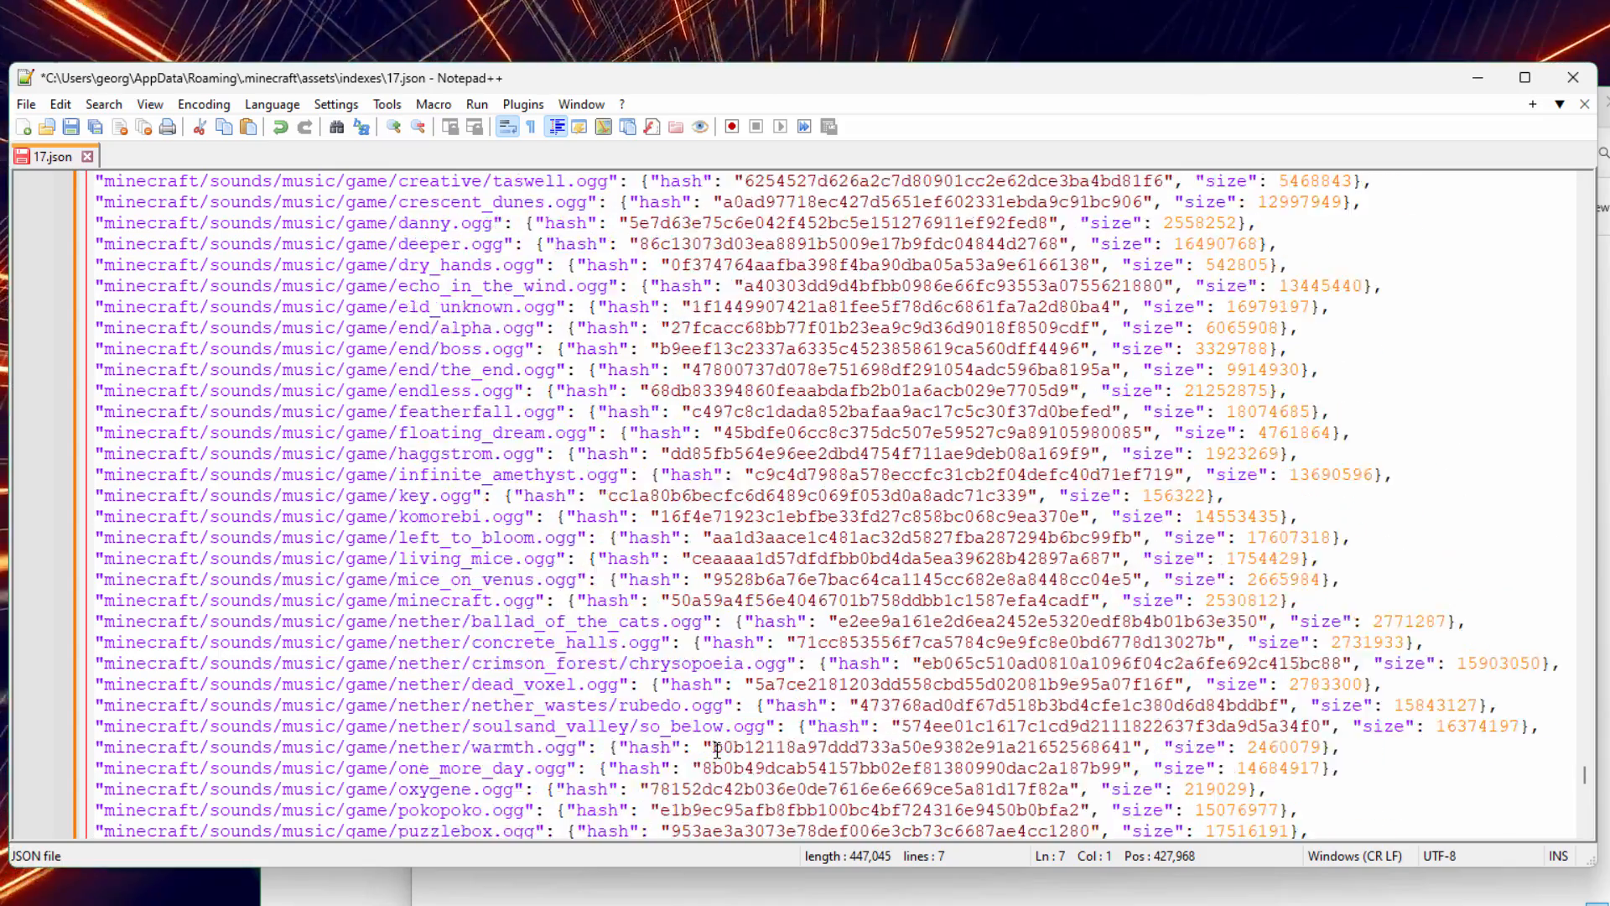
pyautogui.scroll(3)
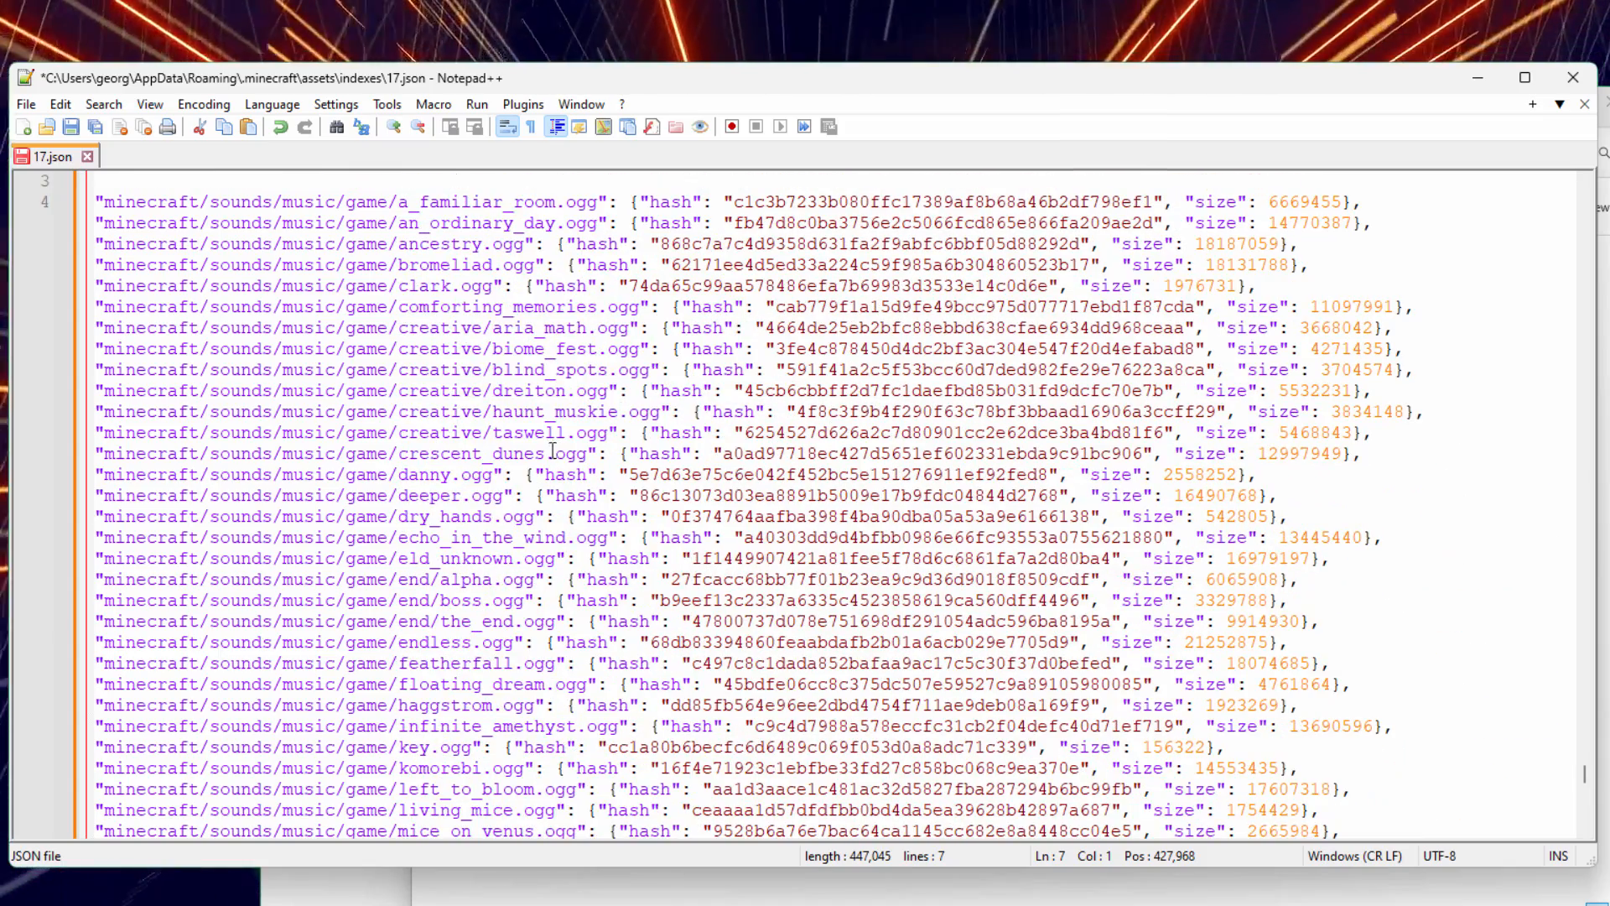
pyautogui.scroll(-3)
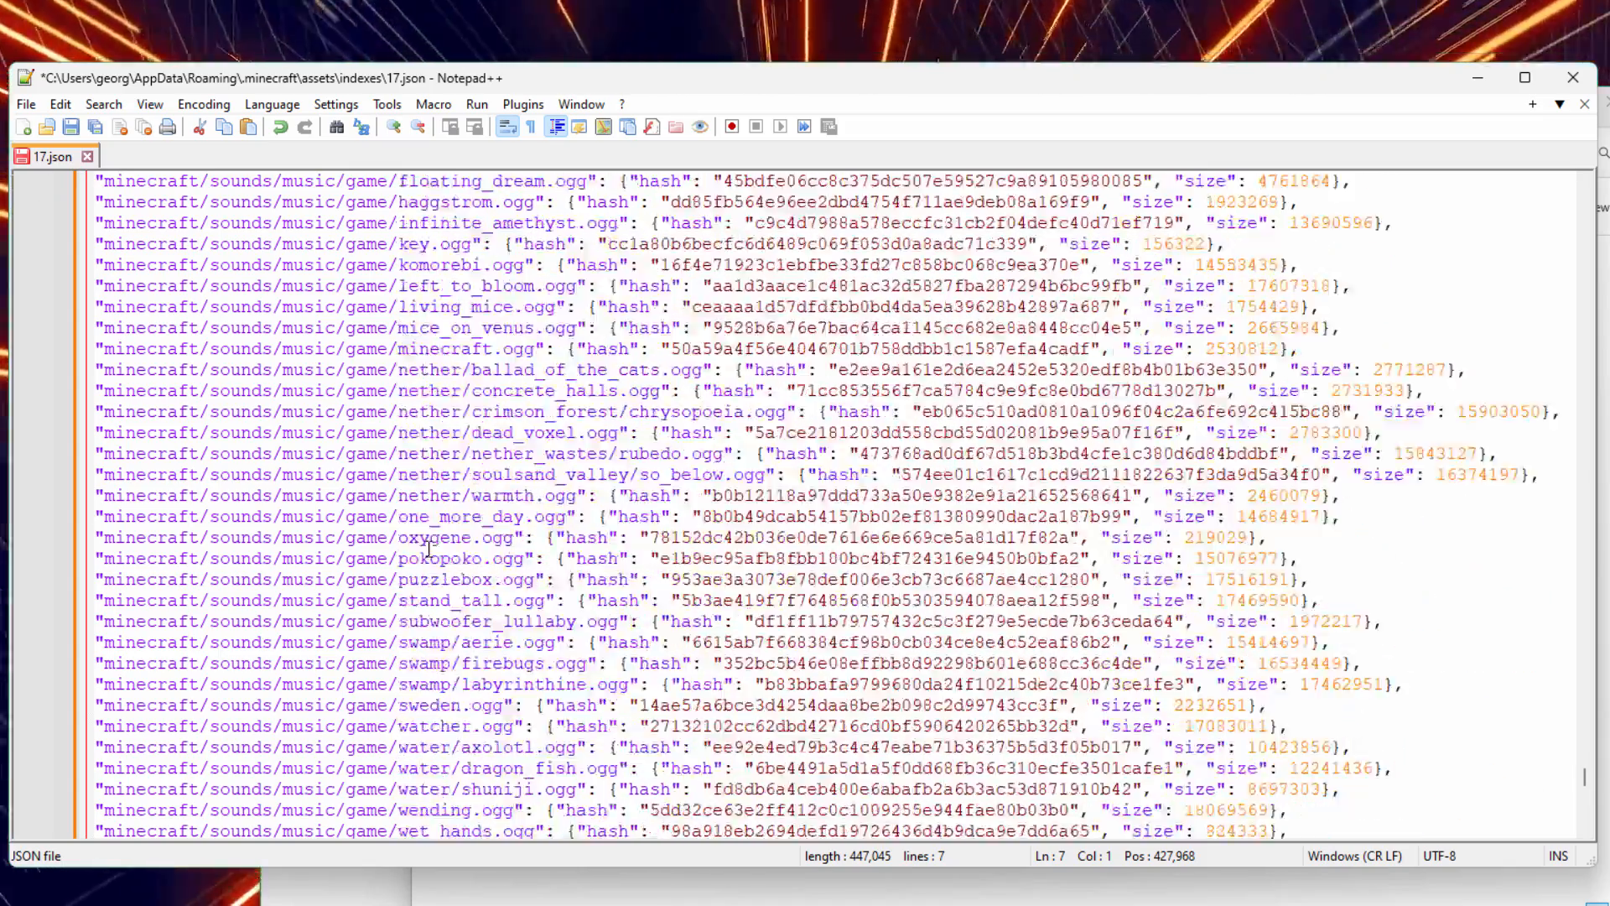
pyautogui.scroll(-3)
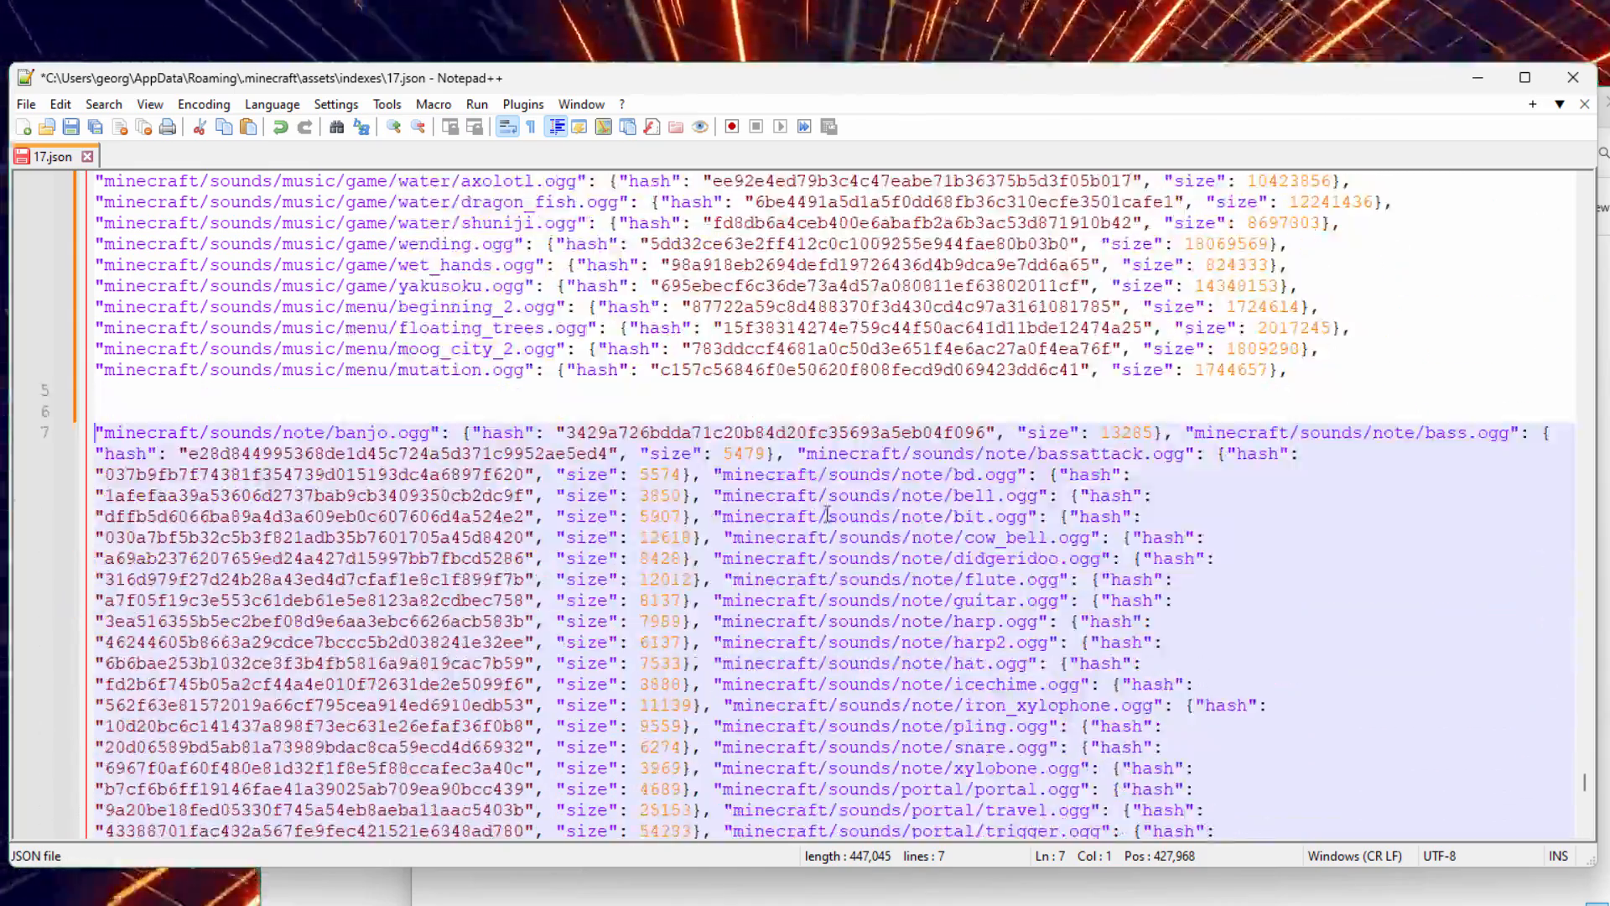
pyautogui.scroll(-3)
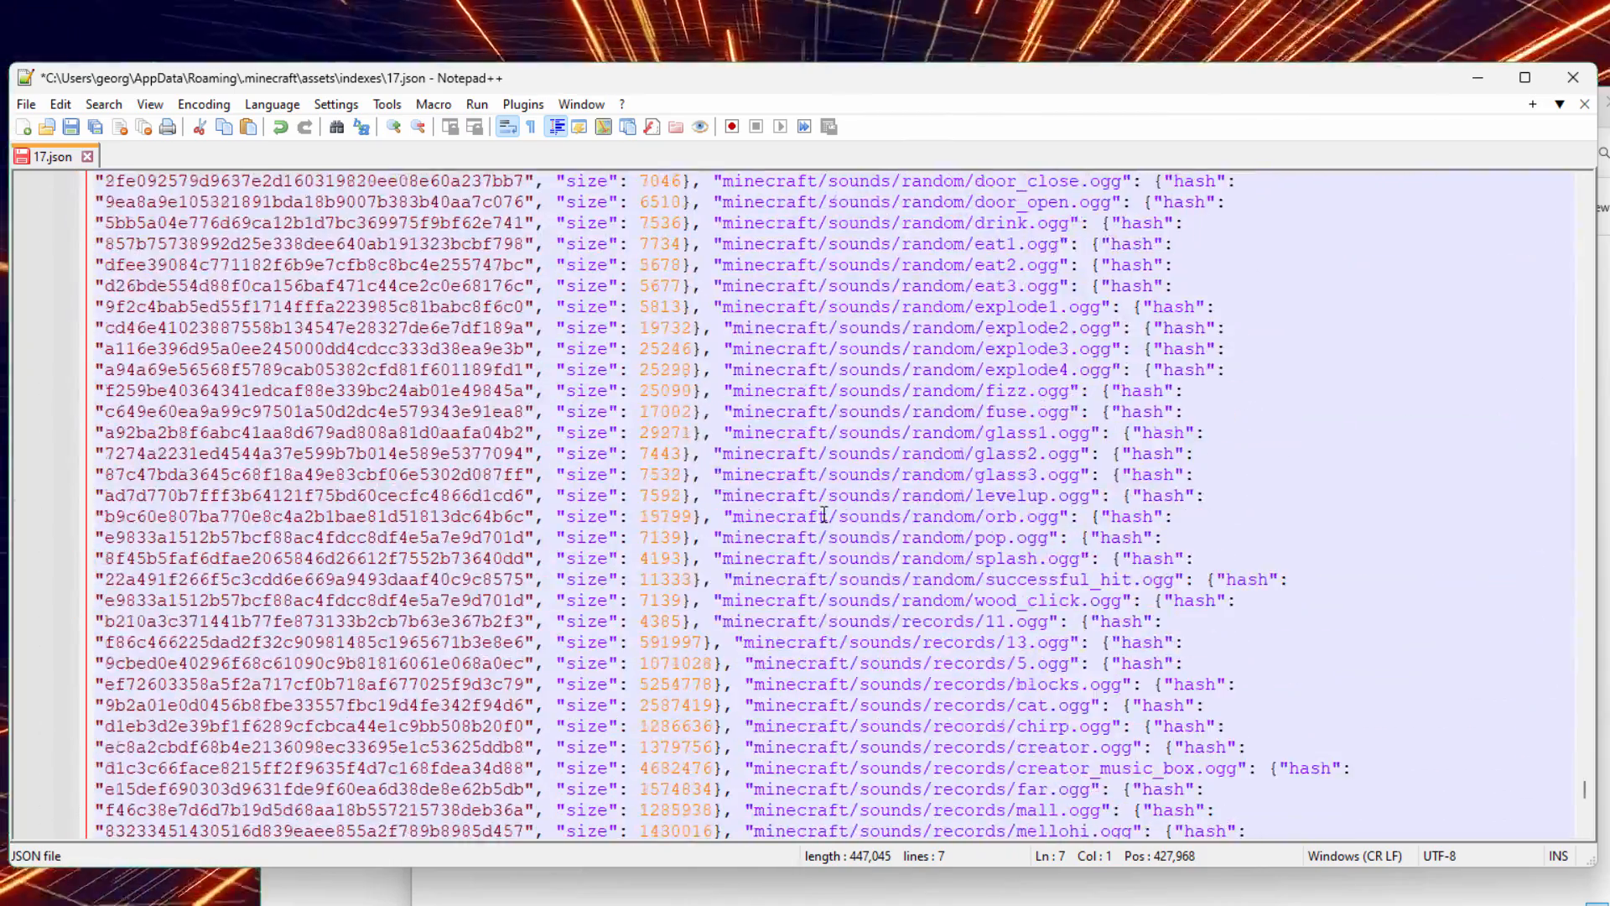
pyautogui.scroll(-3)
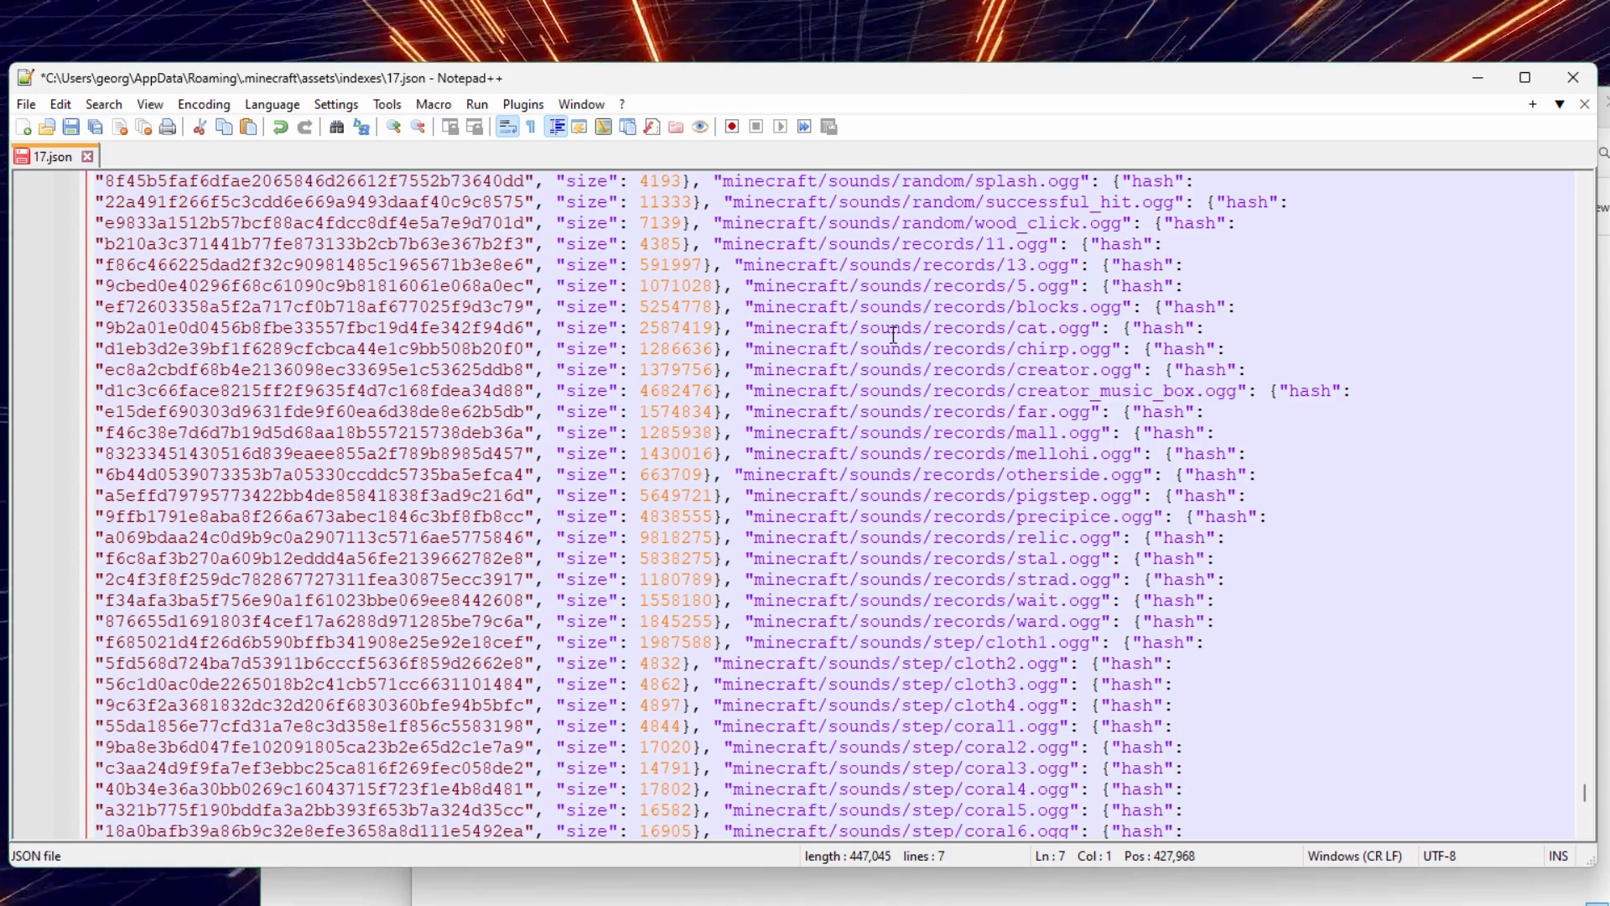
# Add line breaks before records 11.ogg and after ward.ogg to isolate the records block.
pyautogui.doubleClick(883, 433)
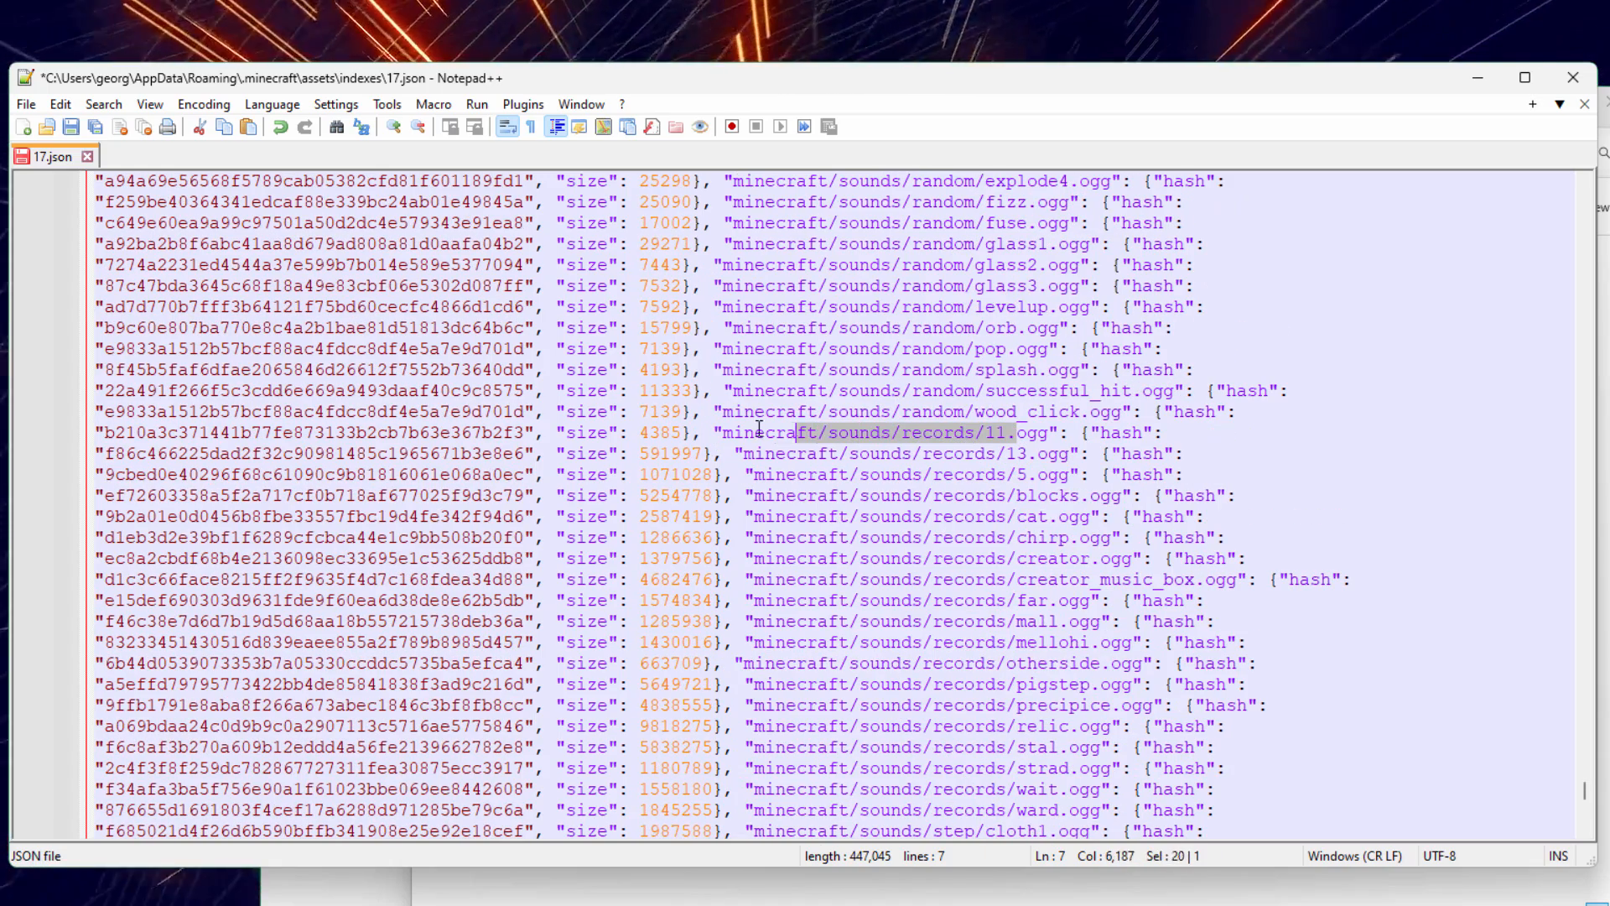
pyautogui.click(863, 431)
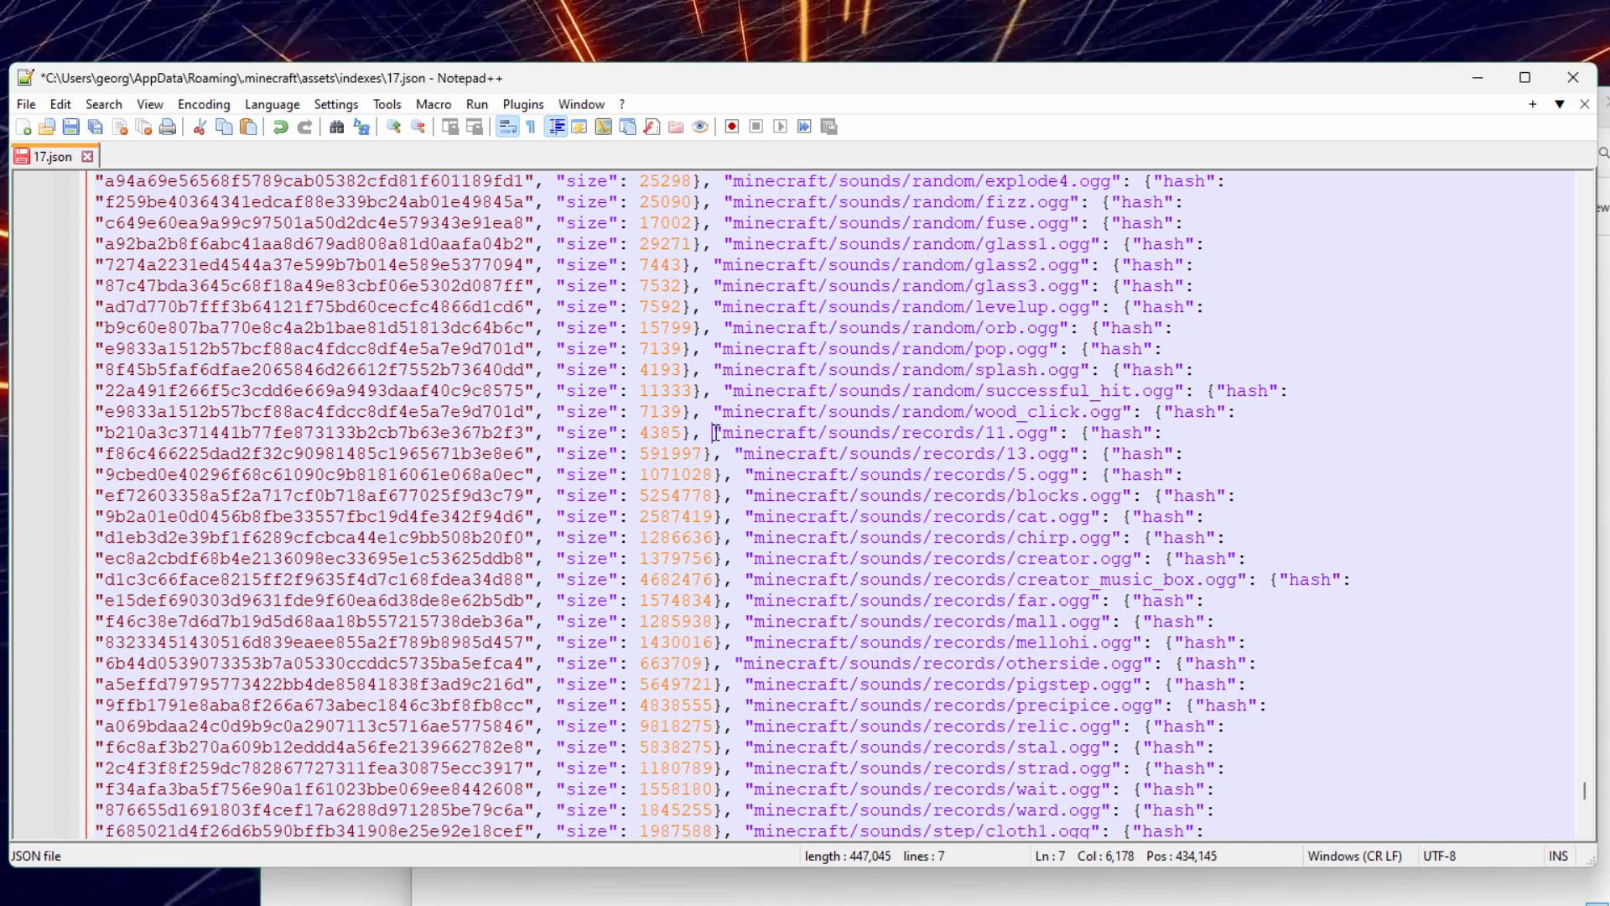
pyautogui.press('Enter')
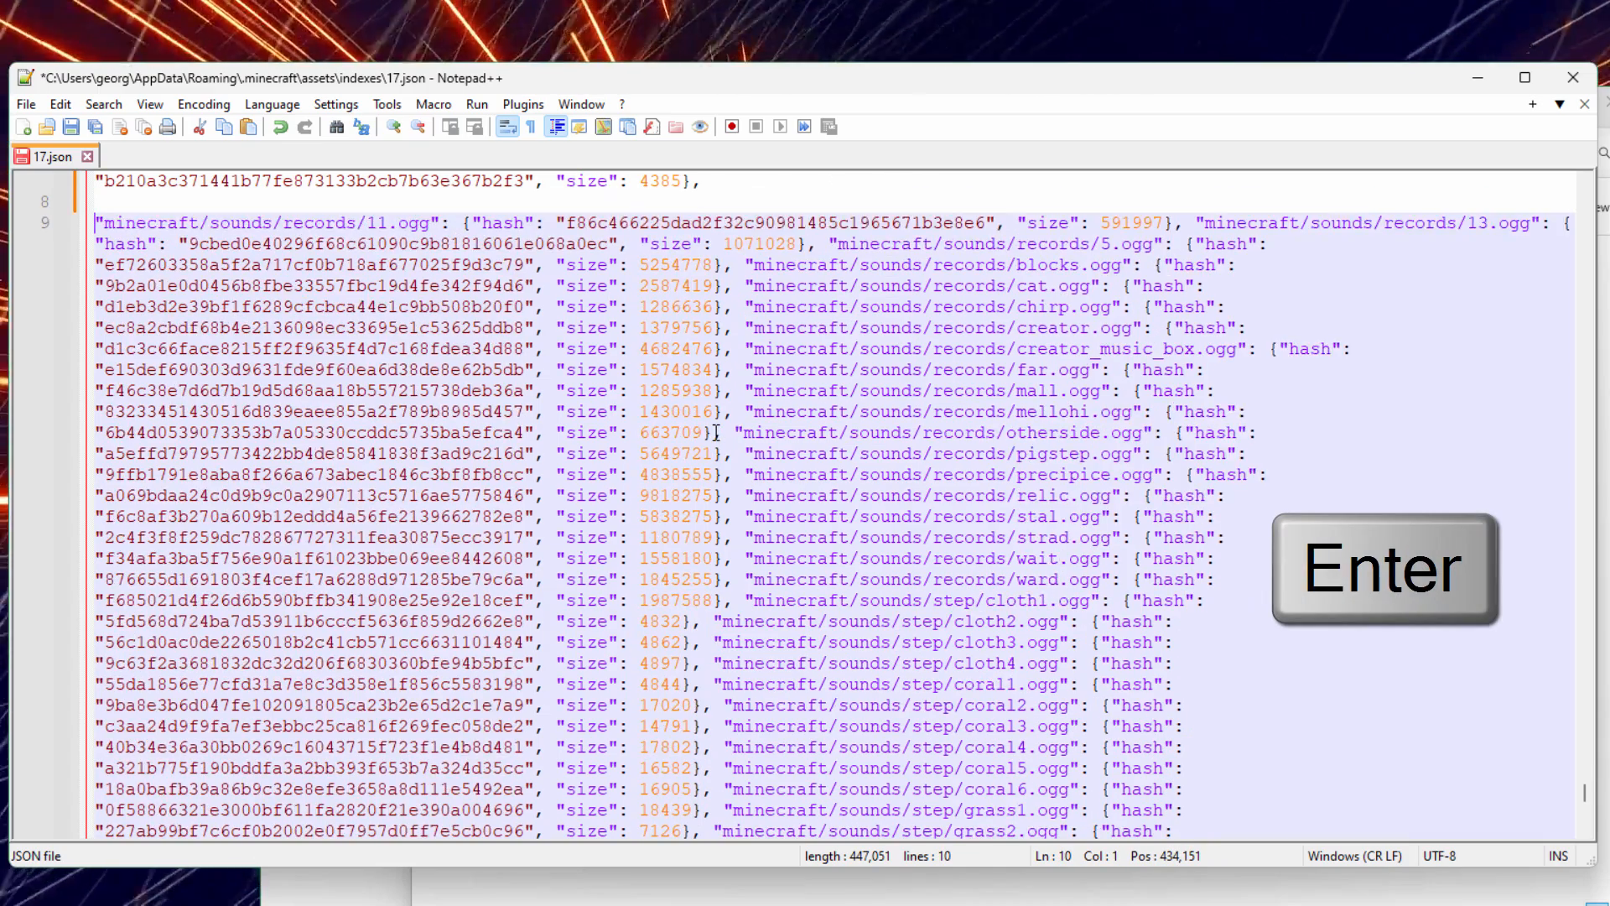
pyautogui.press('enter')
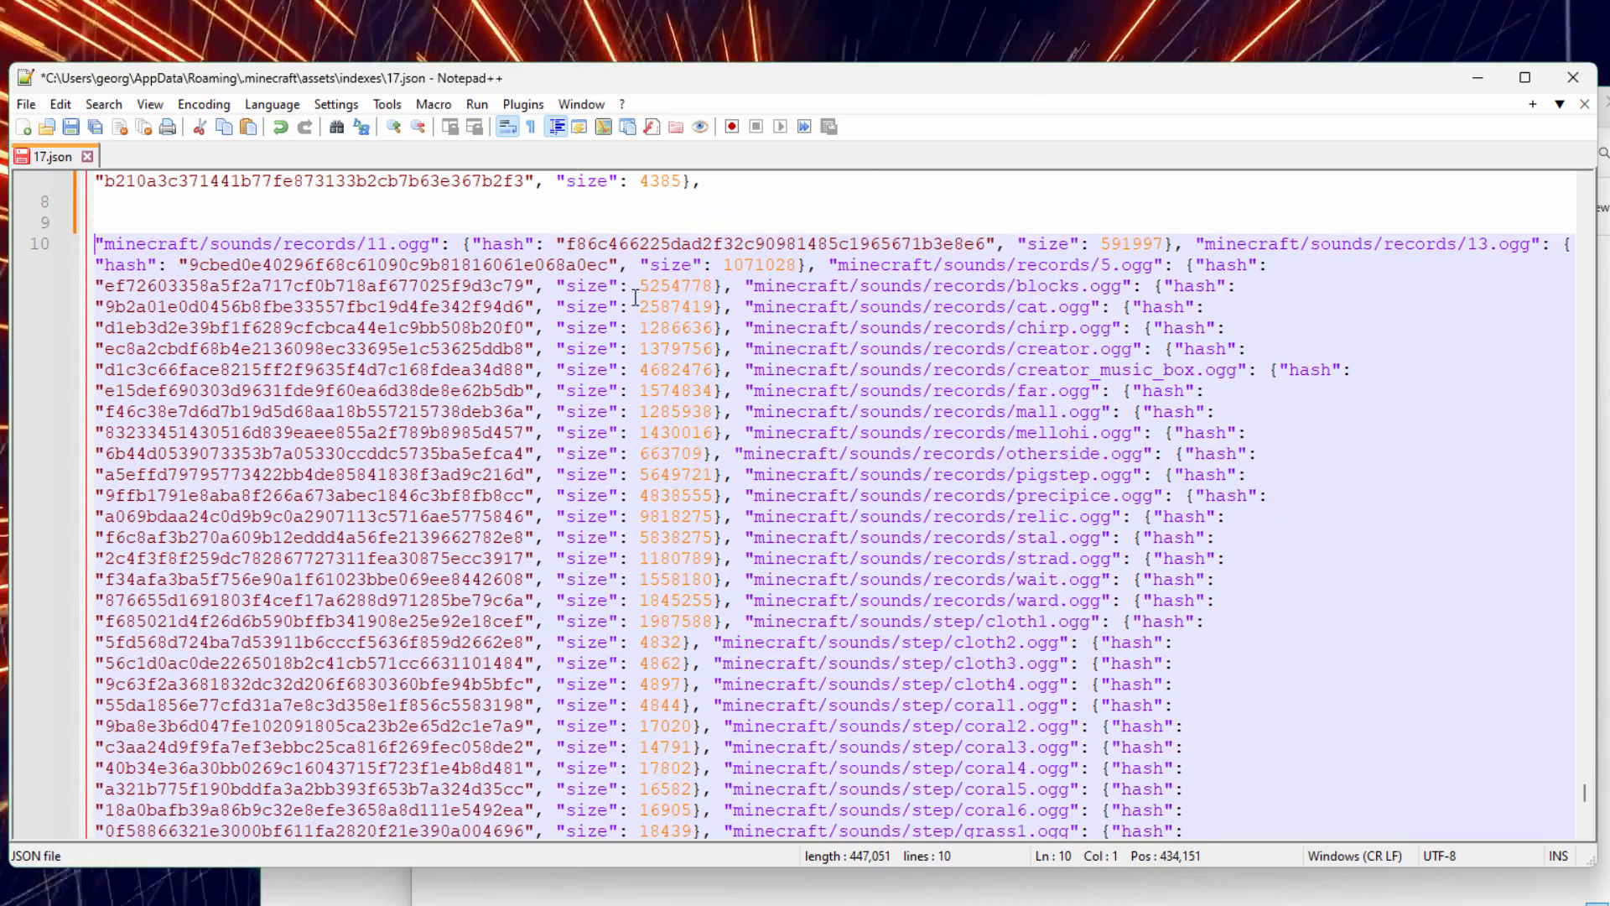
pyautogui.moveTo(1183, 296)
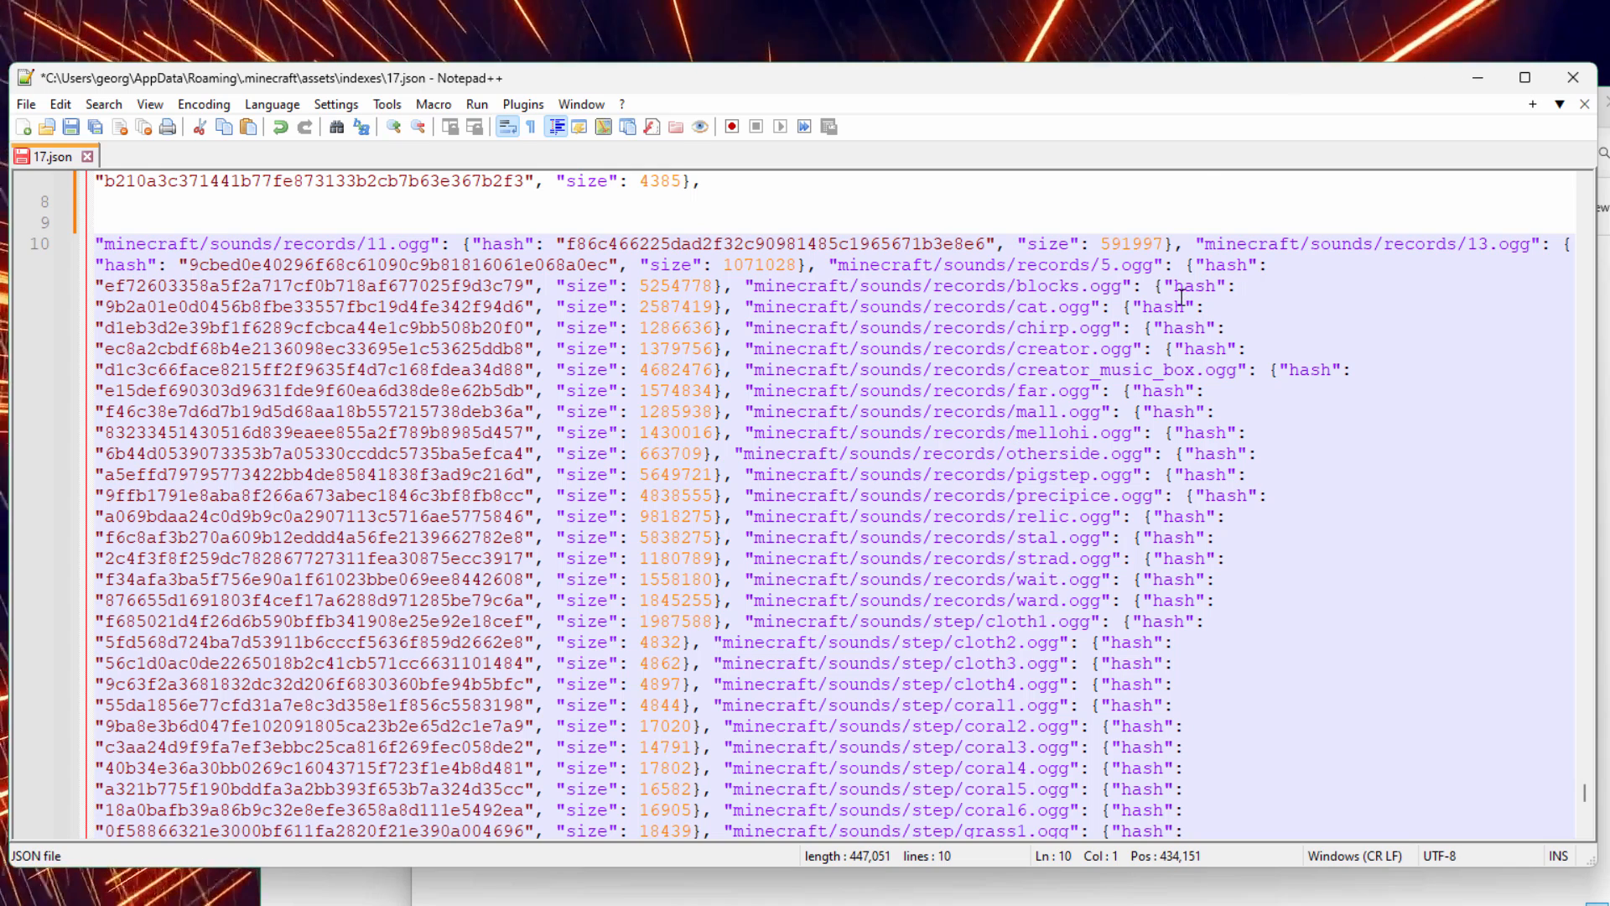
pyautogui.moveTo(704, 517)
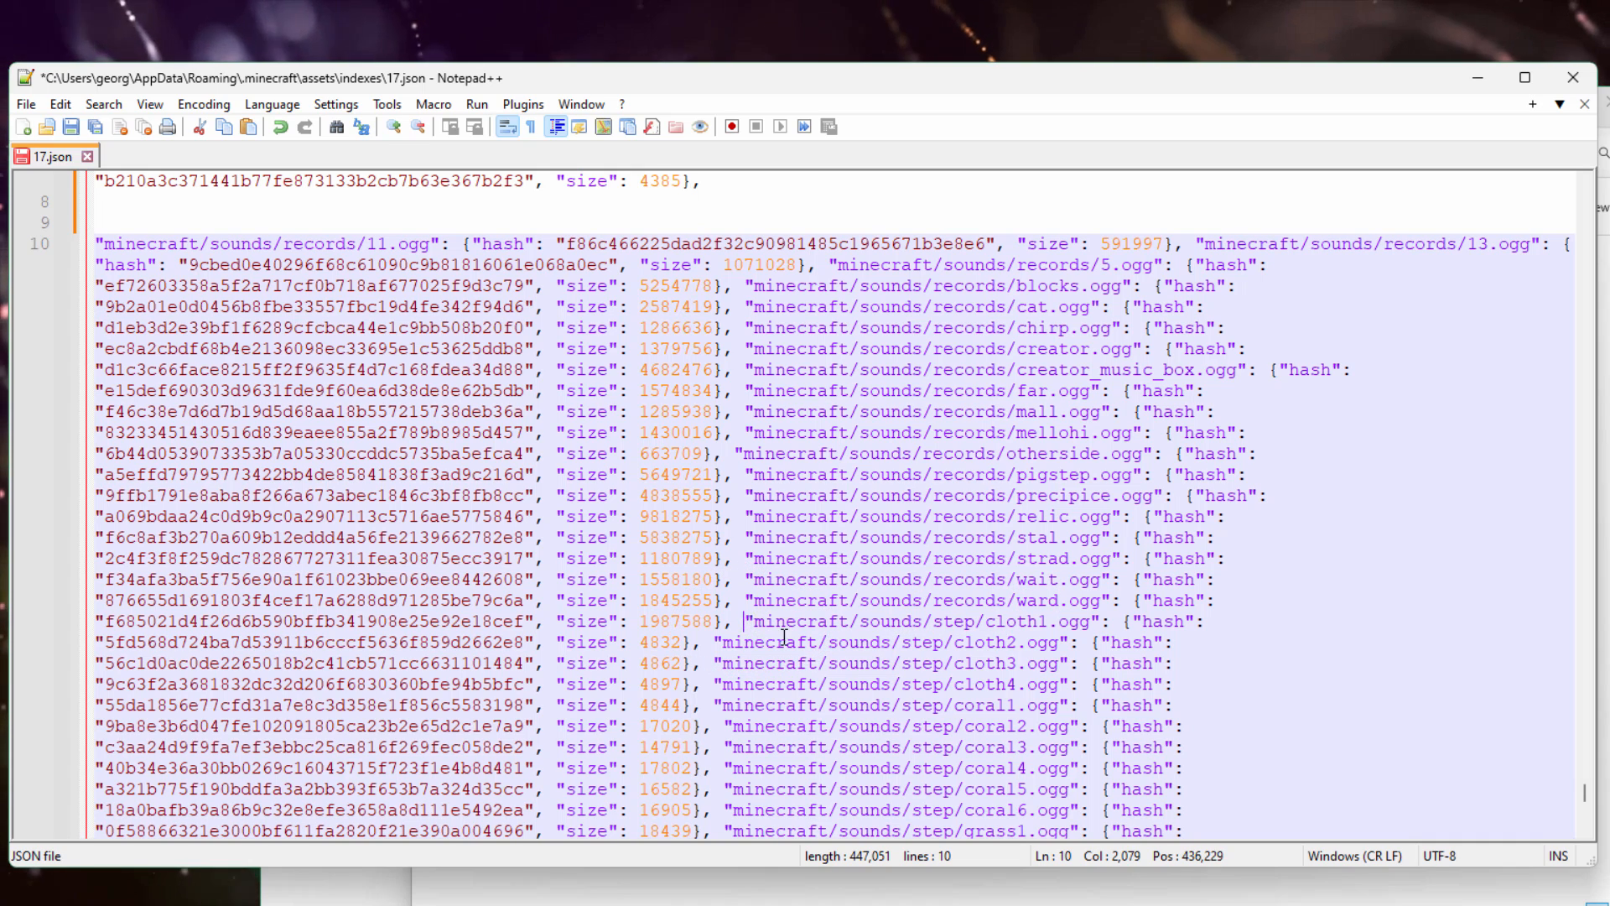
pyautogui.press('Enter')
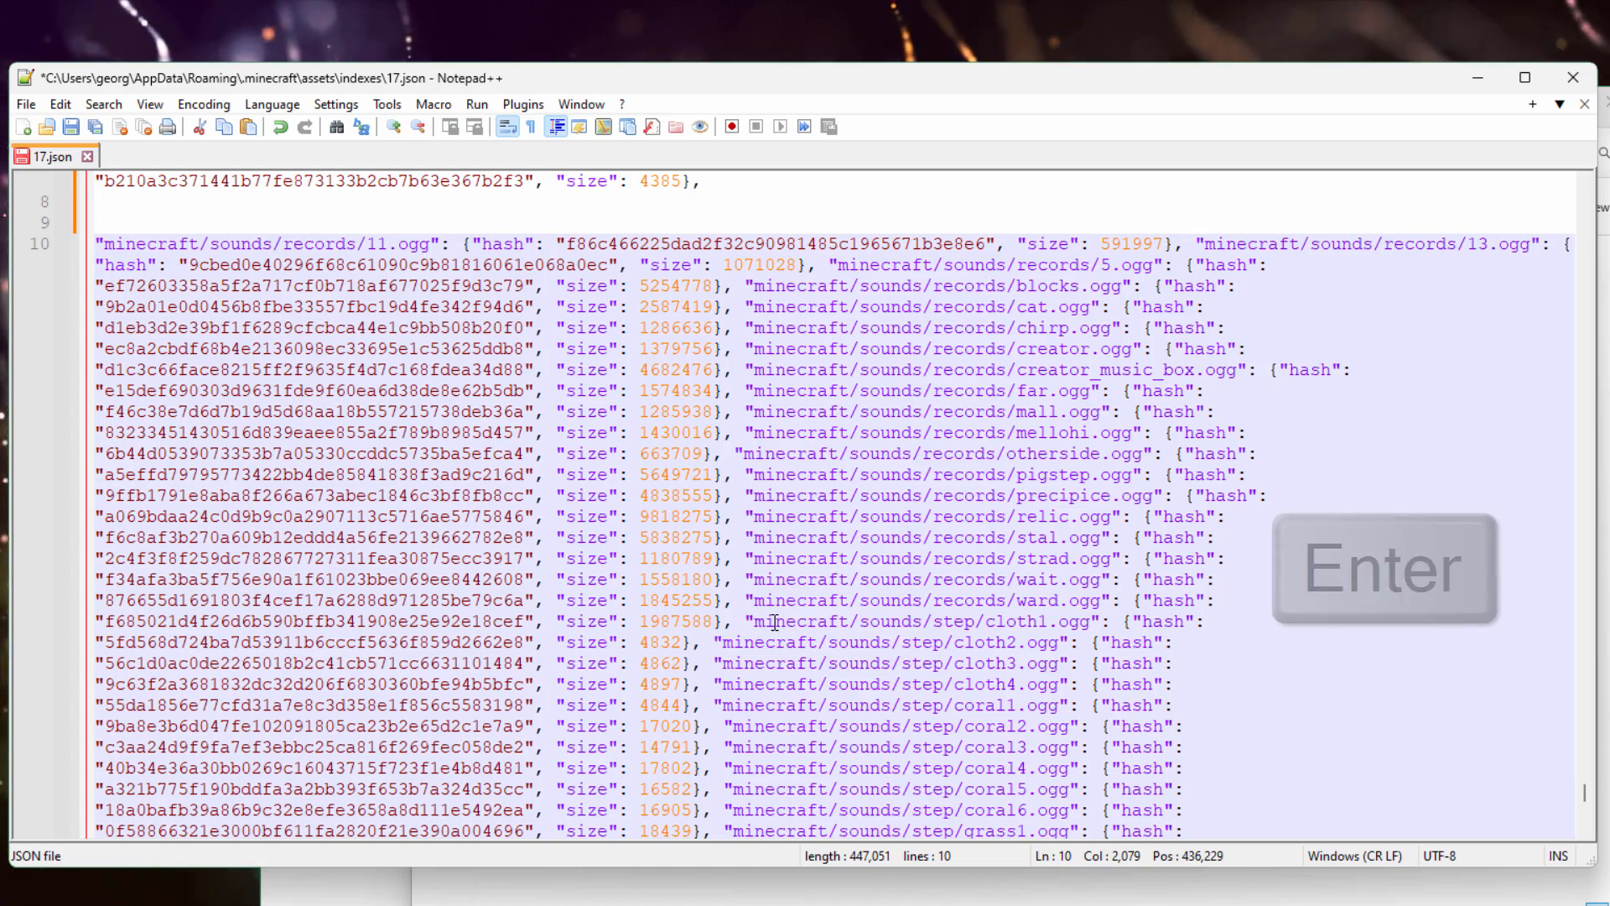
pyautogui.press('enter')
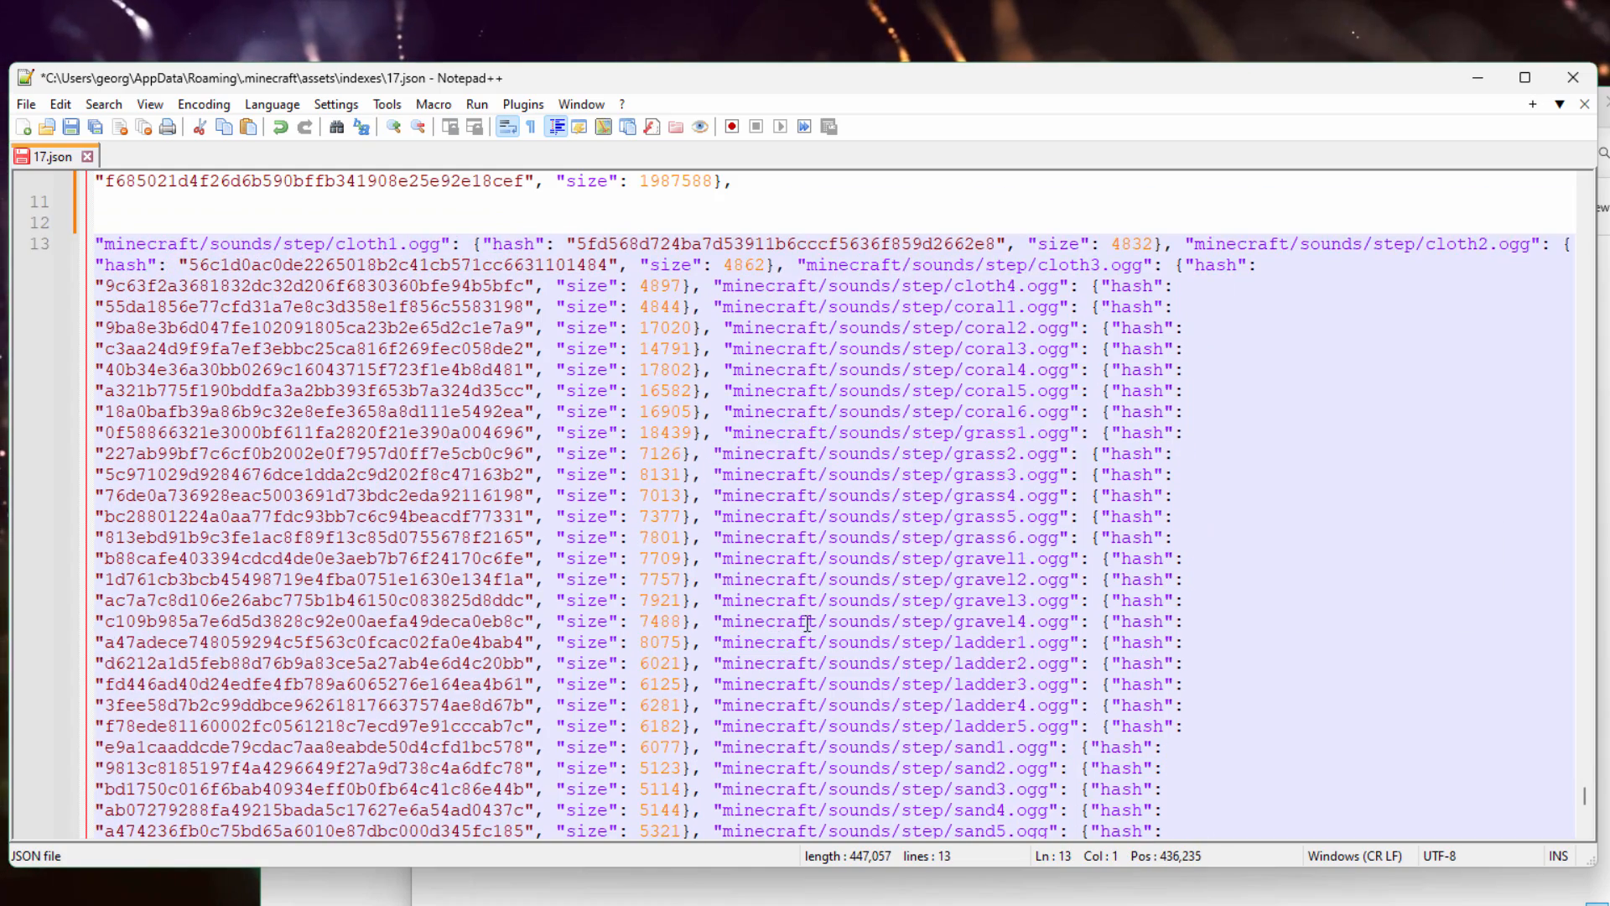
pyautogui.scroll(3)
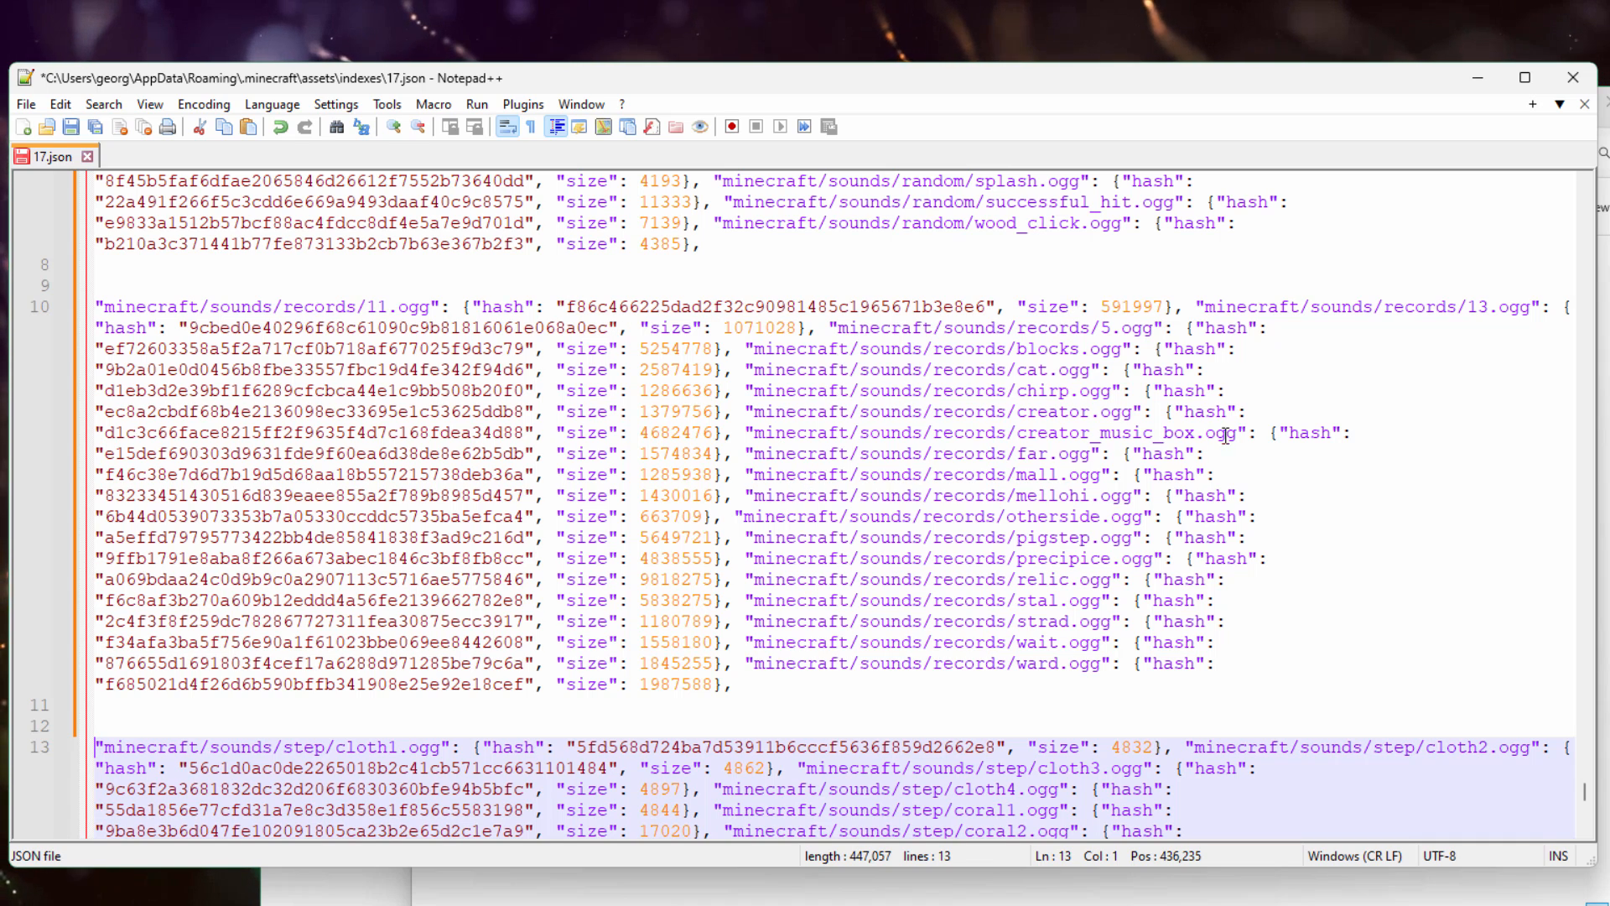
pyautogui.moveTo(907, 493)
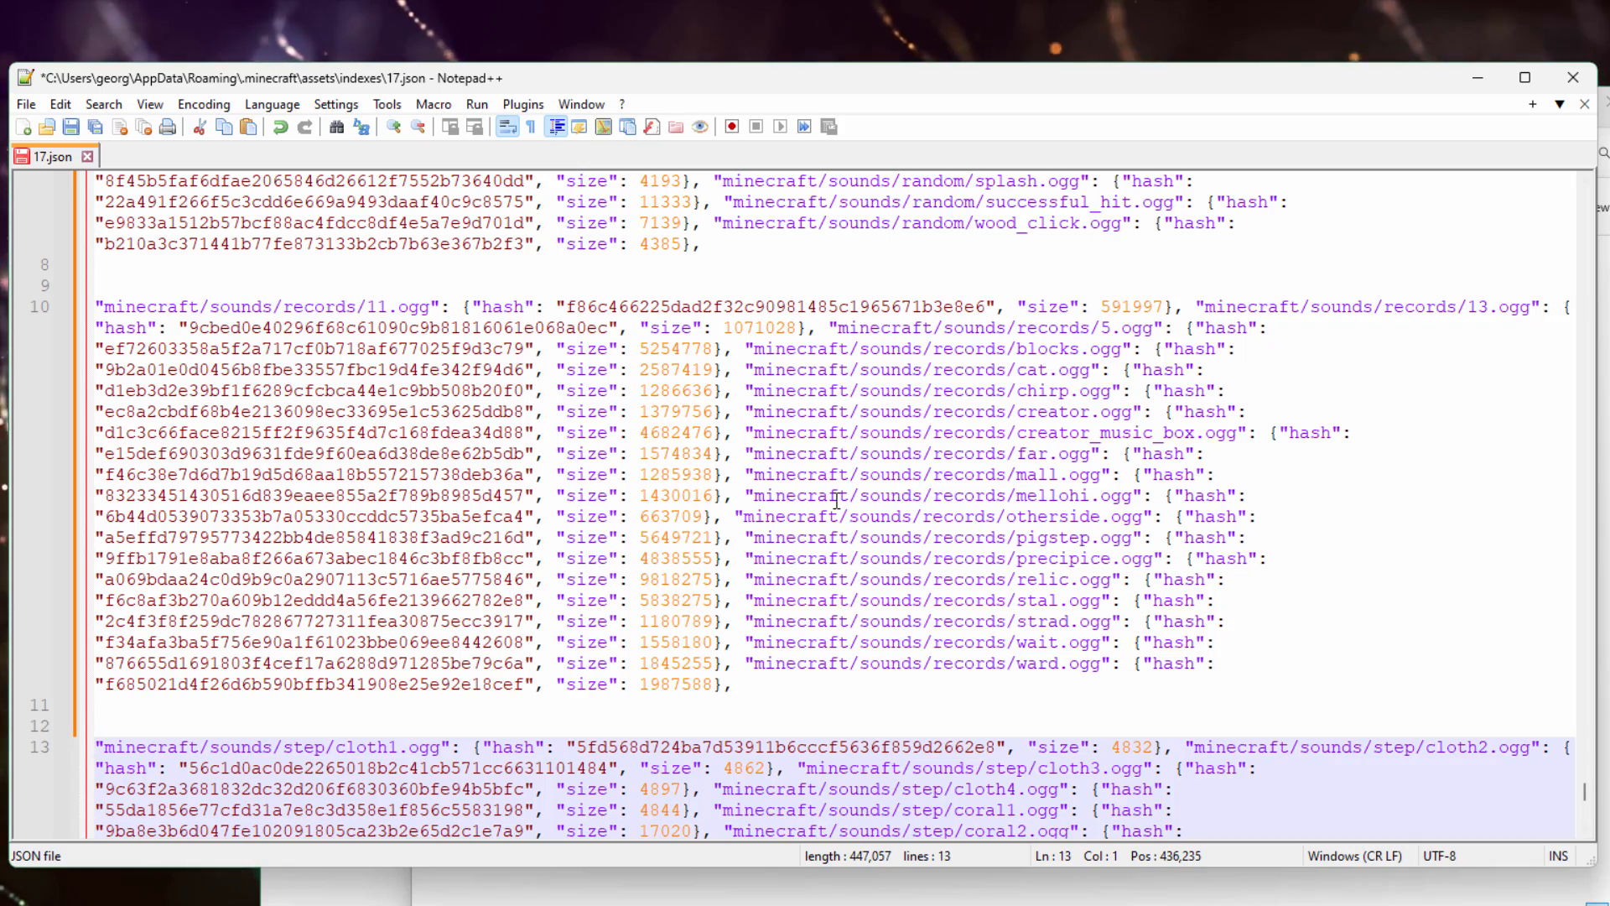
# Select the an_ordinary_day.ogg hash and mark its first two characters.
pyautogui.scroll(3)
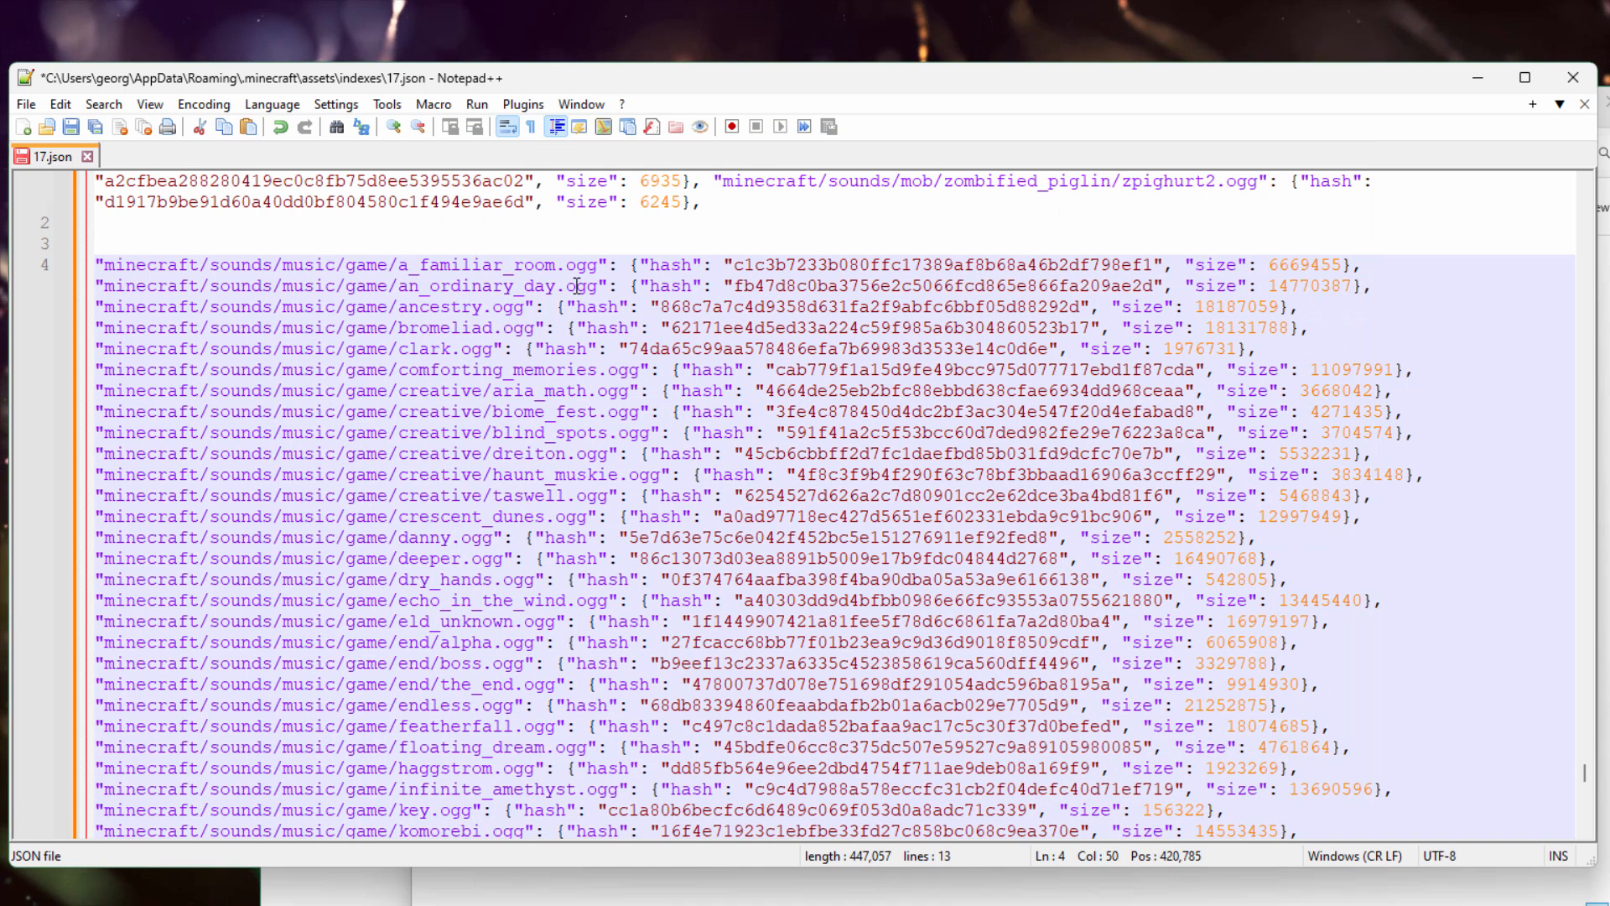
pyautogui.doubleClick(493, 285)
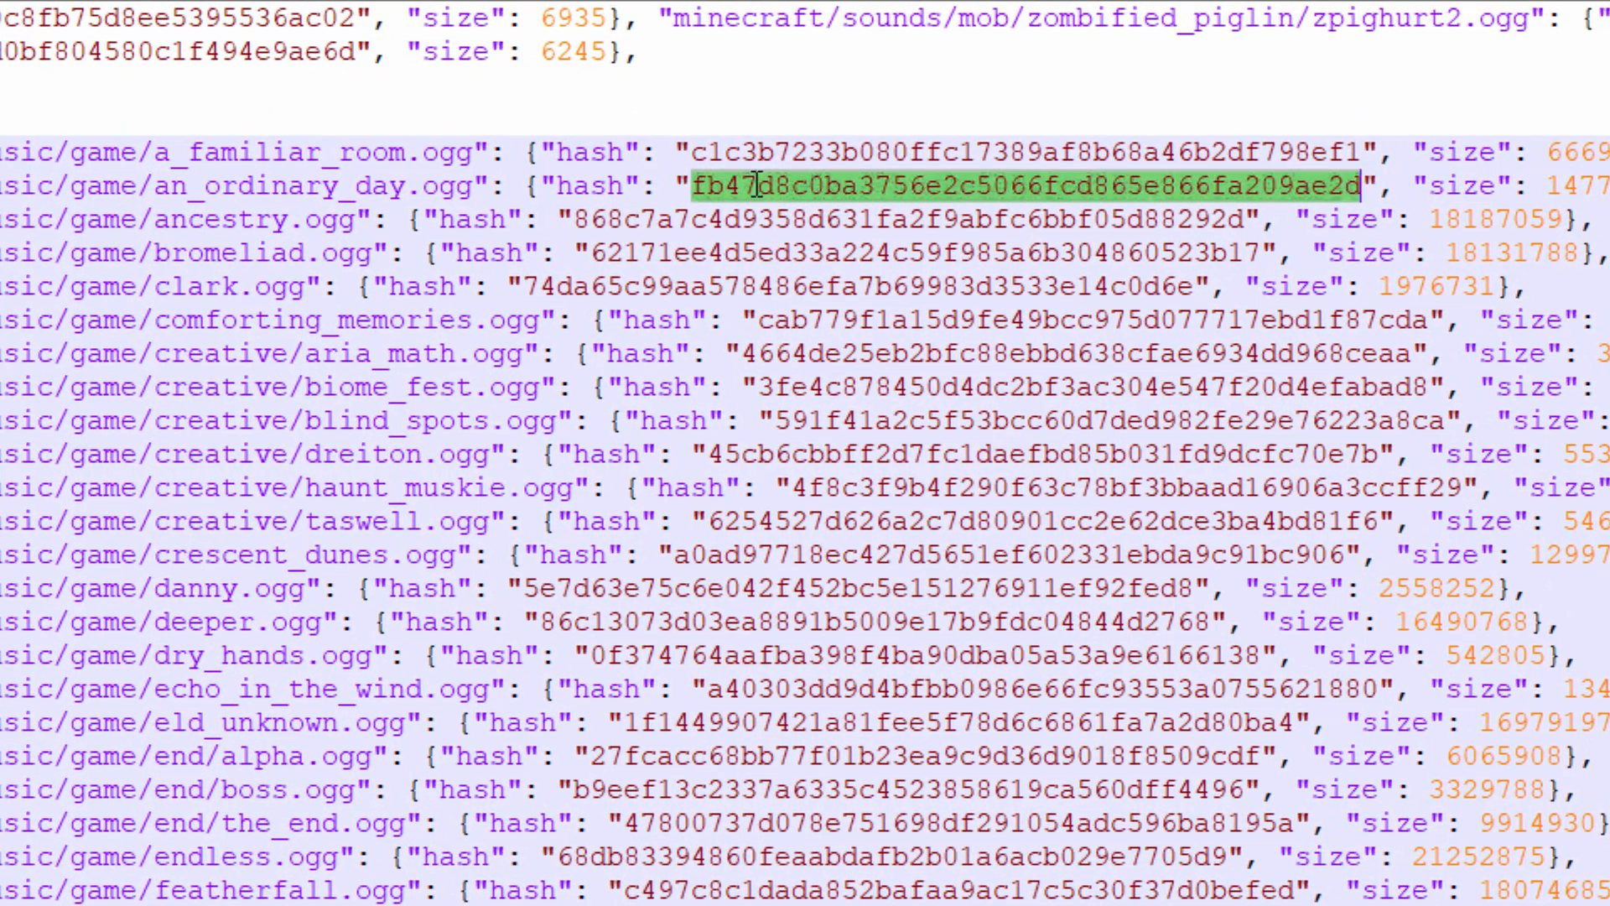
pyautogui.click(704, 189)
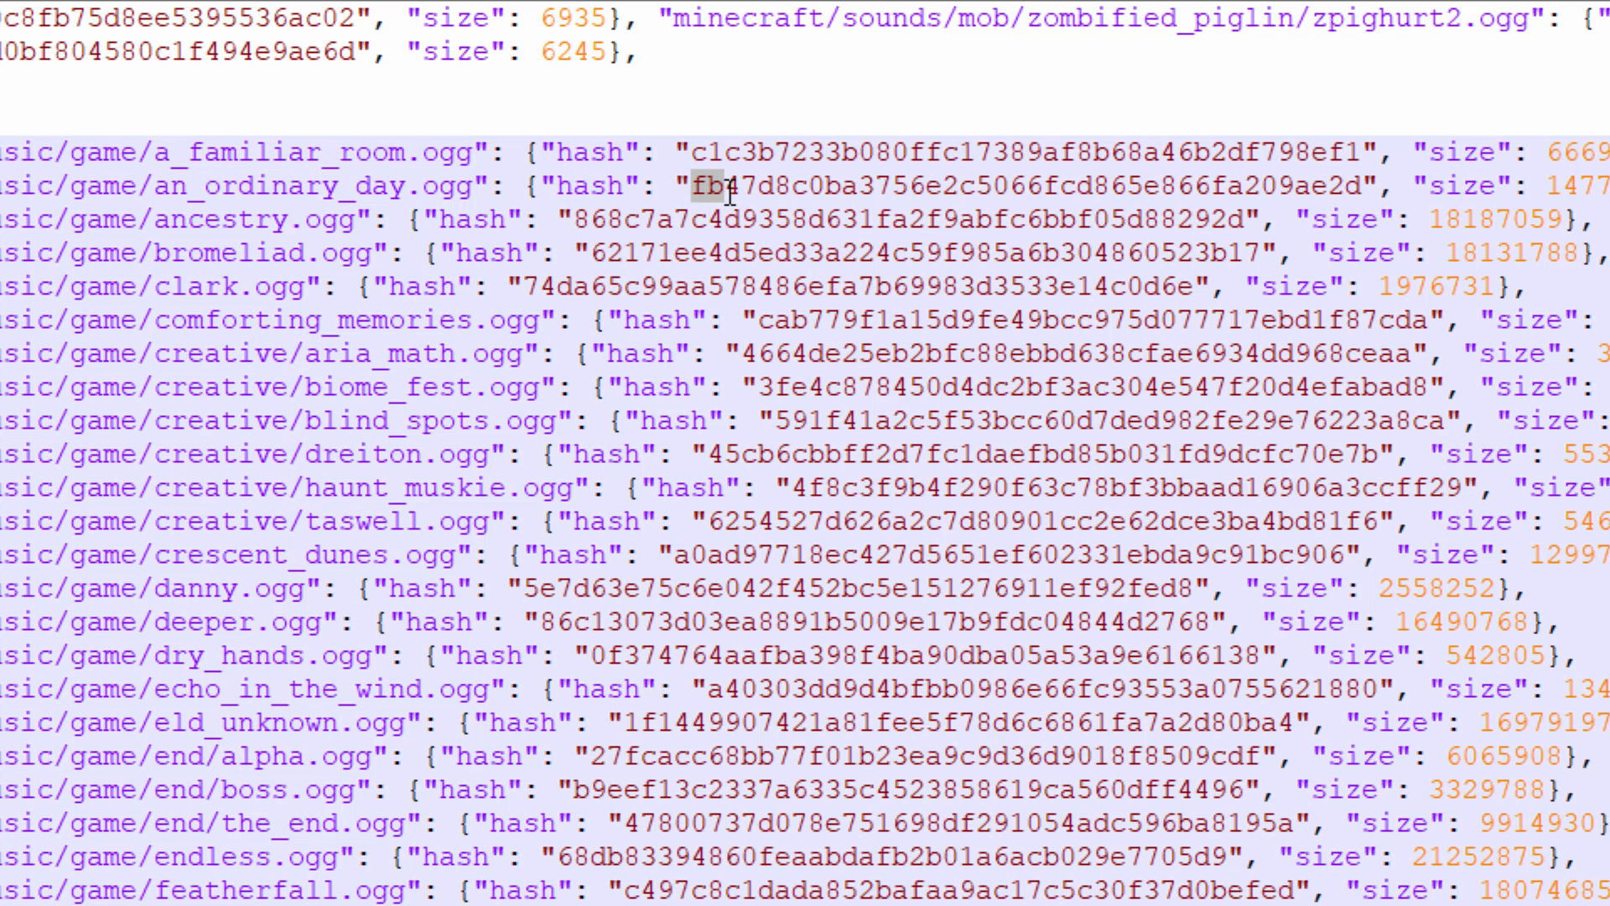
pyautogui.moveTo(729, 148)
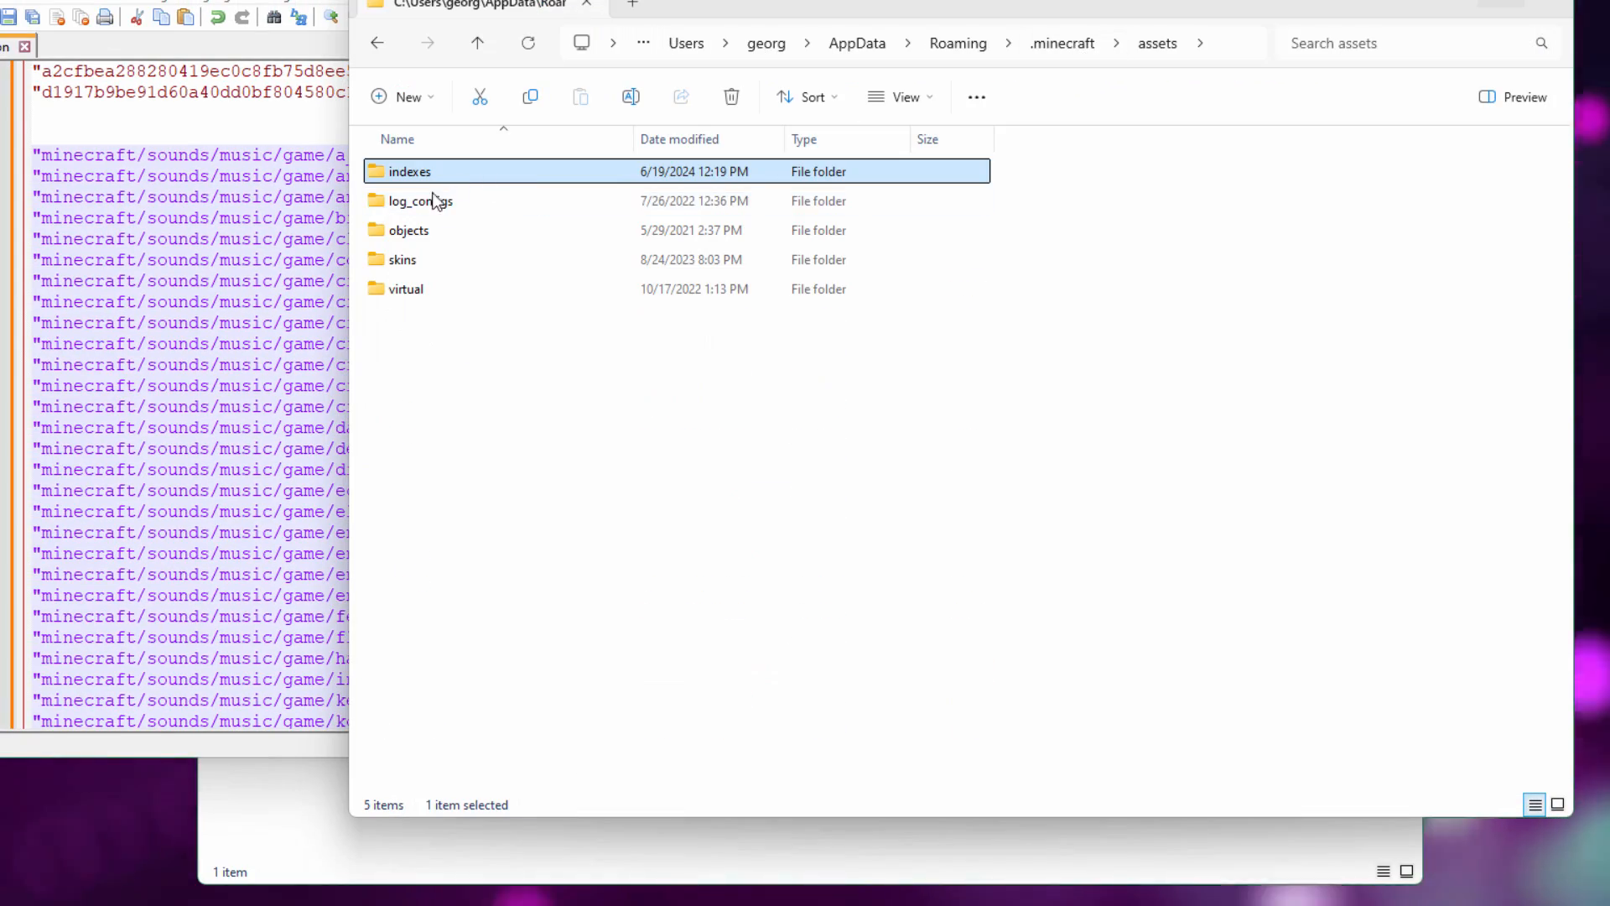
# Open the objects\fb folder and search it for hash 3756e2c5066fcd865e866fa209.
pyautogui.doubleClick(409, 229)
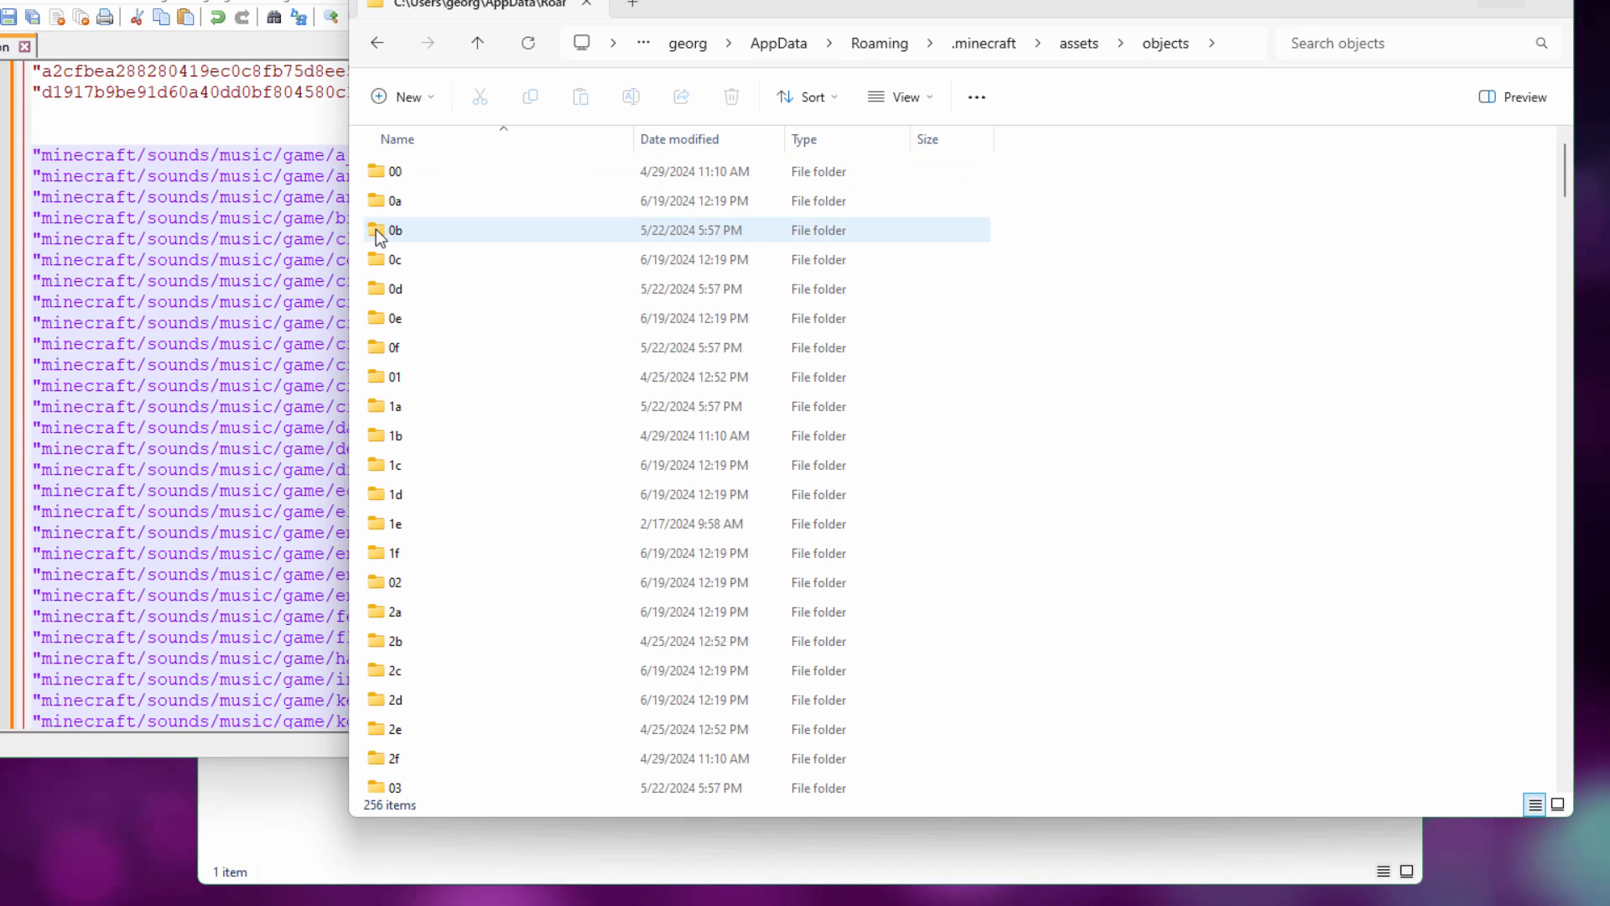
pyautogui.click(395, 171)
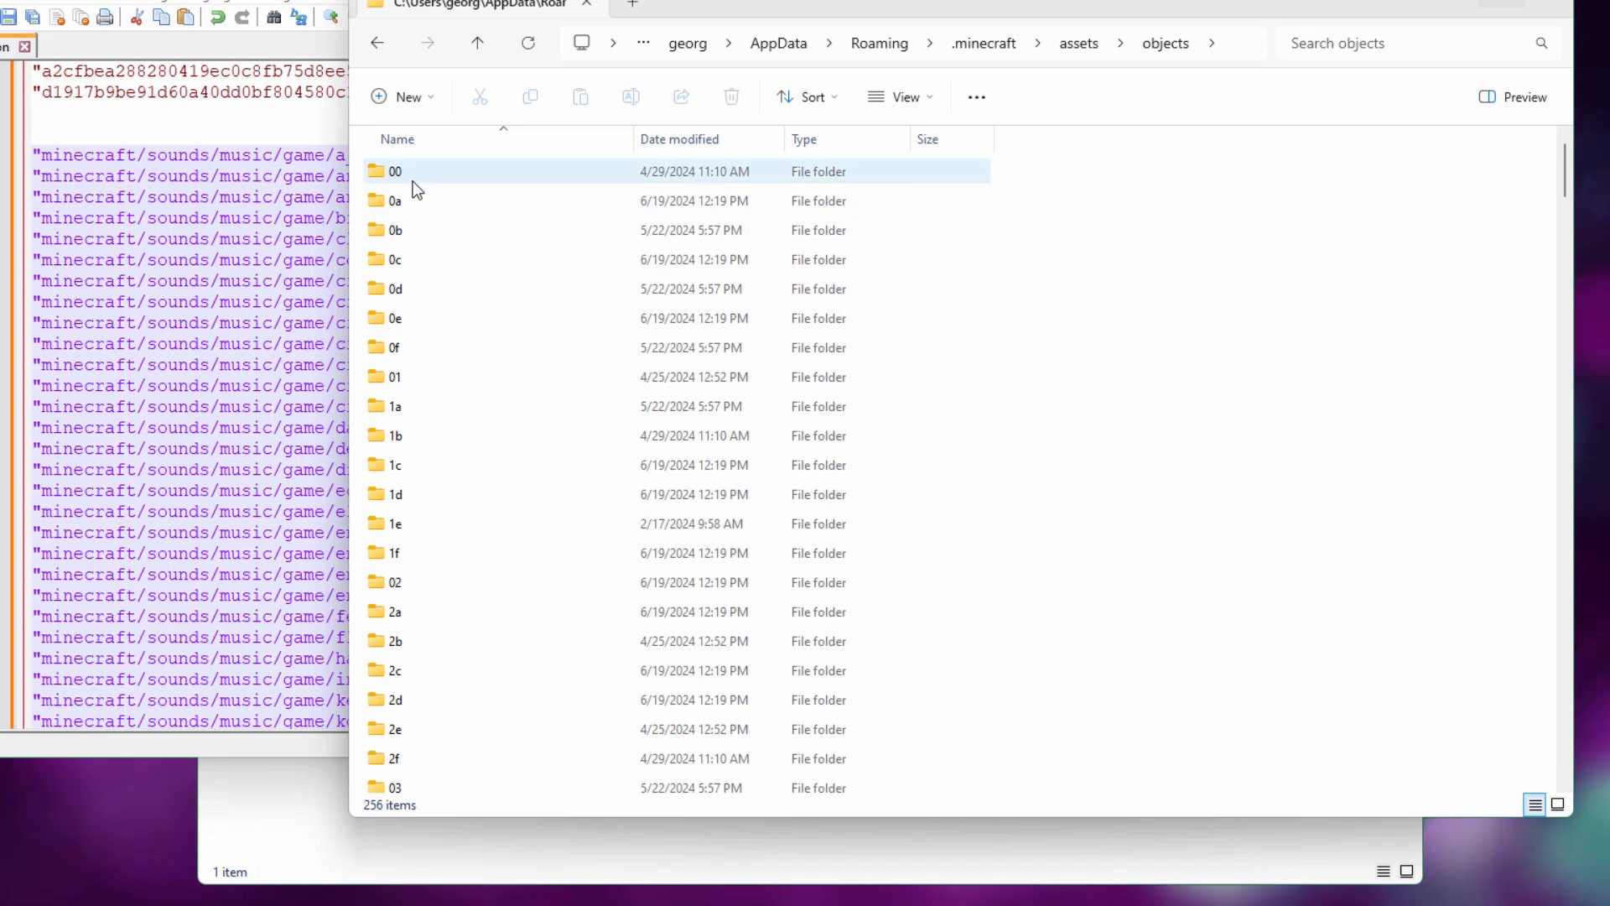
pyautogui.scroll(-3)
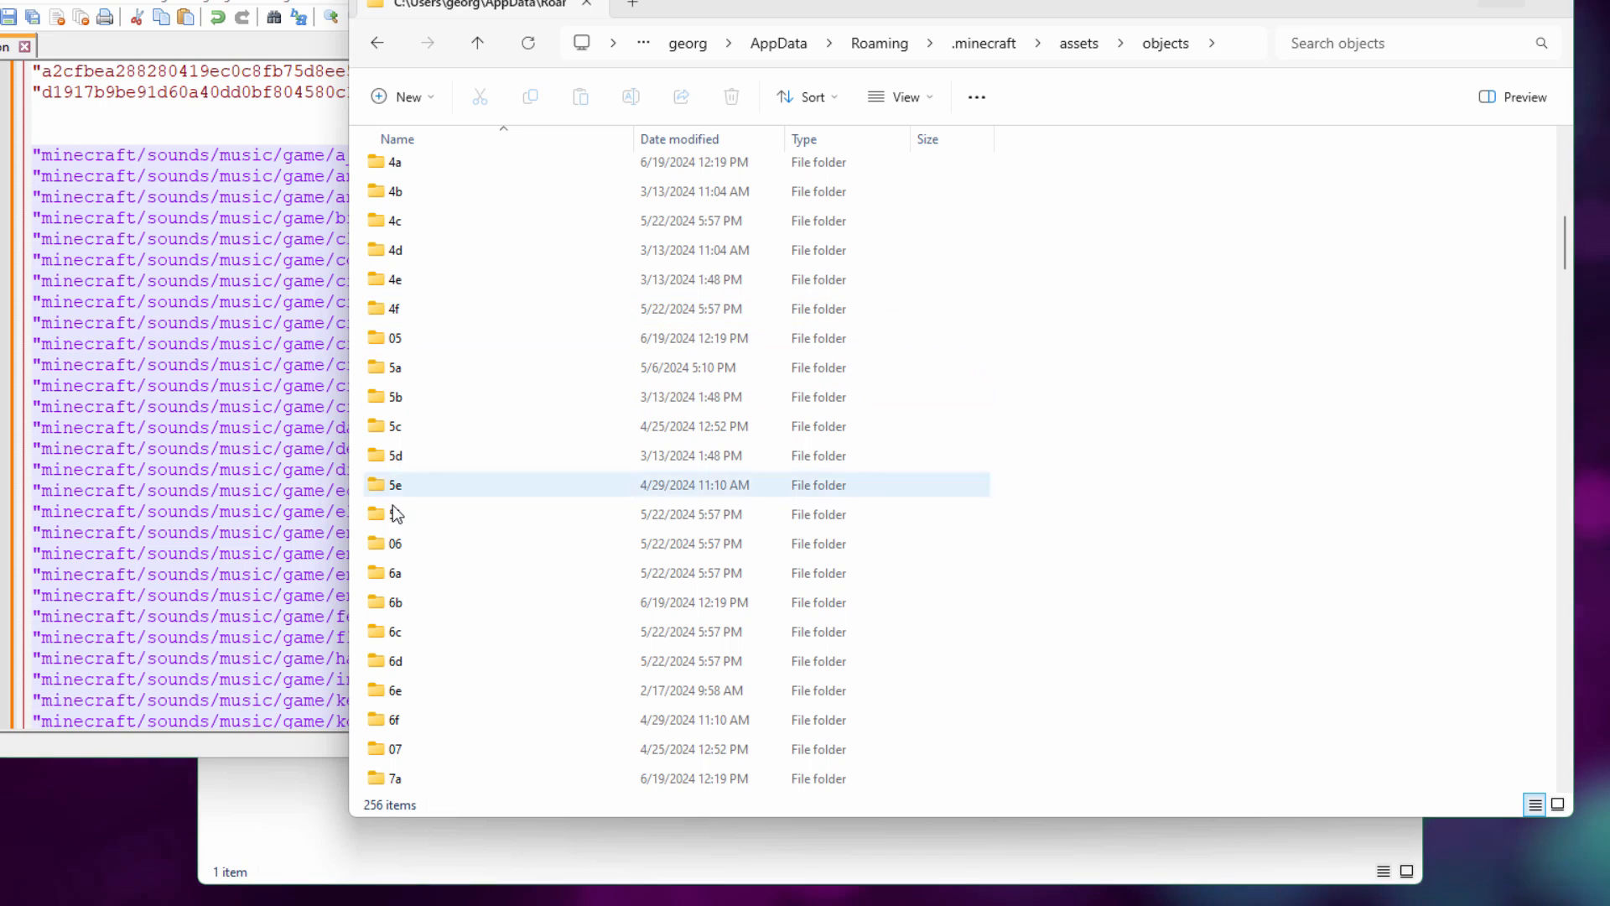
pyautogui.scroll(-3)
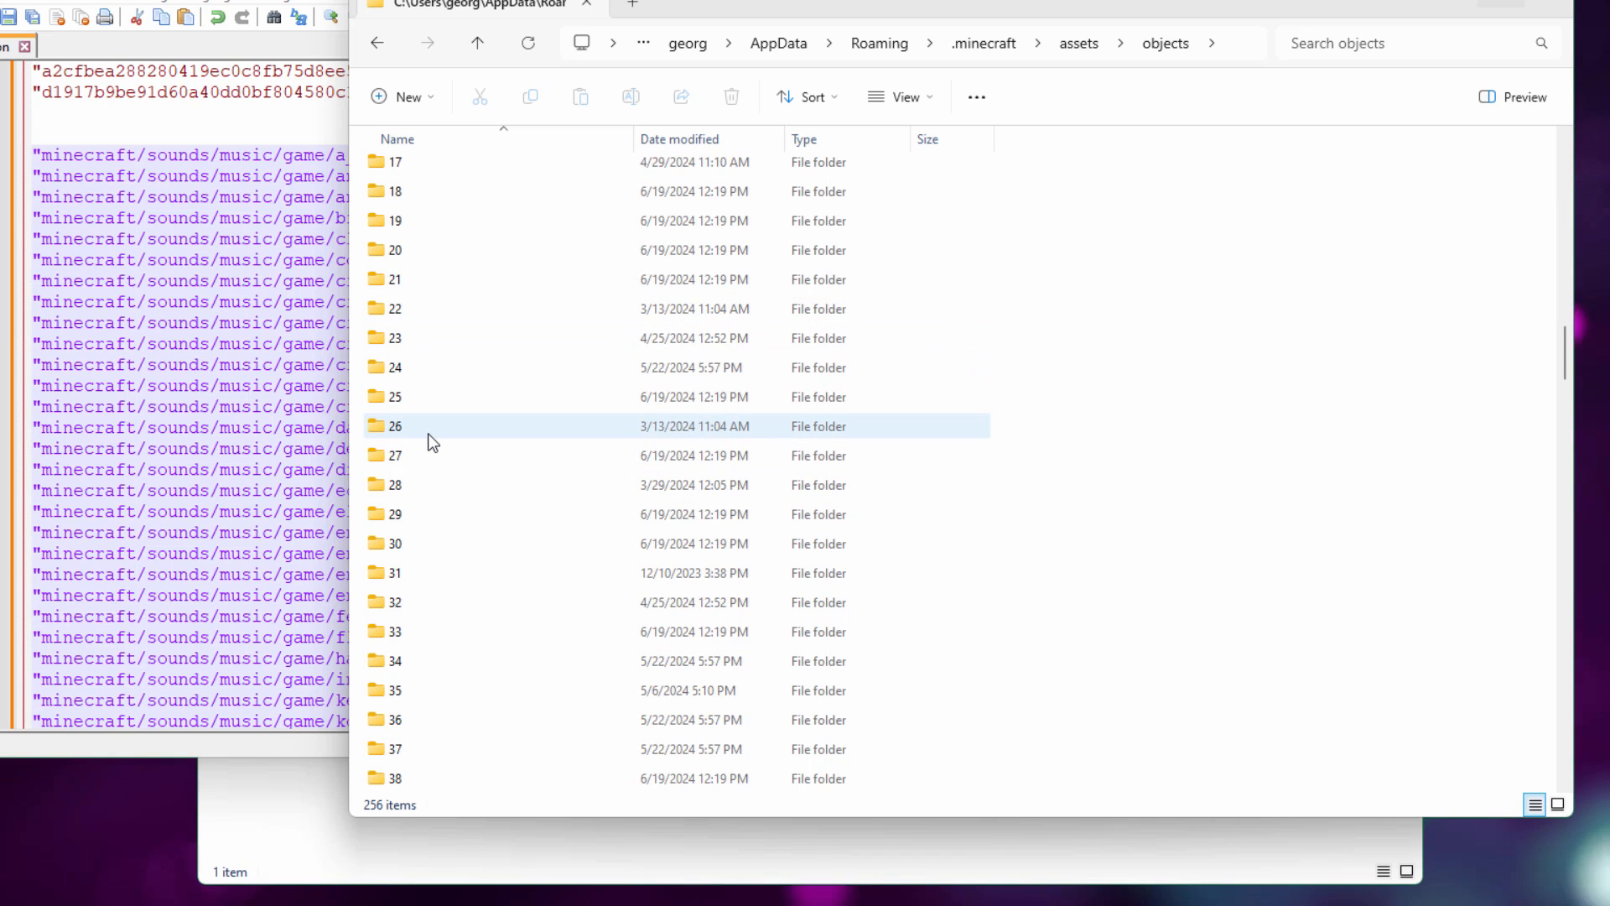
pyautogui.scroll(-3)
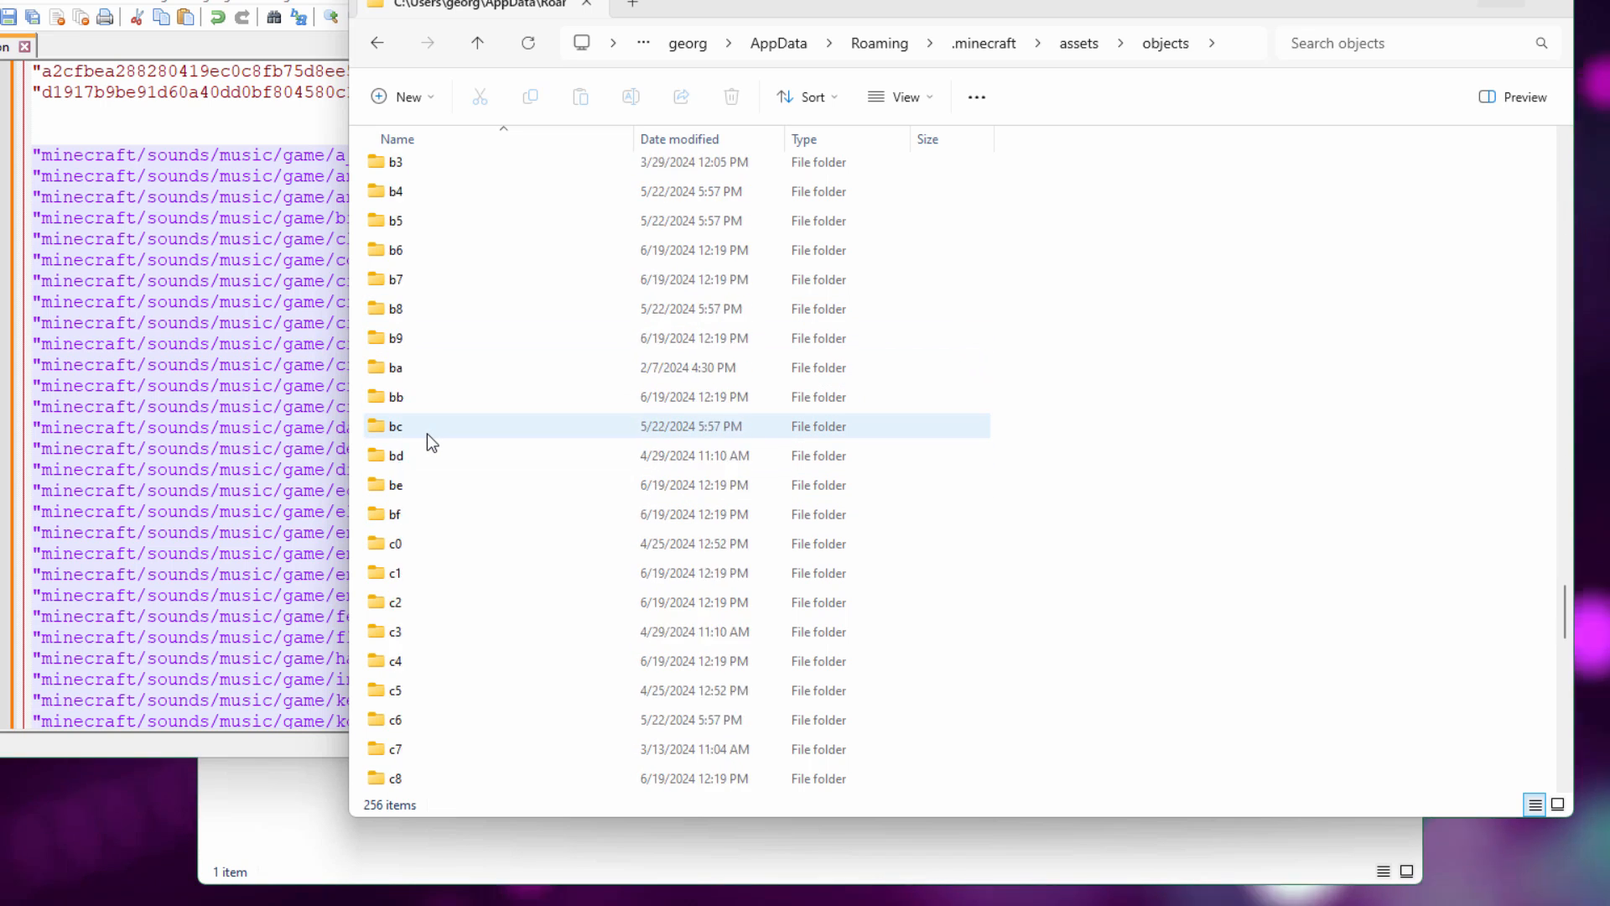
pyautogui.scroll(-3)
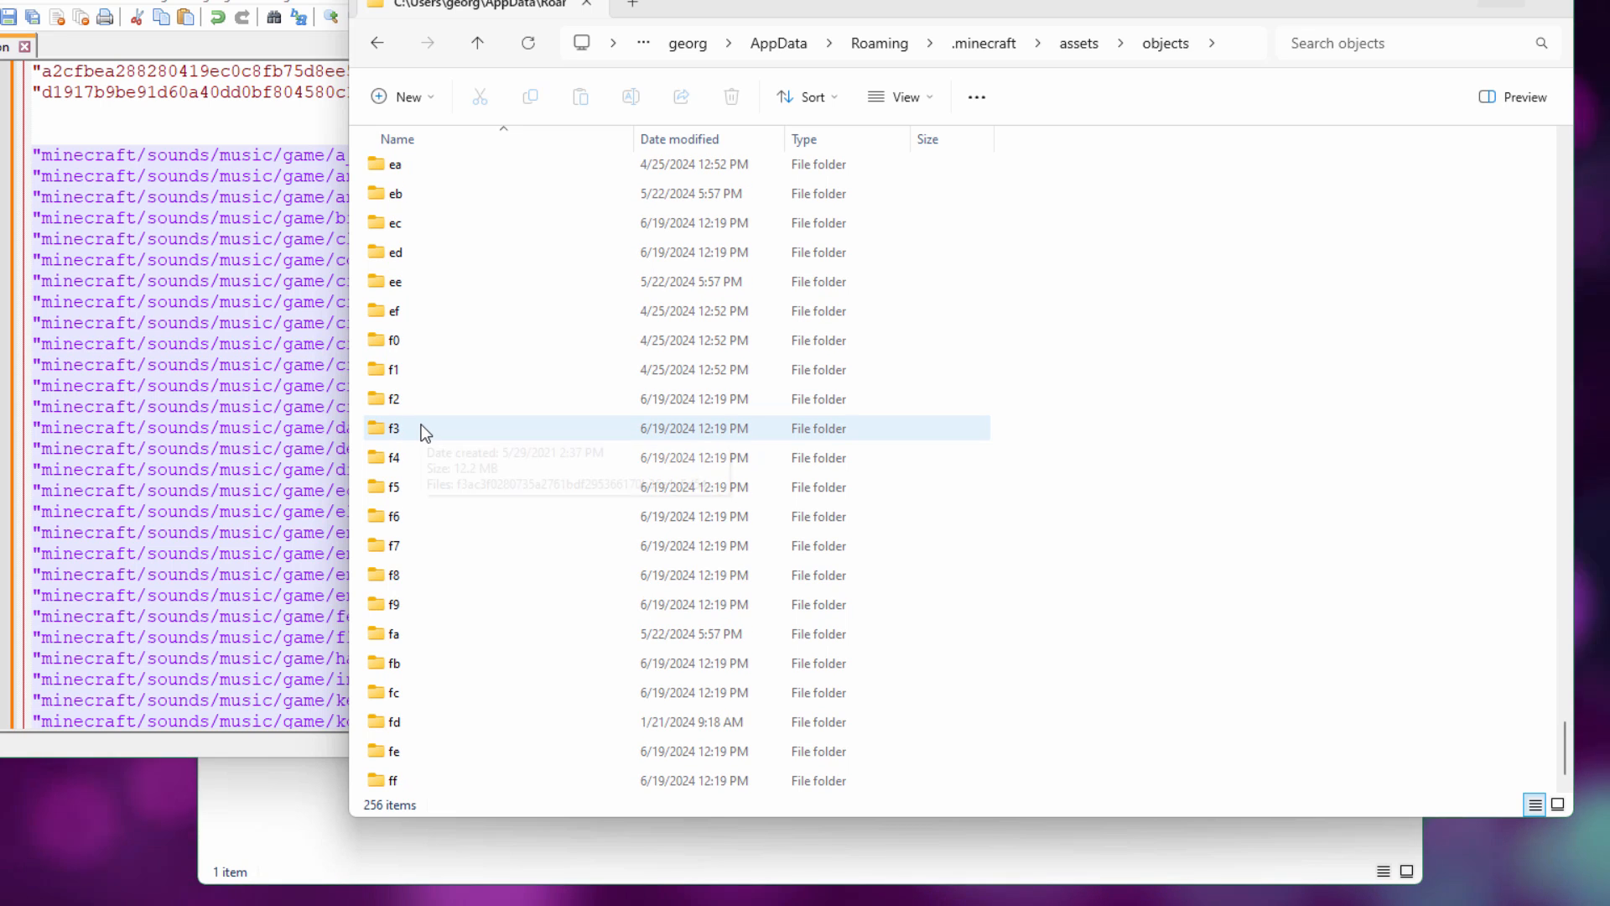
pyautogui.click(394, 663)
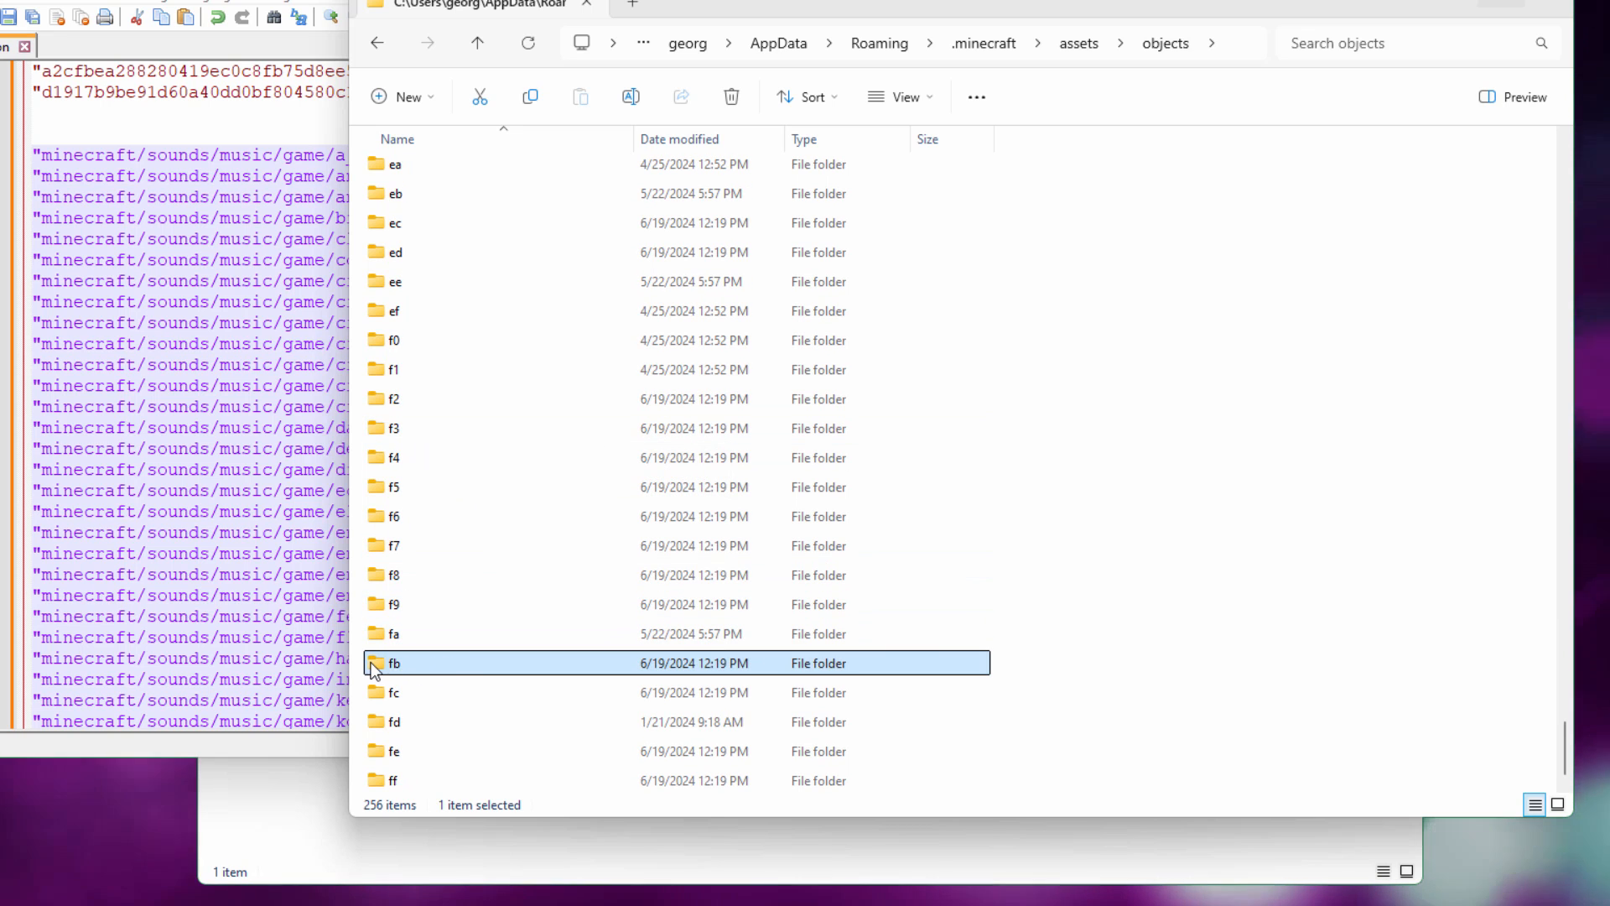
pyautogui.doubleClick(394, 663)
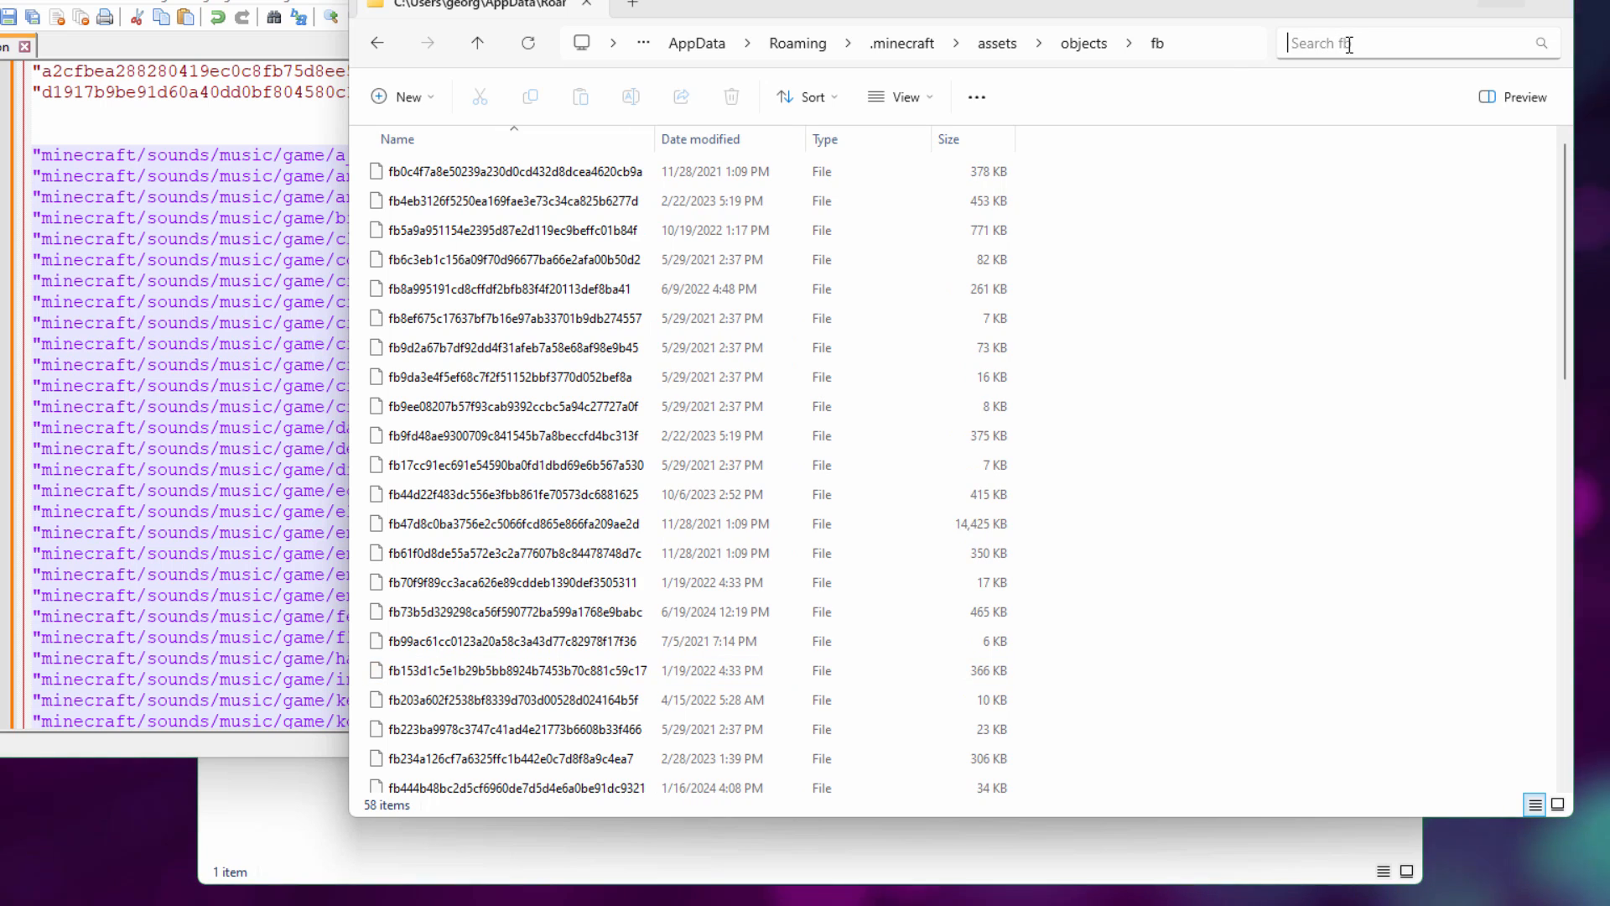
pyautogui.write('3756e2c5066fcd865e866fa209')
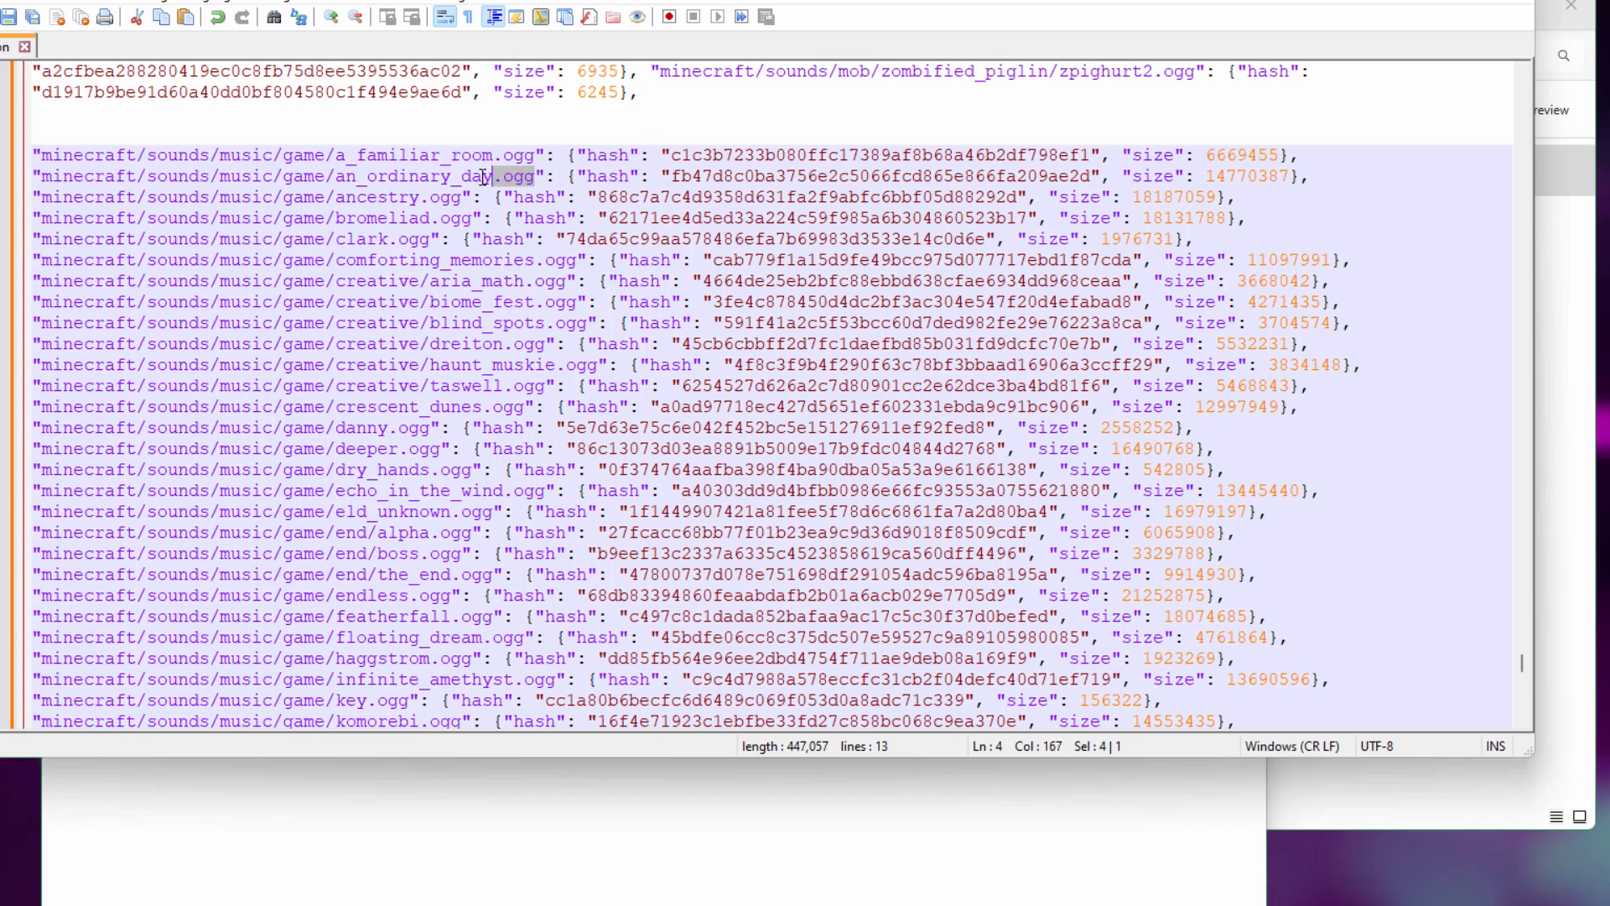
# Copy the an_ordinary_day name and rename the hashed object file to an_ordinary_day.ogg.
pyautogui.doubleClick(443, 175)
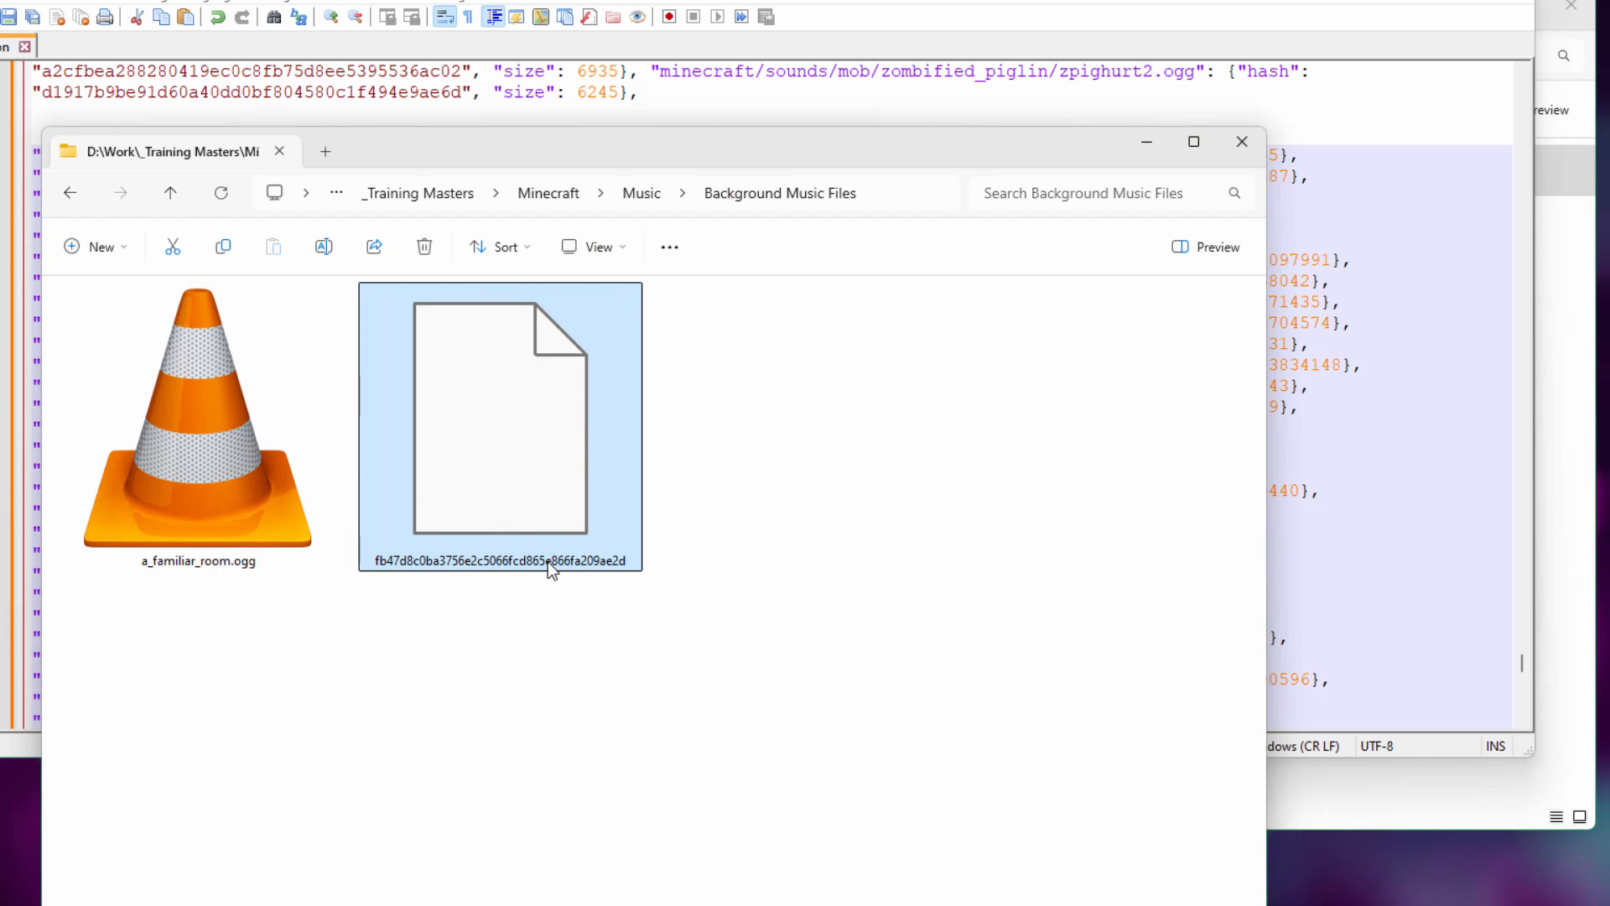
pyautogui.doubleClick(500, 559)
pyautogui.write('an_ordinary_day.ogg')
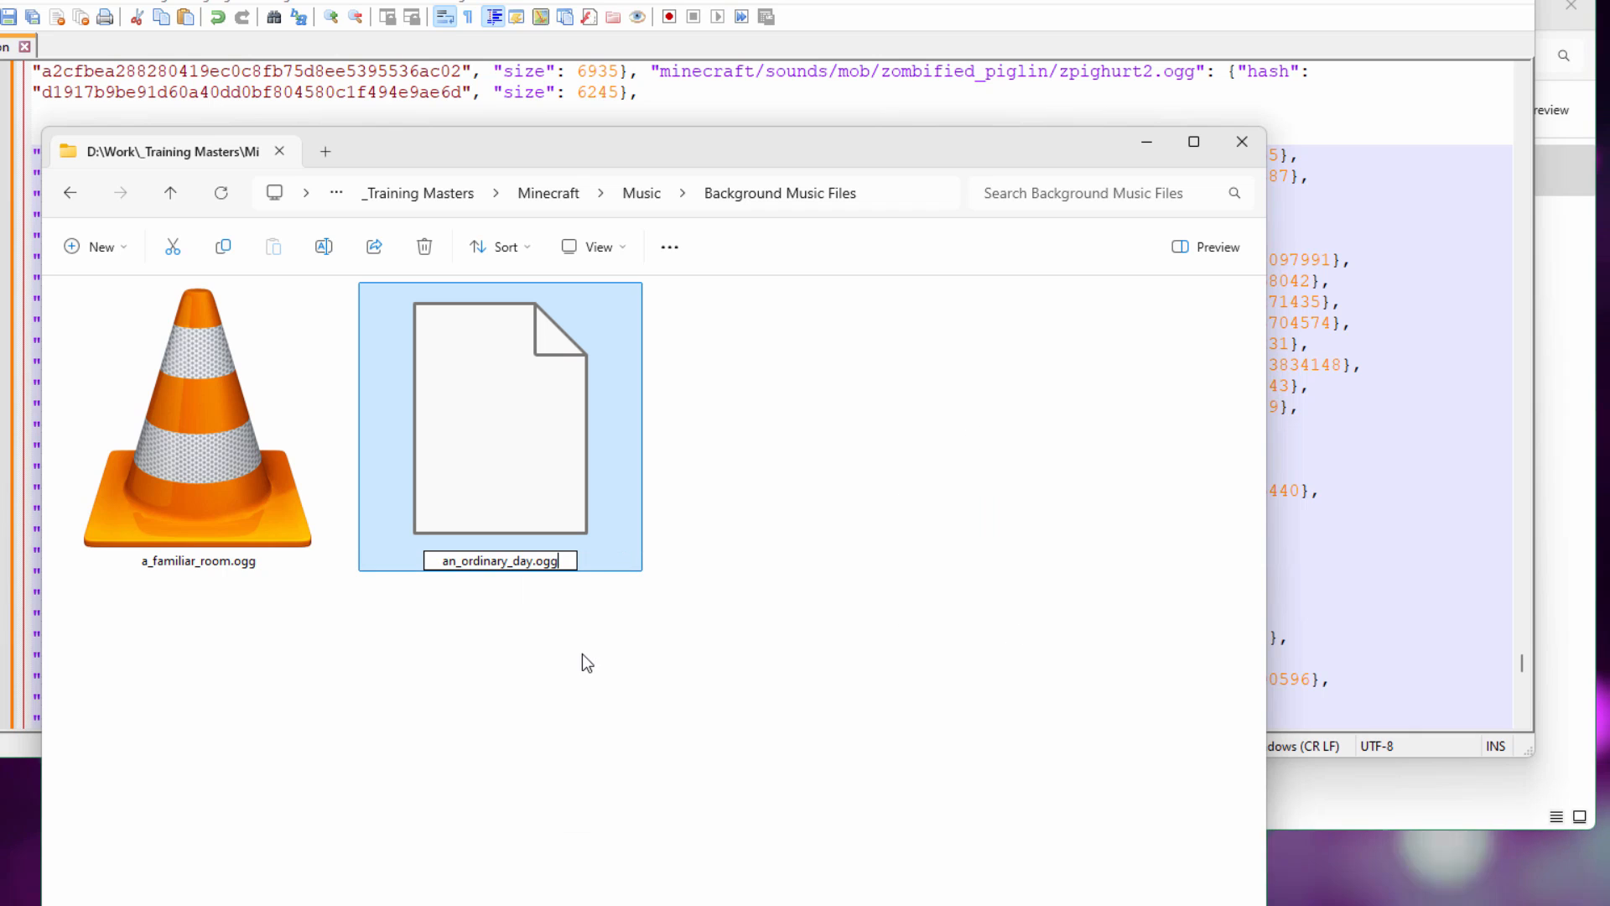
pyautogui.press('Return')
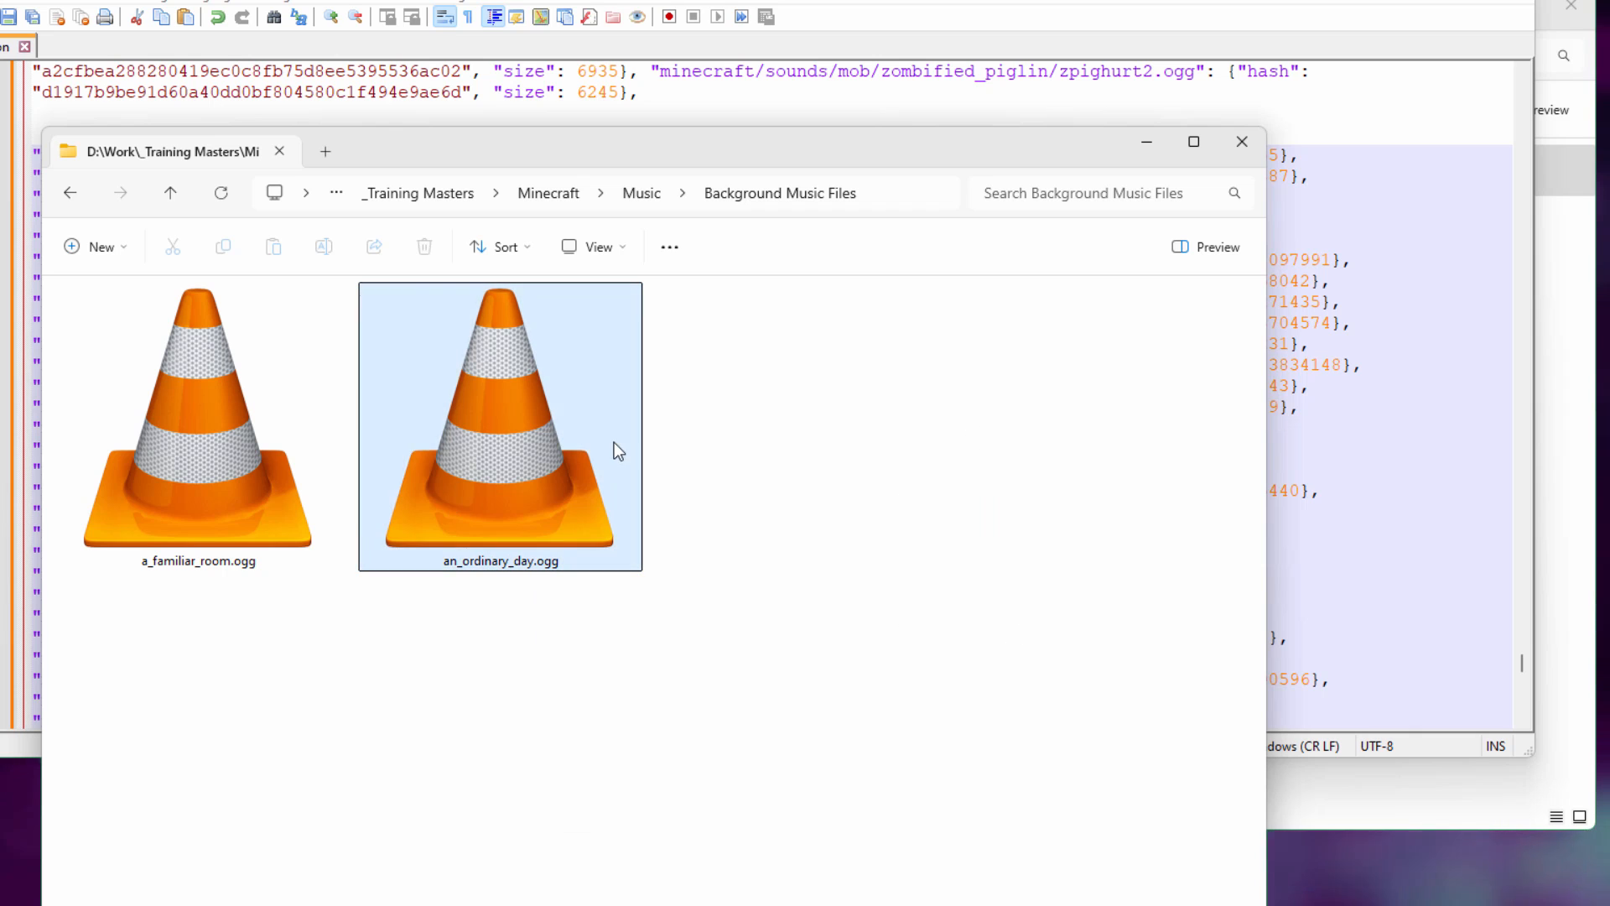
pyautogui.moveTo(552, 493)
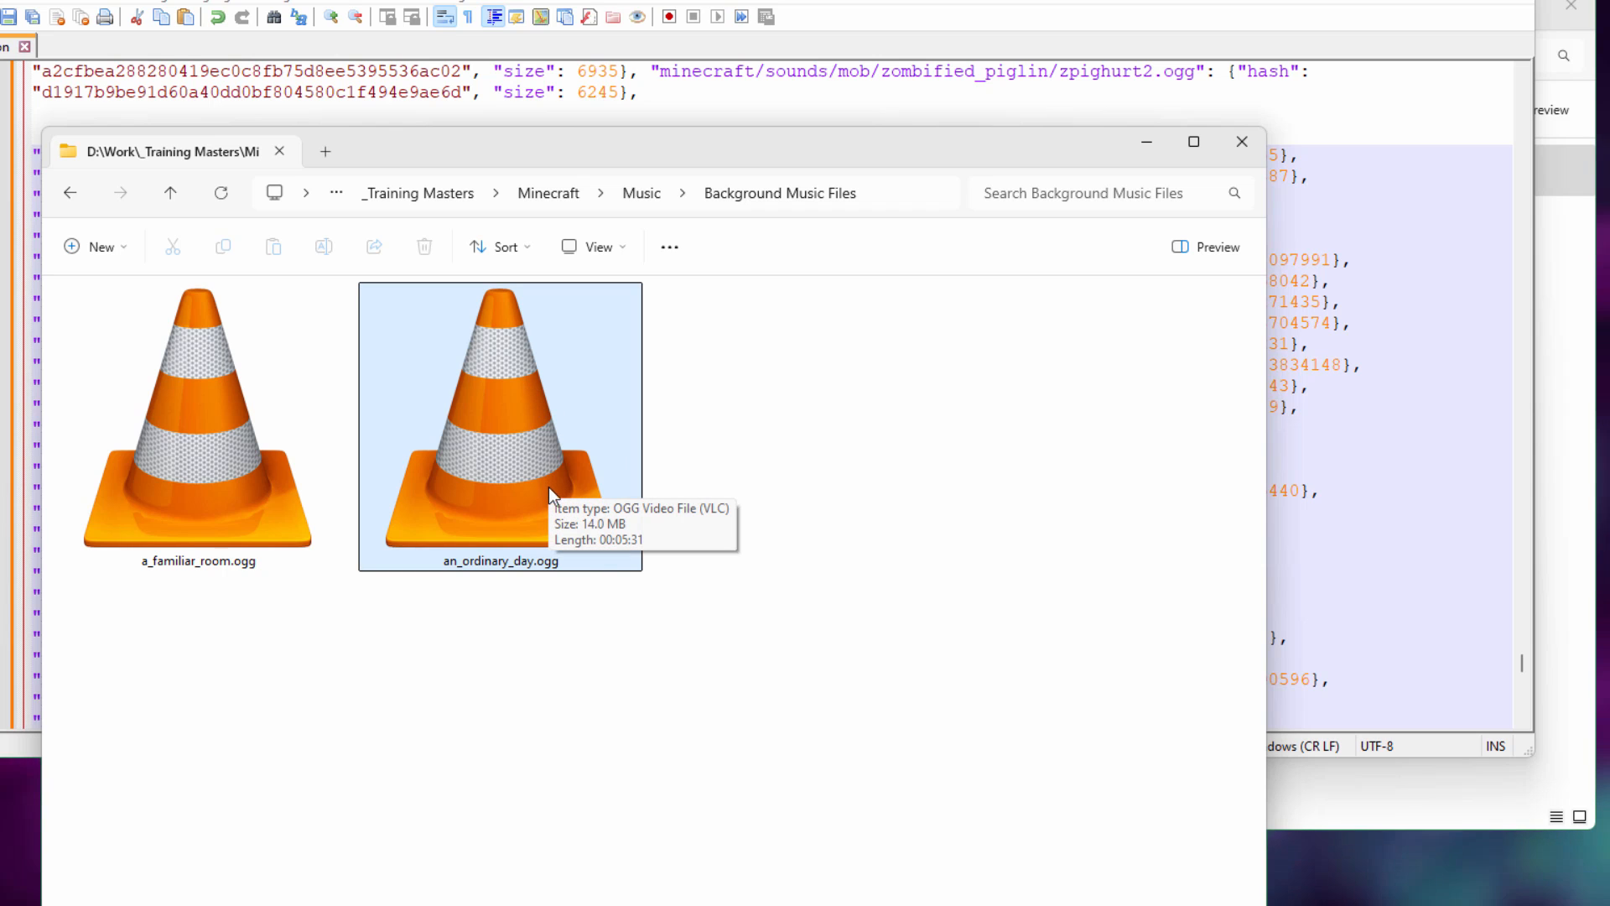
pyautogui.moveTo(776, 455)
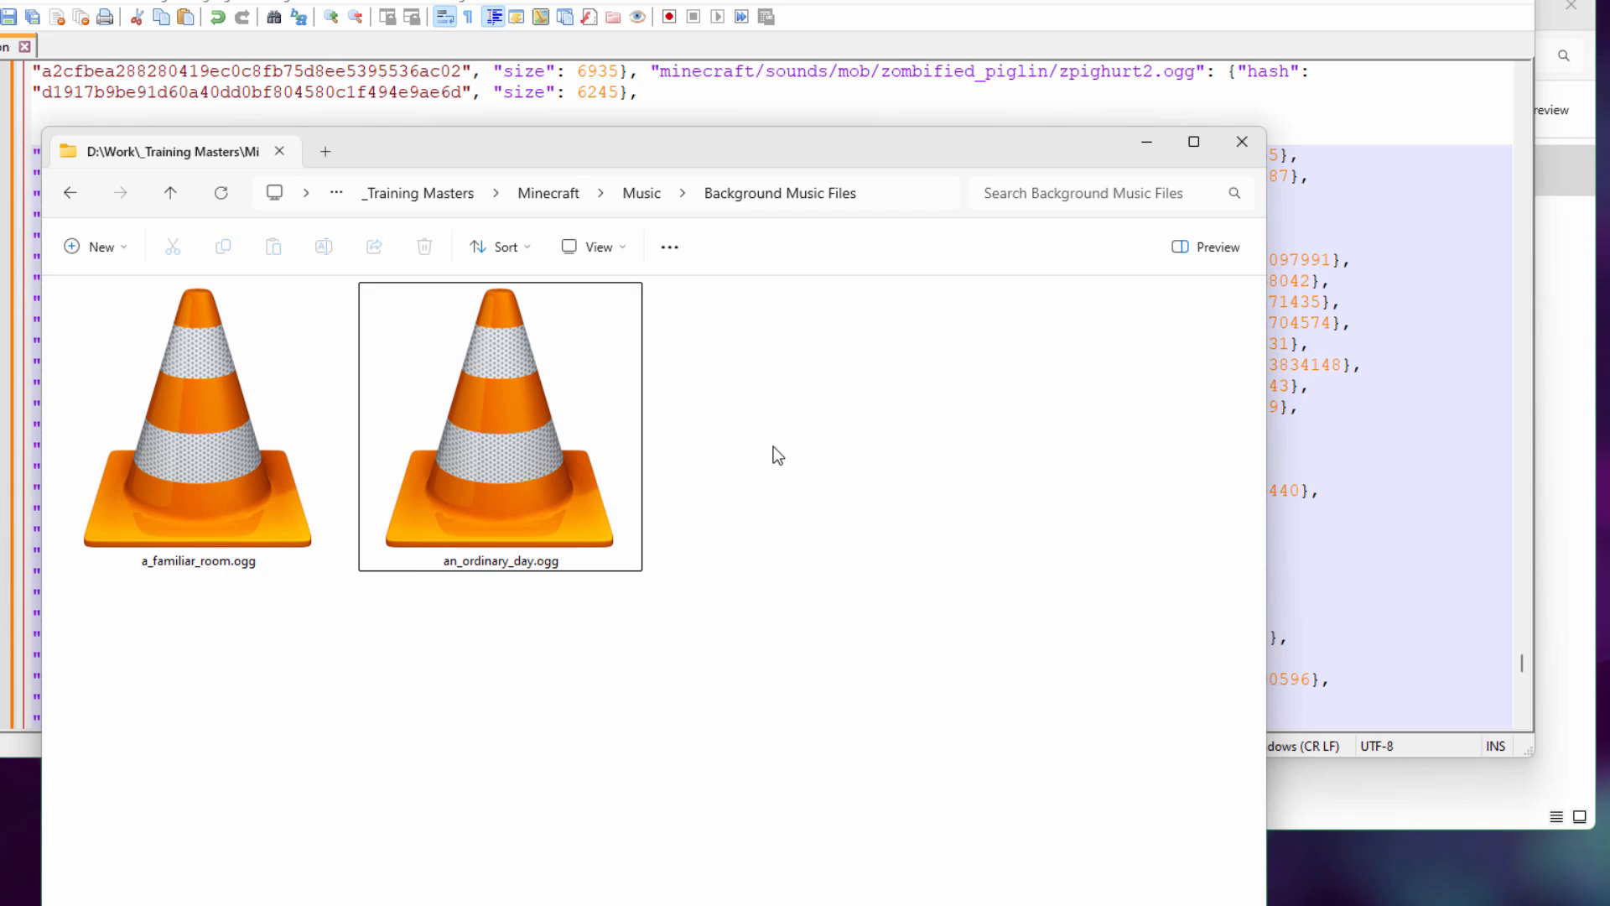
# Play an_ordinary_day.ogg in VLC to confirm it works as audio.
pyautogui.doubleClick(500, 421)
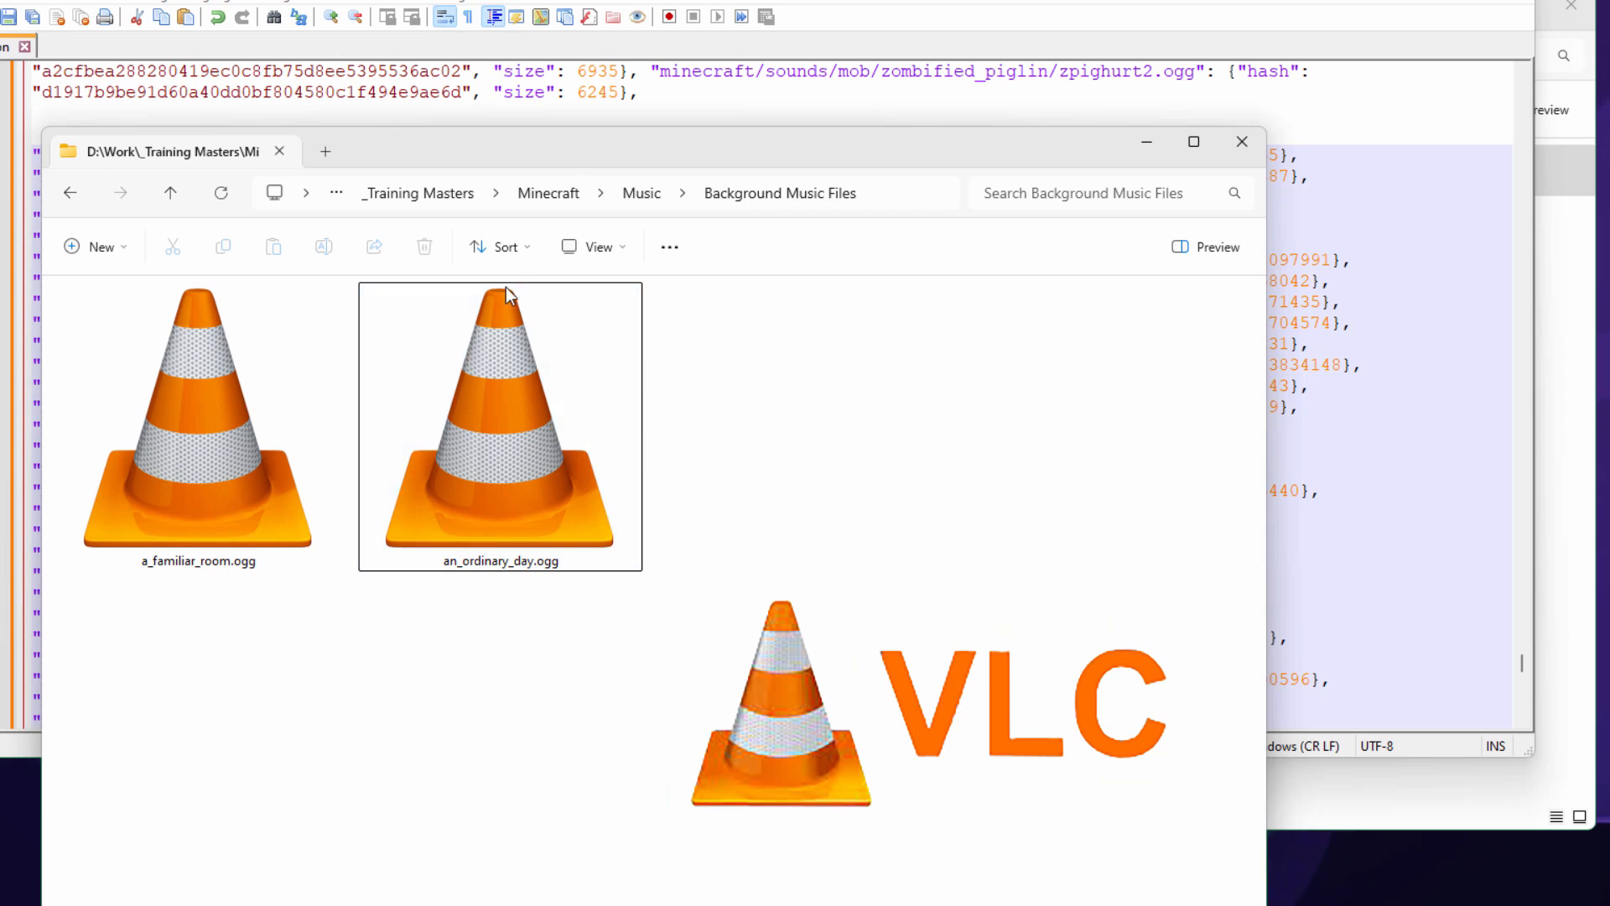
pyautogui.click(500, 426)
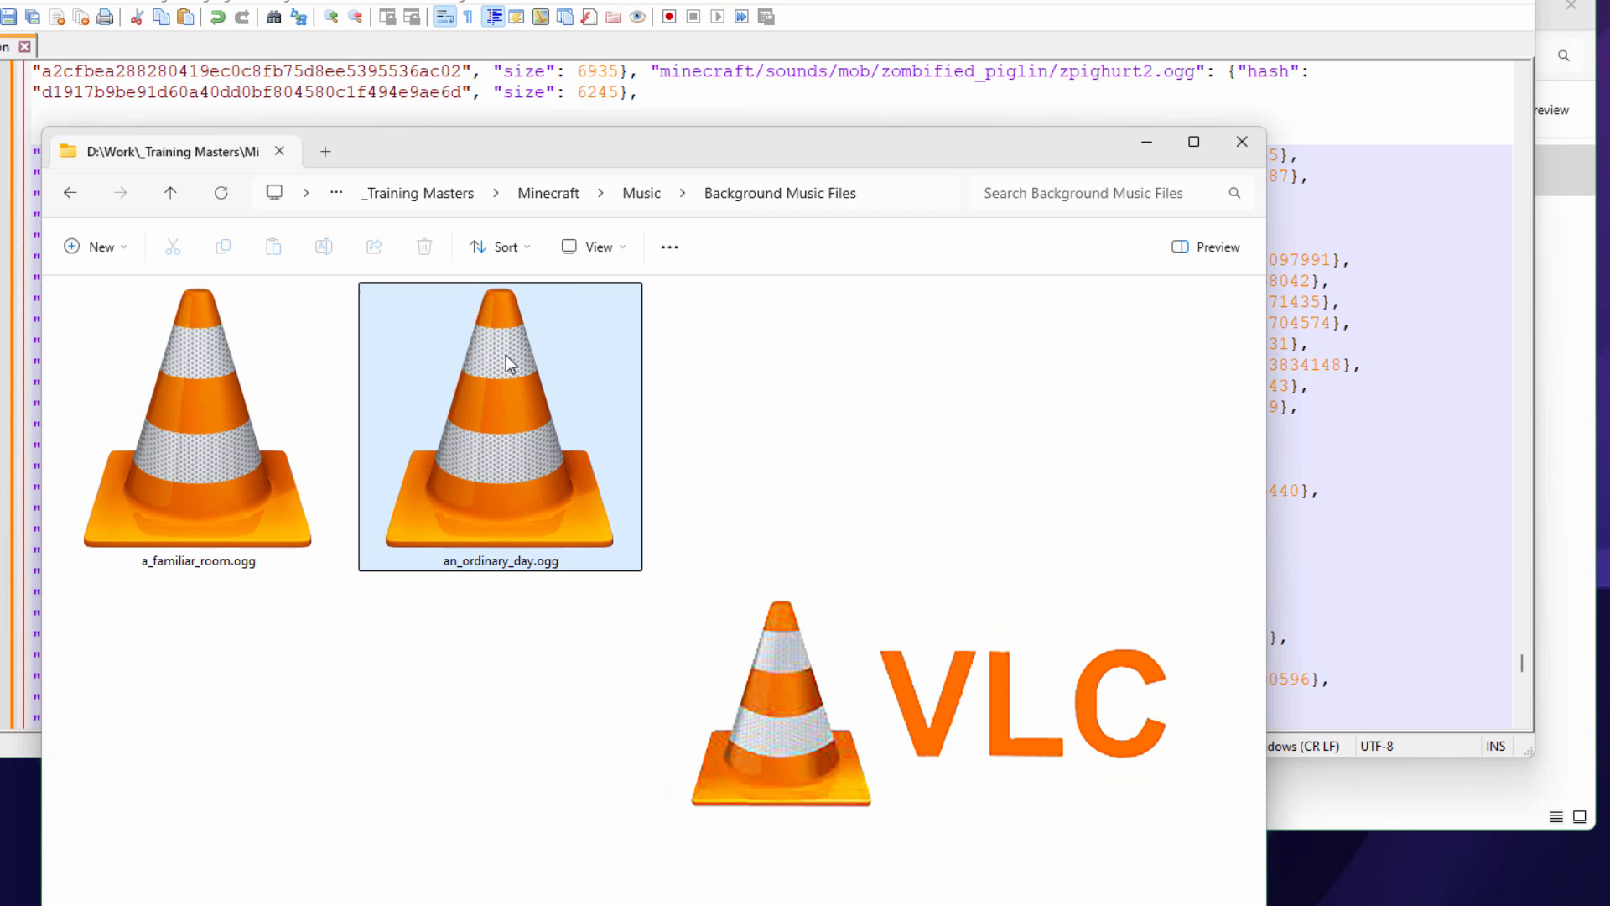
pyautogui.moveTo(522, 393)
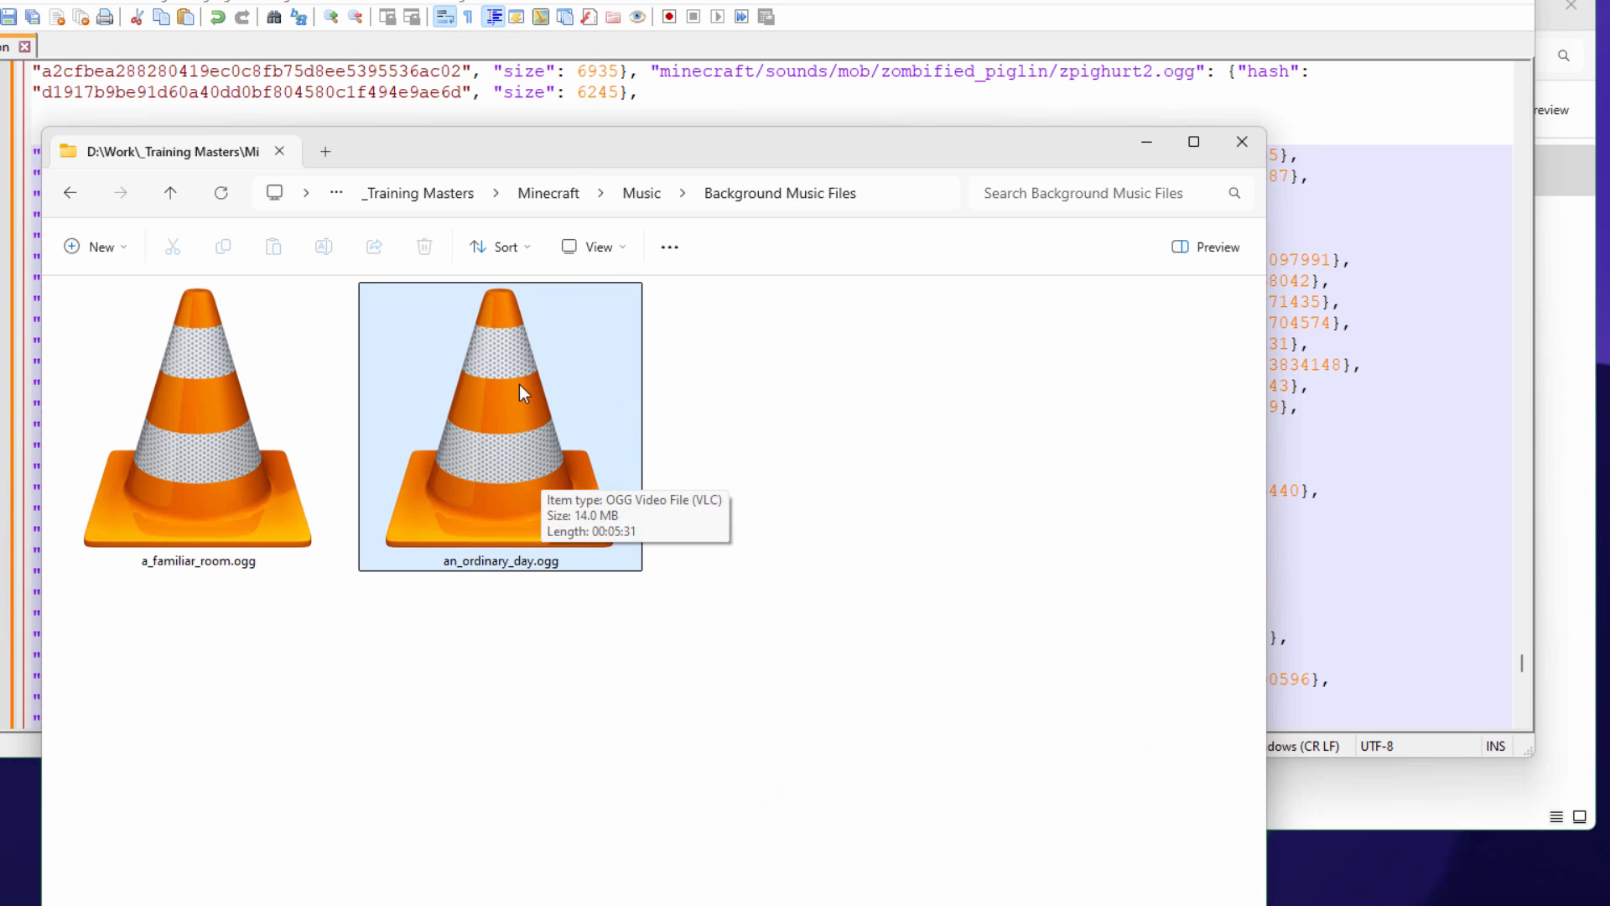
pyautogui.moveTo(668, 561)
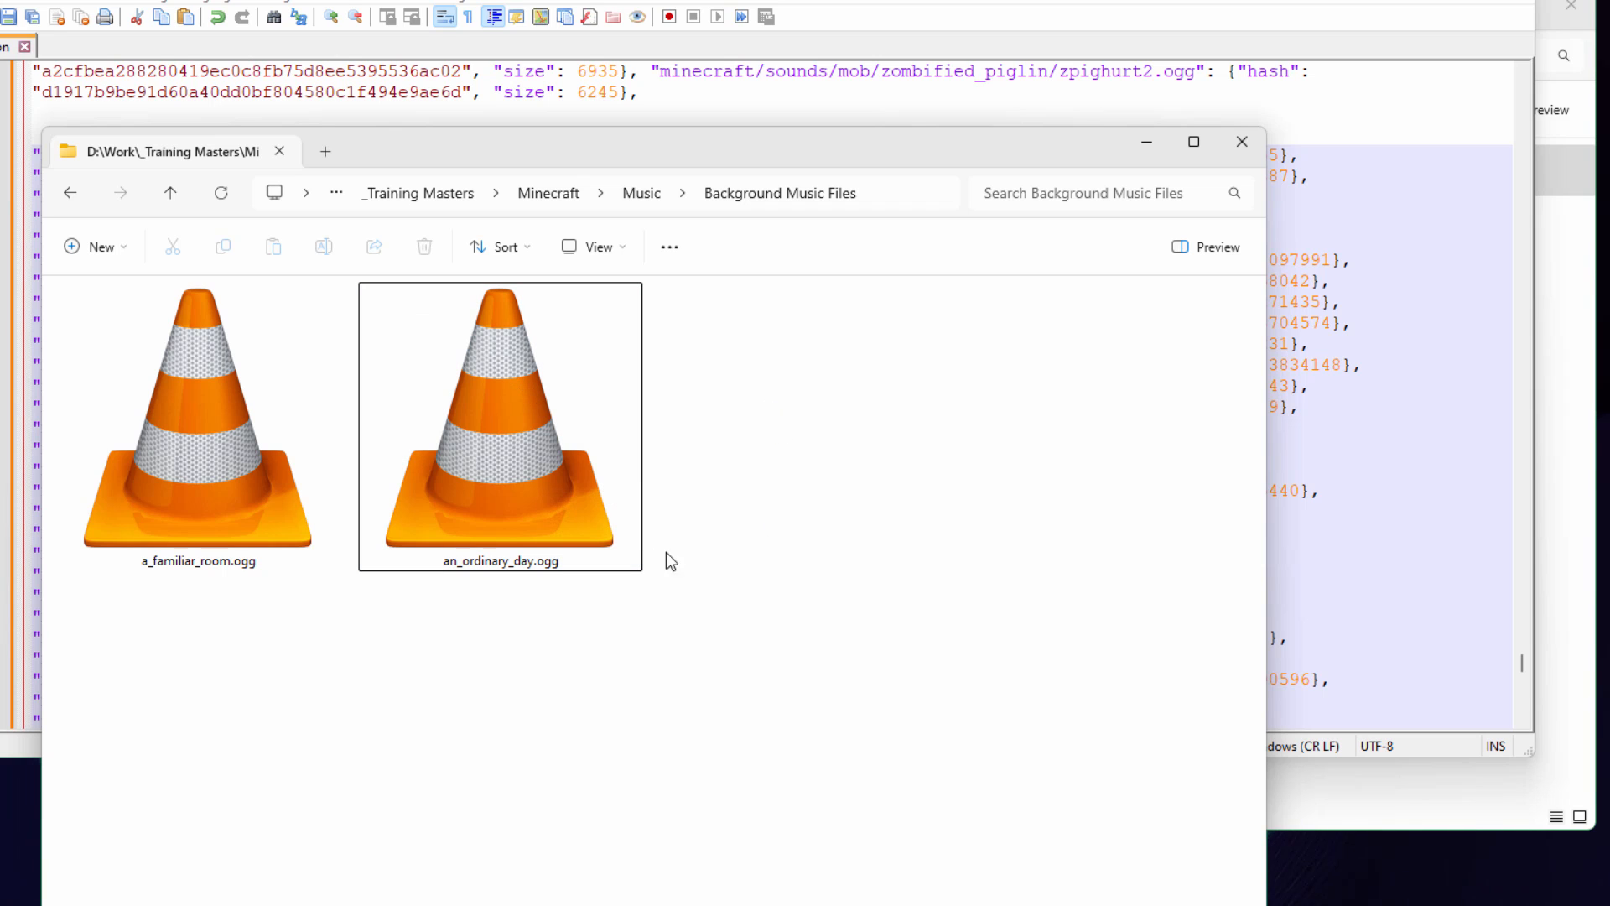
pyautogui.moveTo(733, 475)
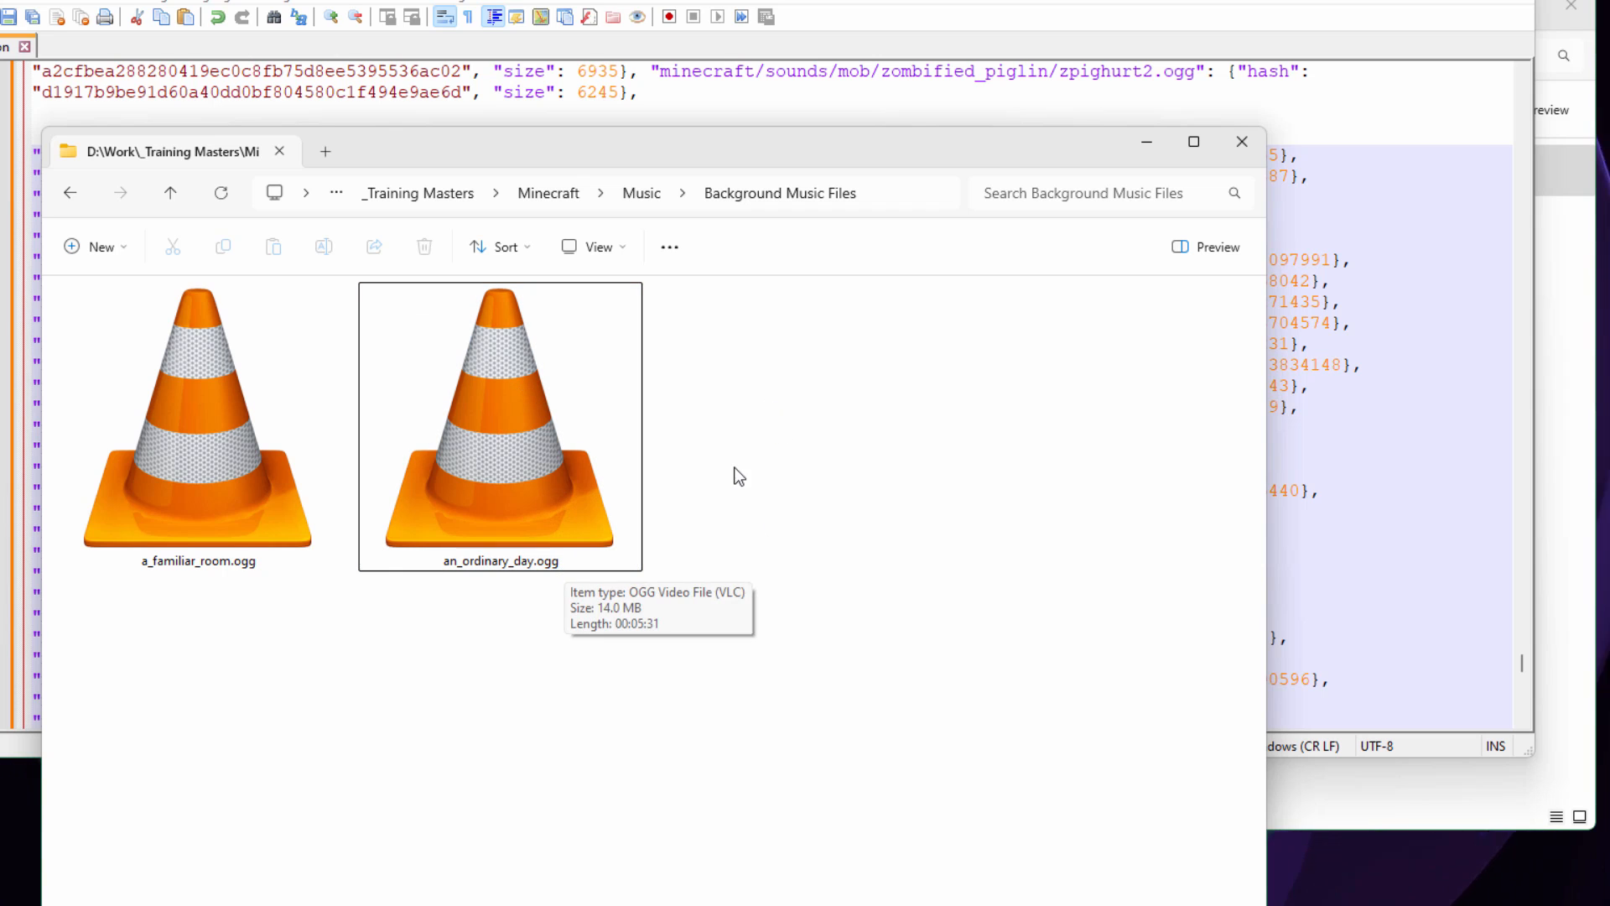
pyautogui.doubleClick(500, 426)
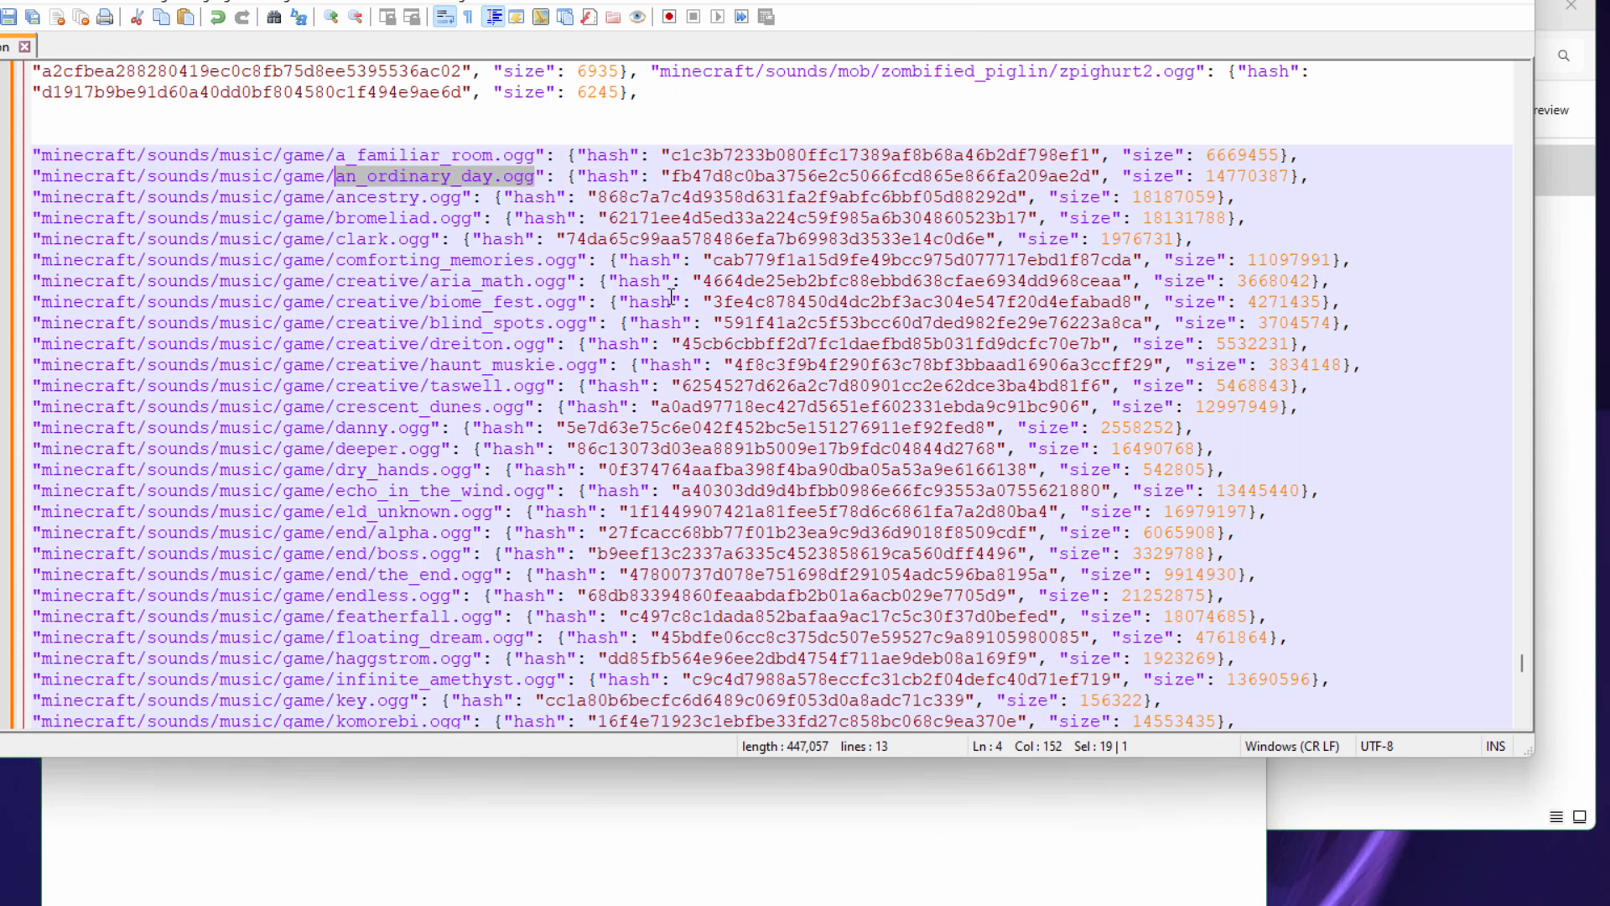
# Split the records entries, including precipice, onto separate lines and select the creator.ogg hash.
pyautogui.scroll(-3)
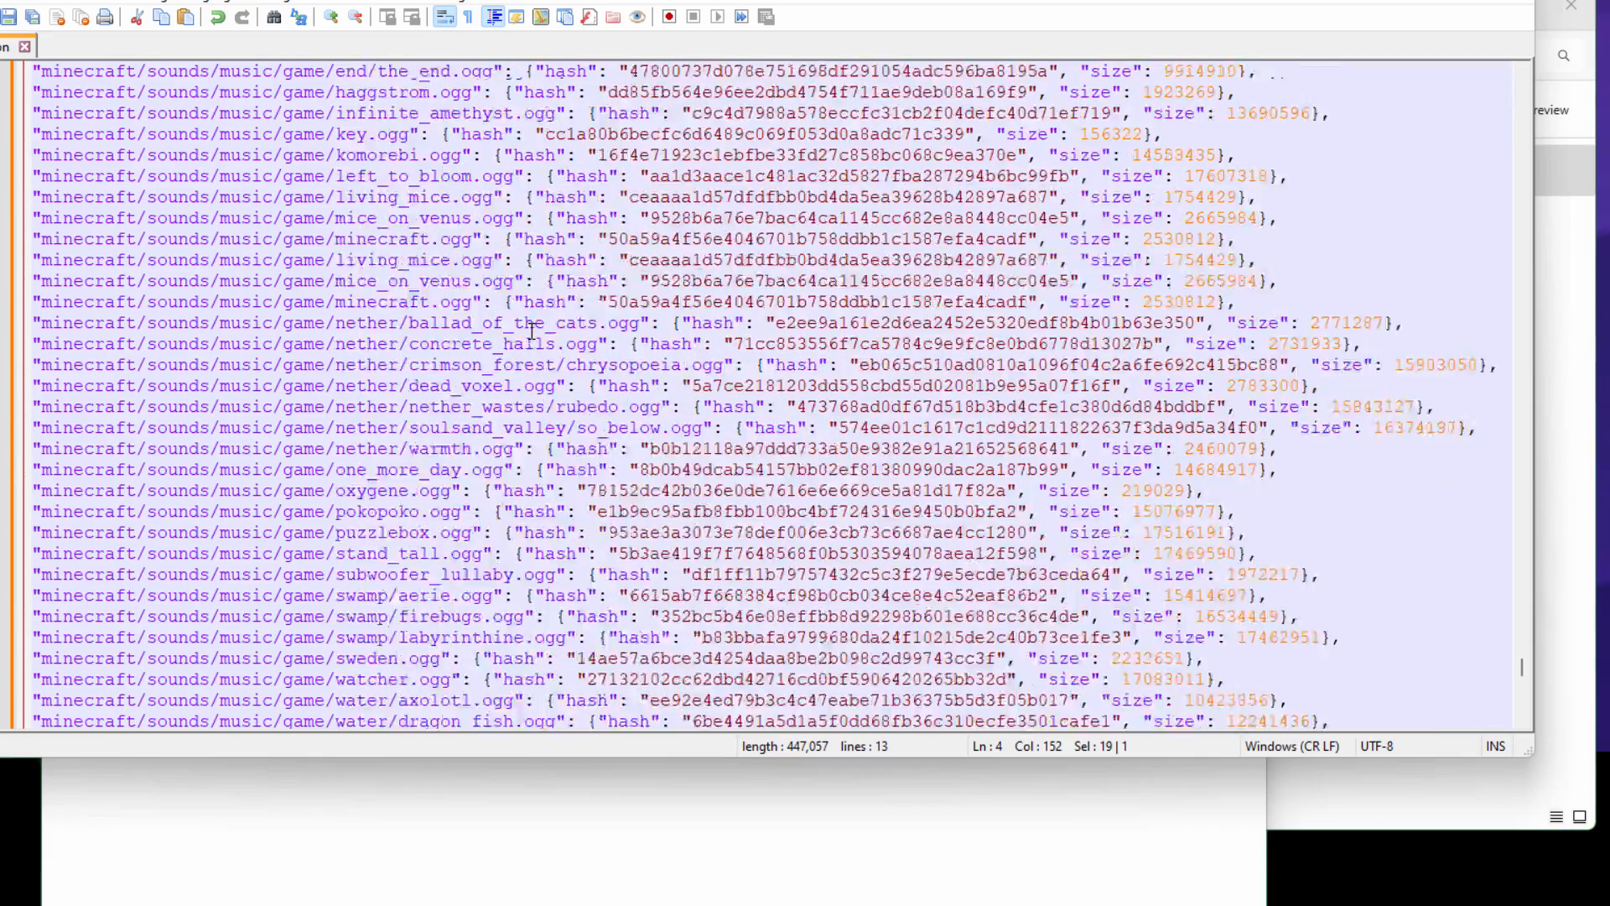
pyautogui.scroll(-3)
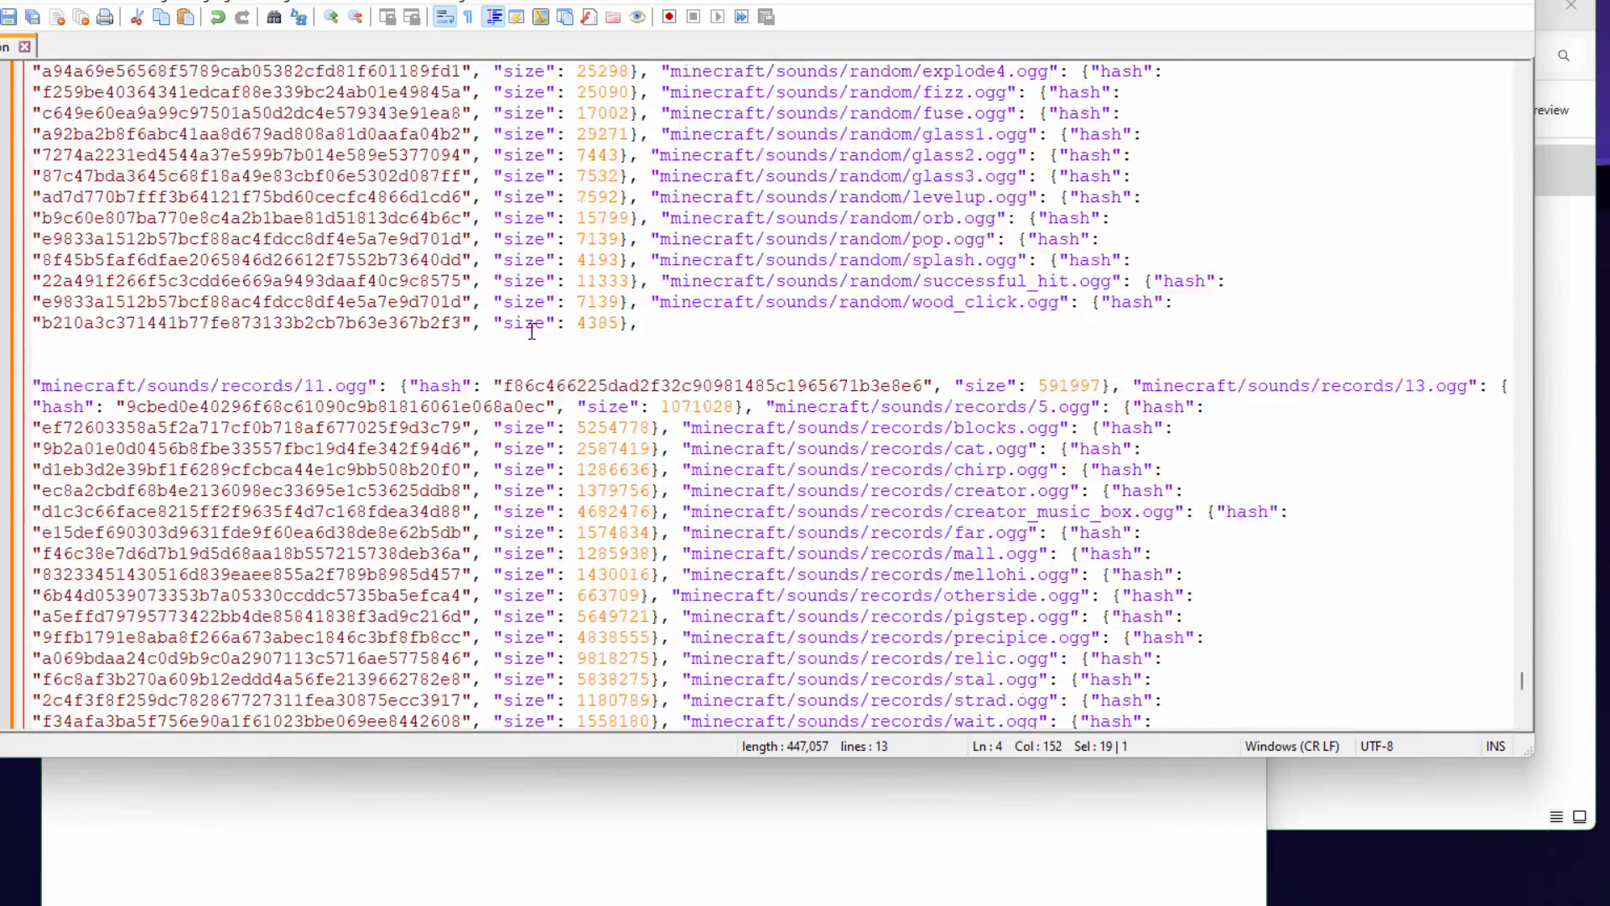
pyautogui.scroll(-3)
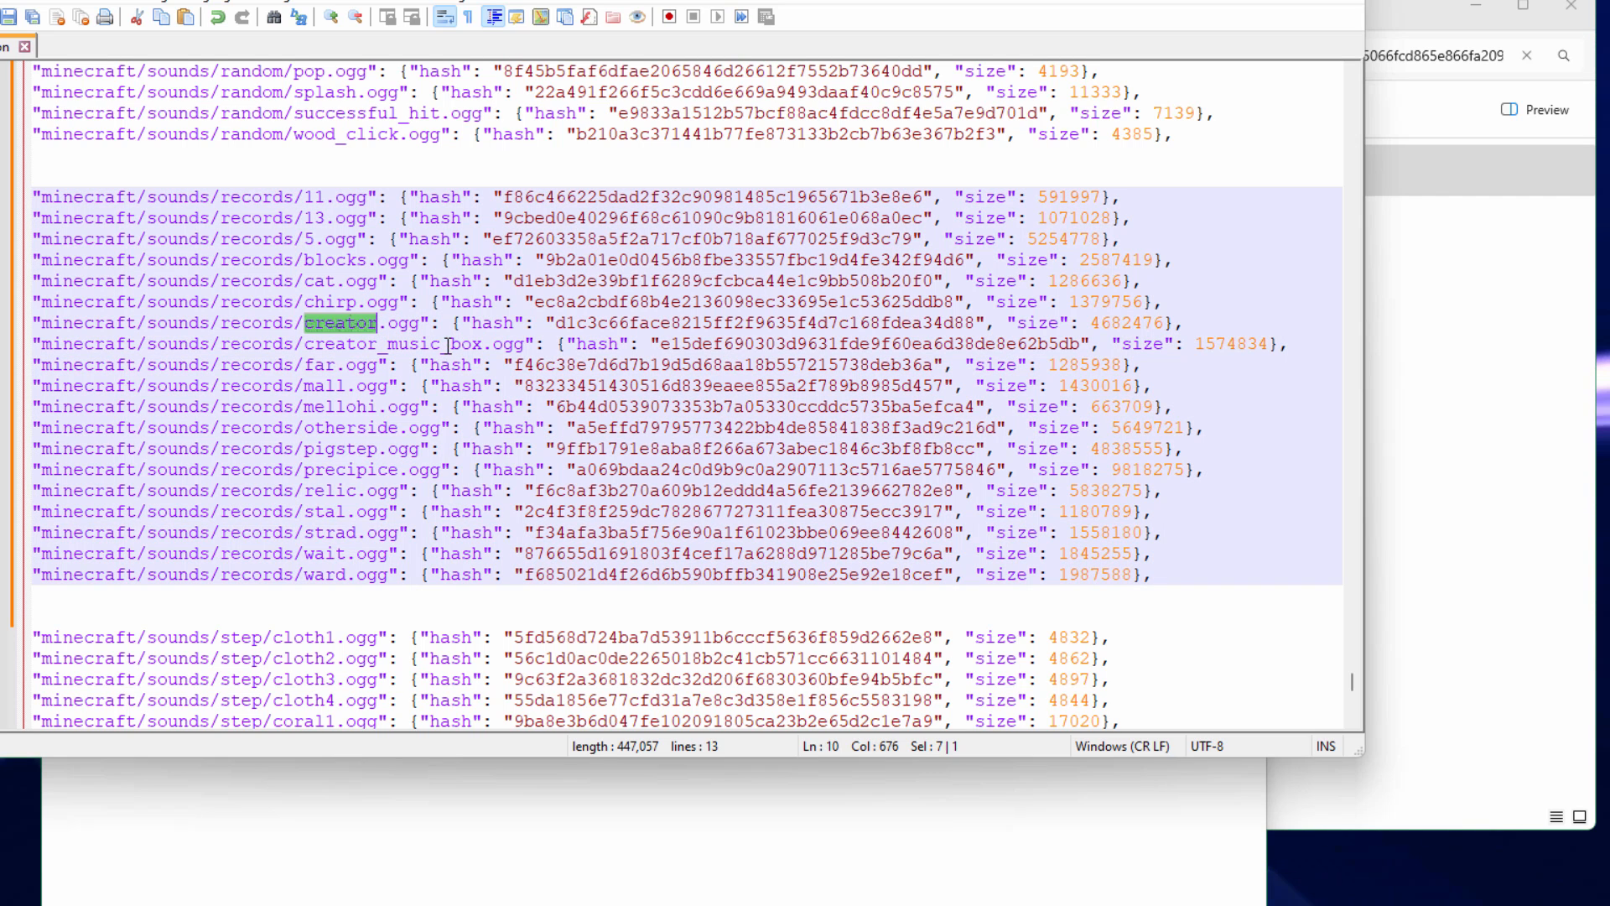
pyautogui.doubleClick(395, 344)
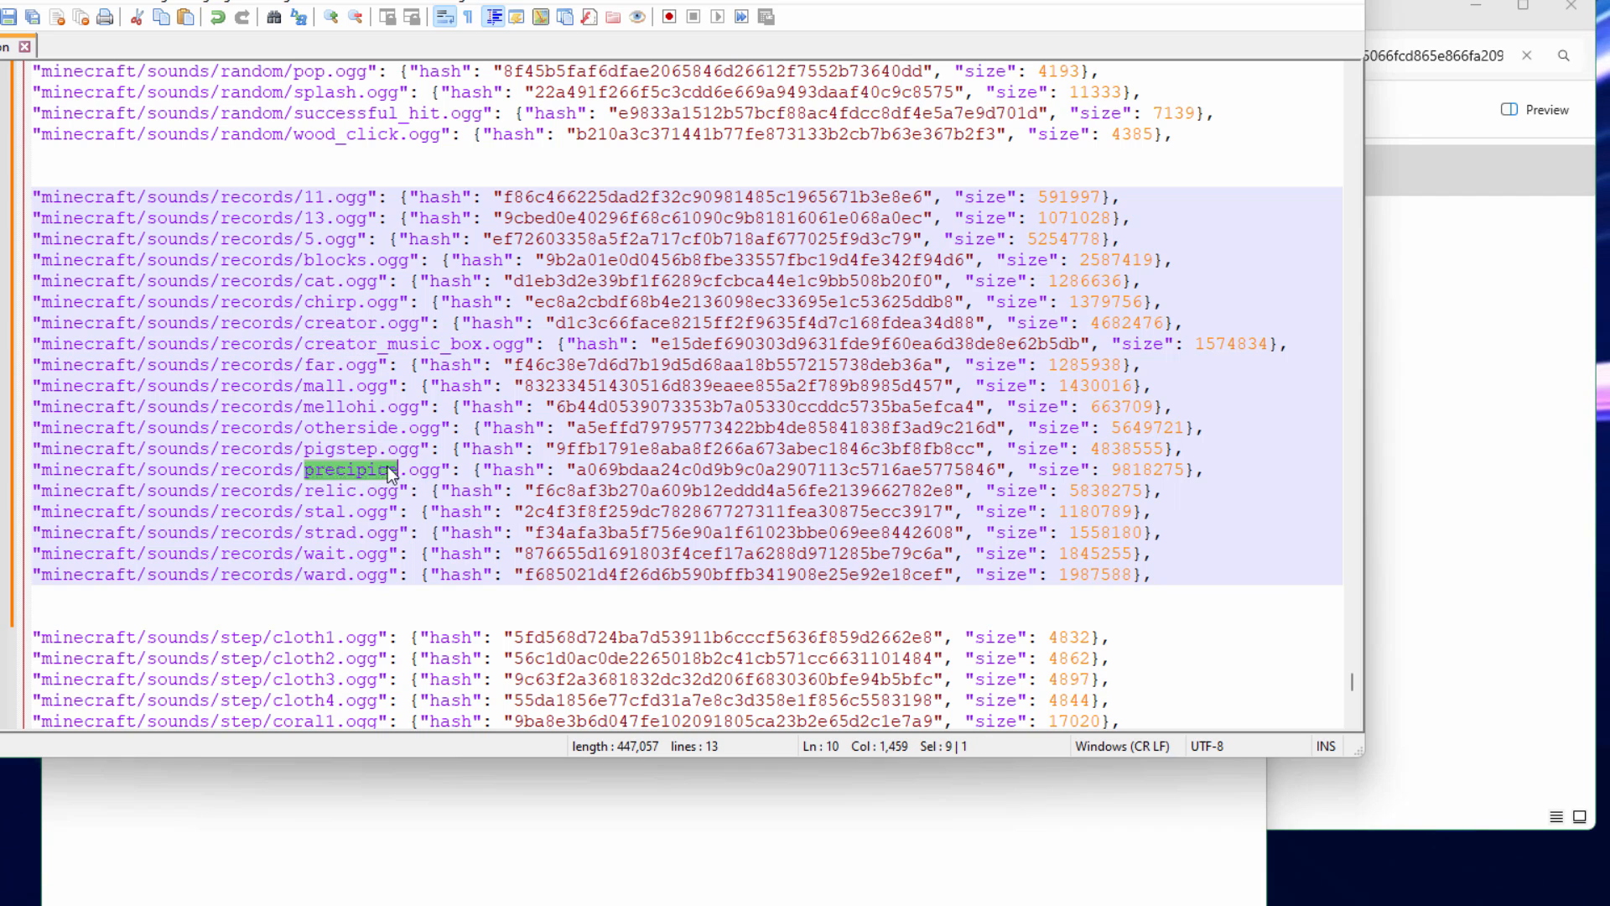
pyautogui.click(349, 333)
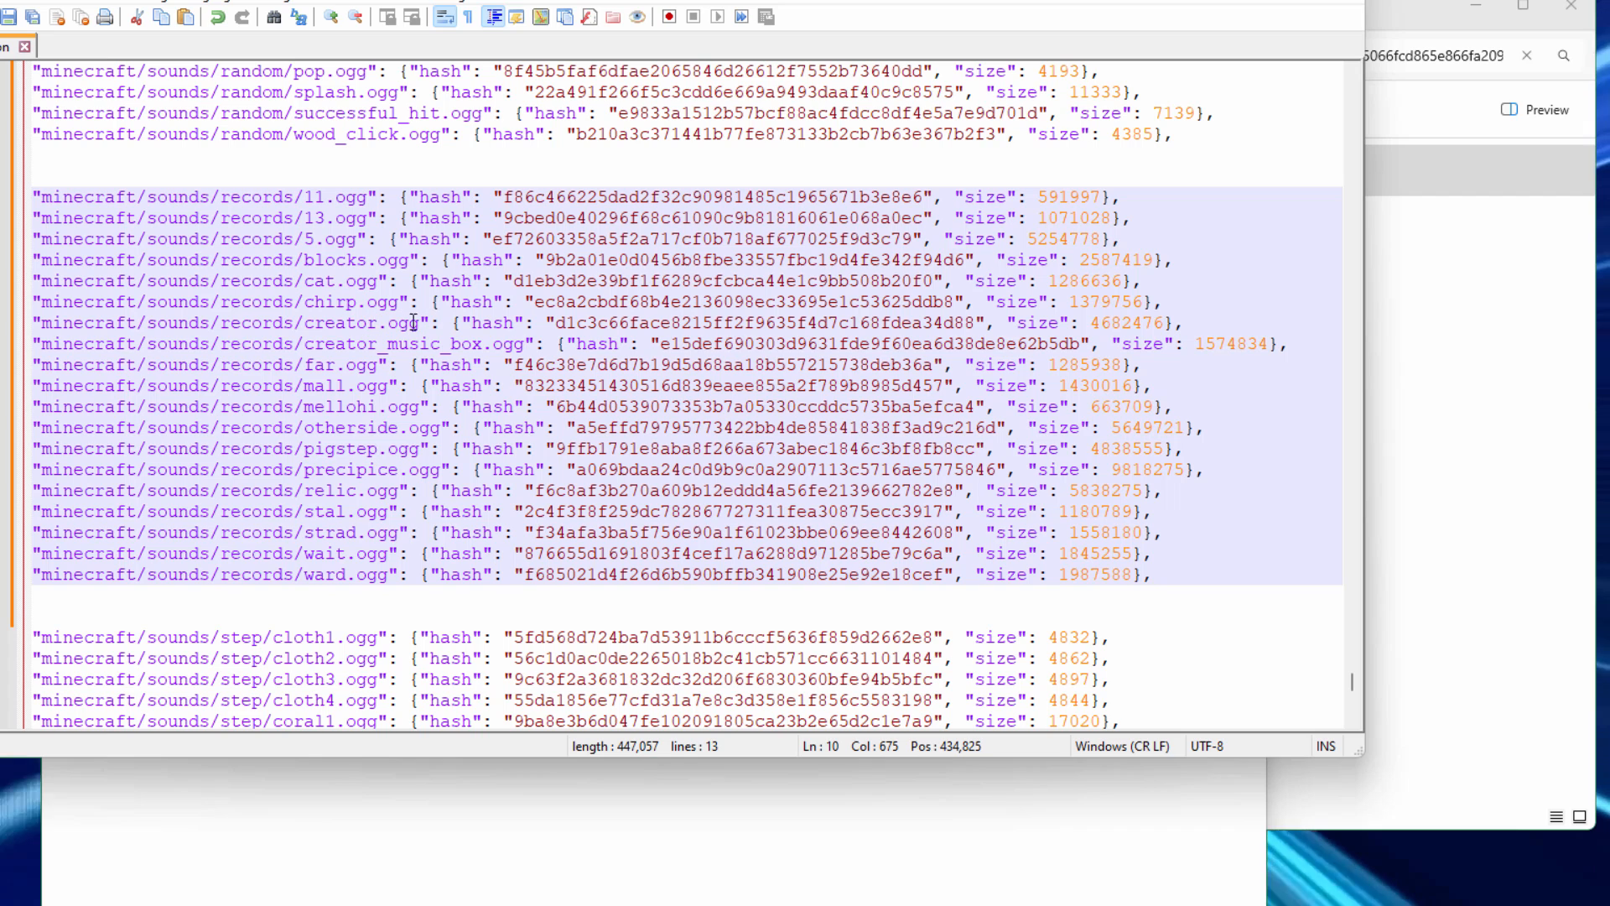
pyautogui.click(572, 324)
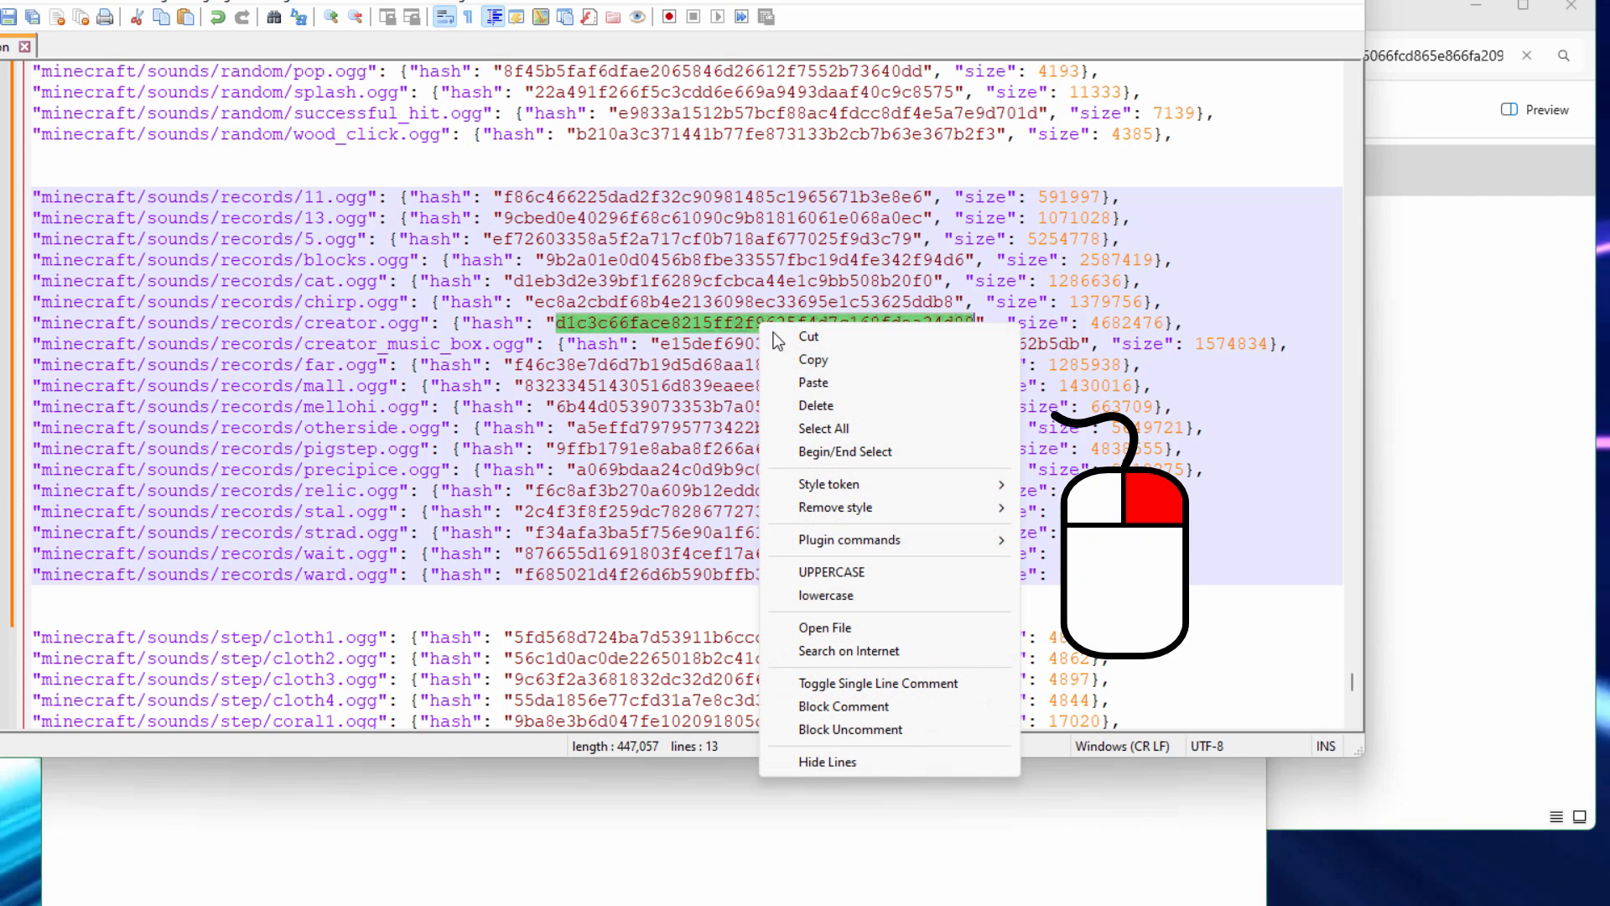
# Copy the creator.ogg hash and search for it in the objects\d1 folder.
pyautogui.click(575, 322)
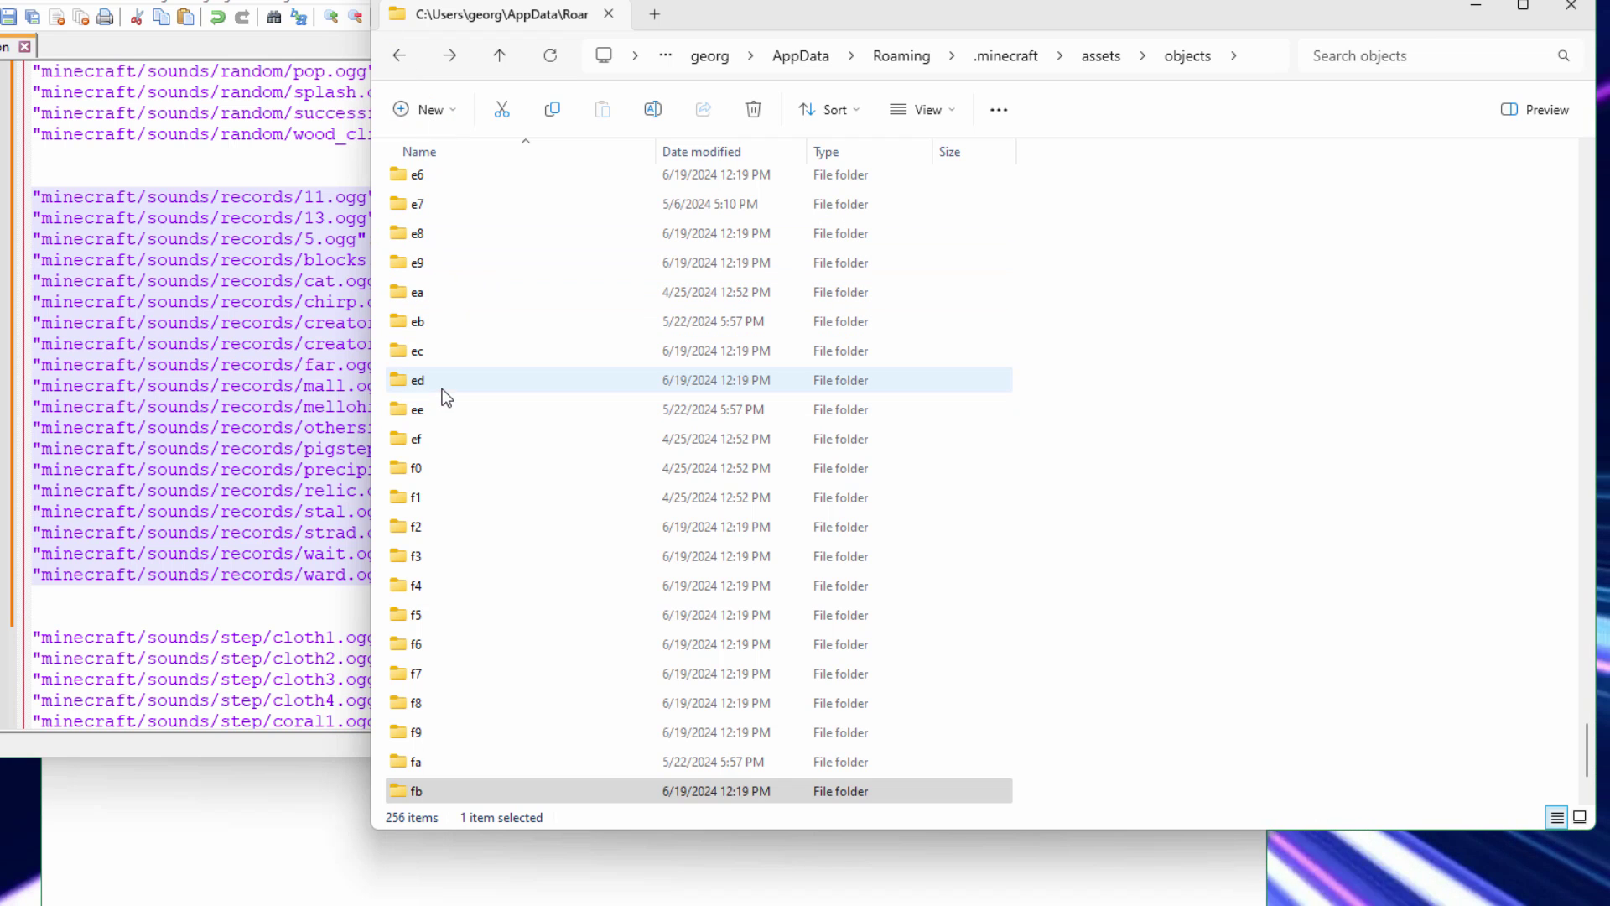
pyautogui.scroll(3)
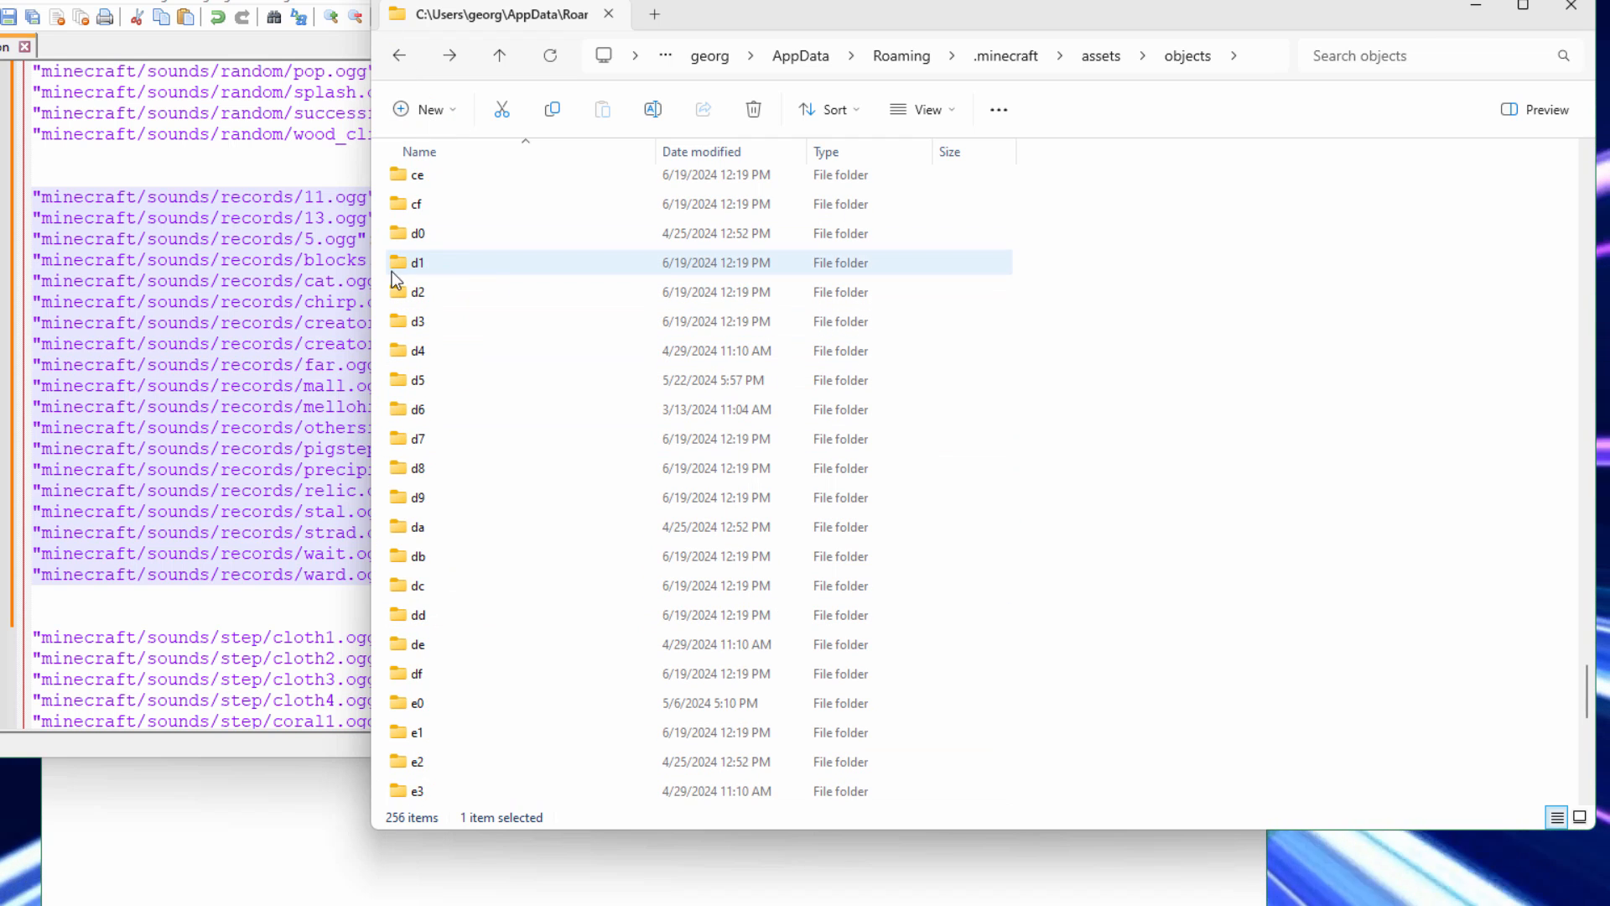
pyautogui.doubleClick(417, 262)
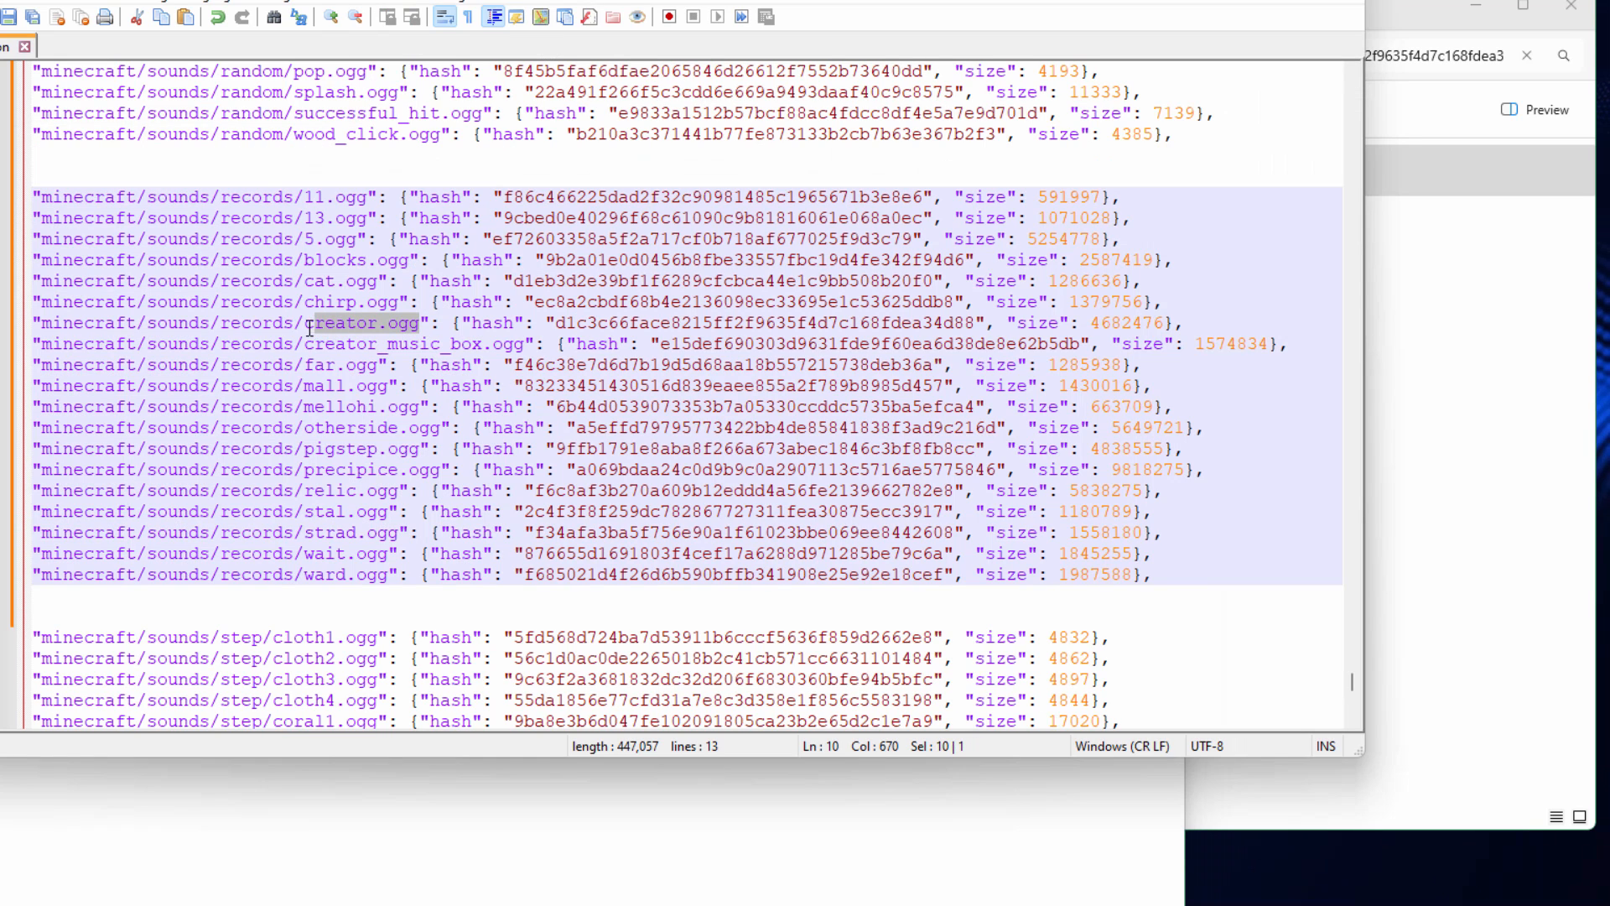
# Copy 'creator' from Notepad++ and rename the hash-named file to creator.ogg.
pyautogui.rightClick(319, 322)
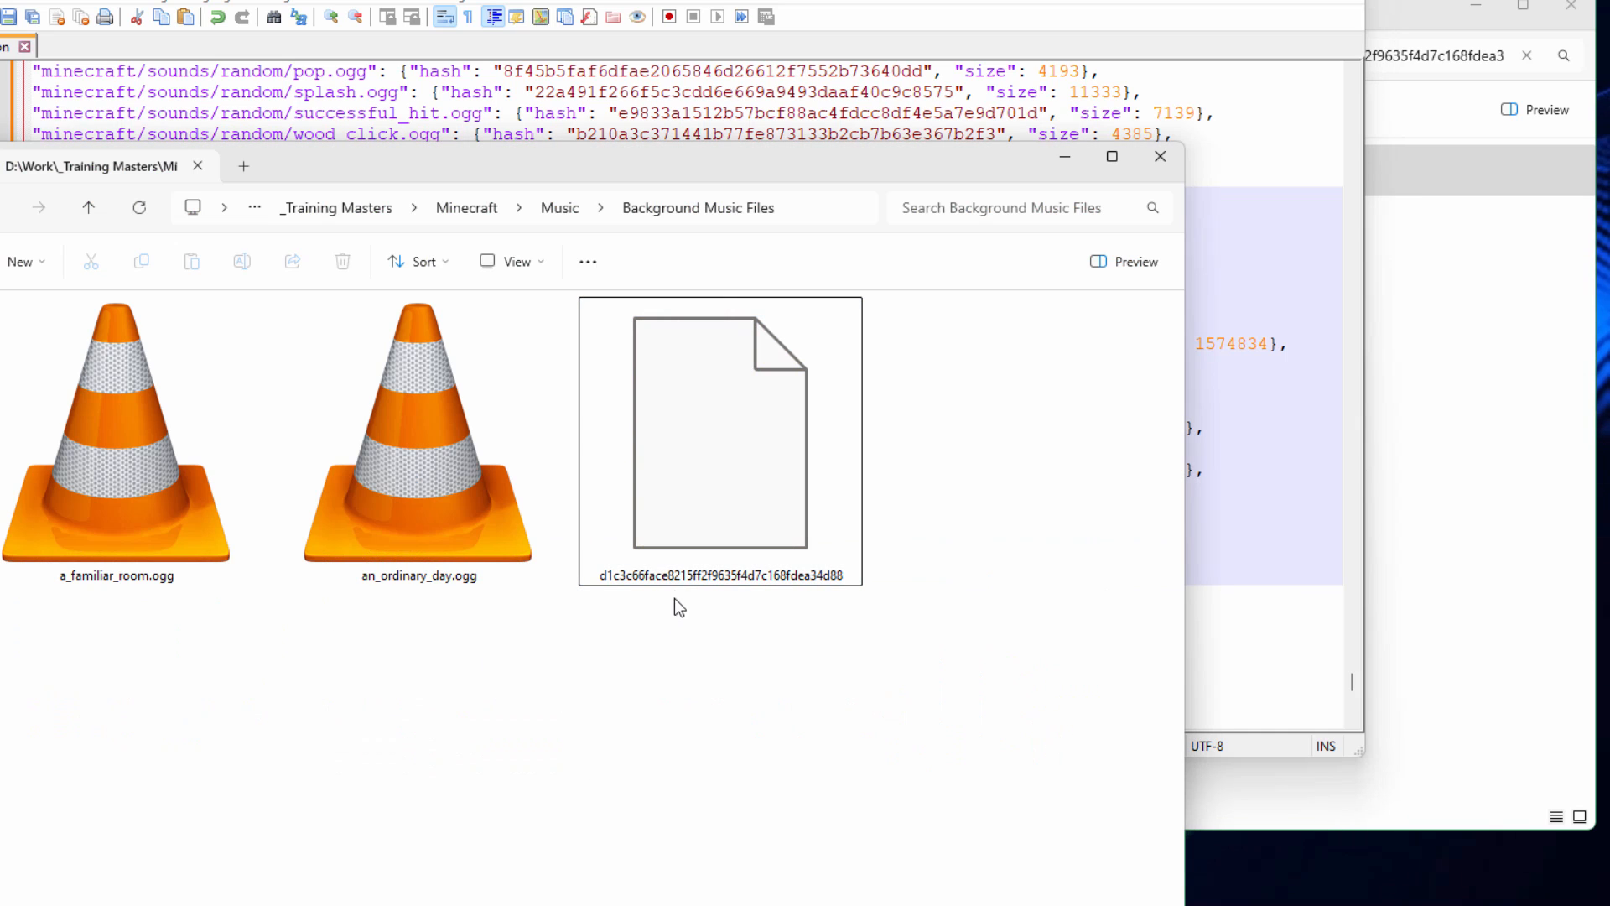
pyautogui.click(720, 442)
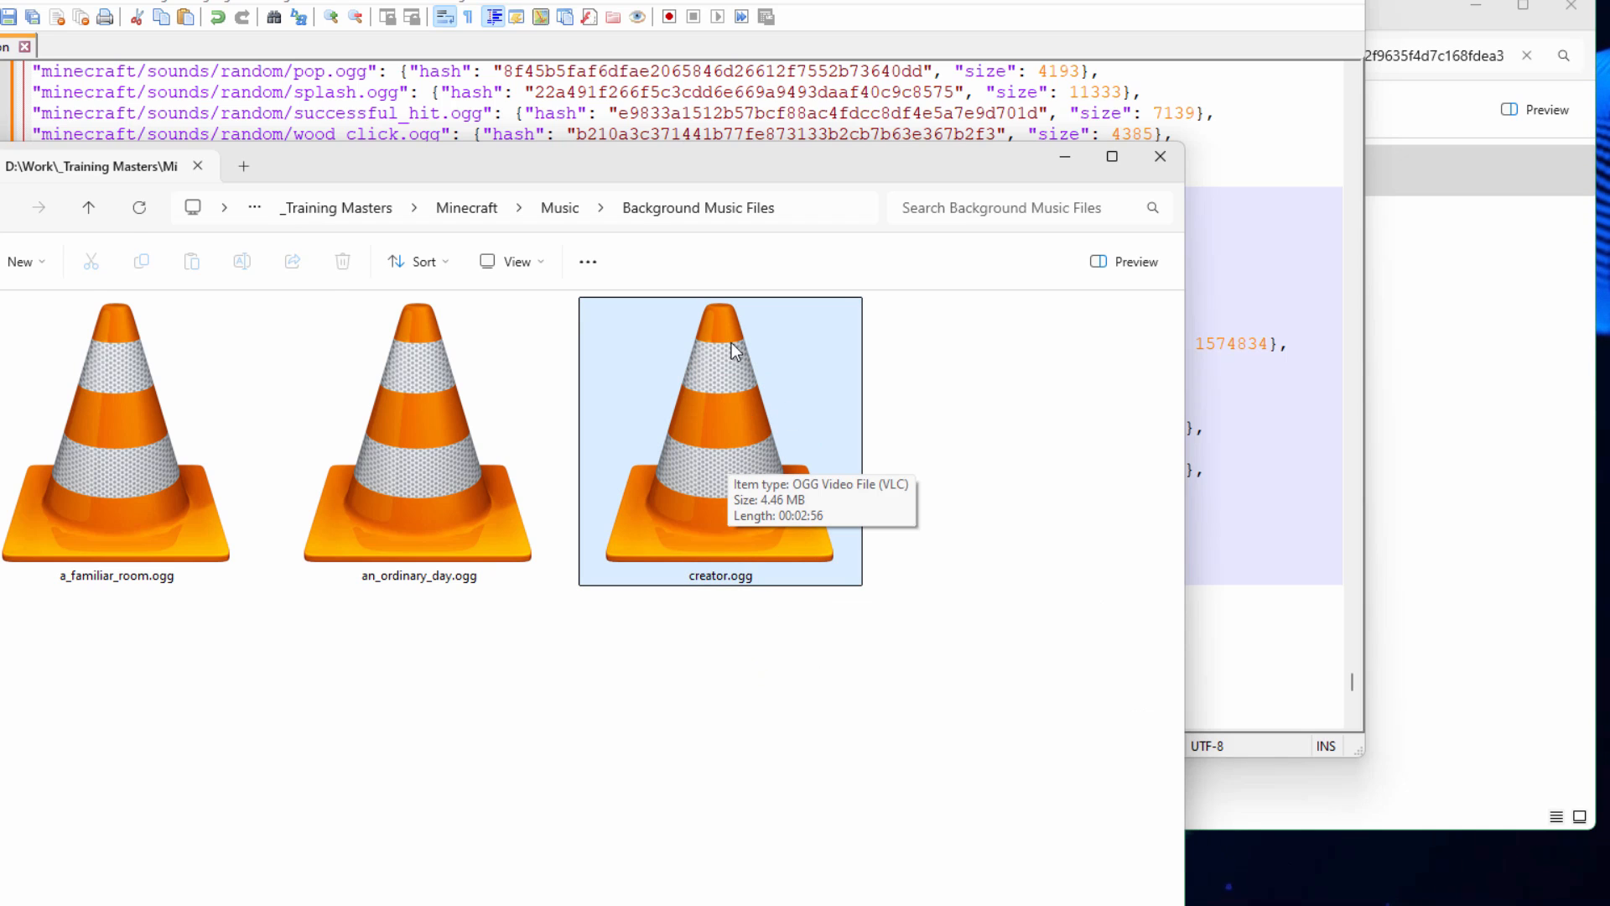
pyautogui.moveTo(778, 431)
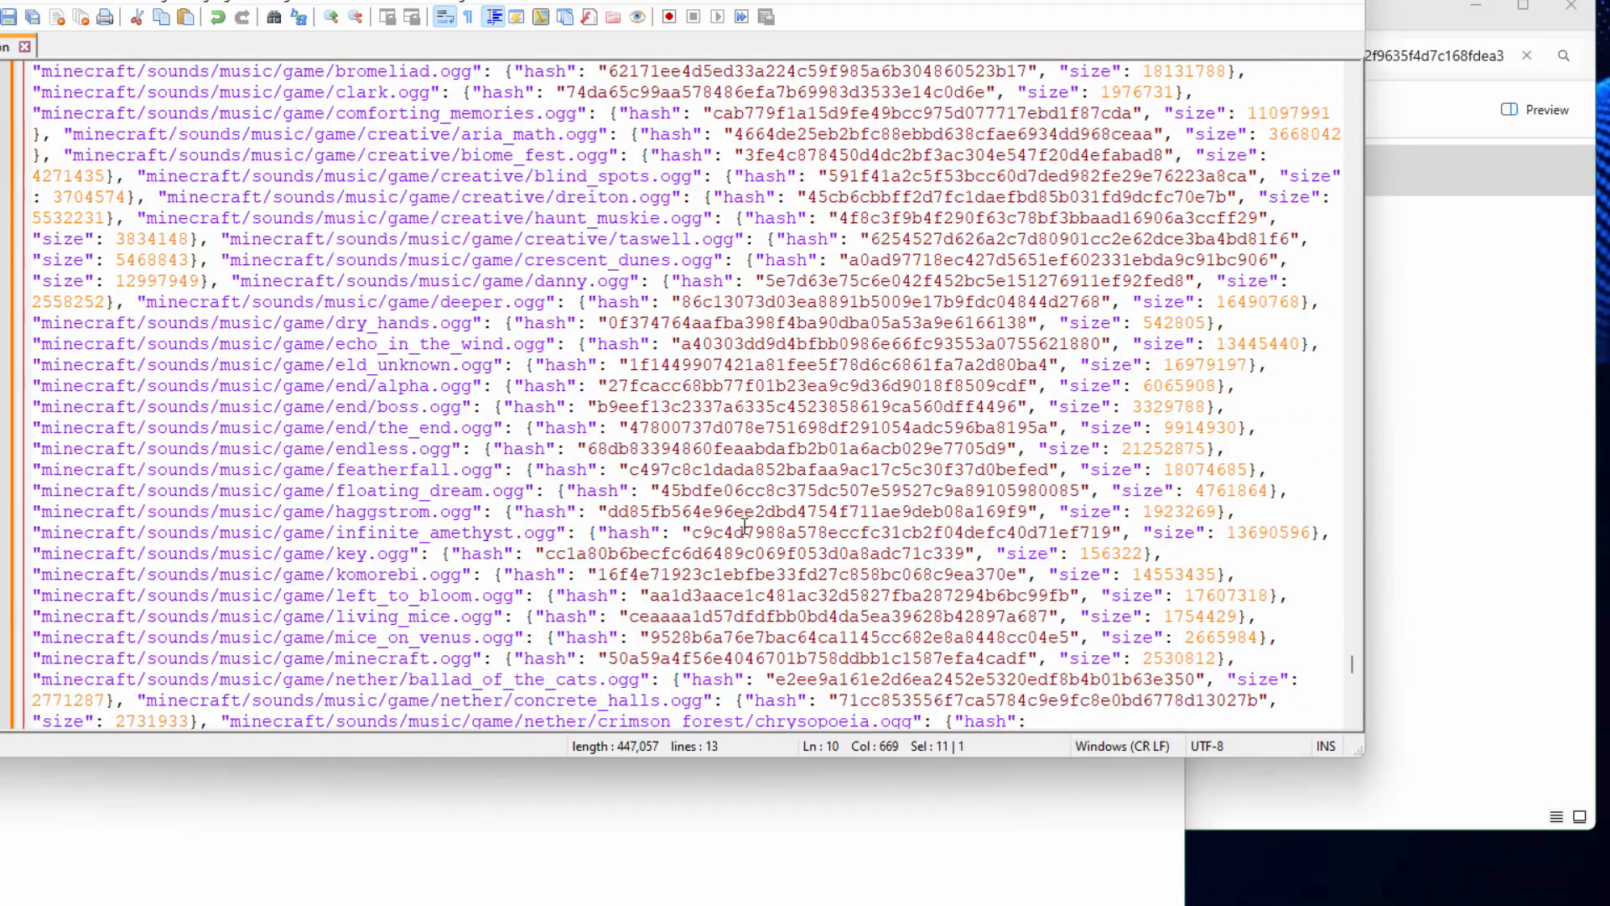
# Scroll 17.json up to a_familiar_room.ogg at the start of the game music entries.
pyautogui.scroll(3)
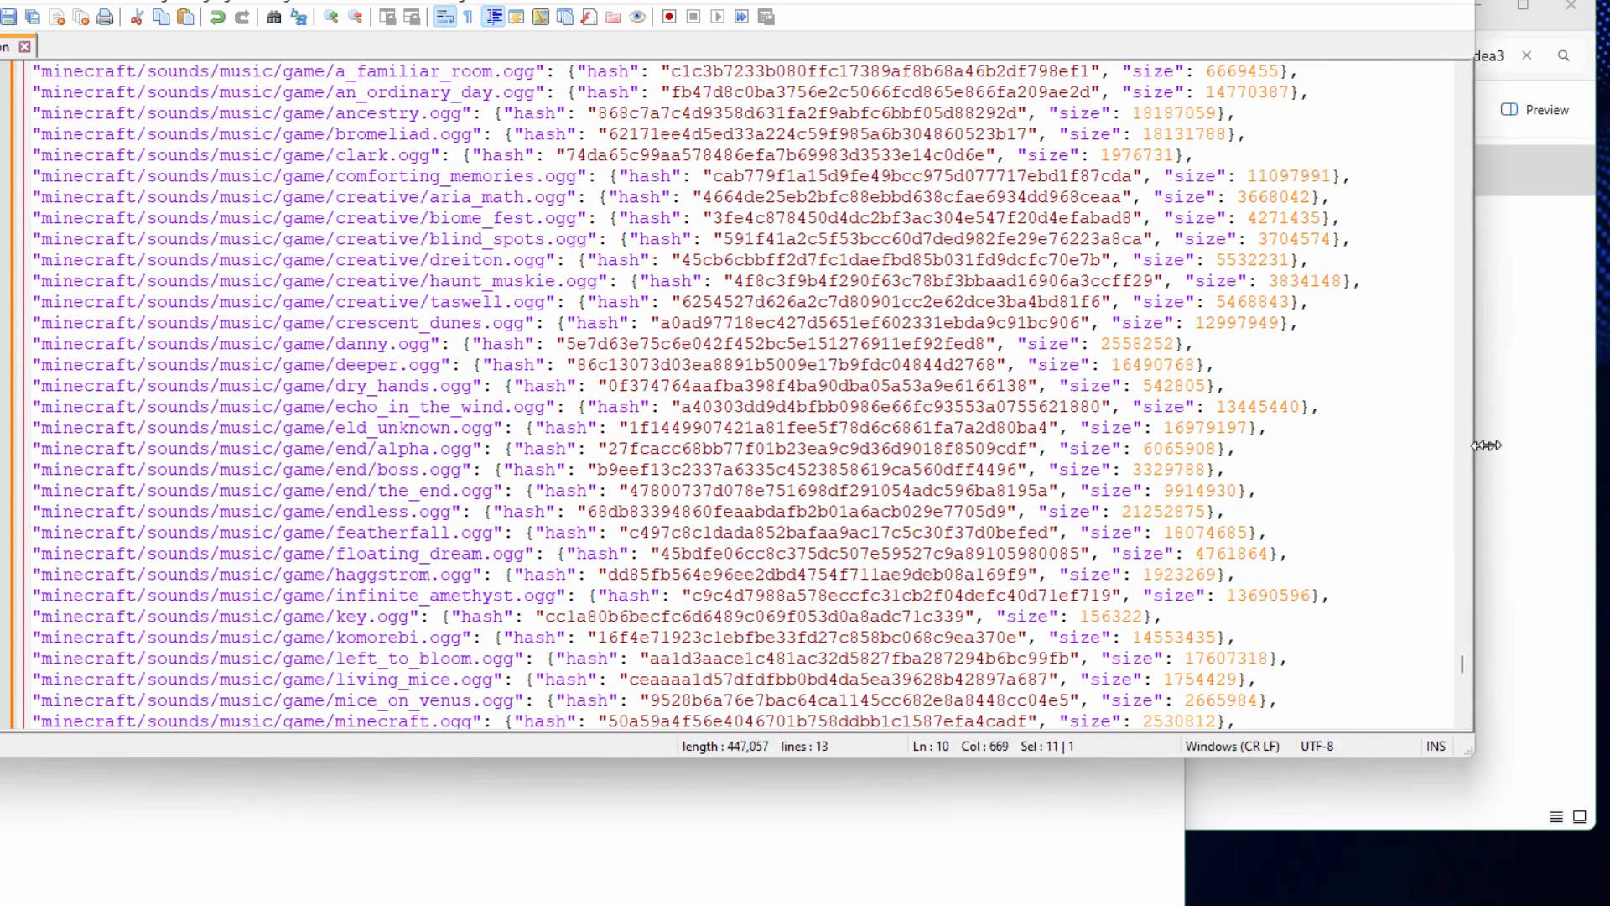
pyautogui.scroll(3)
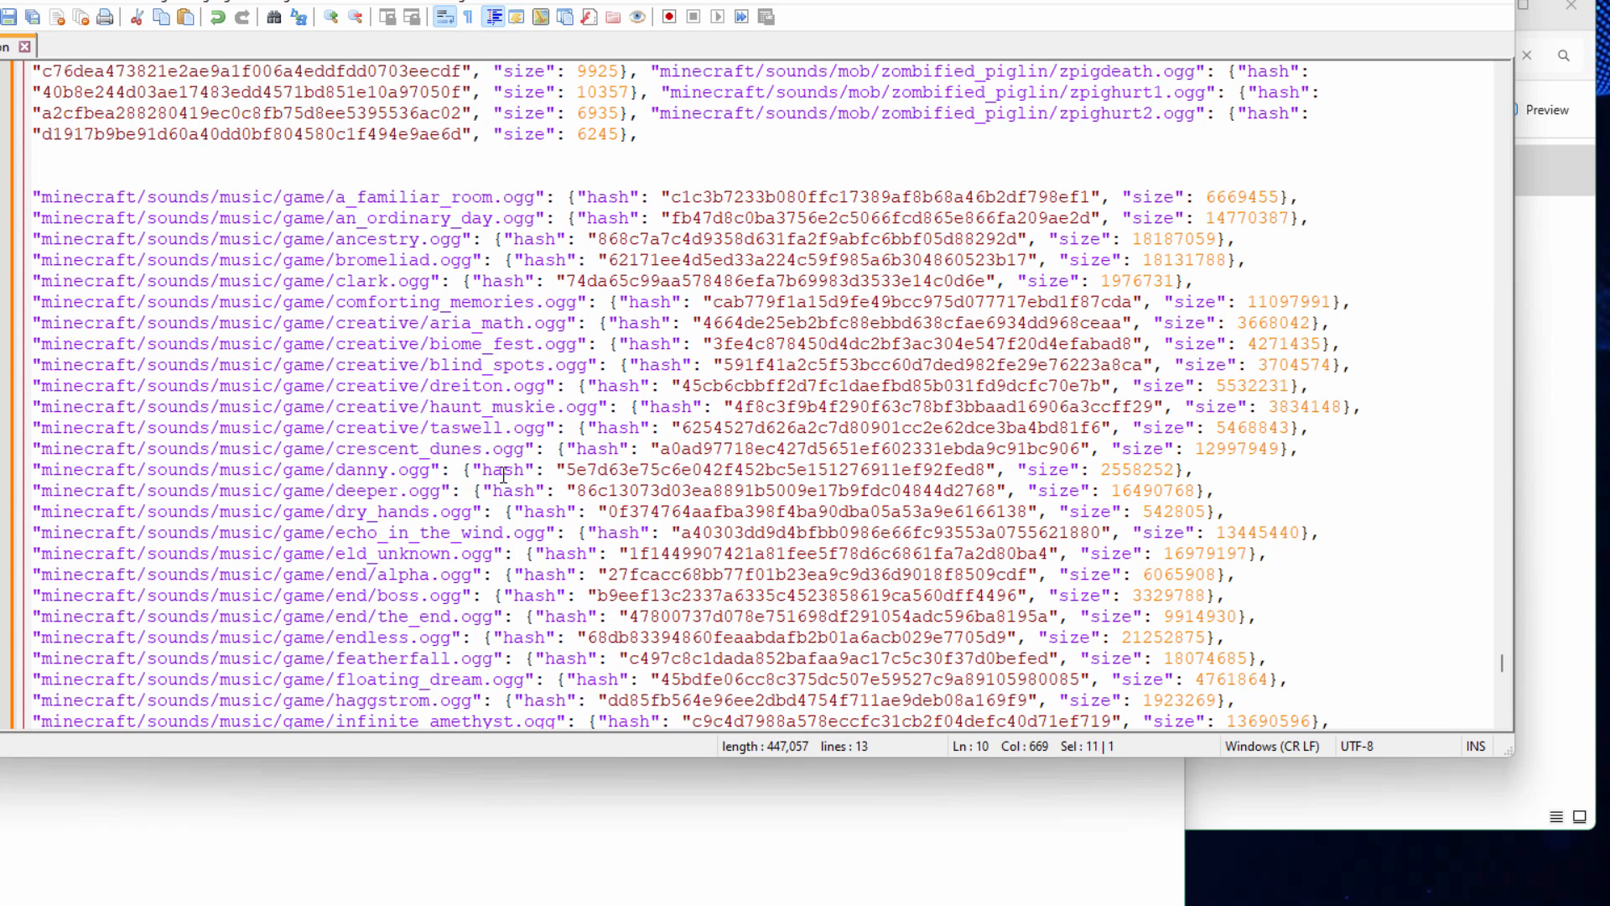
pyautogui.moveTo(483, 566)
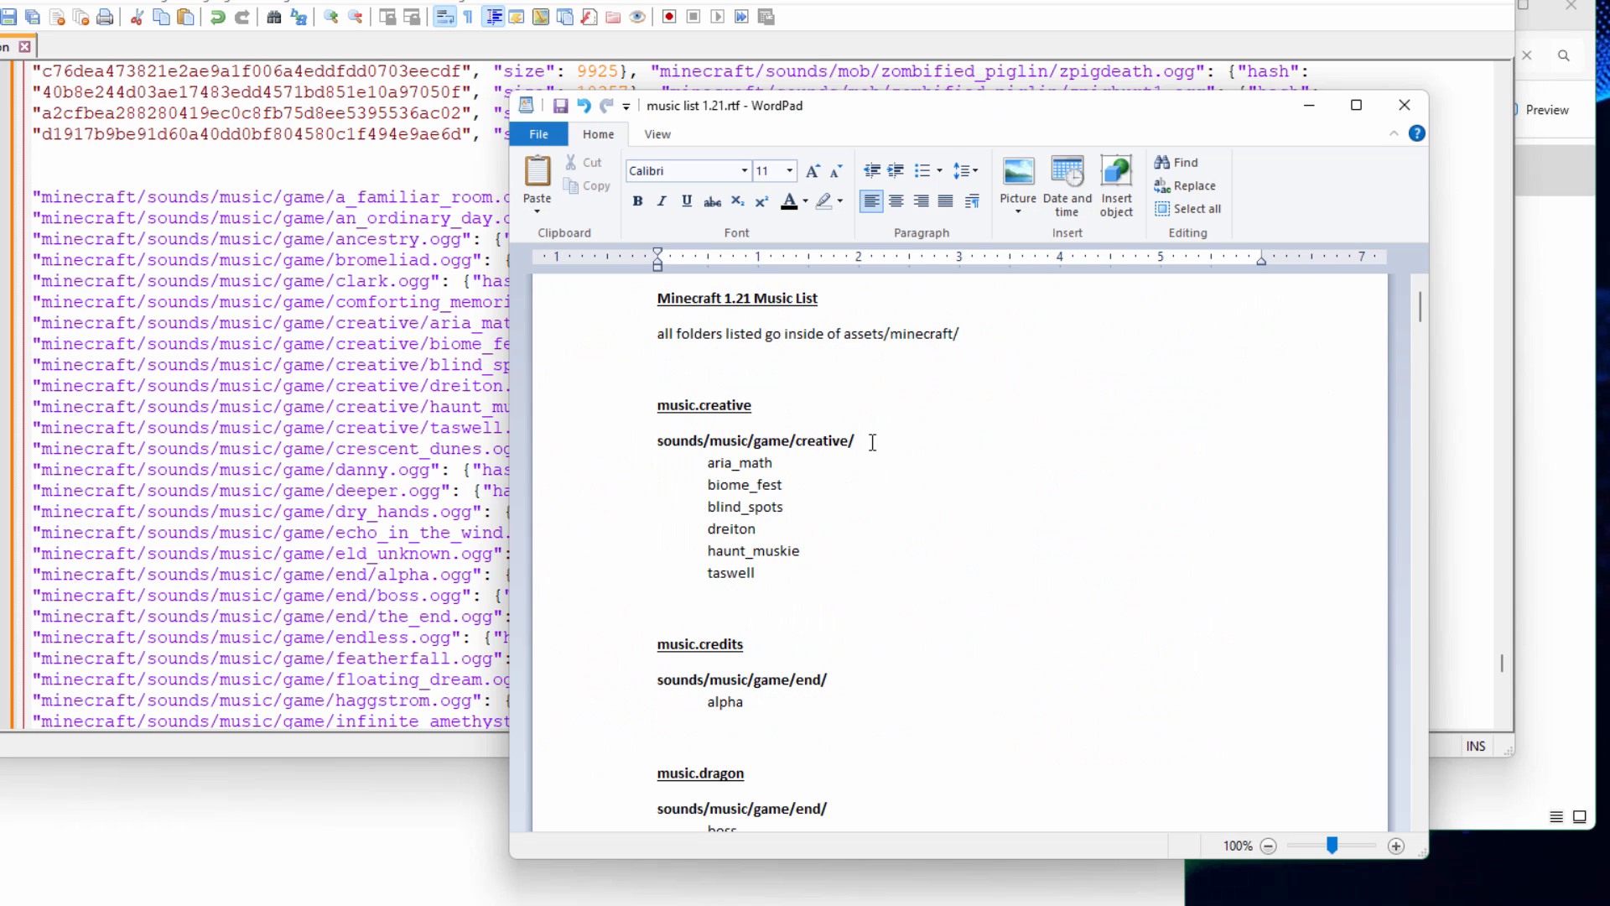
# Highlight the music.creative event in the WordPad music list.
pyautogui.doubleClick(704, 405)
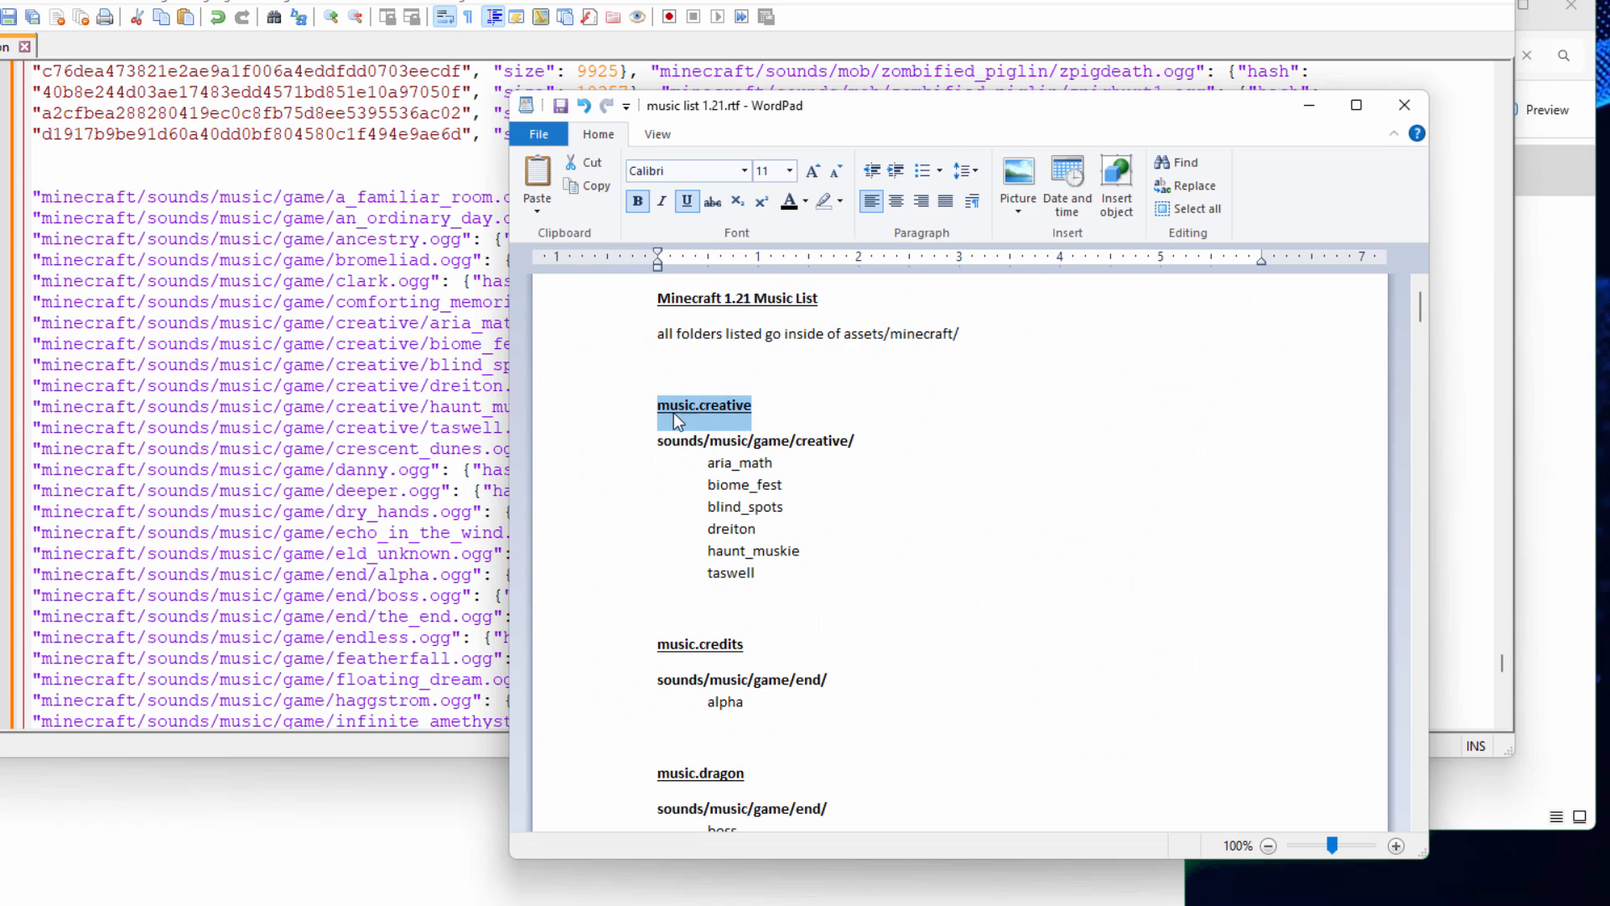
pyautogui.click(766, 643)
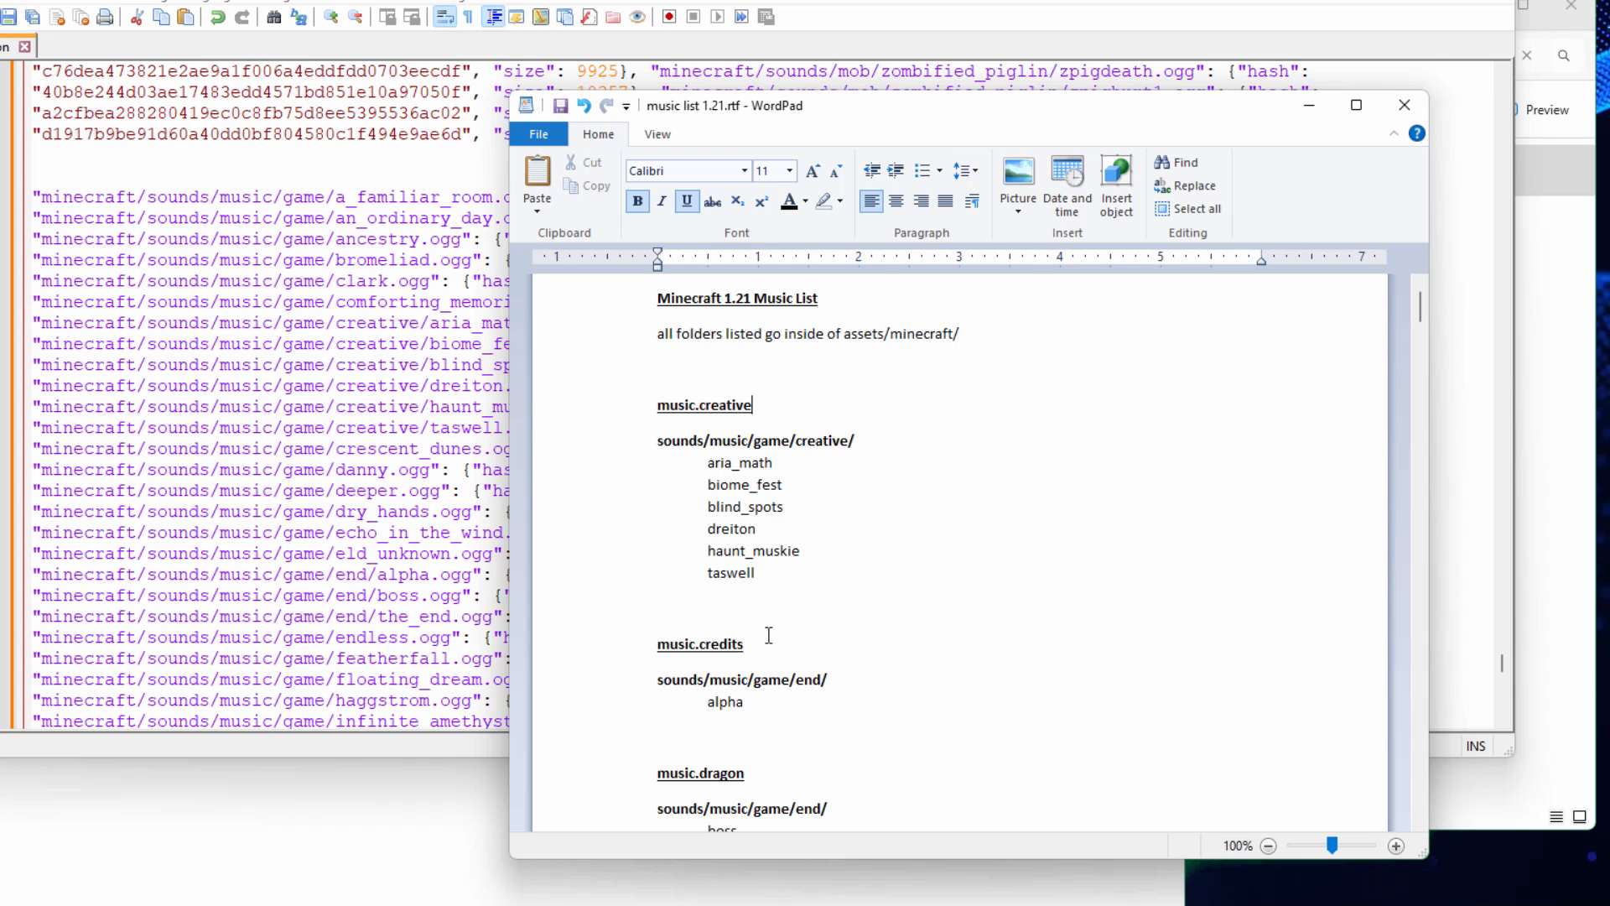
pyautogui.scroll(-3)
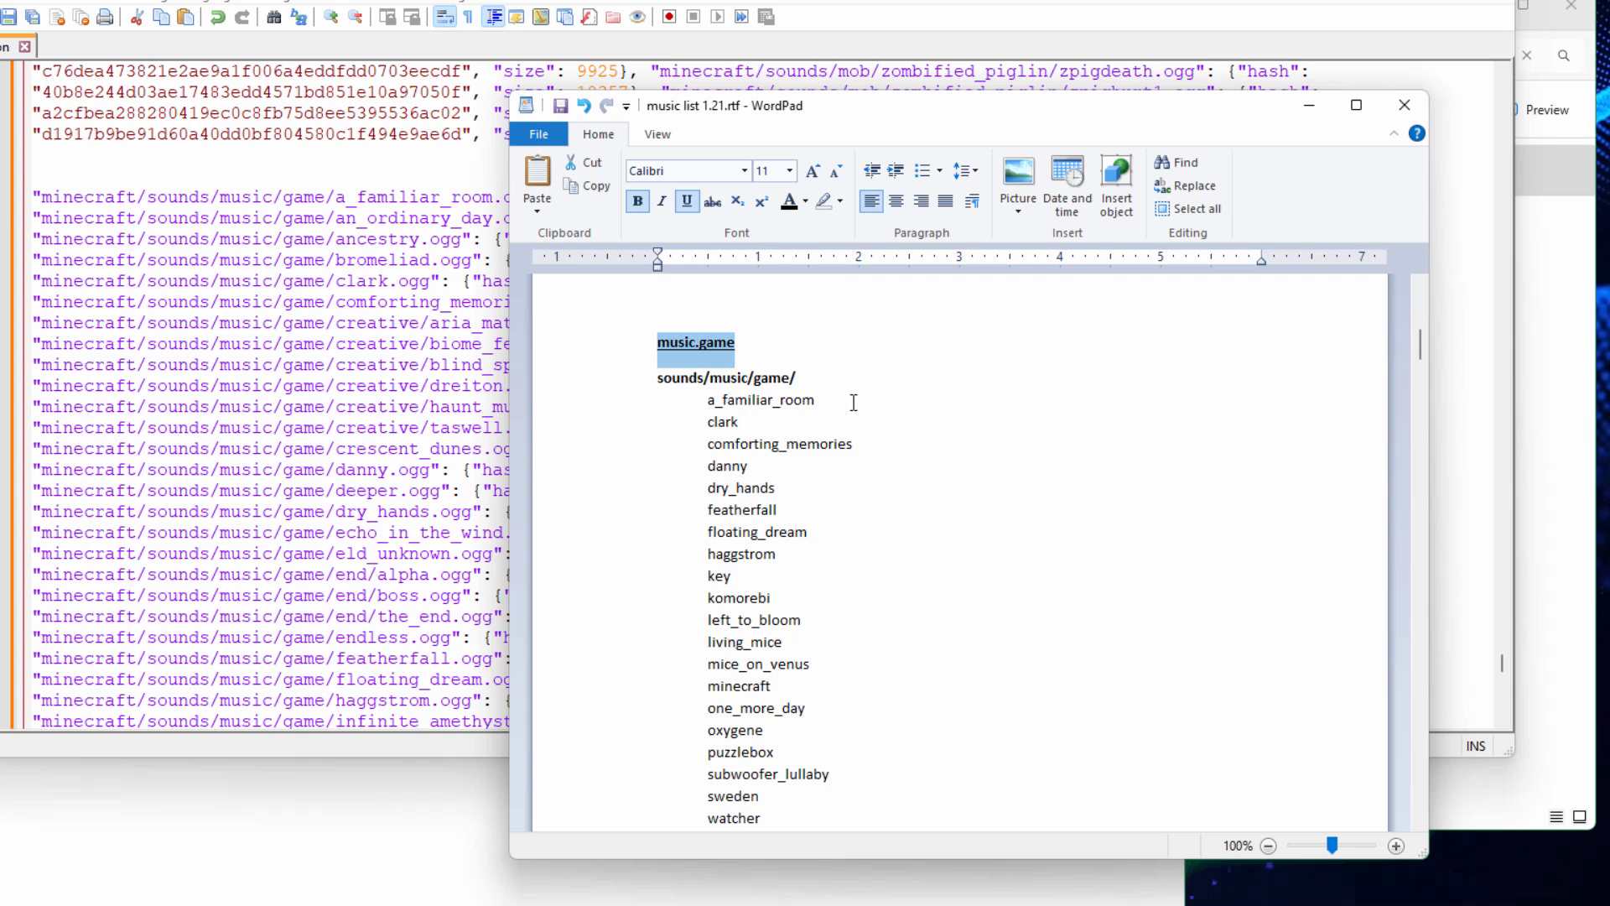
pyautogui.scroll(-3)
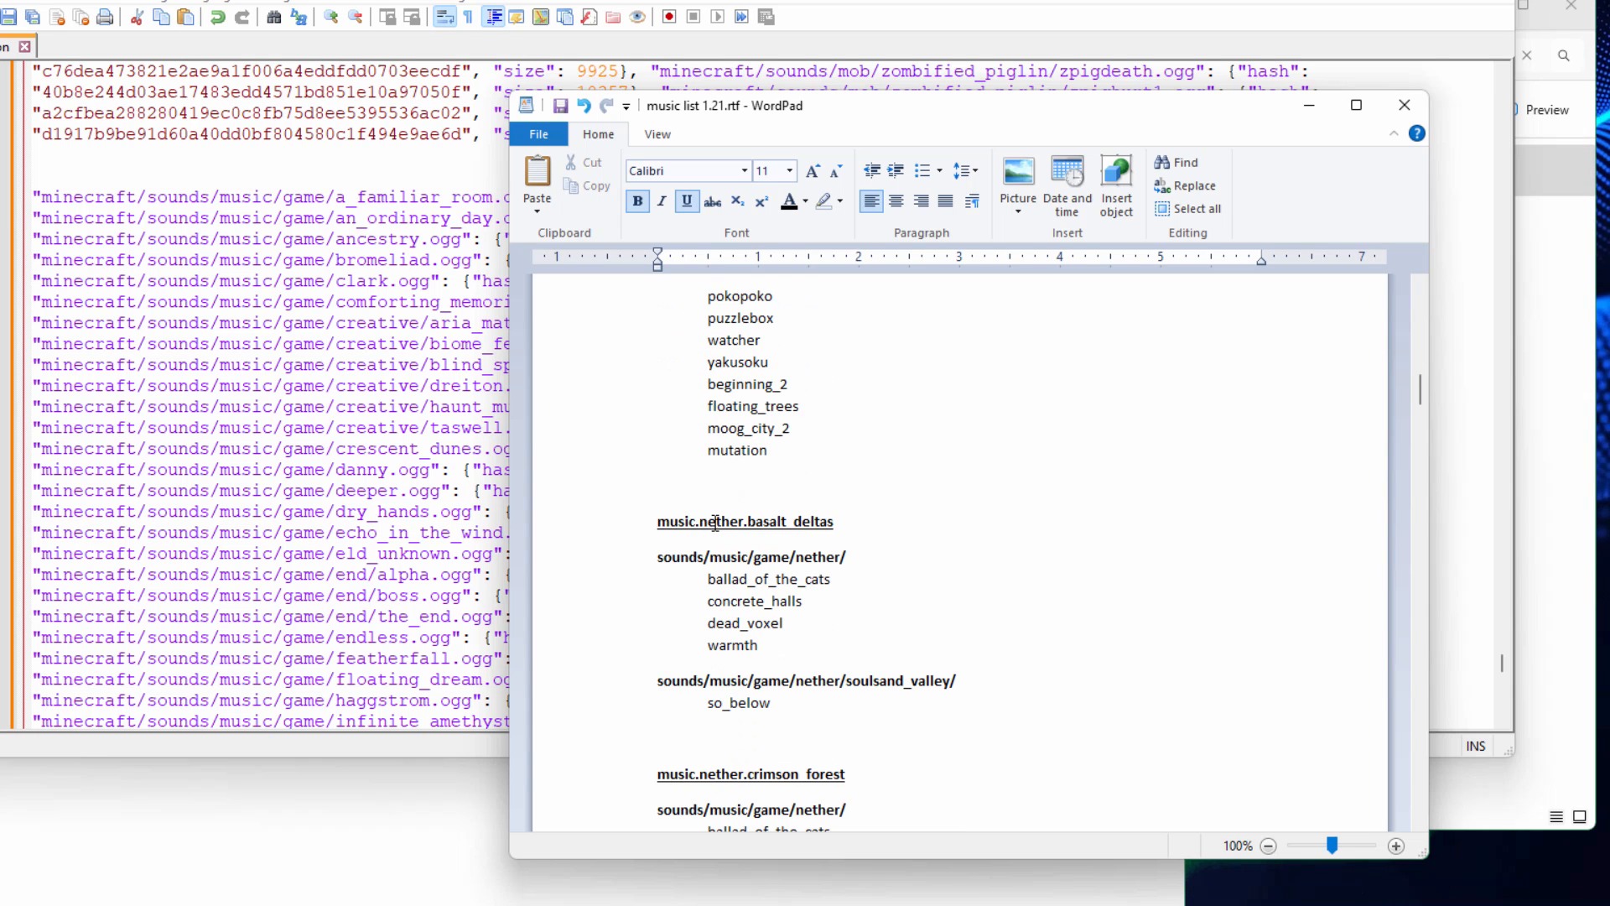
# Point out the music.nether.basalt_deltas heading, nether sounds path, and alpha track.
pyautogui.doubleClick(791, 522)
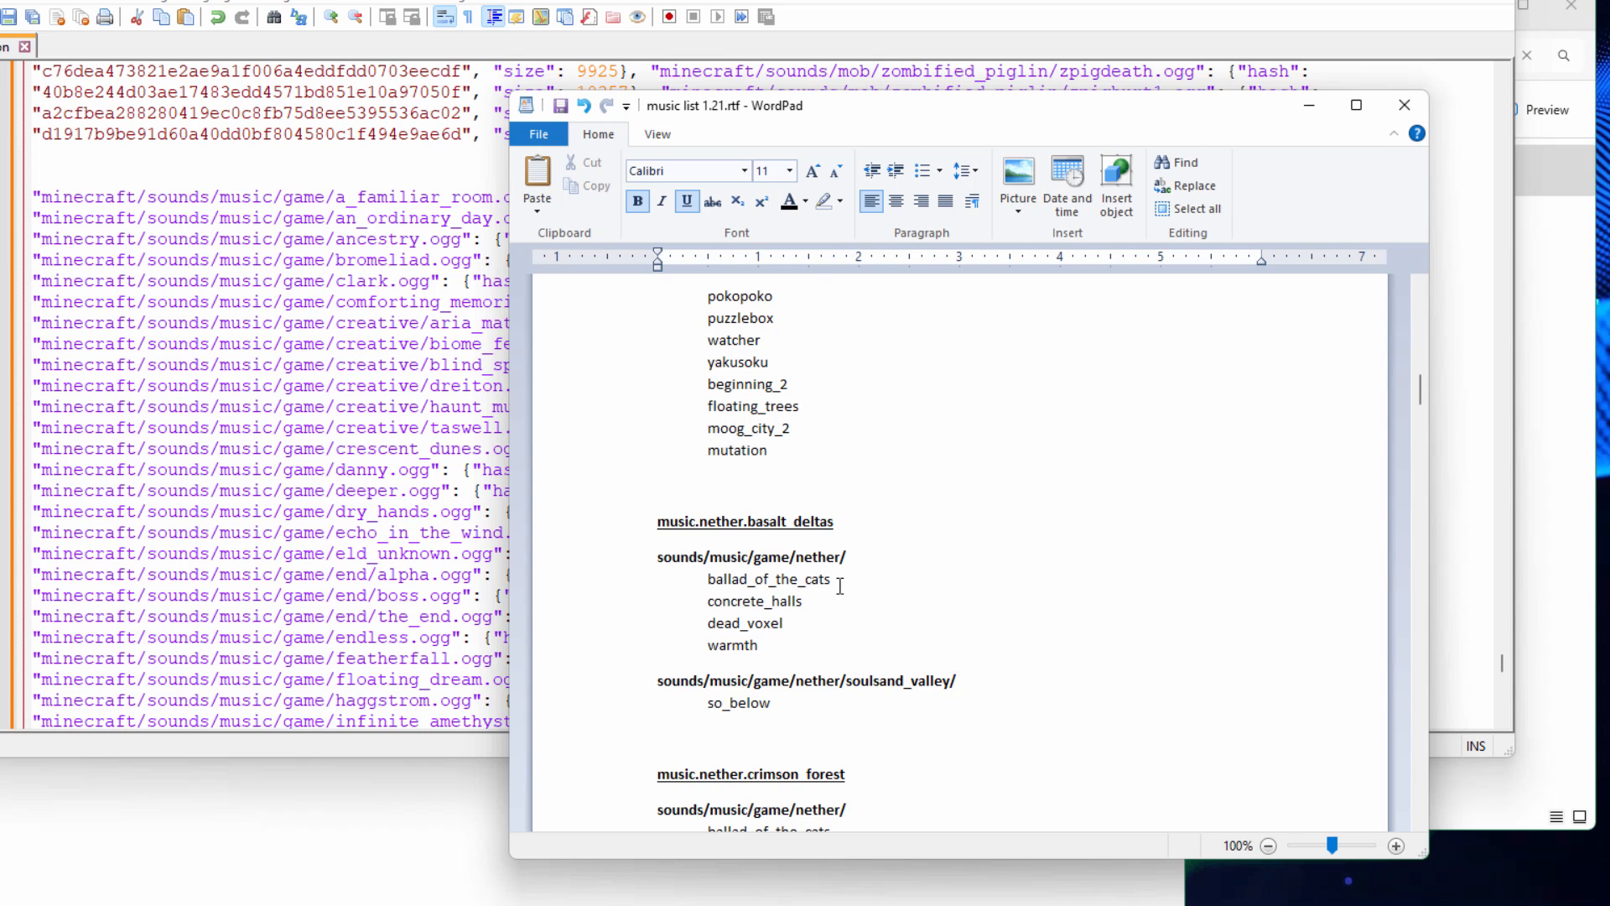
pyautogui.moveTo(763, 705)
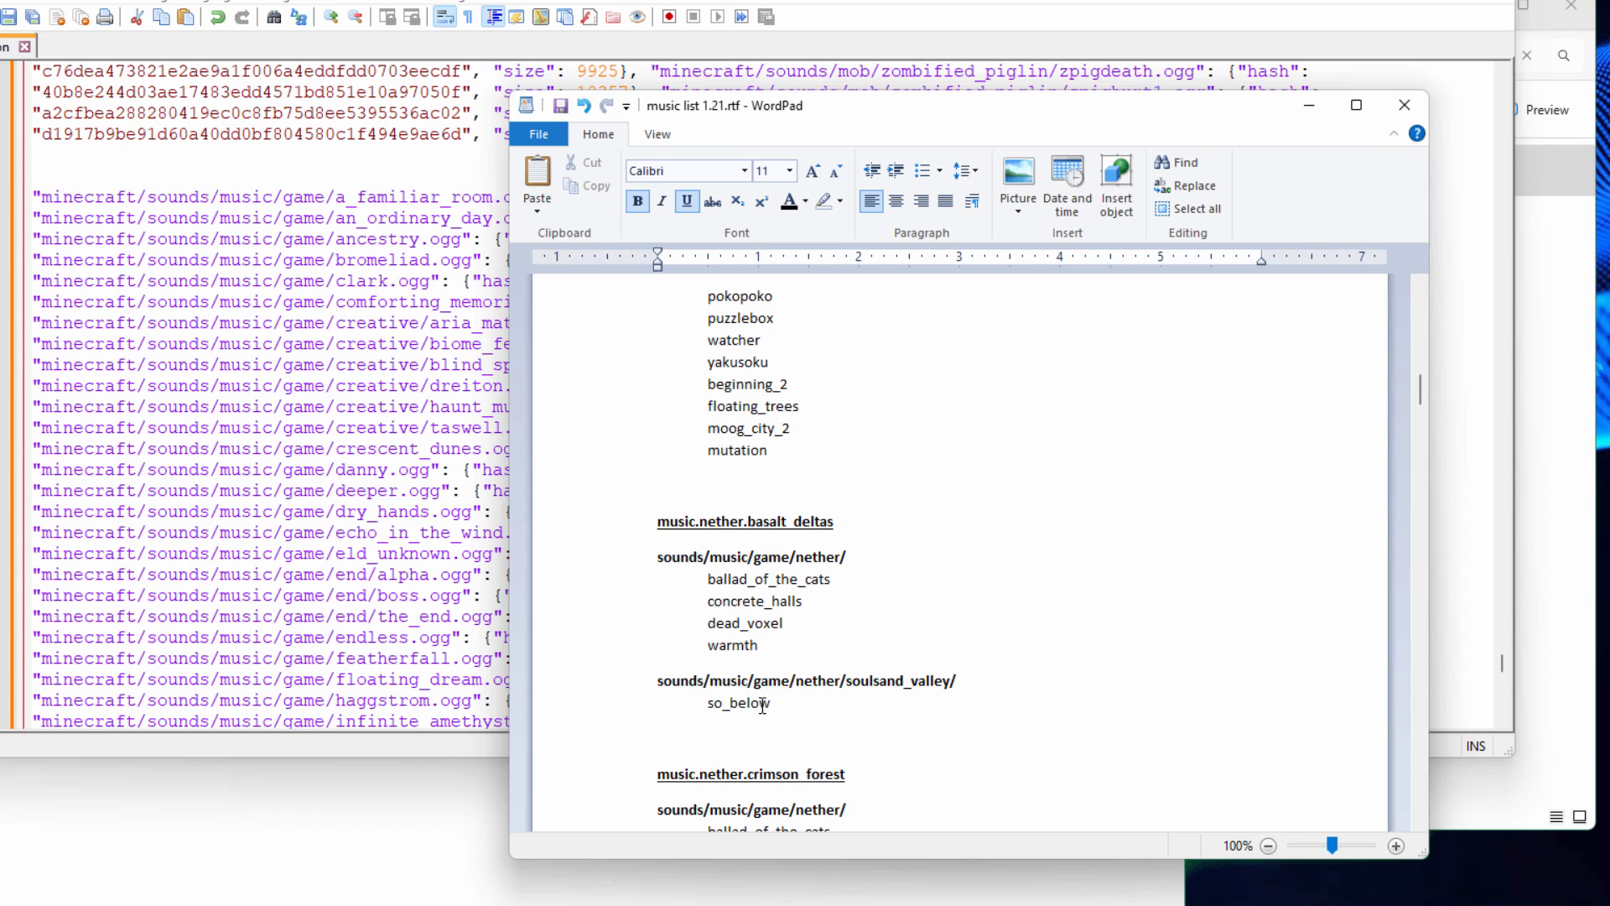
pyautogui.doubleClick(753, 557)
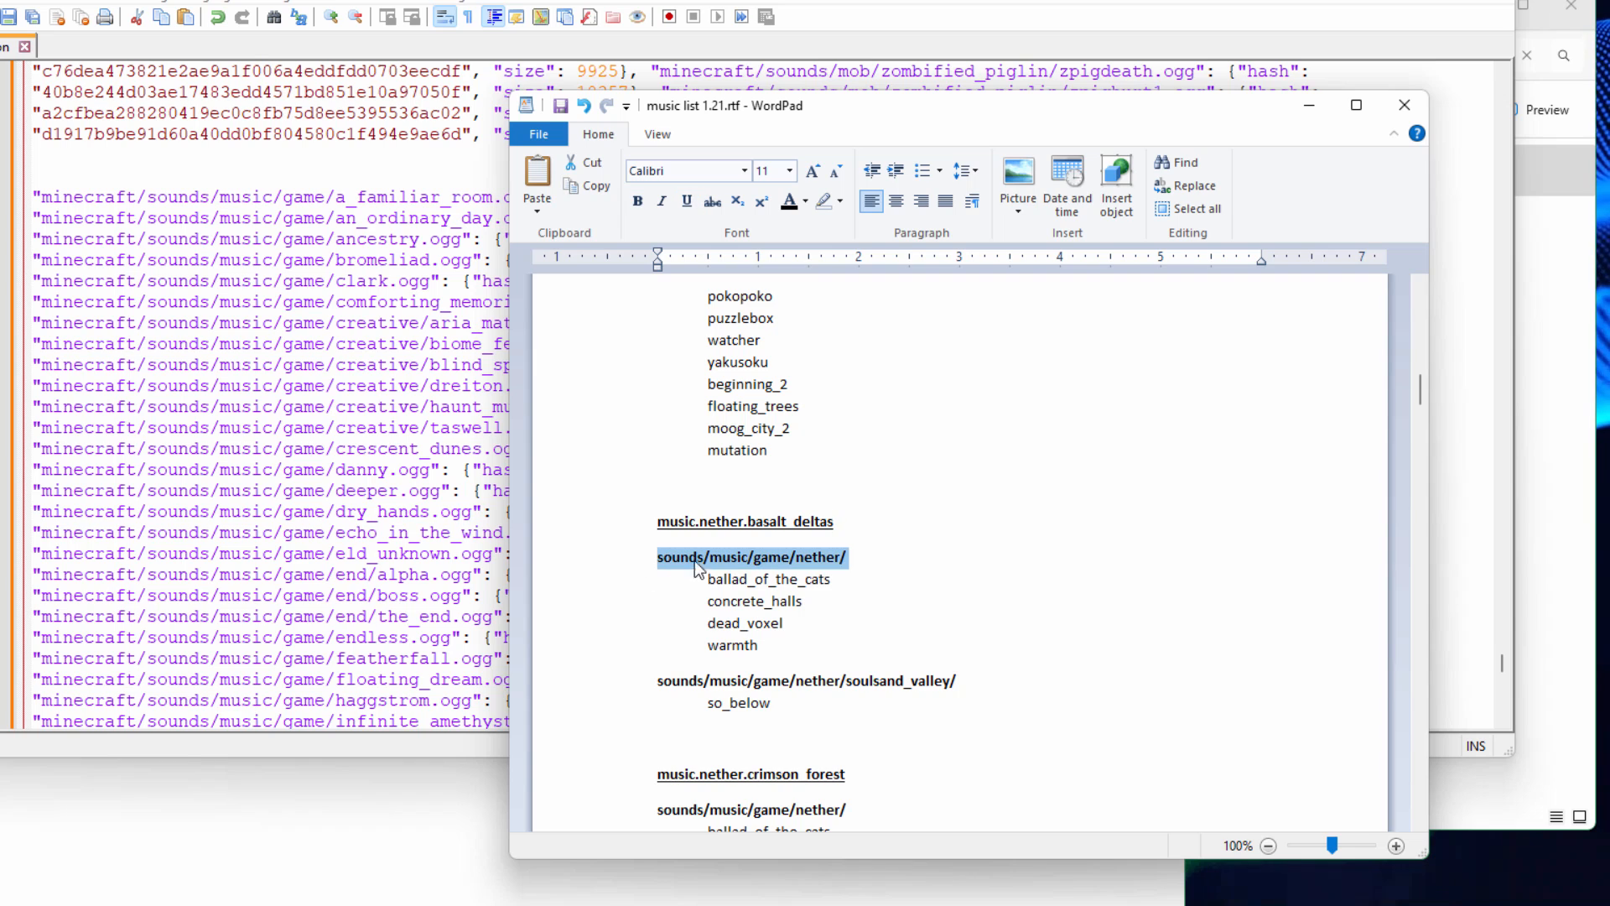
pyautogui.moveTo(881, 570)
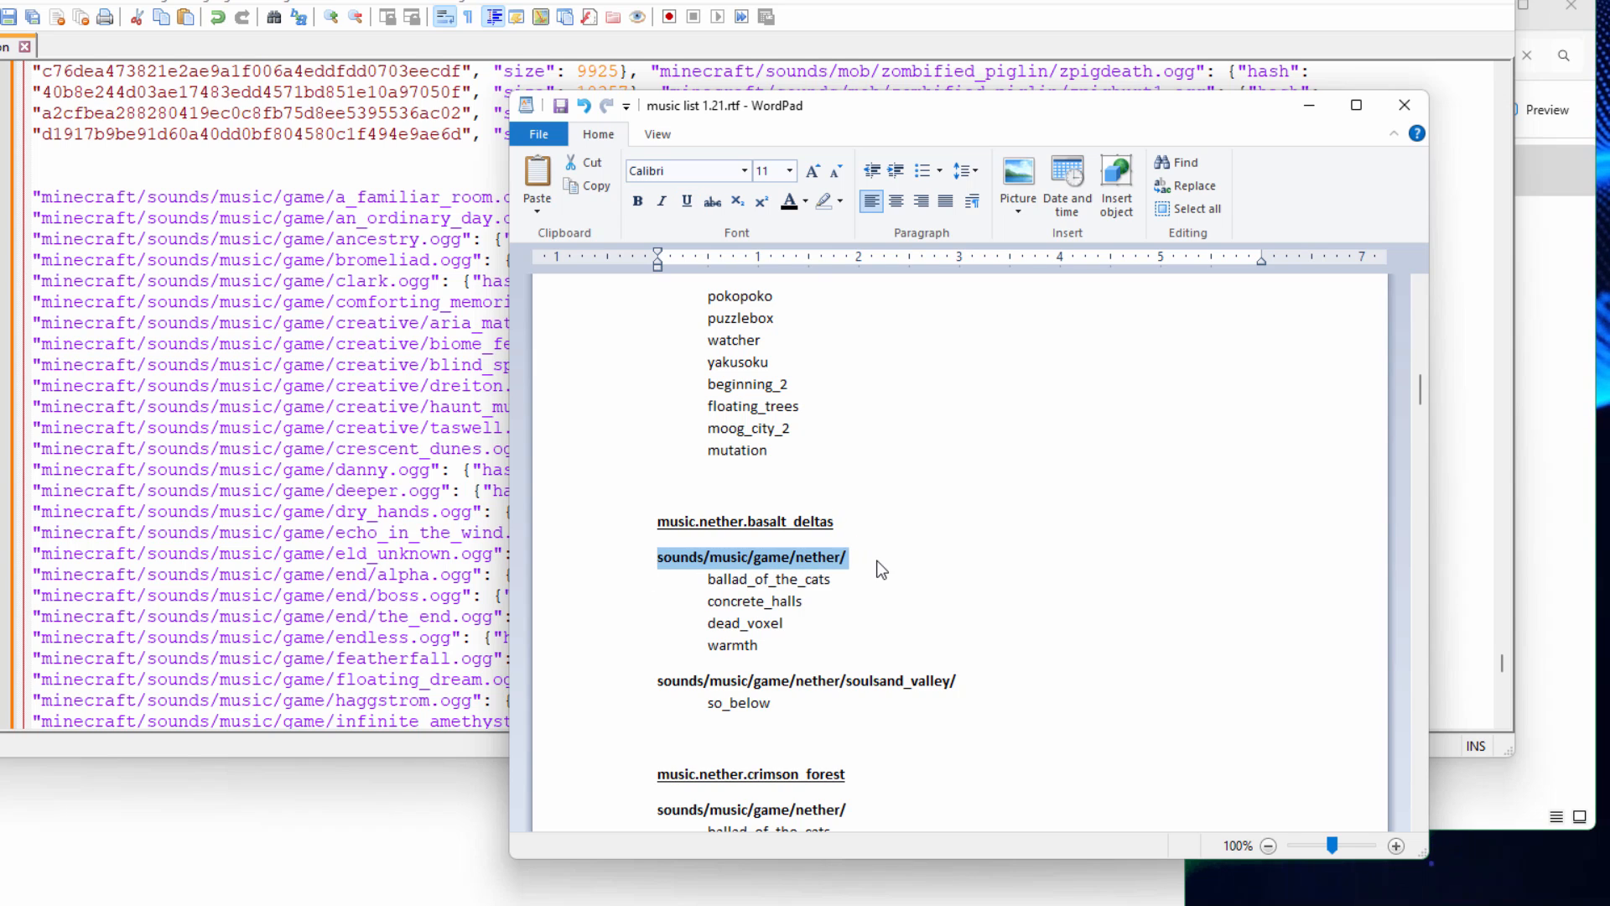
pyautogui.moveTo(869, 565)
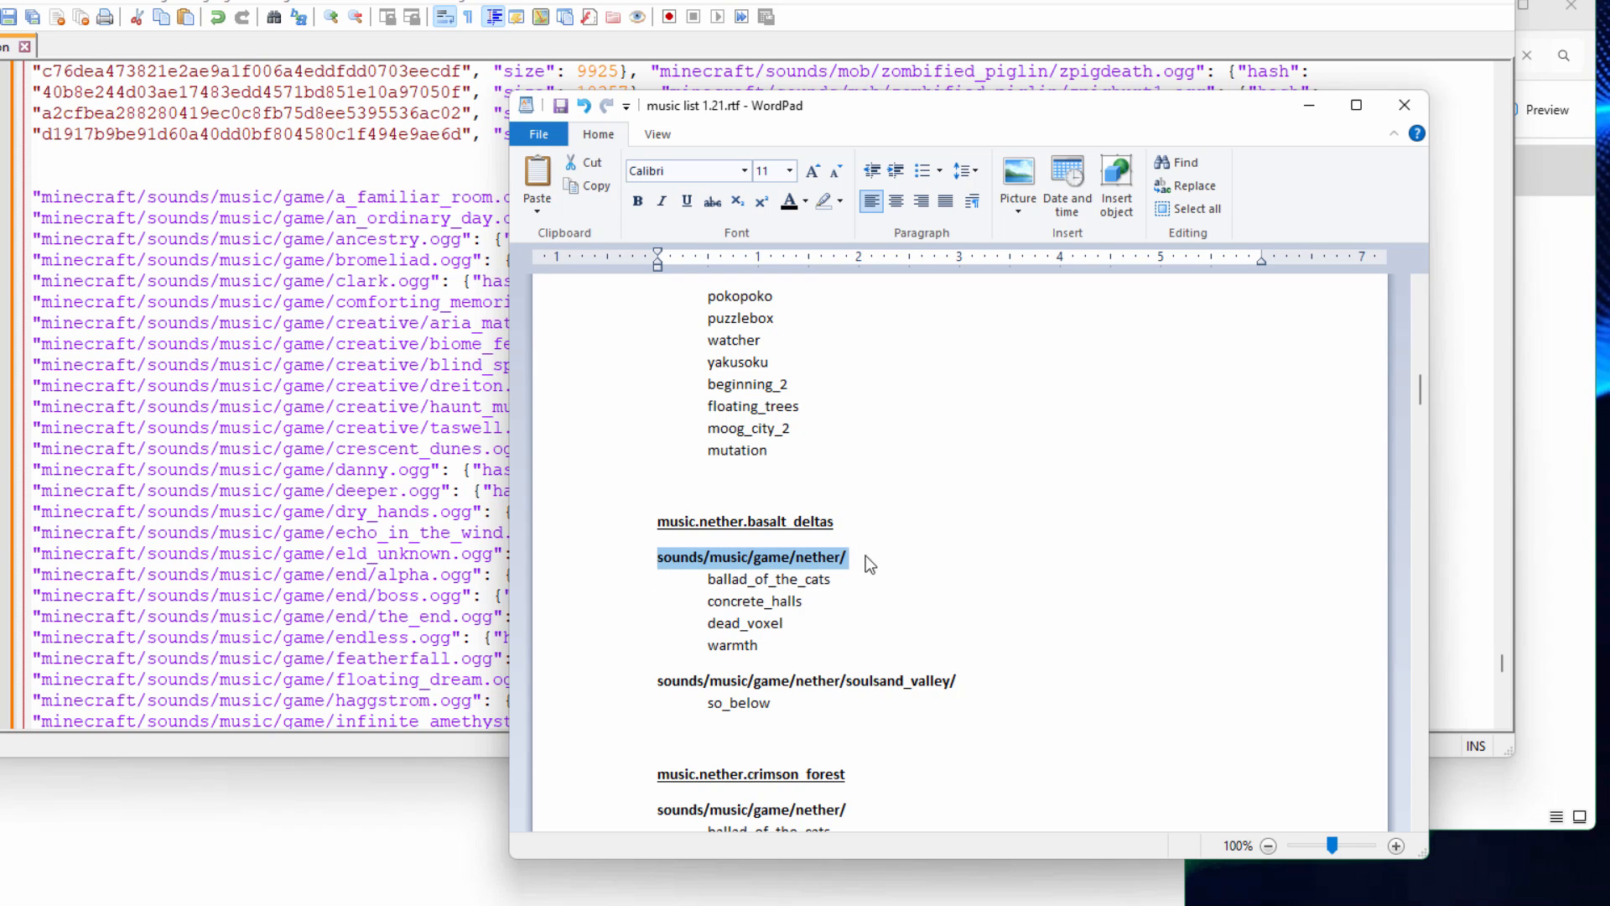
pyautogui.moveTo(779, 611)
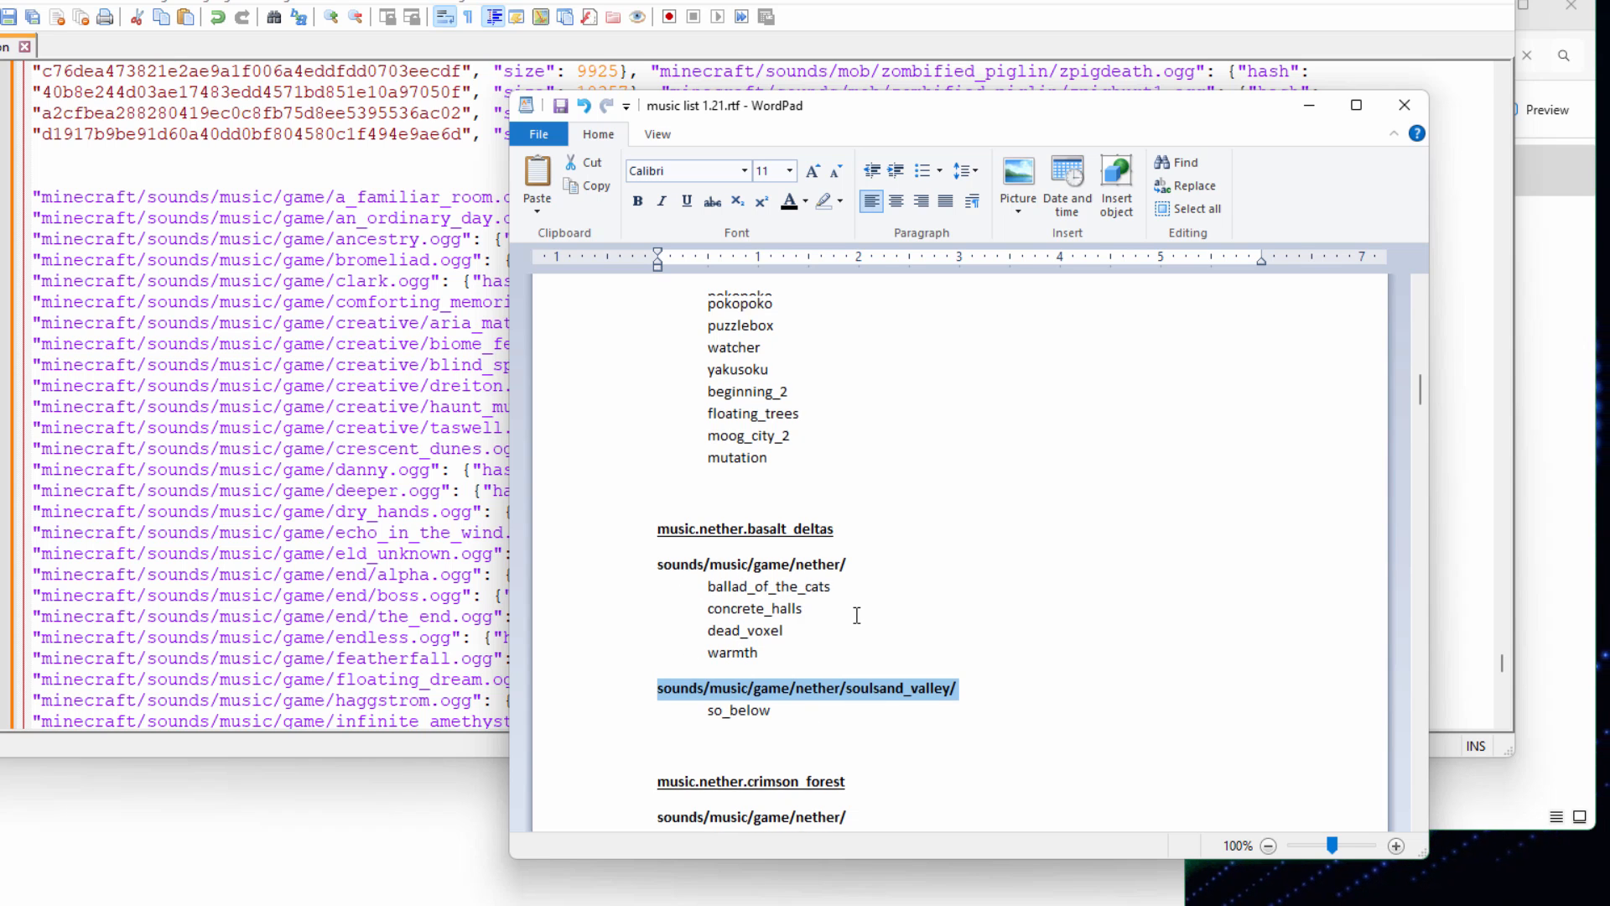
pyautogui.scroll(3)
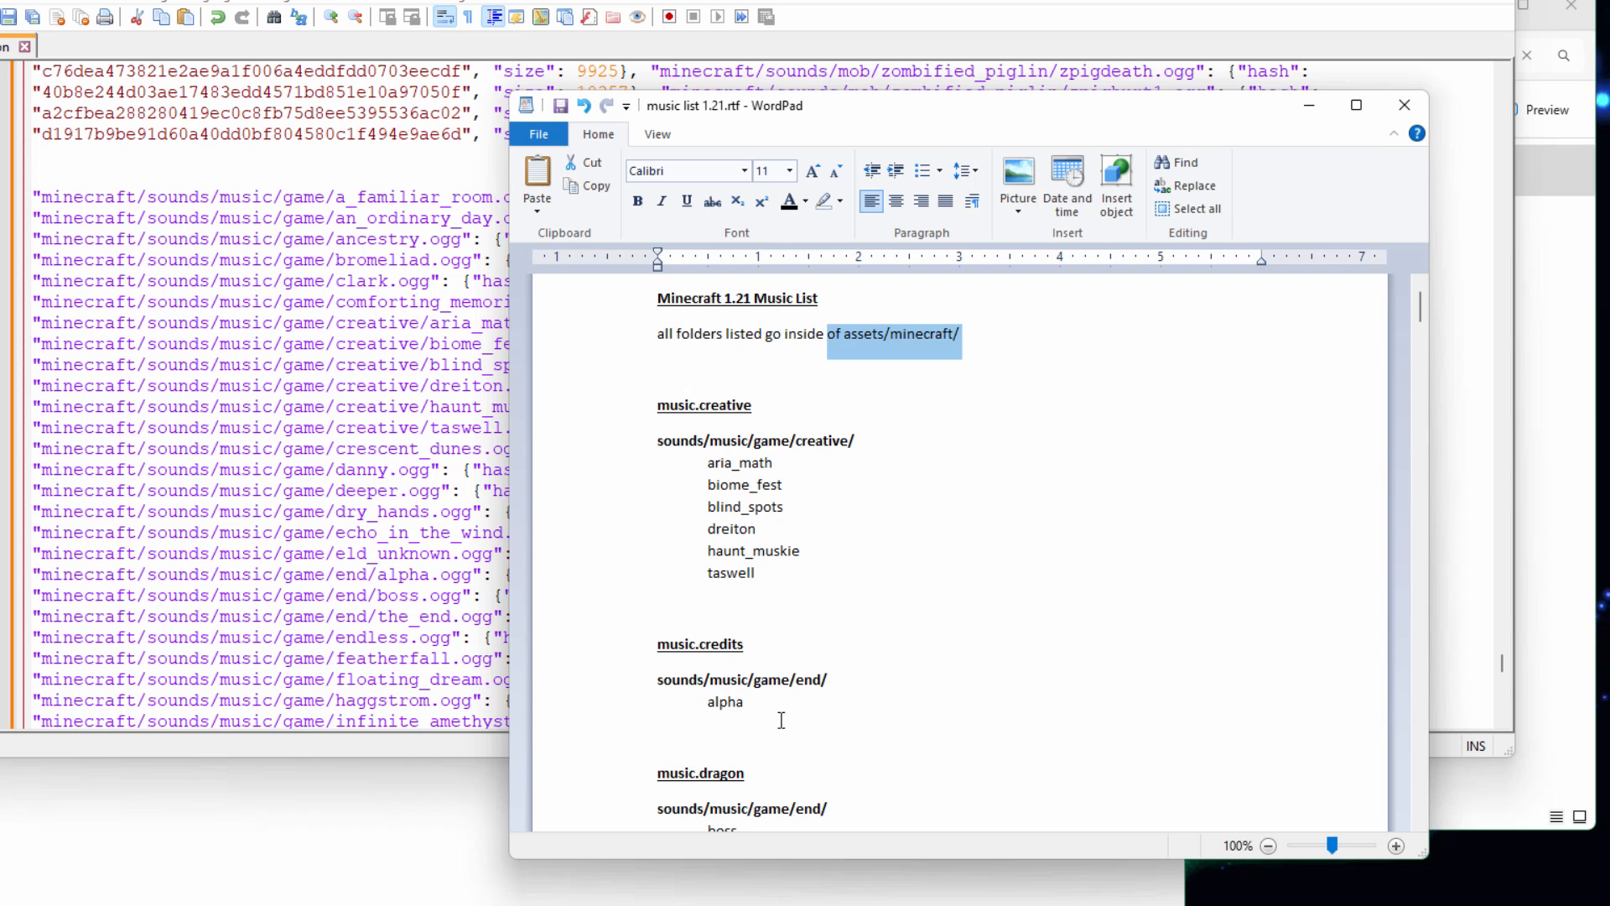
pyautogui.doubleClick(724, 701)
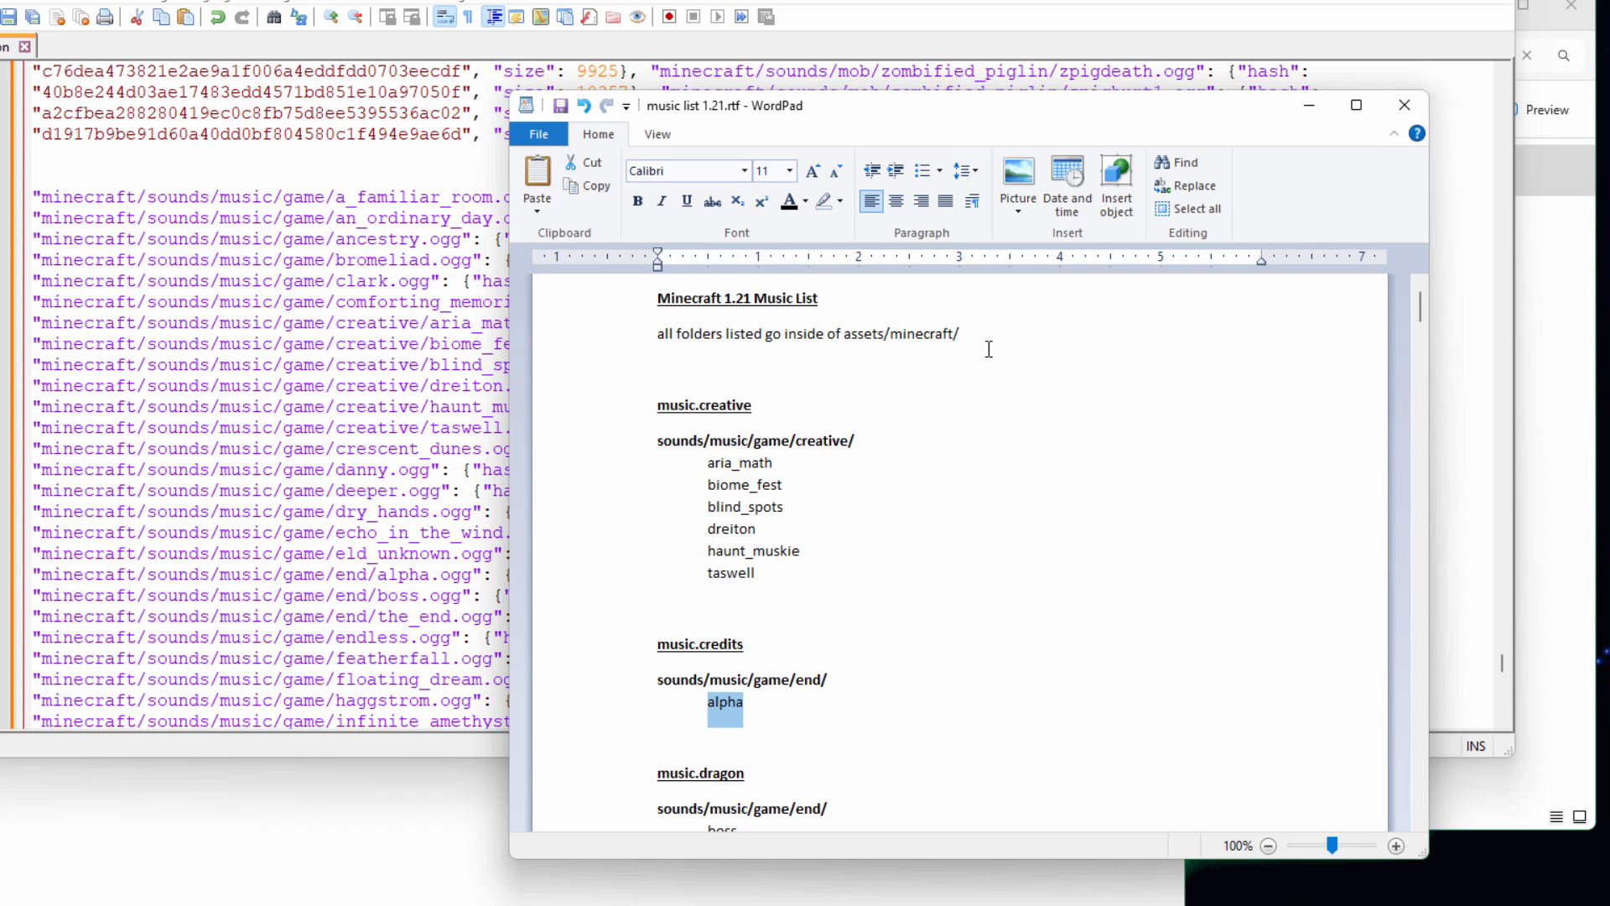
pyautogui.click(1010, 486)
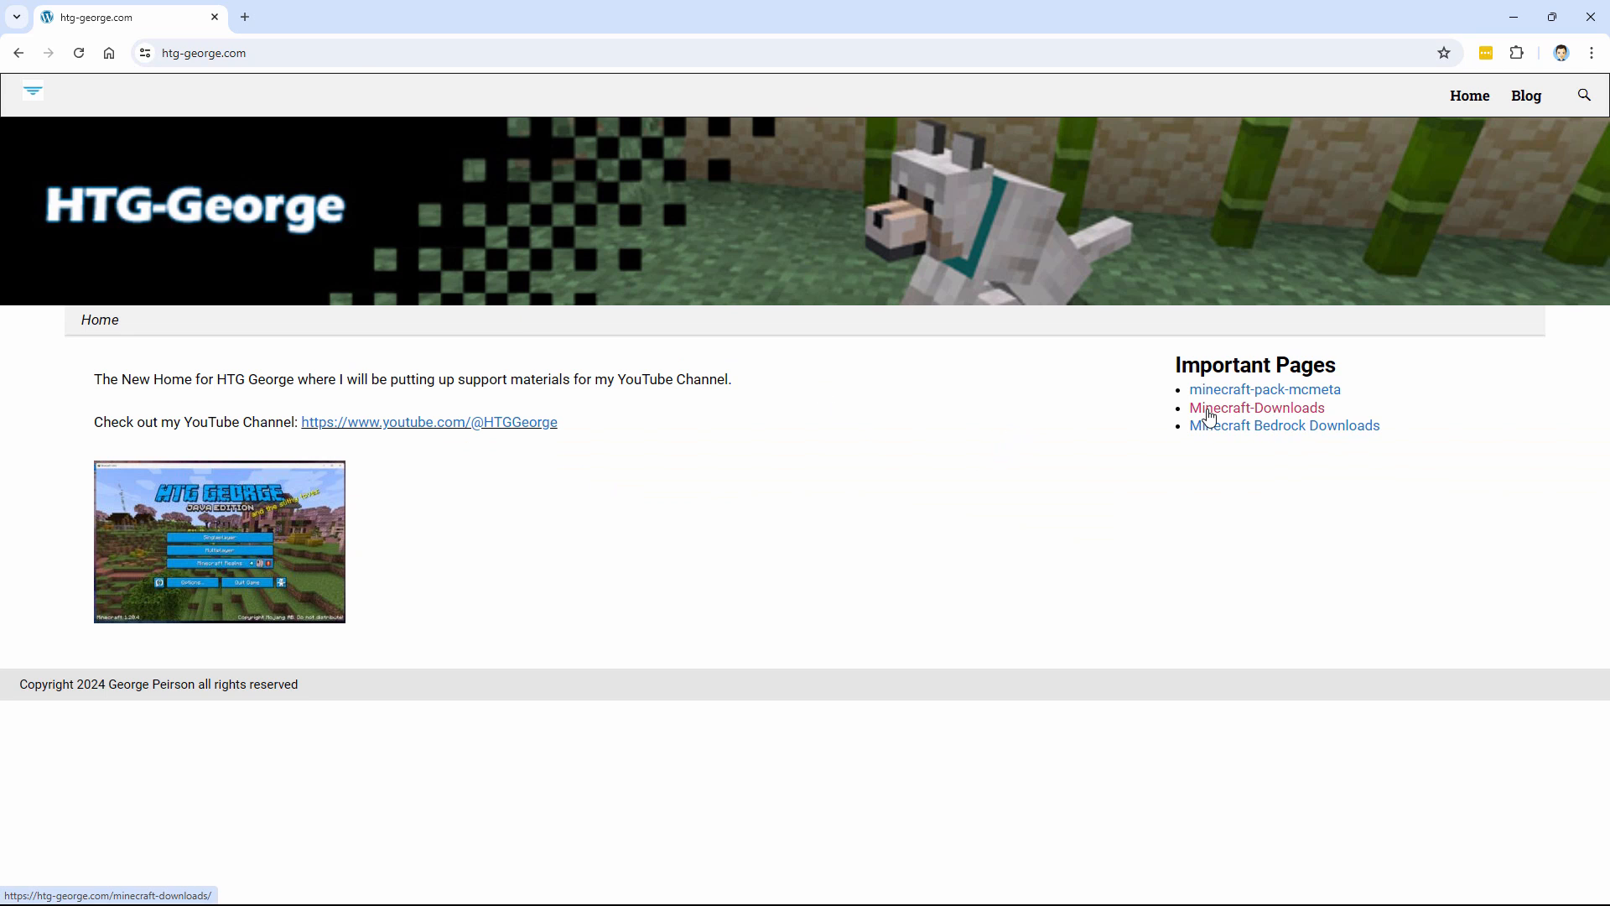
# Go to the Minecraft-Downloads page and highlight the Music List 1.21.rtf download.
pyautogui.click(1256, 407)
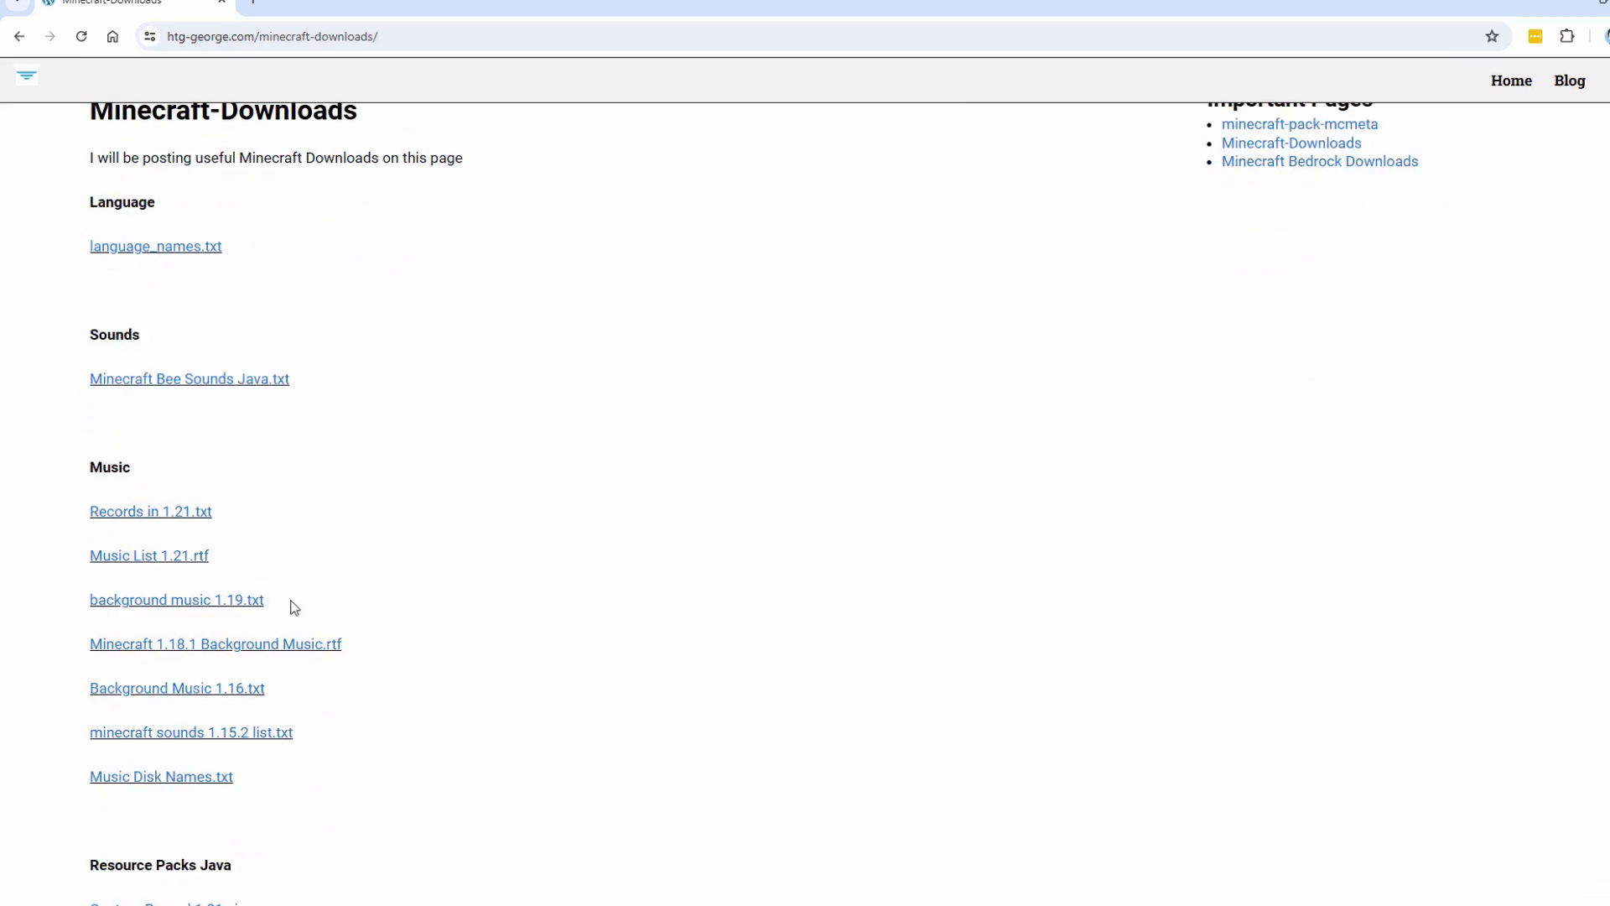
pyautogui.doubleClick(148, 555)
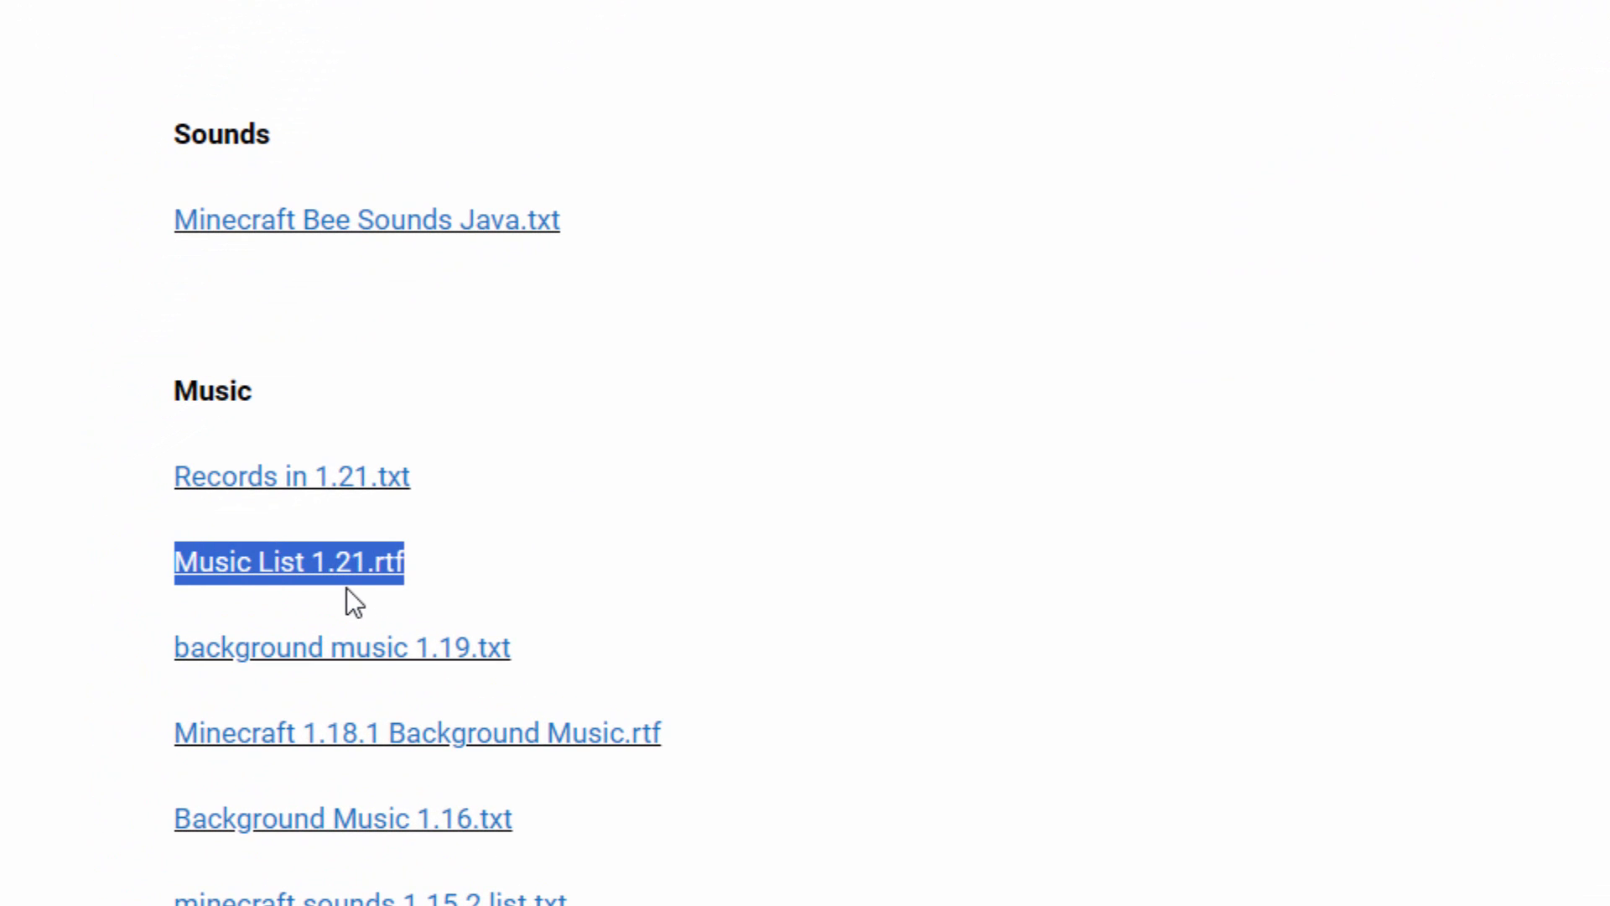
pyautogui.moveTo(431, 566)
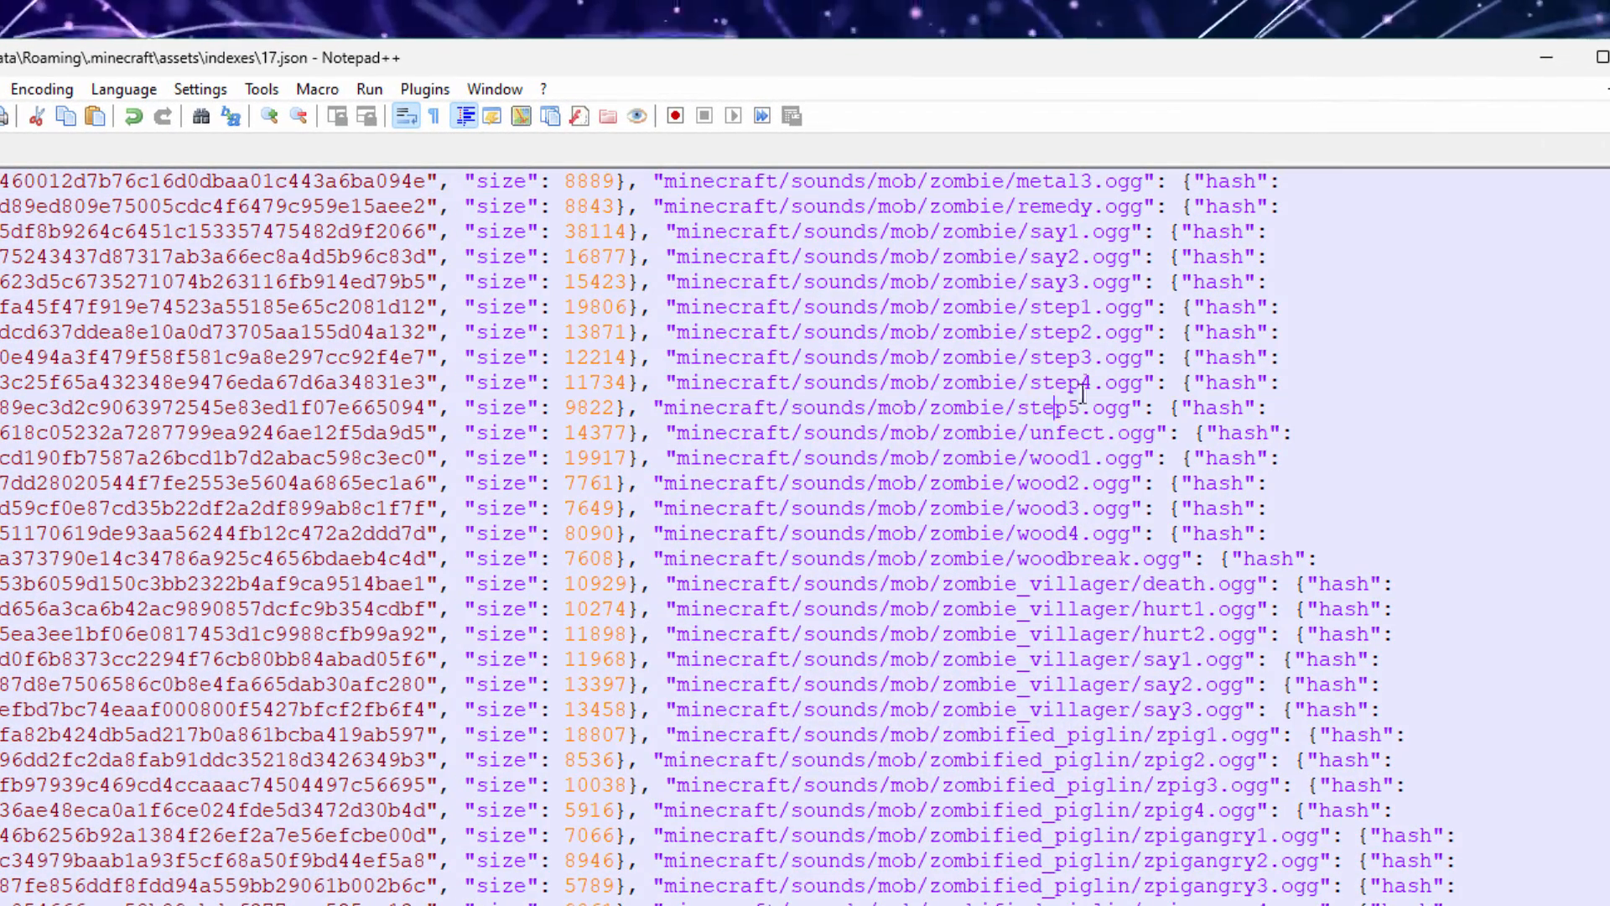
# Scroll 17.json back through the zoglin and zombie sound entries.
pyautogui.doubleClick(1043, 306)
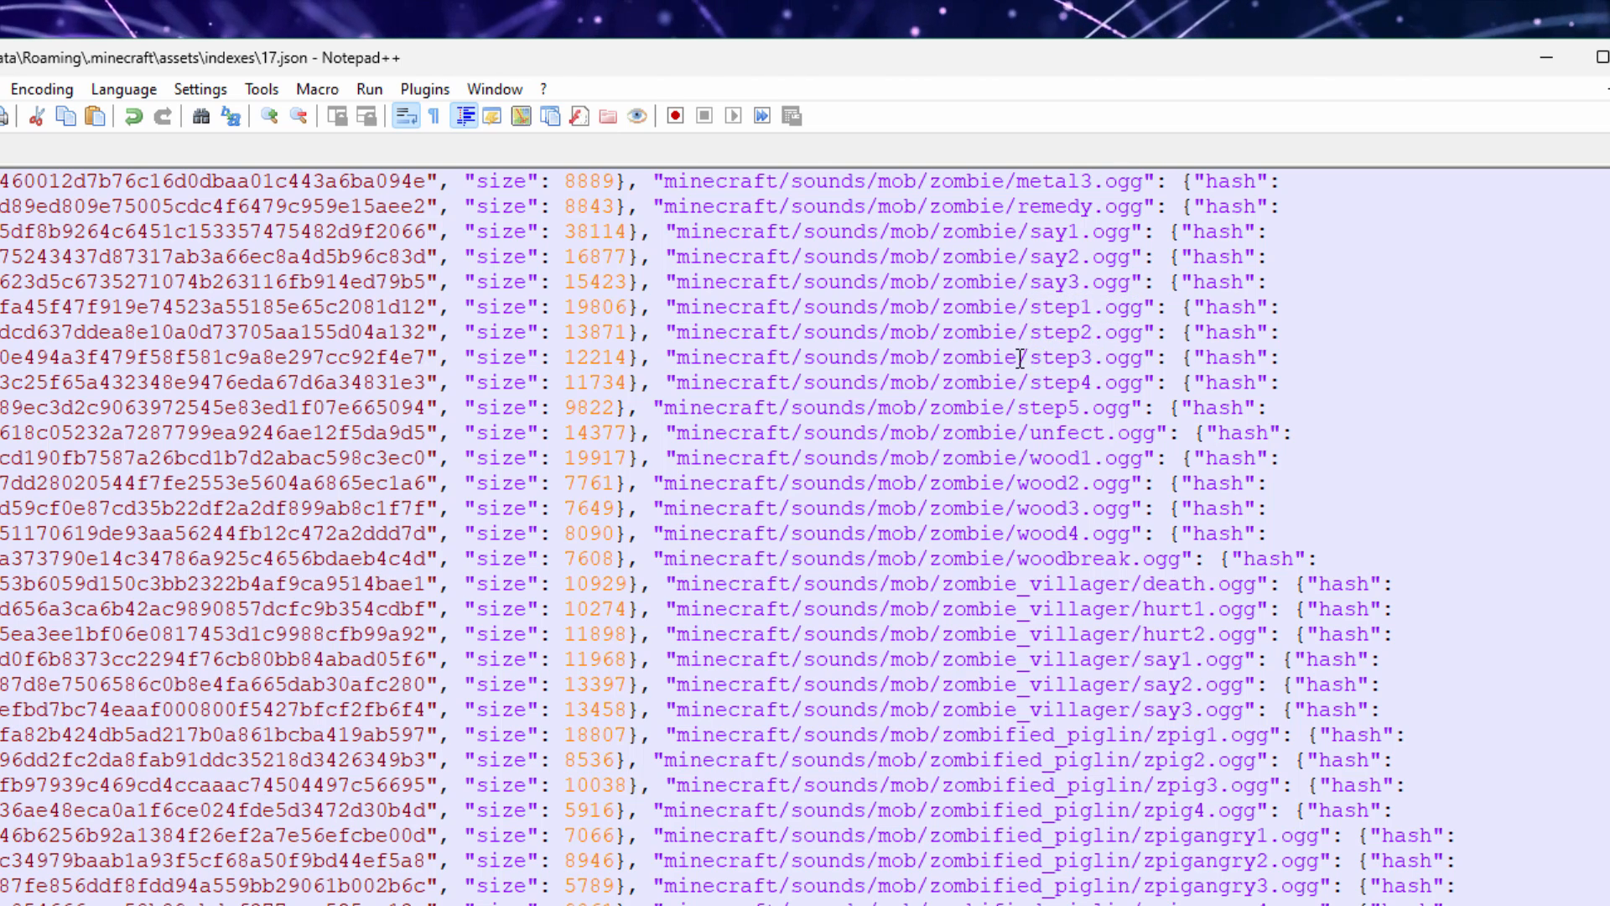
pyautogui.scroll(3)
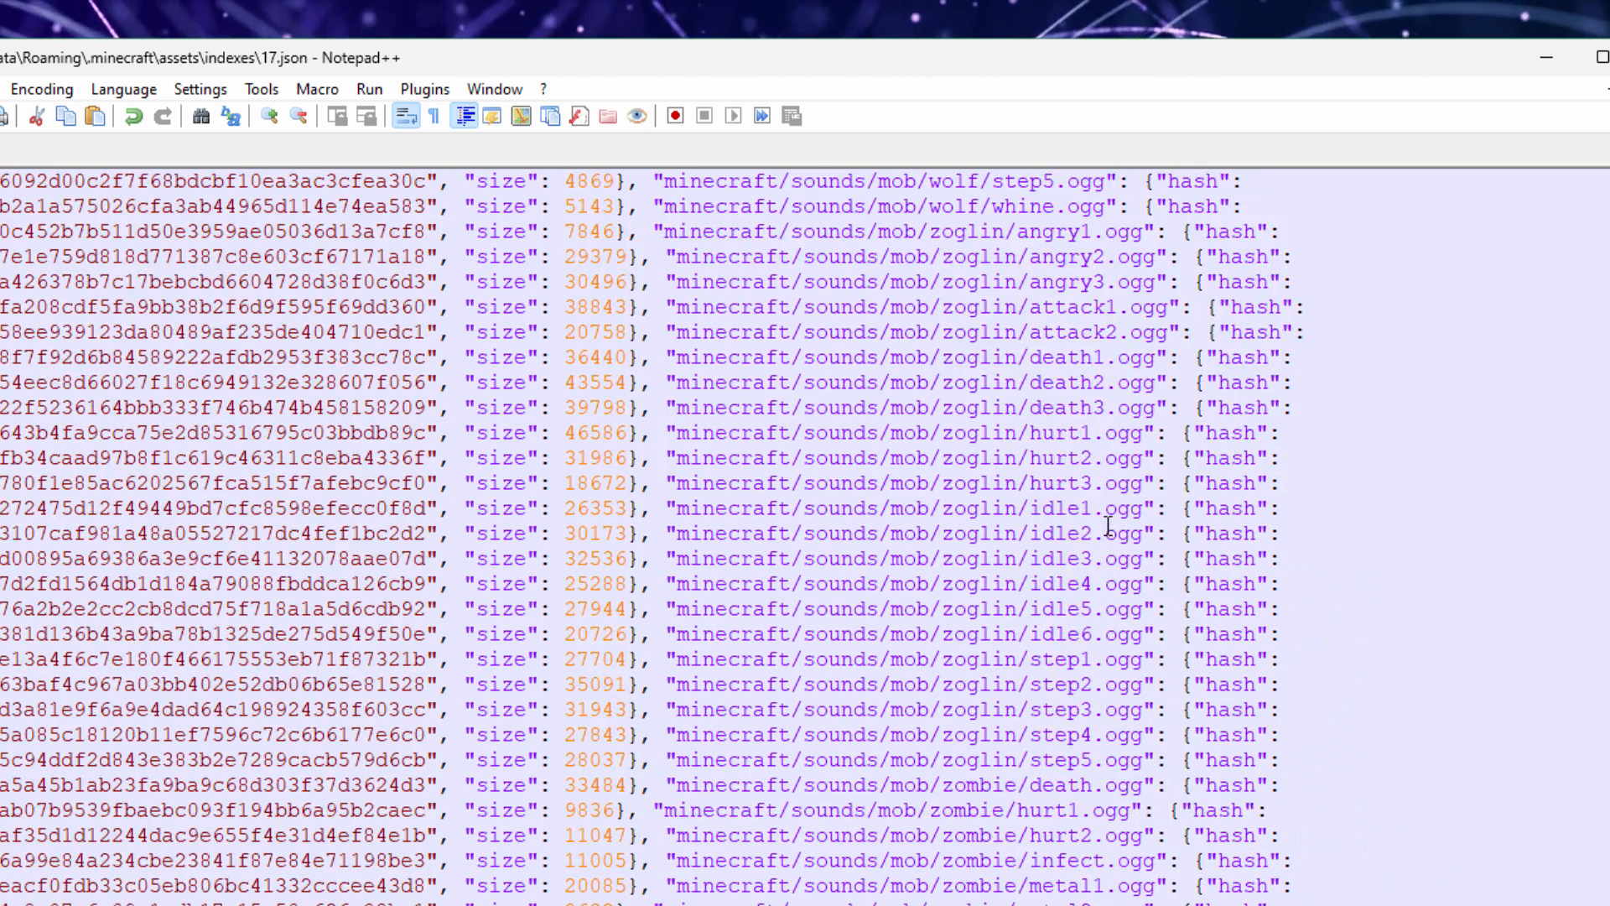
pyautogui.scroll(3)
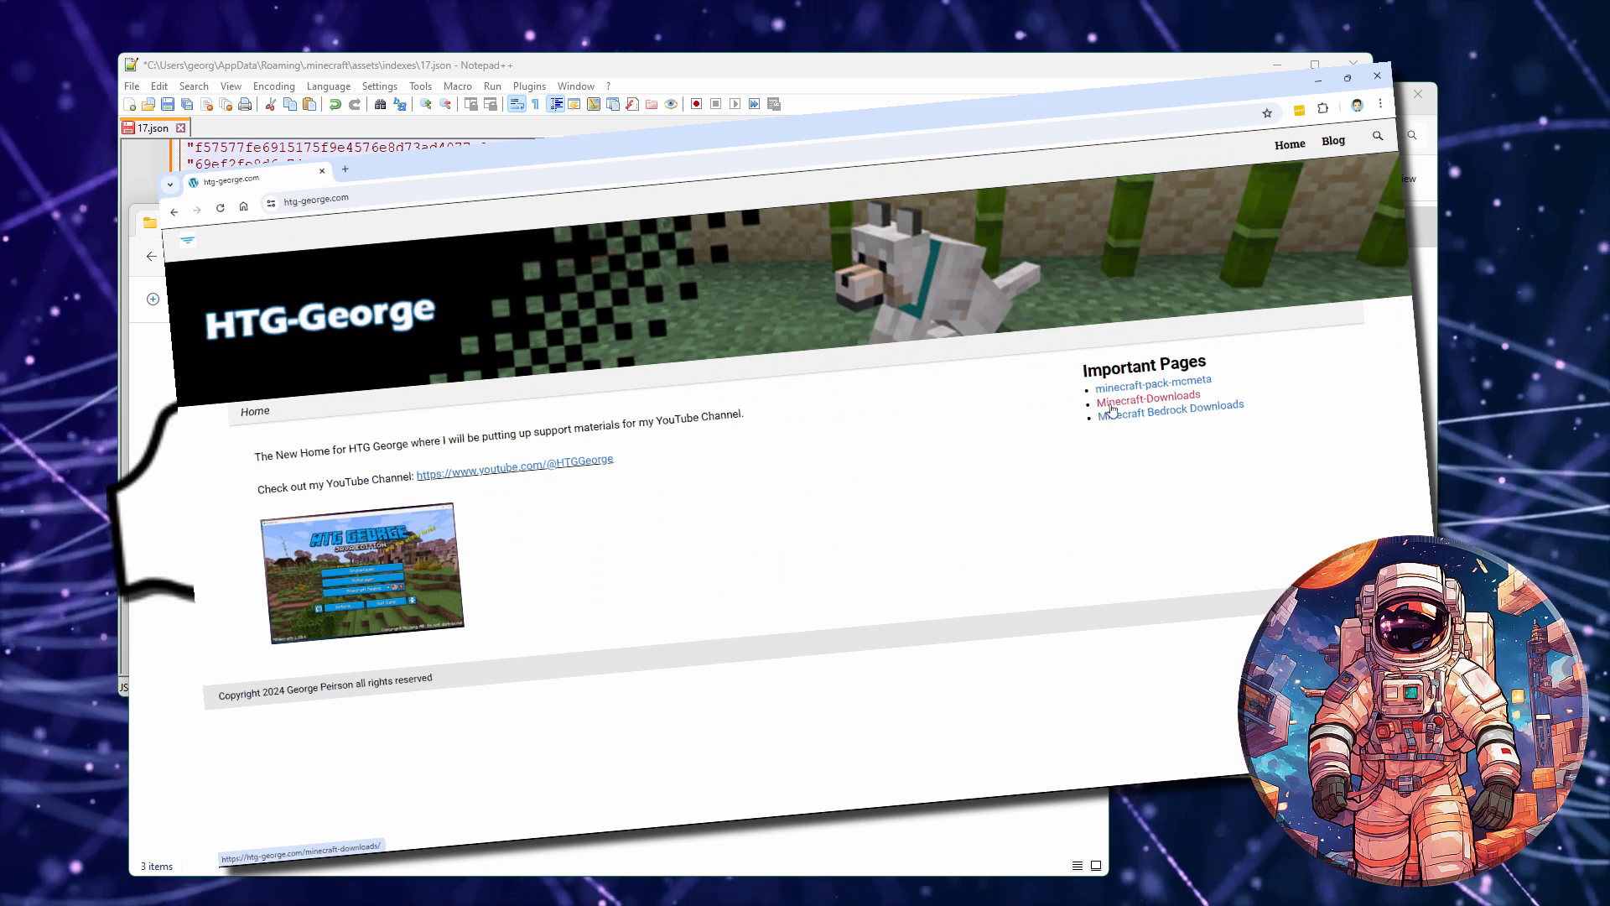
pyautogui.click(1147, 397)
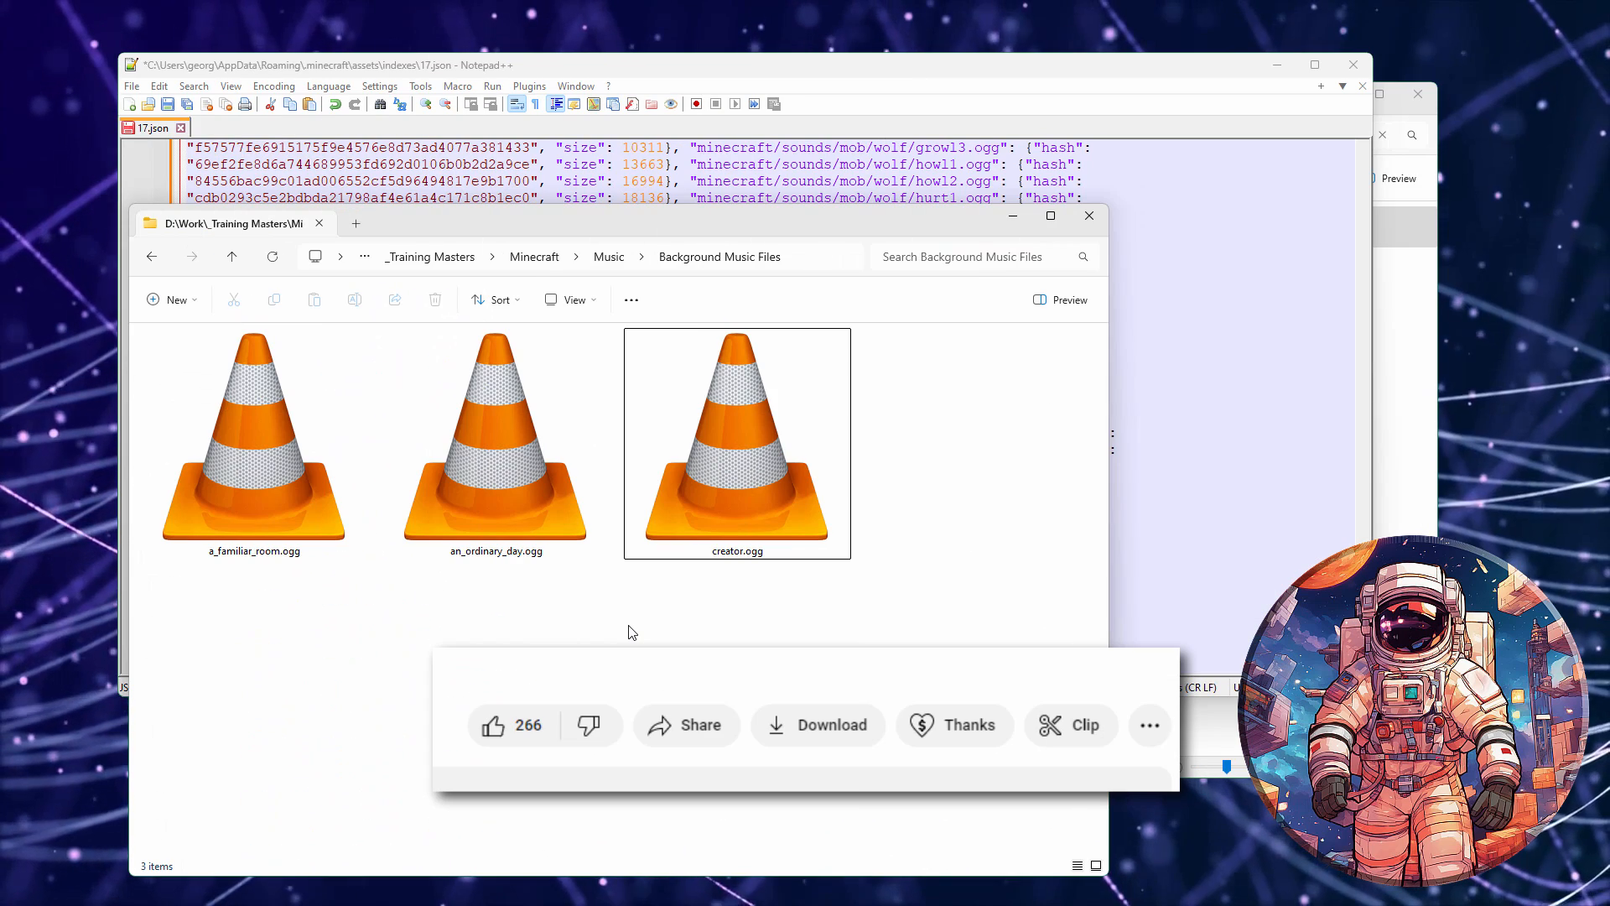
pyautogui.click(967, 725)
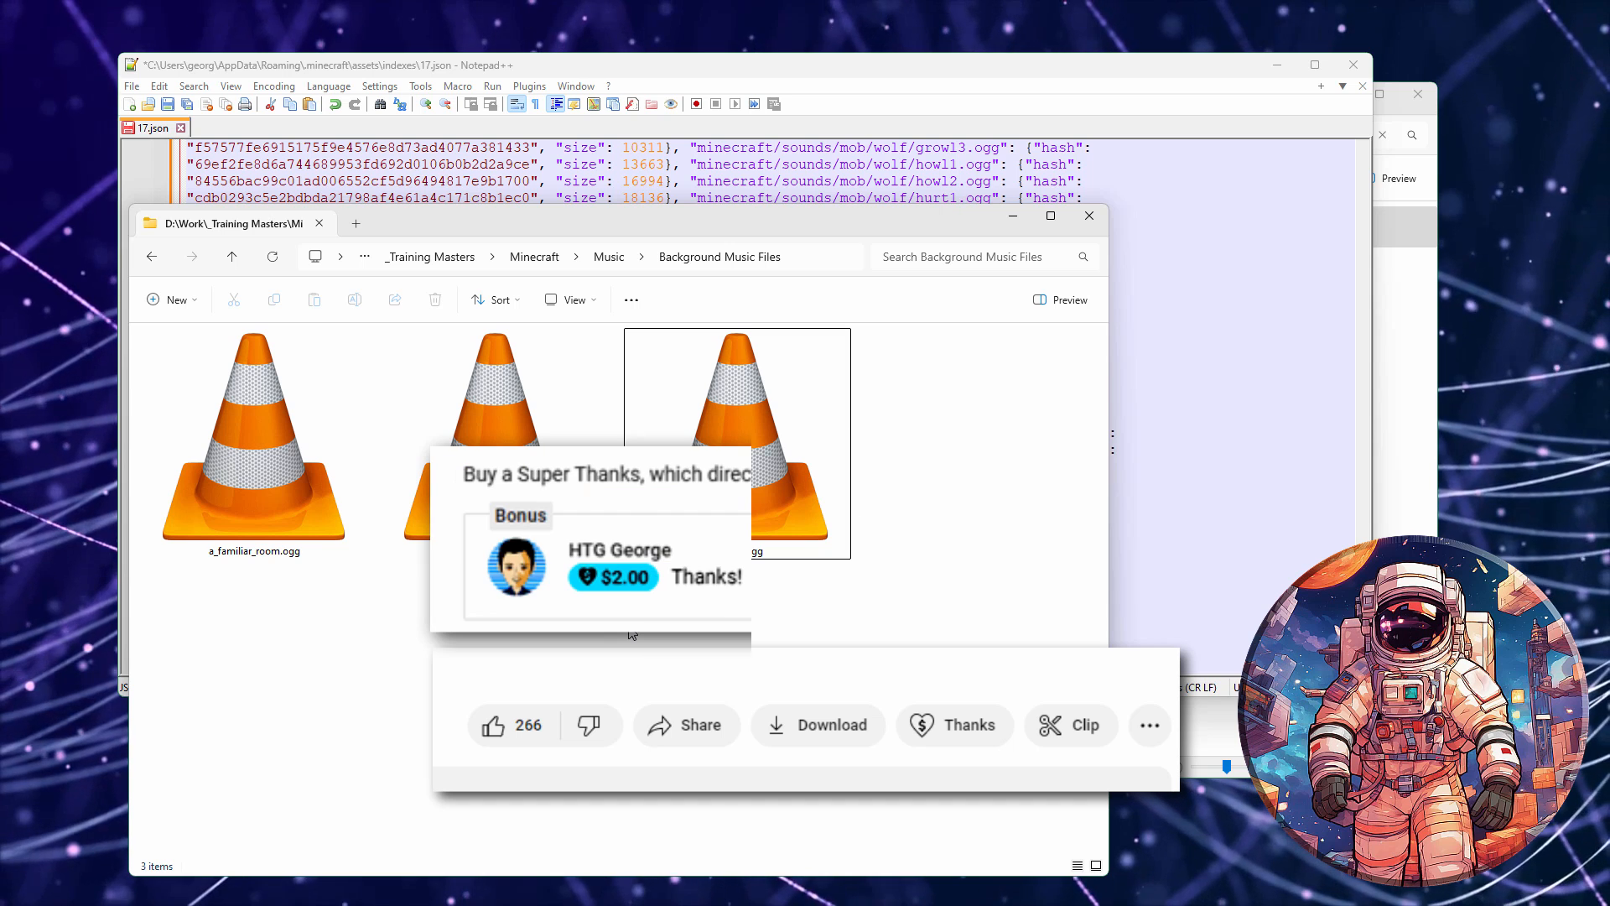
pyautogui.click(955, 725)
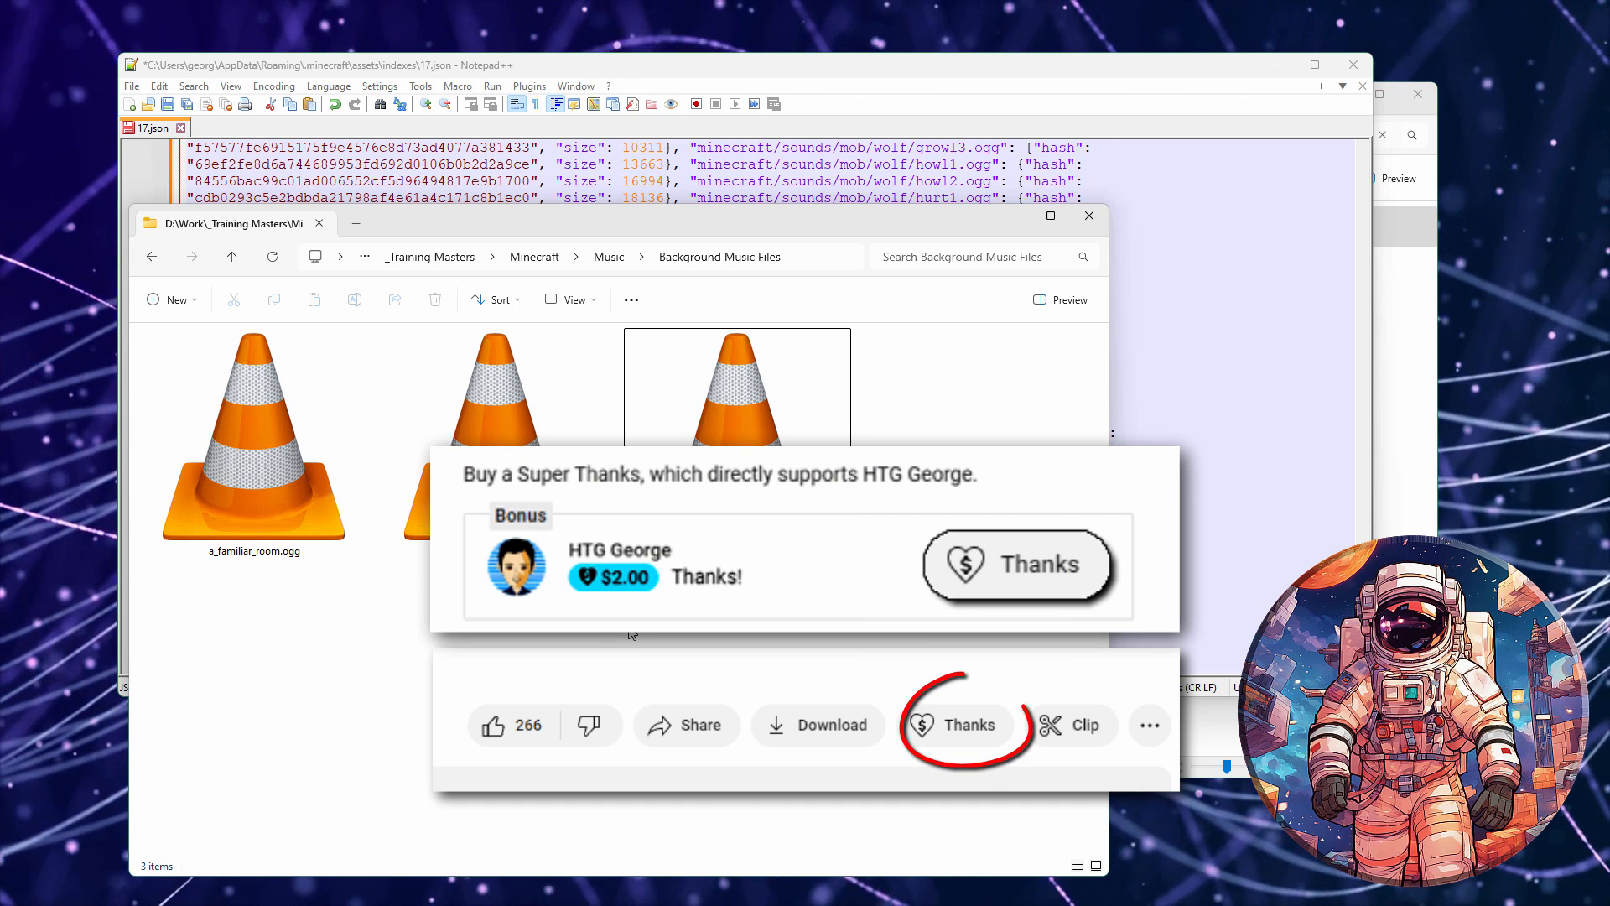